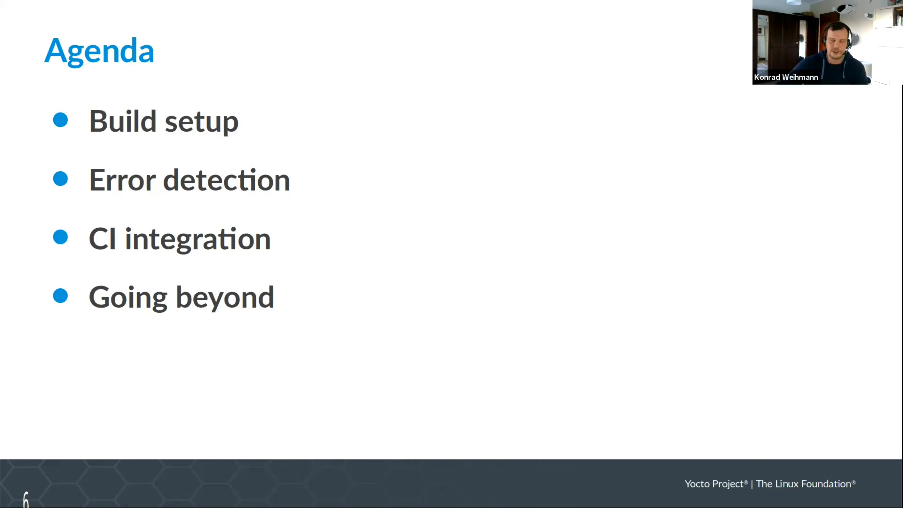
mouse_move(533, 256)
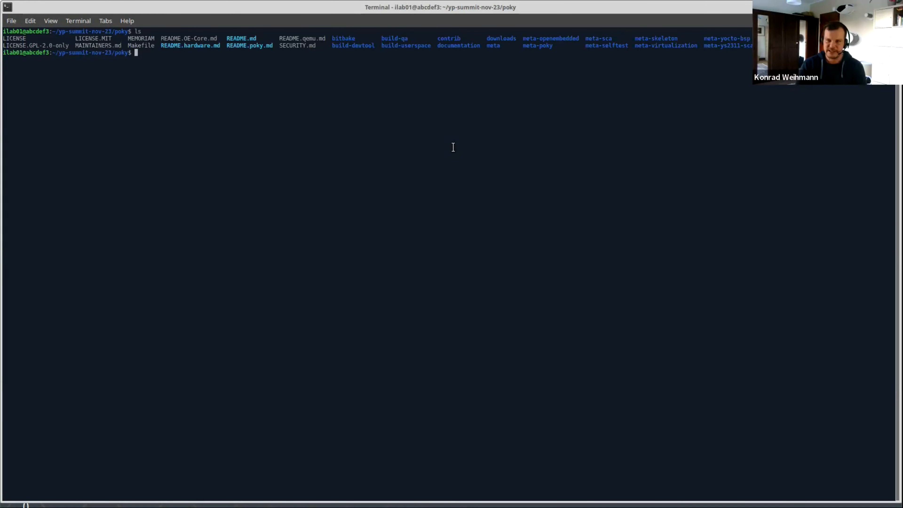
Step: List the meta-ys2311-sca layer's directory tree with the tree command
text(tree m)
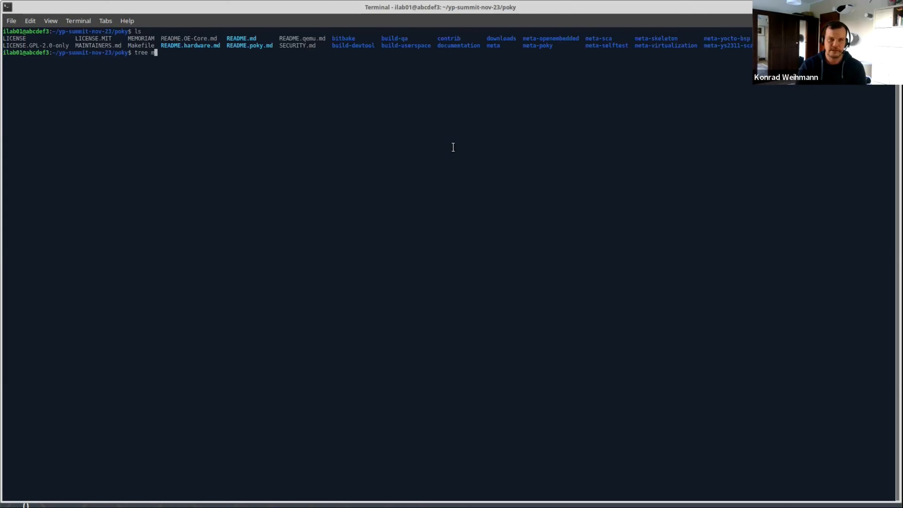
text(eta-y)
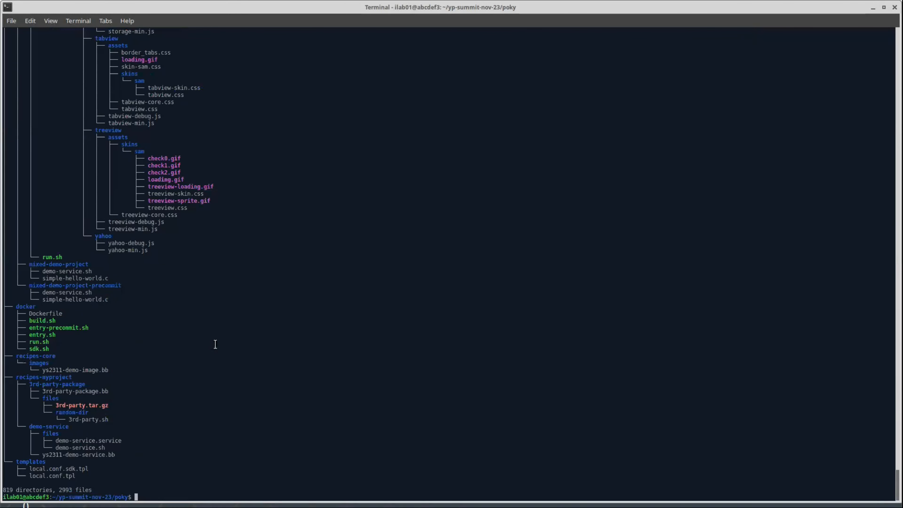
mouse_move(213, 342)
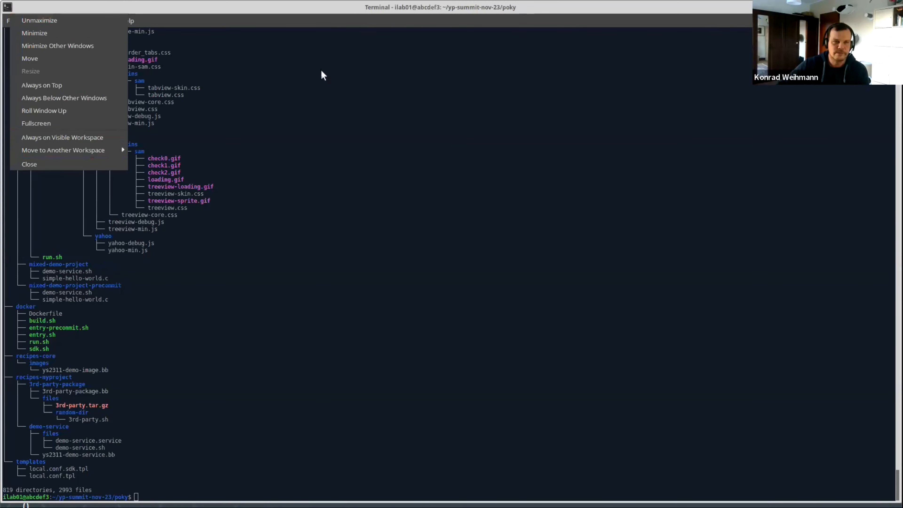
Step: Reach the Appearance settings in the terminal Preferences
click(29, 21)
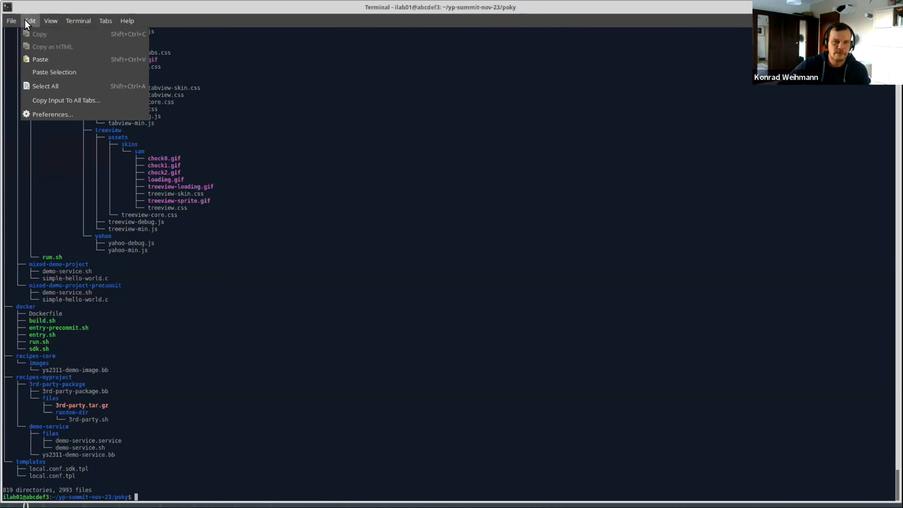
click(52, 113)
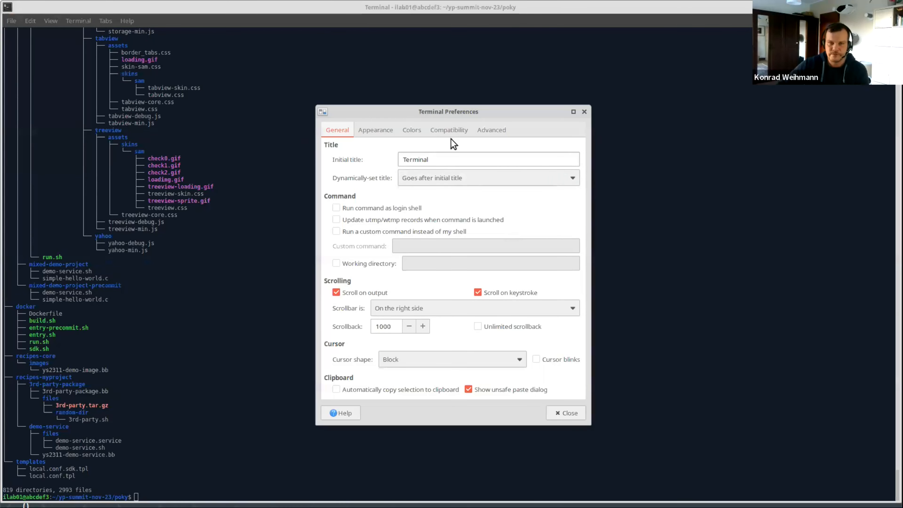
mouse_move(369, 144)
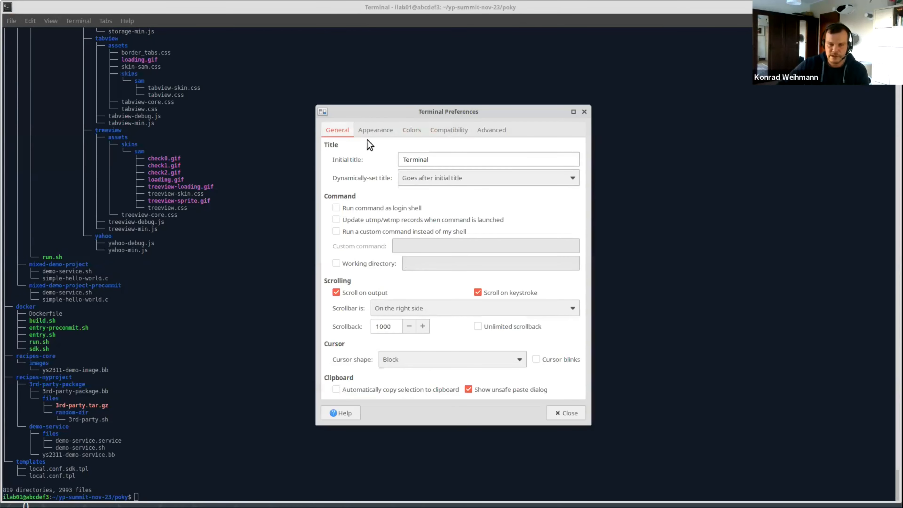
click(375, 130)
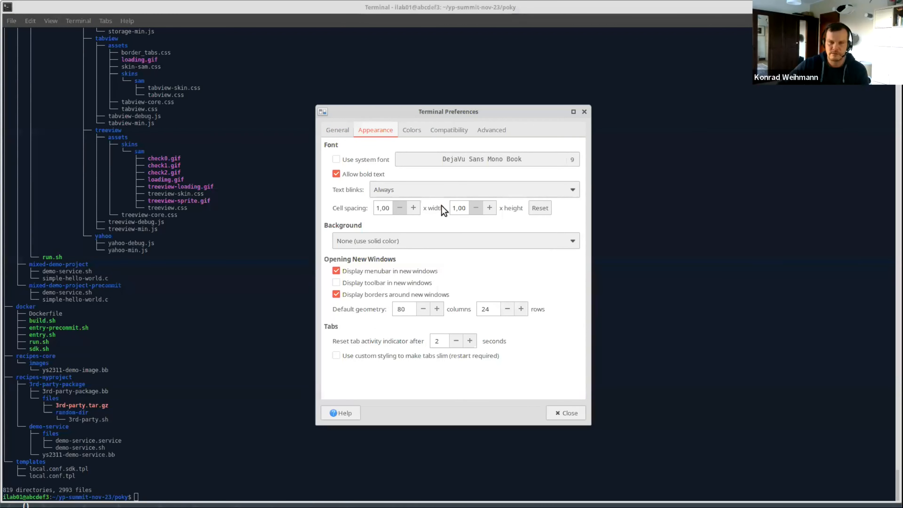
Step: Enlarge the terminal font to size 16 and apply it
click(485, 159)
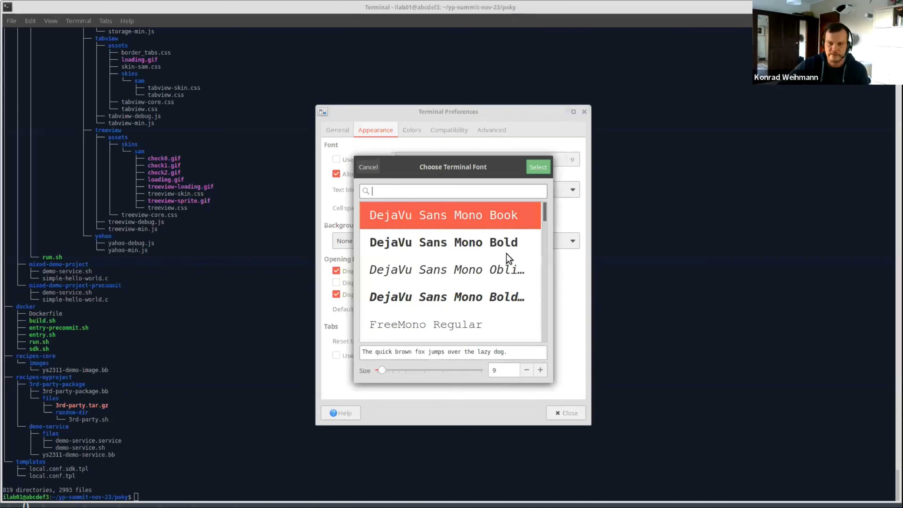
click(539, 371)
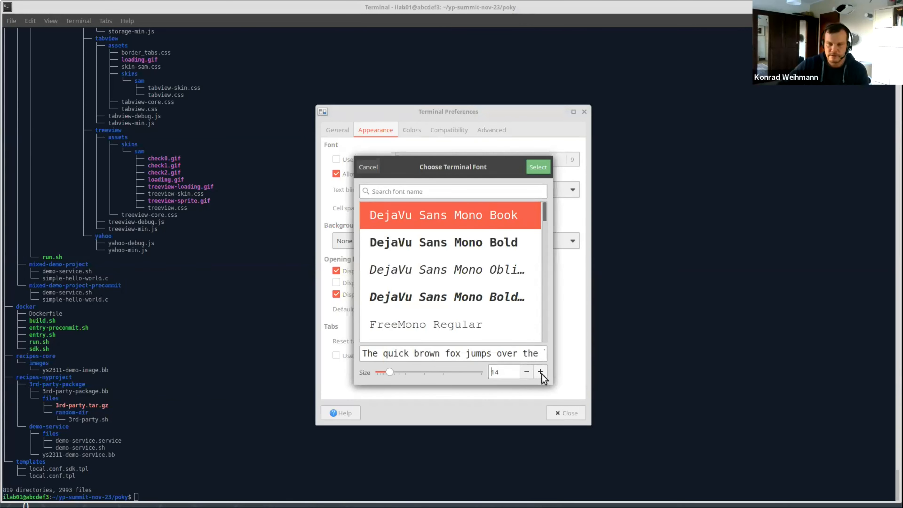
click(541, 372)
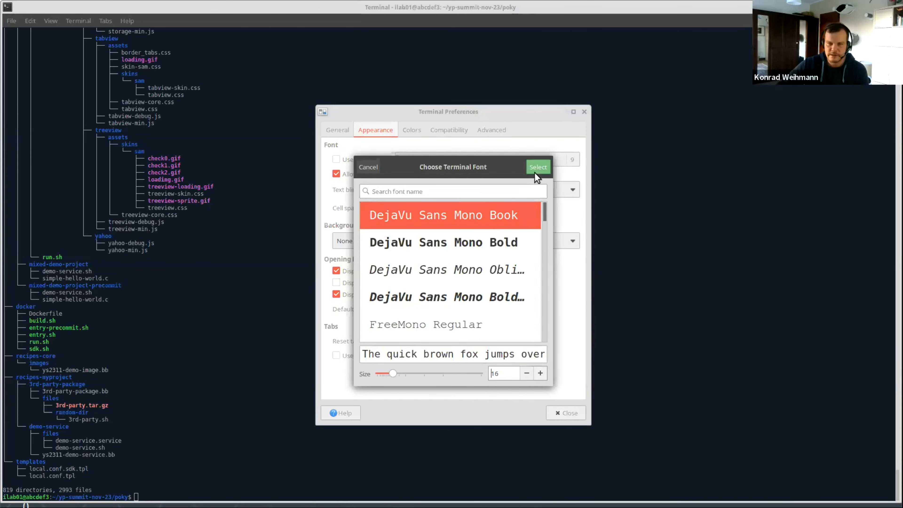
click(537, 167)
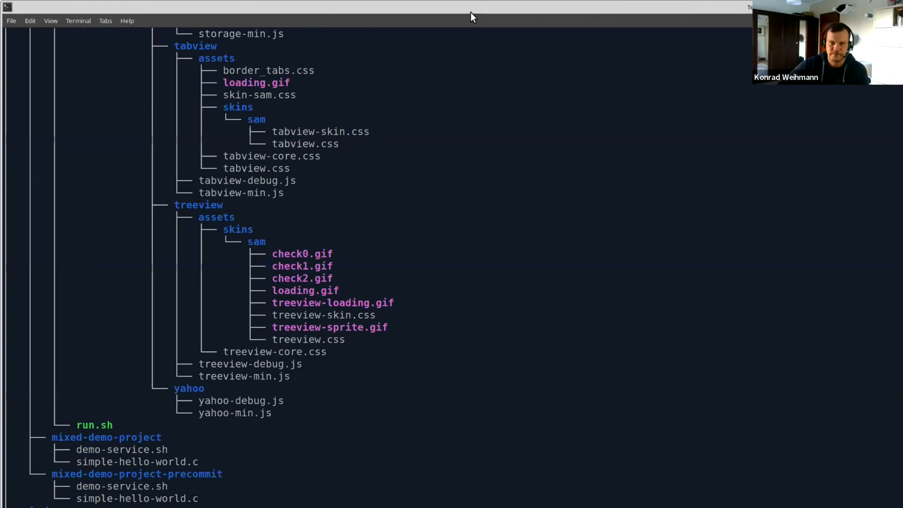
Step: Page through tree meta-ys2311-sca/ piped into less and quit
scroll(down, 3)
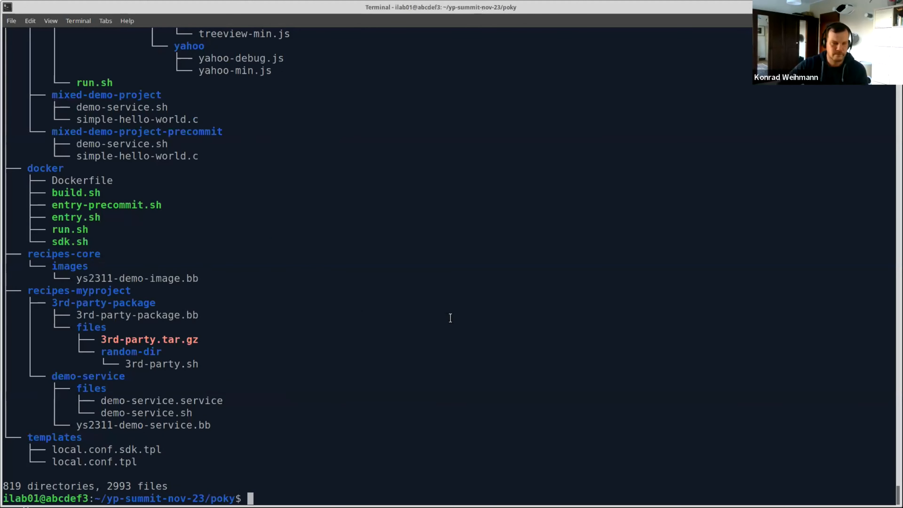
text(tree meta-ys2311-sca/)
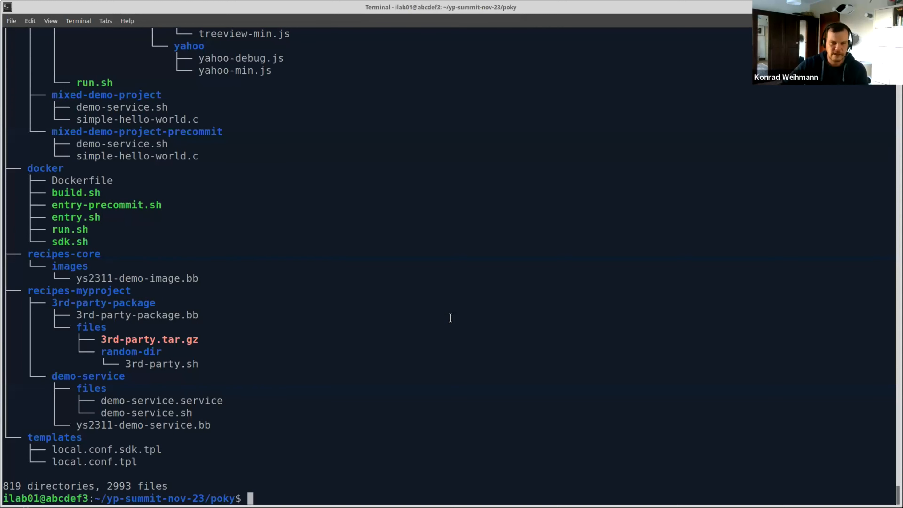
mouse_move(364, 370)
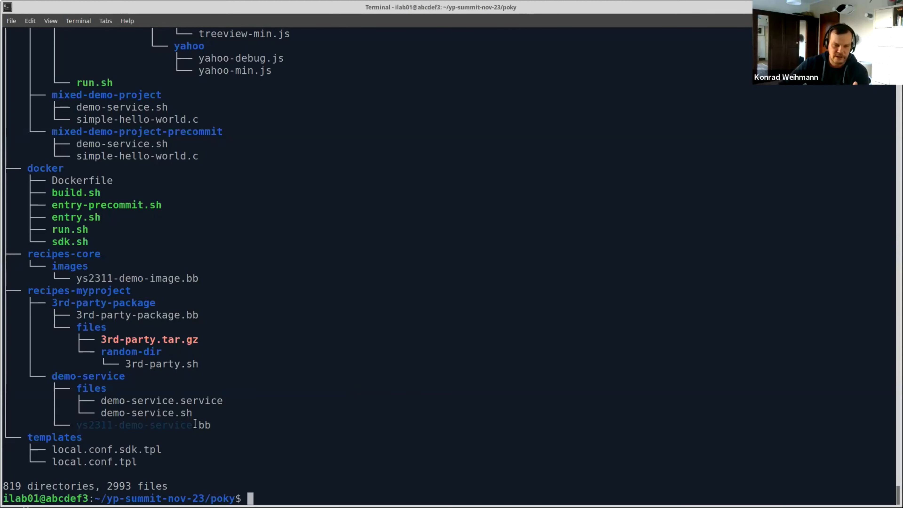
mouse_move(260, 442)
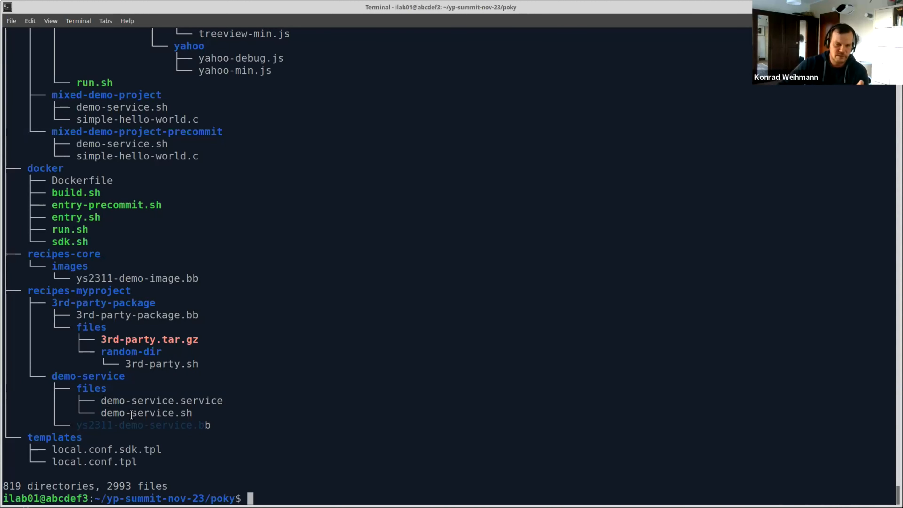
mouse_move(170, 400)
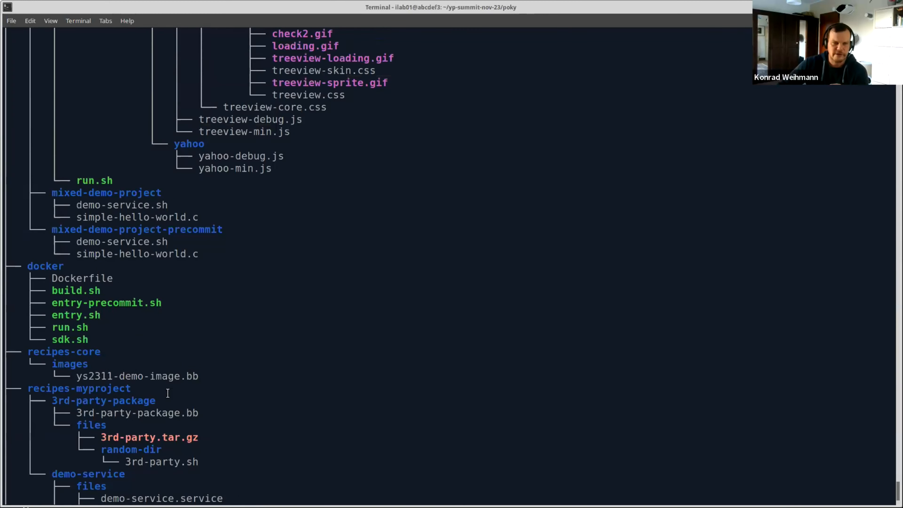
scroll(down, 3)
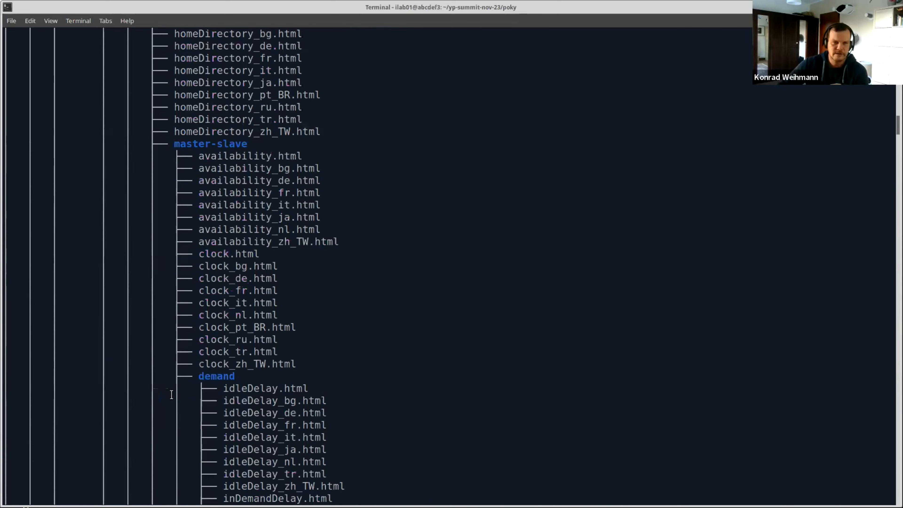
text(tree meta-ys2311-sca/)
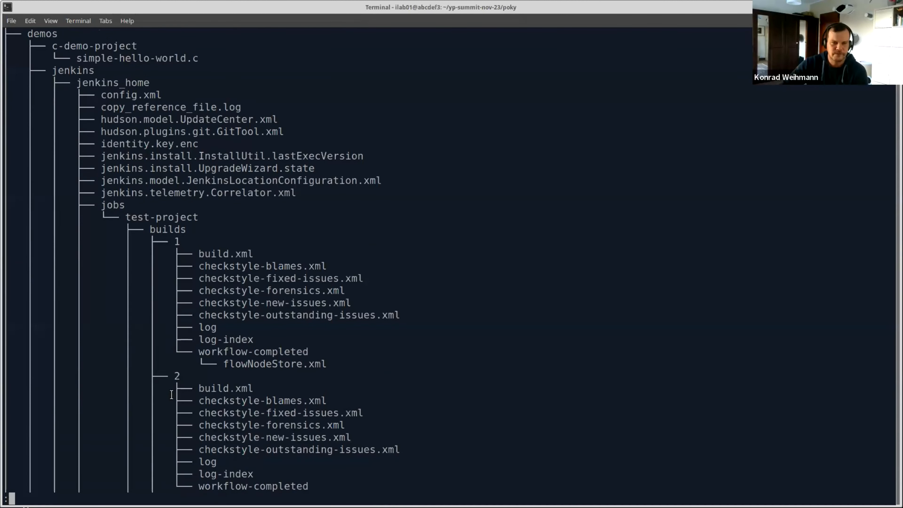
scroll(down, 3)
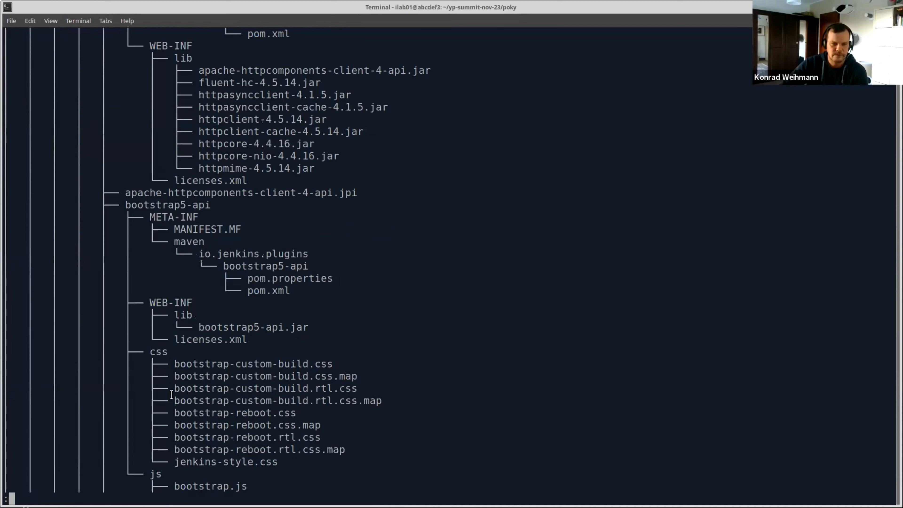
scroll(down, 3)
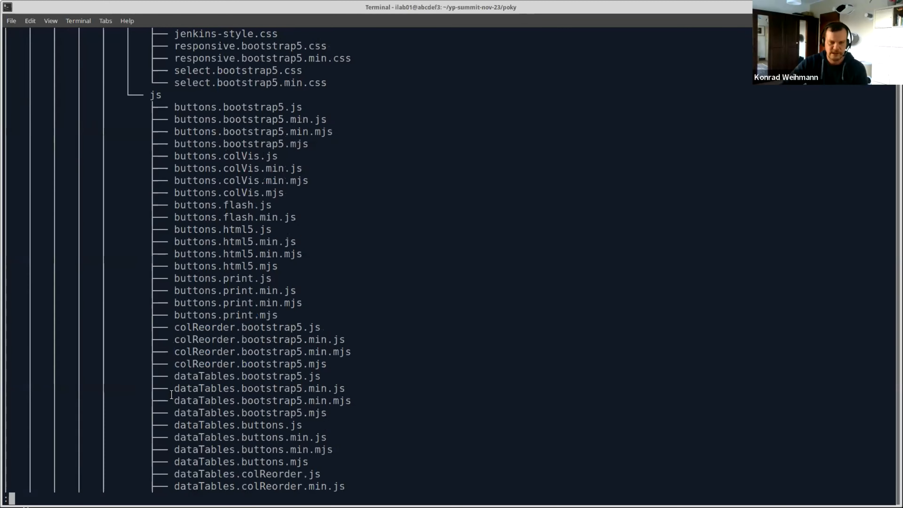
Step: Enter a tree command limited to meta-ys2311-sca/recipes-myproject/
text(tree)
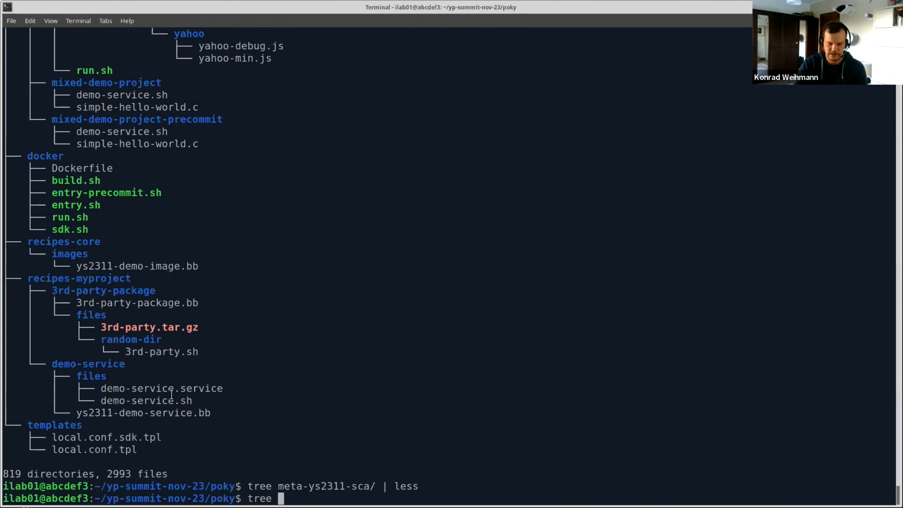
text(meta-ys2311-sca/)
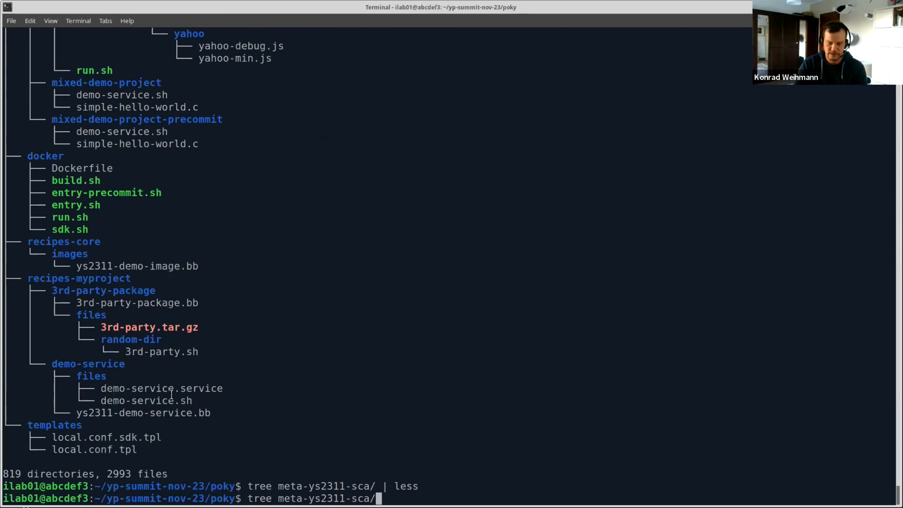
text(recipes-myproject/)
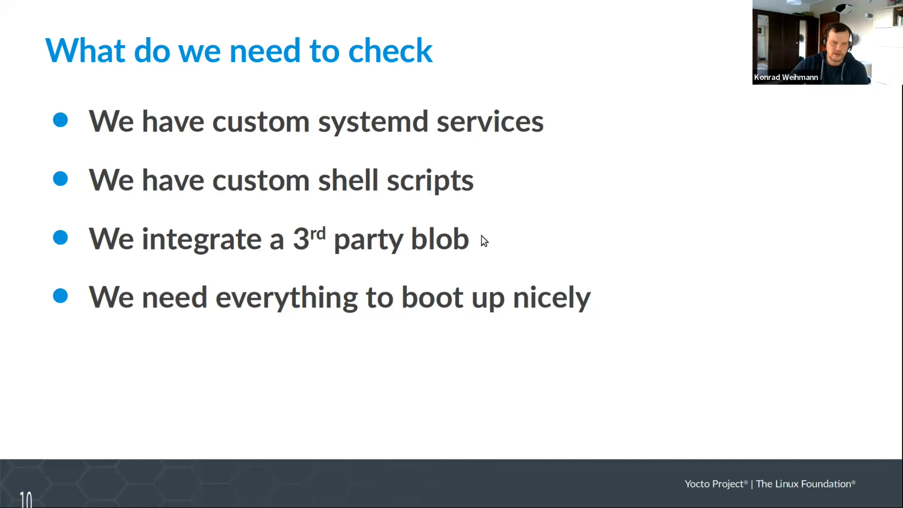
mouse_move(477, 235)
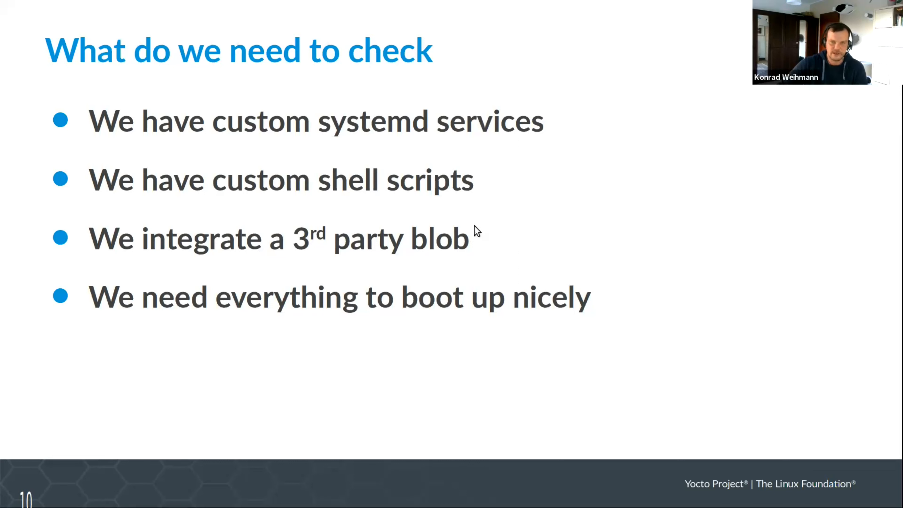
mouse_move(511, 188)
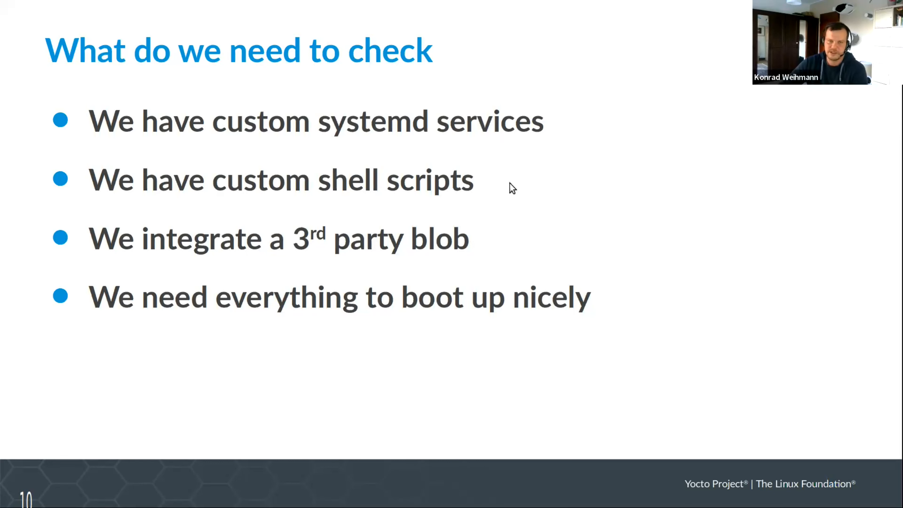
mouse_move(434, 239)
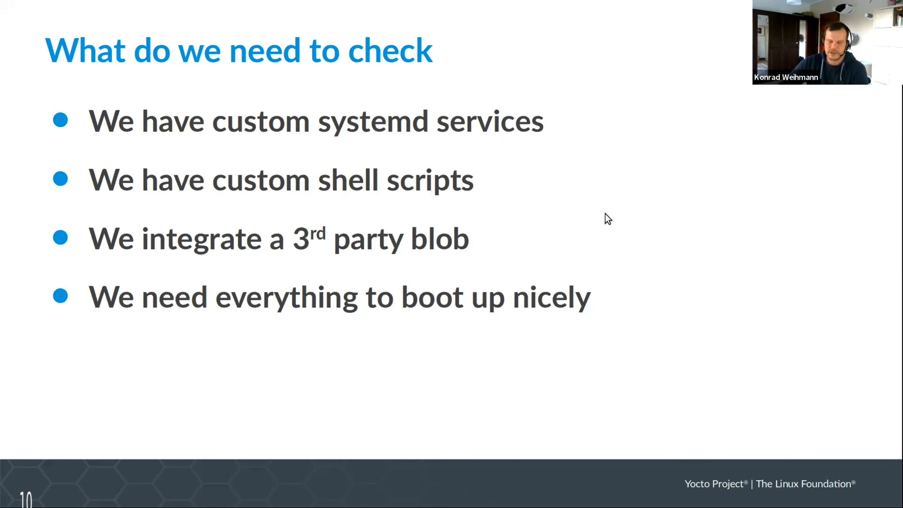
mouse_move(564, 200)
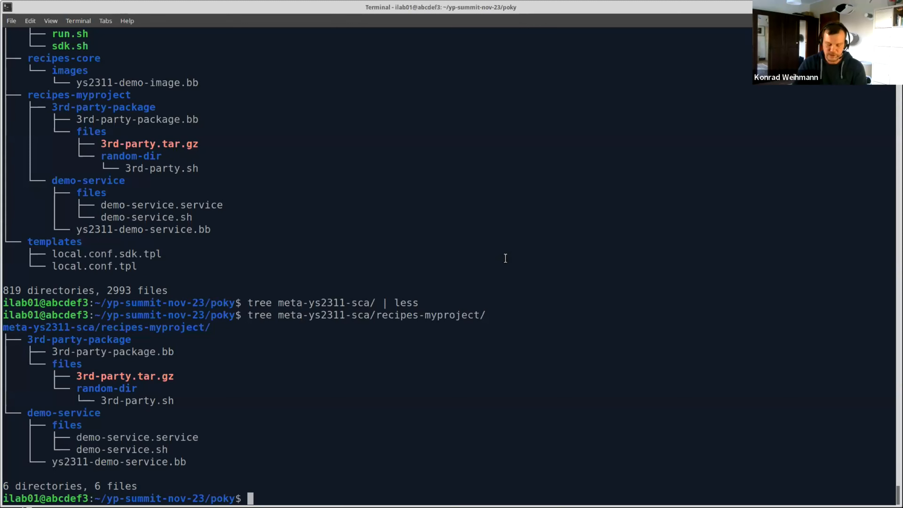
Step: Launch meta-sca/scripts/configure meta-sca/ to start the interactive SCA configurator
text(m)
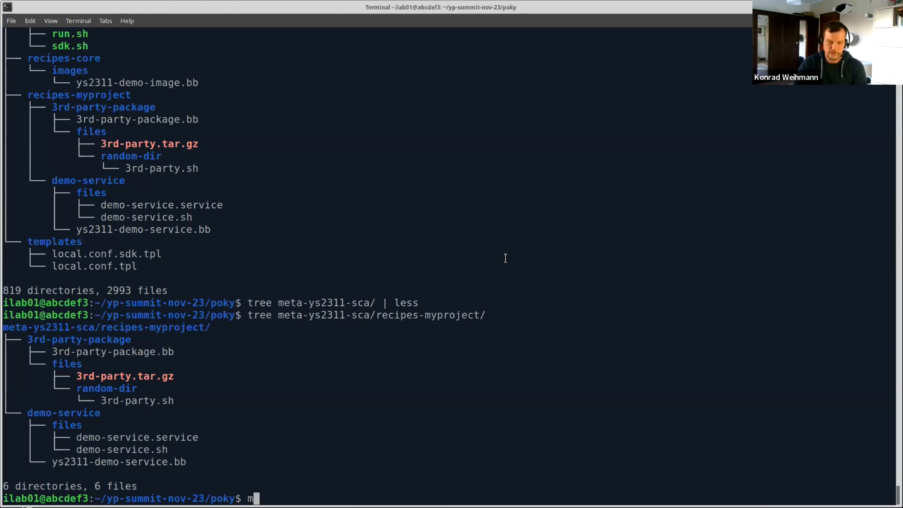
text(eta-sca/)
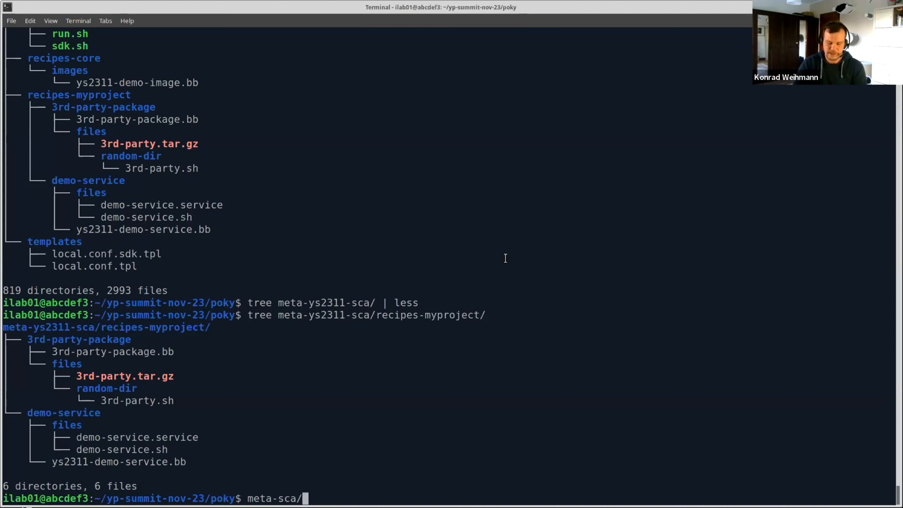
text(scripts/)
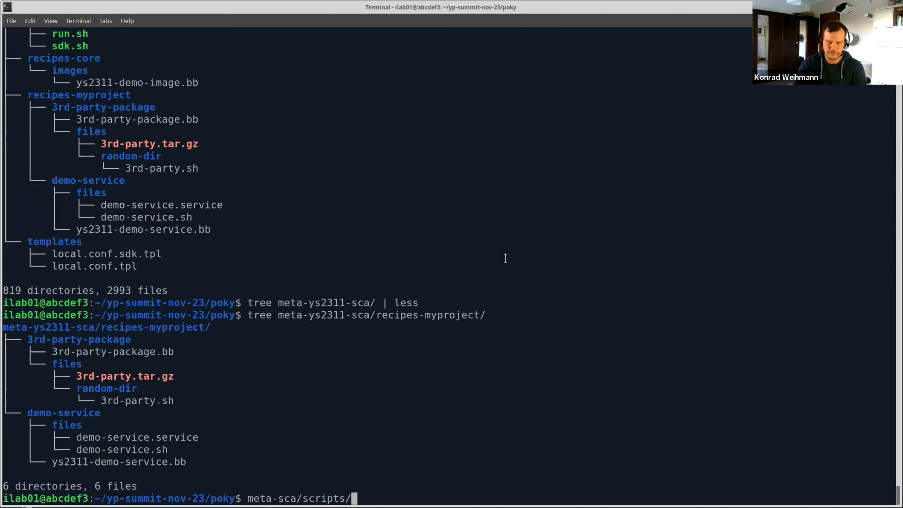
text(co)
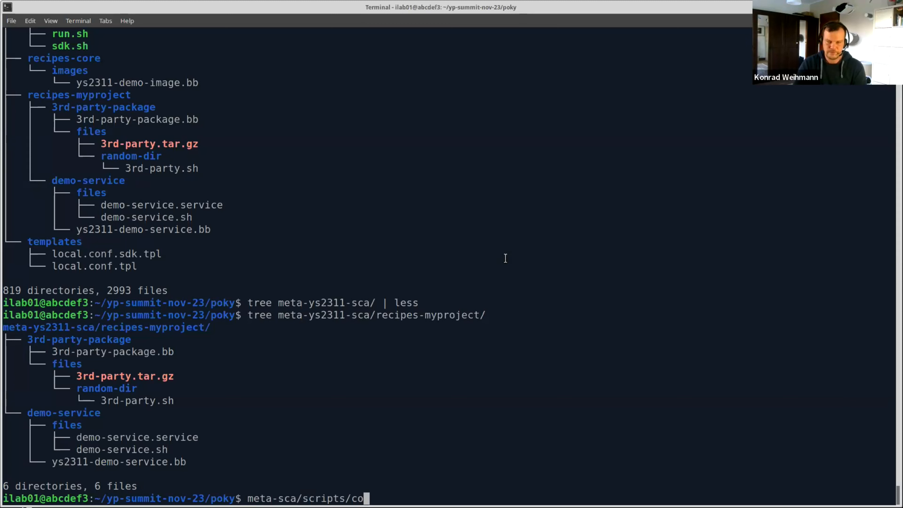
text(nfigure me)
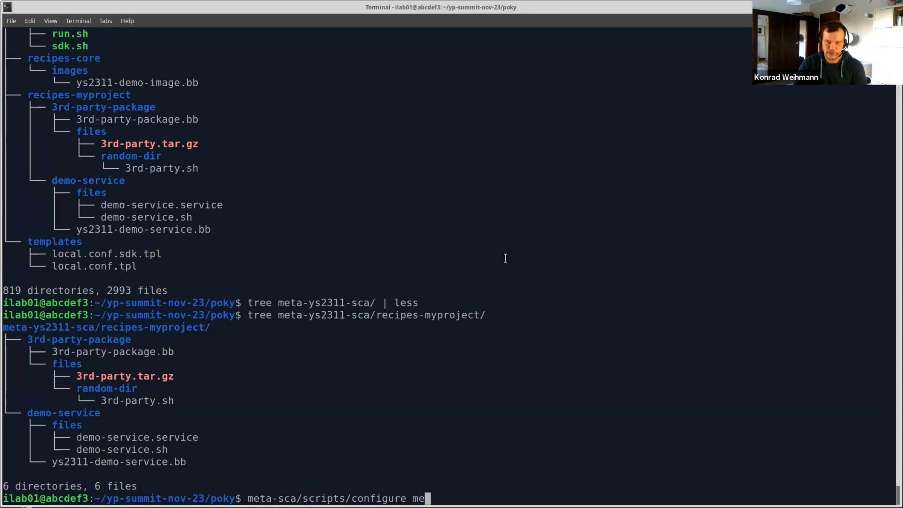
text(ta-sc)
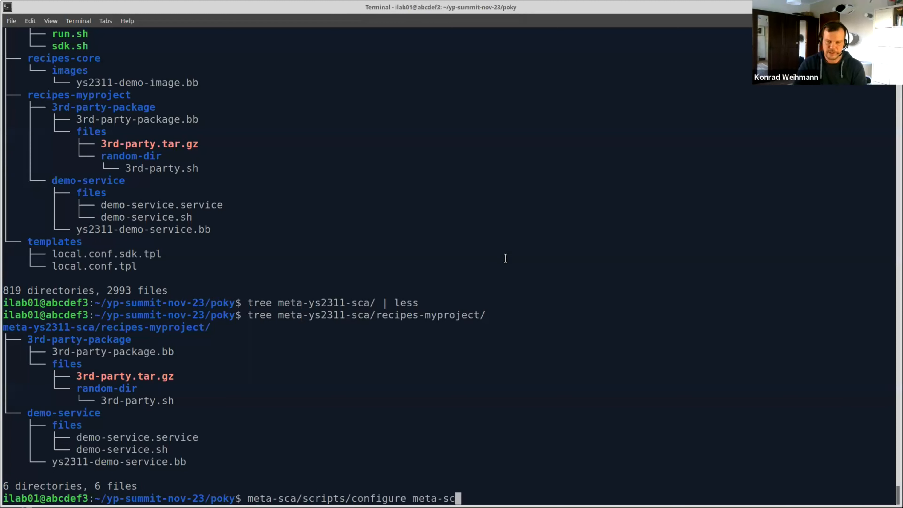
text(/)
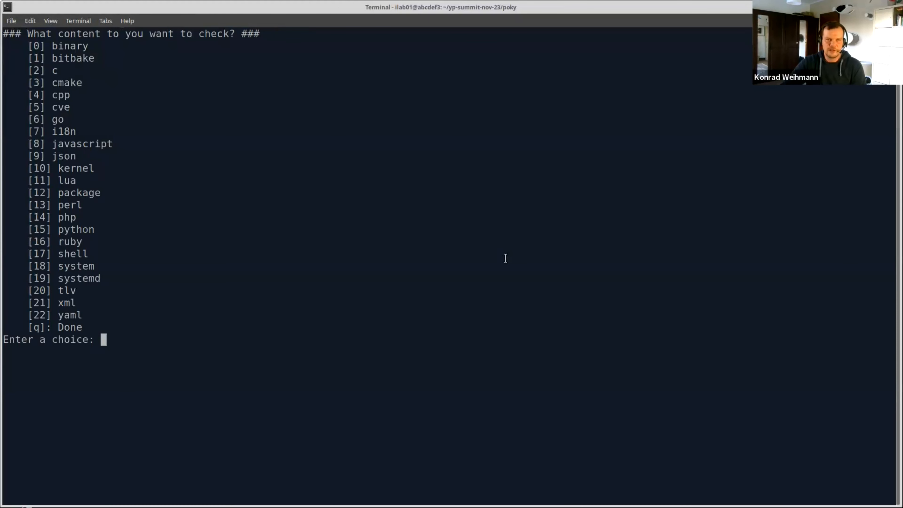
Step: Choose content type 1 and quit the content selection with q
text(1)
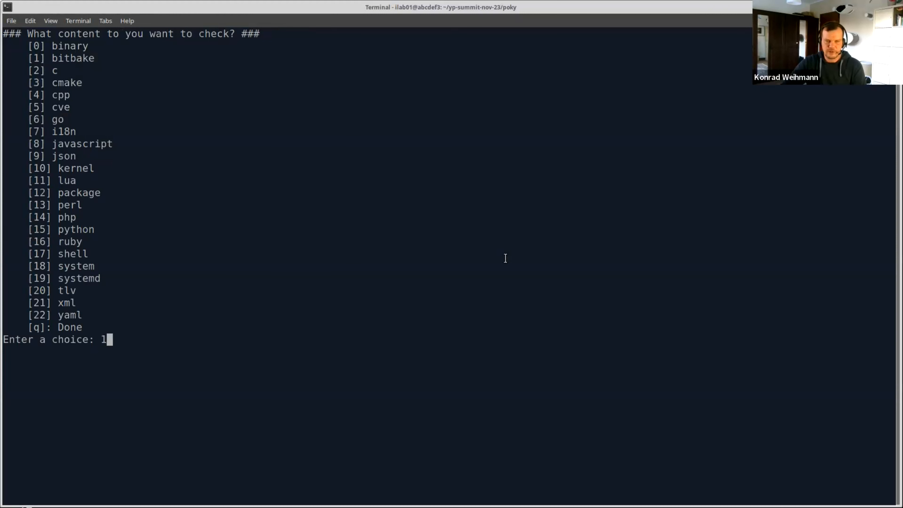
text(q)
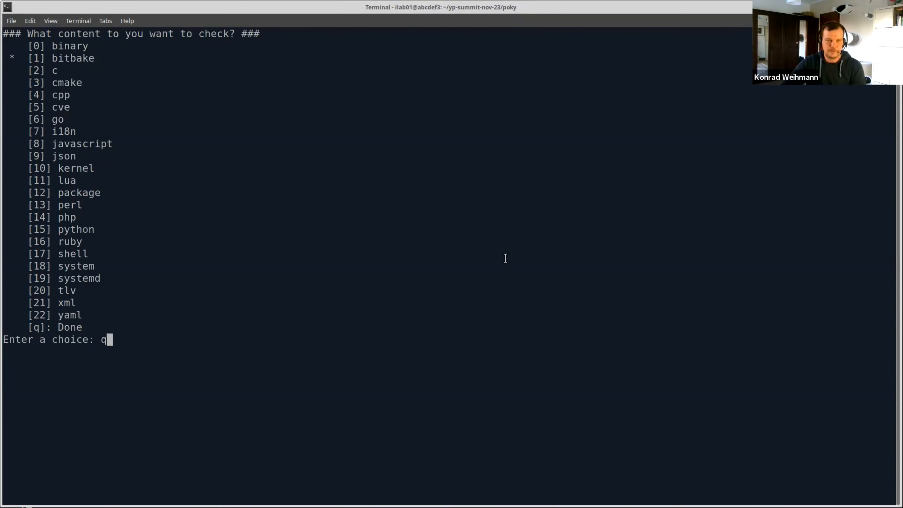
key(Return)
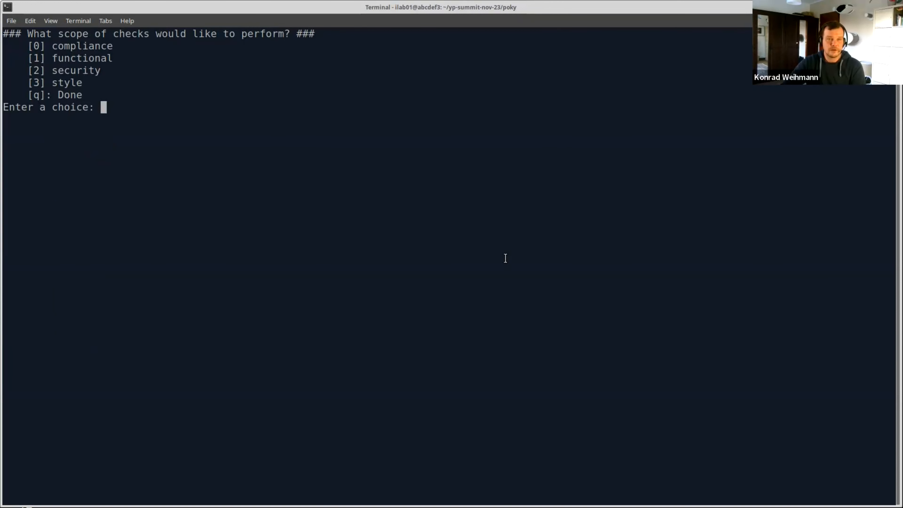
Step: Answer 2, 0, 0, 0 to the scope, images, priority and input-file prompts
text(2)
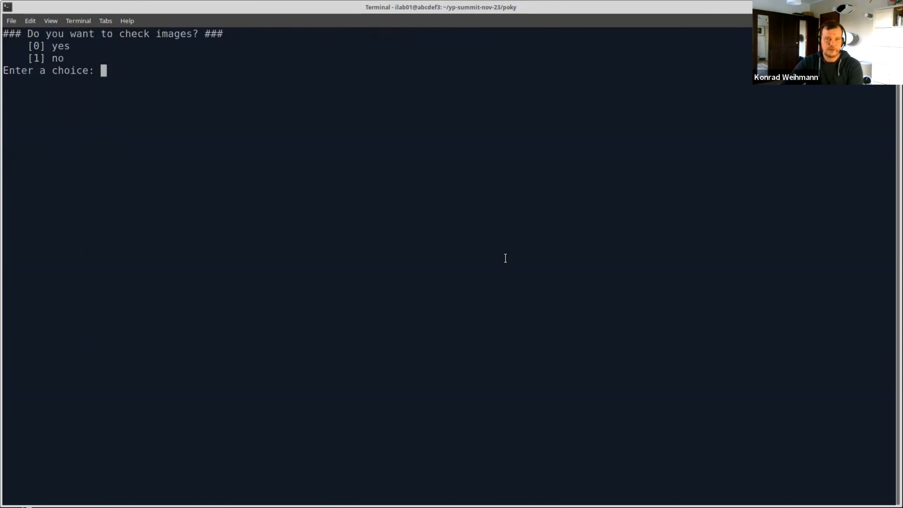
text(0)
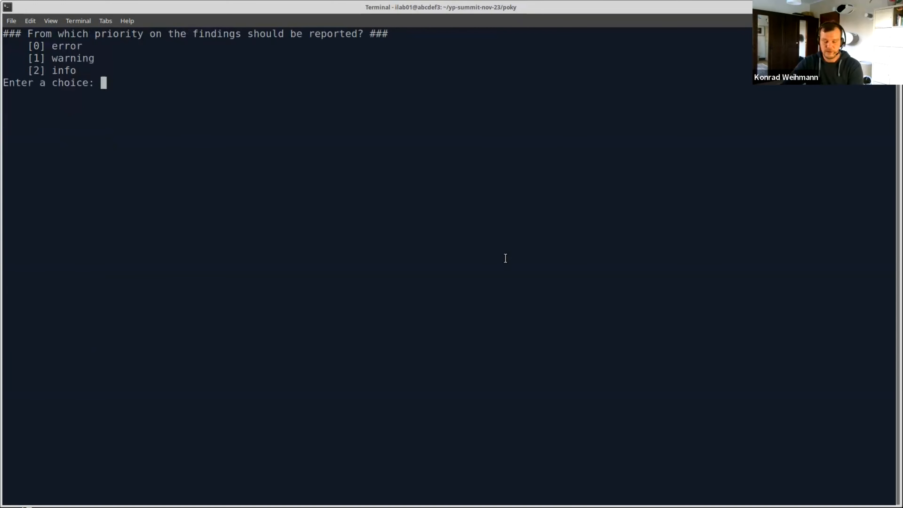
text(0)
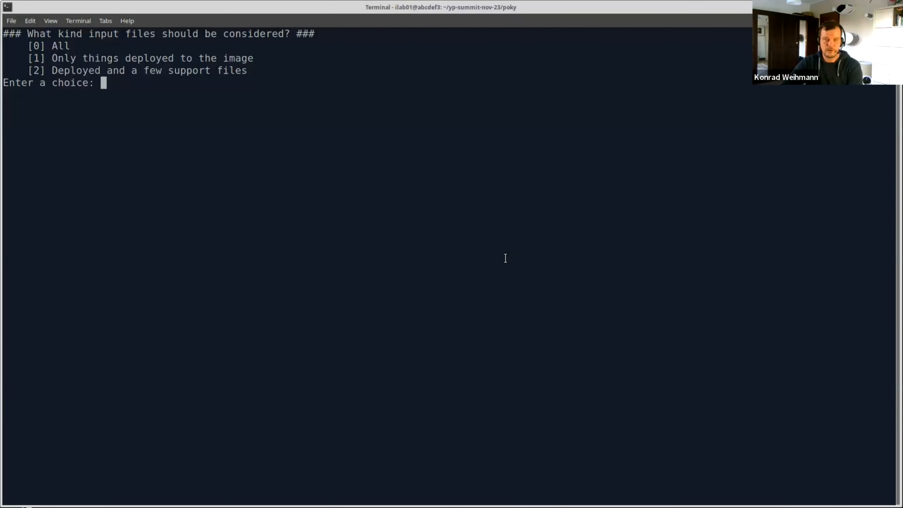
text(0)
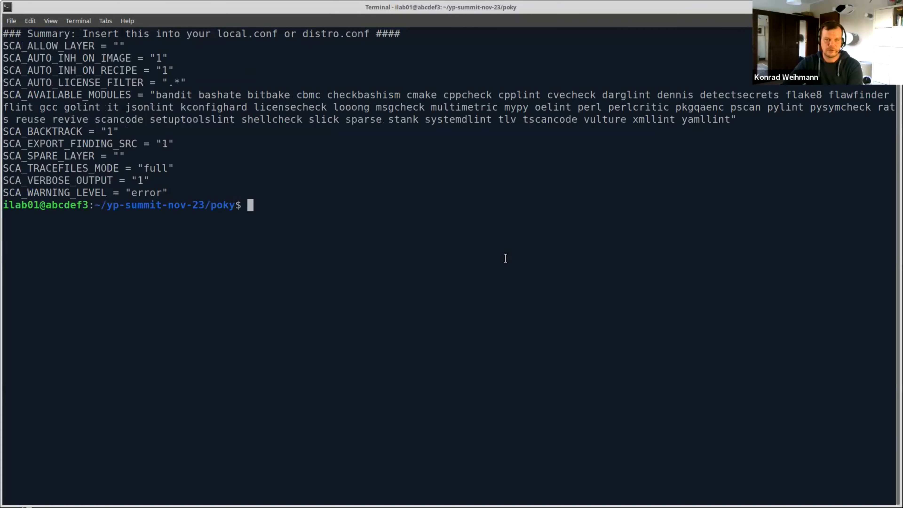
mouse_move(637, 280)
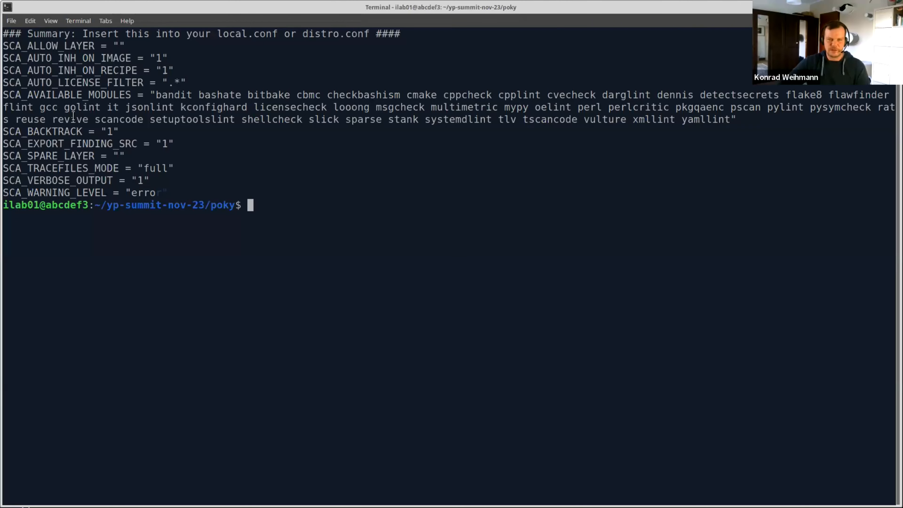
Step: Source oe-init-build-env build-qa/ to initialise the build environment
text(s)
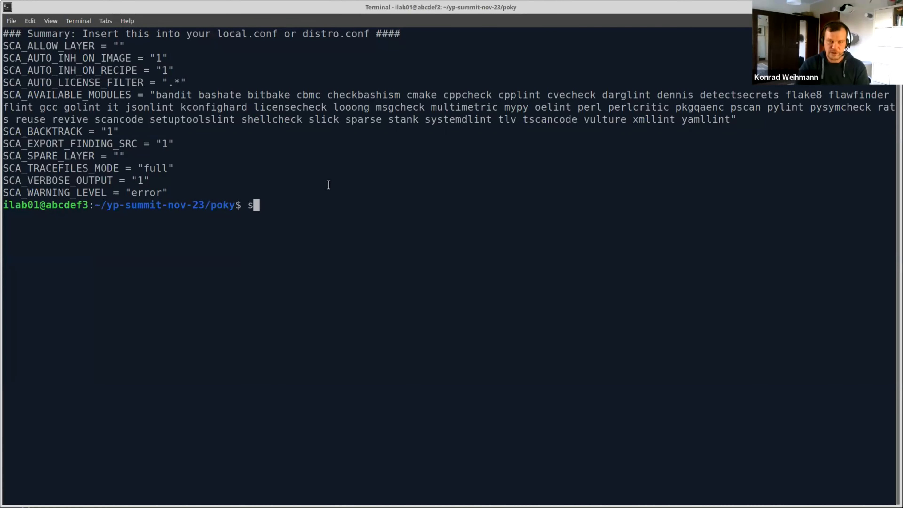
text(ource)
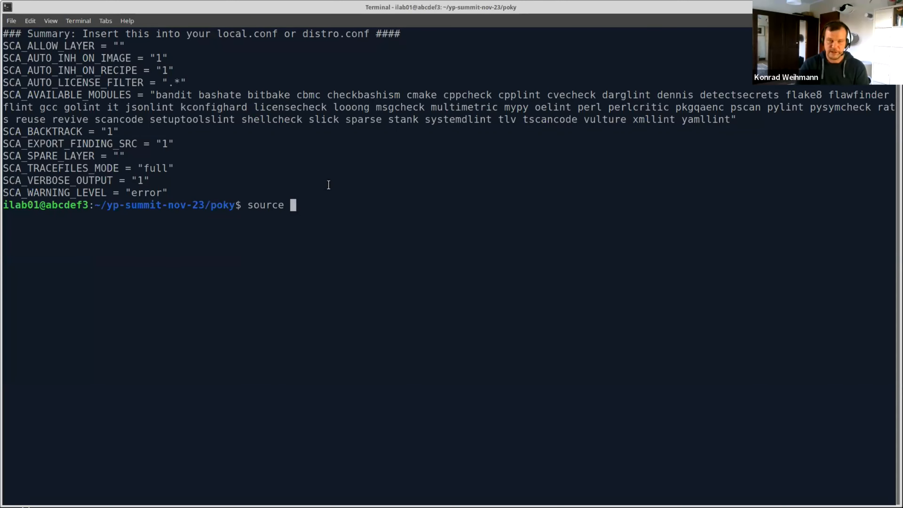
text(oe-init-build-env)
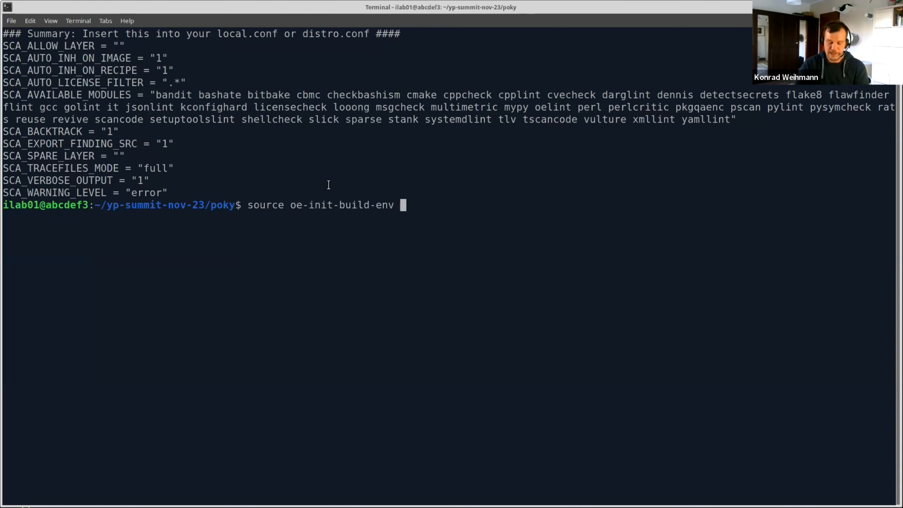
text(build-)
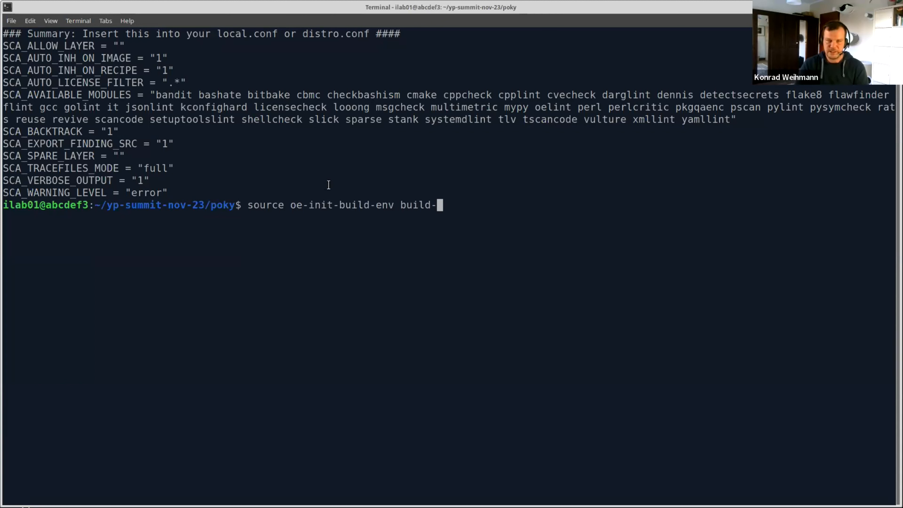
text(qa/)
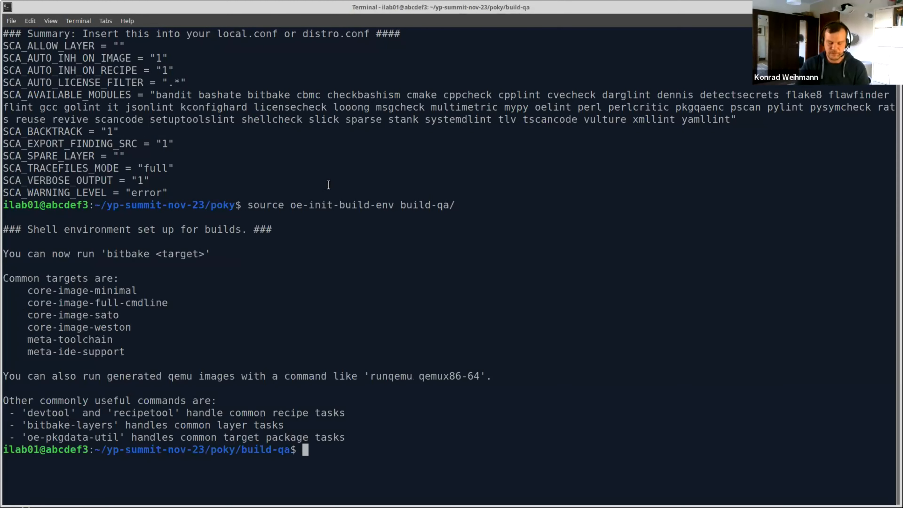
Step: Run bitbake ys2311-demo-image and let the build complete
text(bitbake)
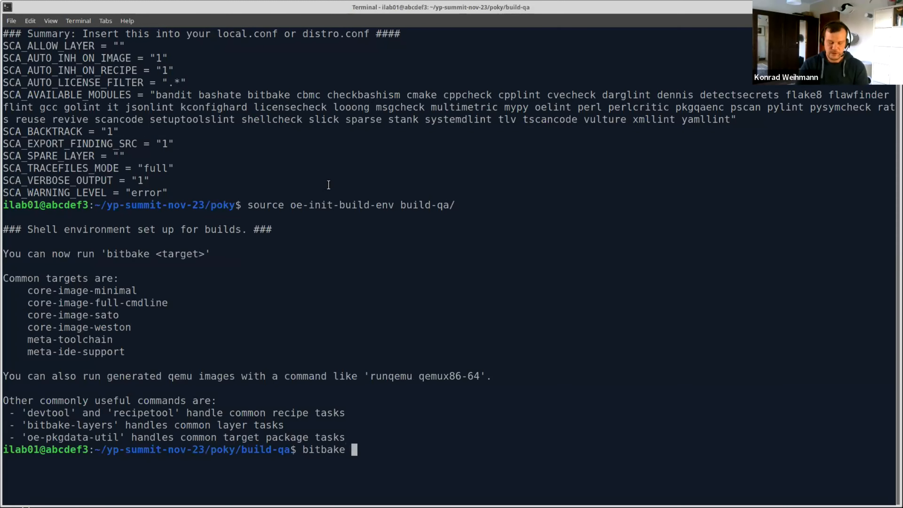
text(ys)
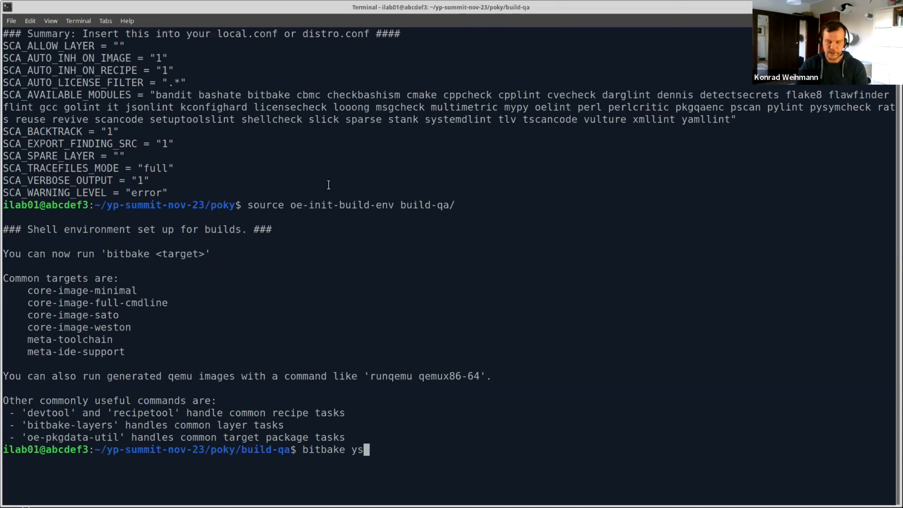
text(2311-demi-)
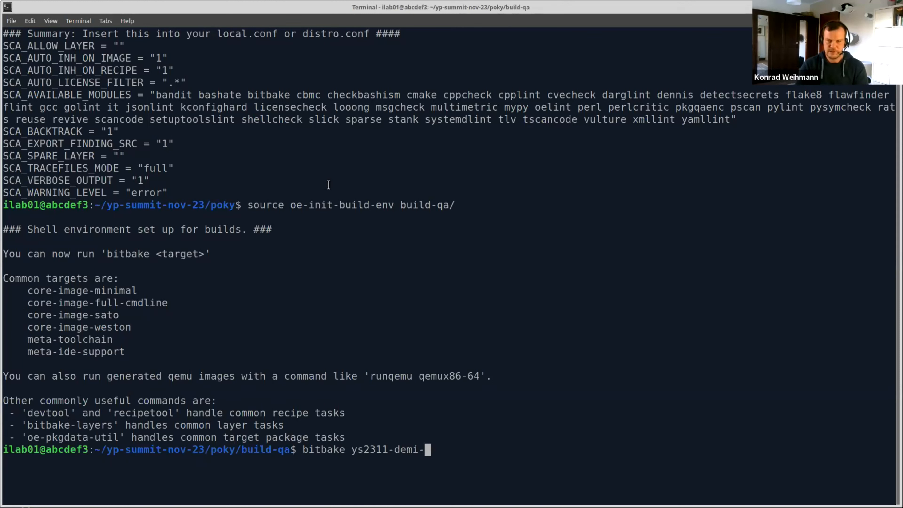
key(BackSpace)
text(o-image)
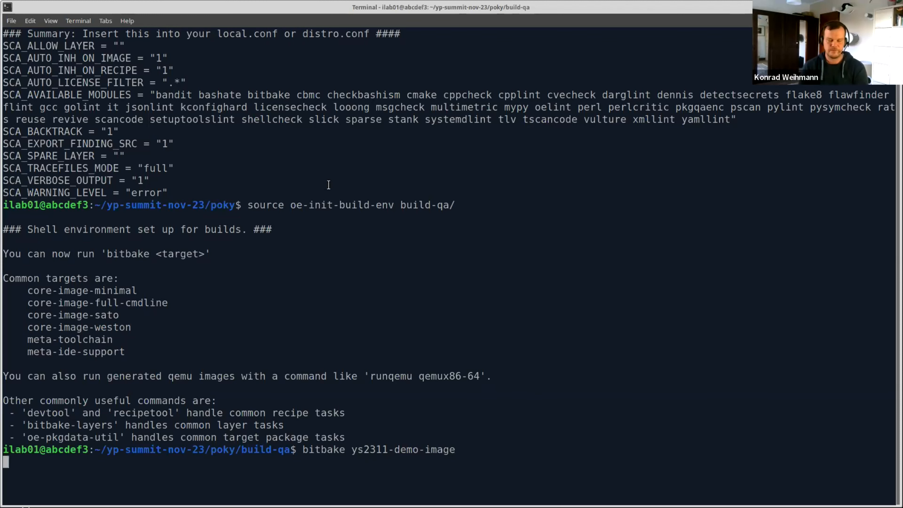
key(Return)
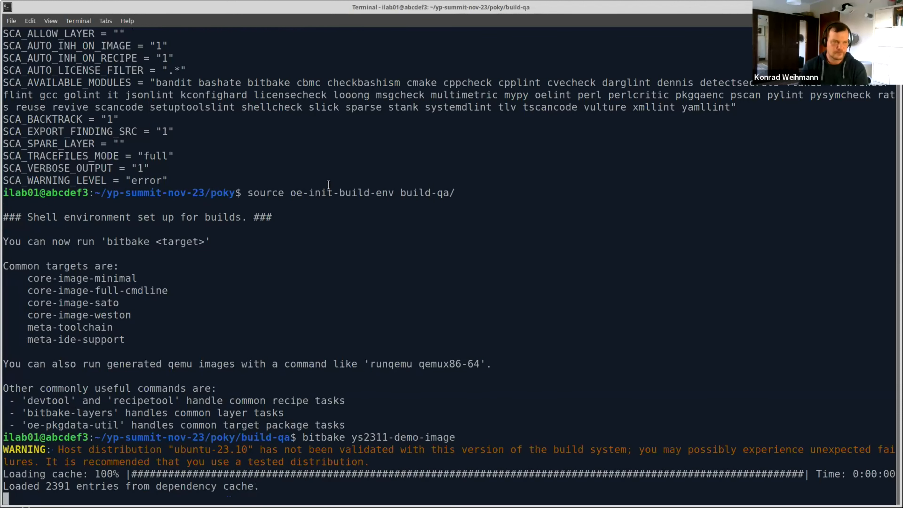
scroll(down, 3)
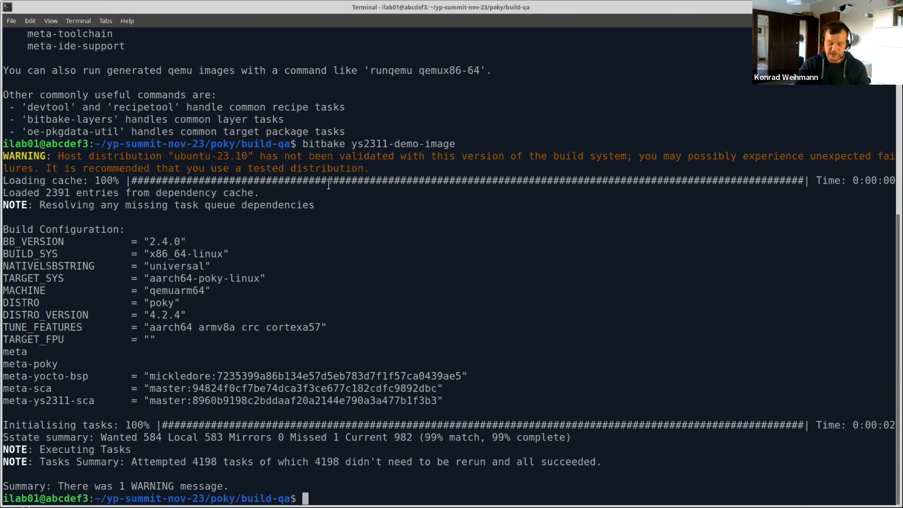
Step: List the contents of tmp/deploy/images/qemuarm64/
text(ls tmp/)
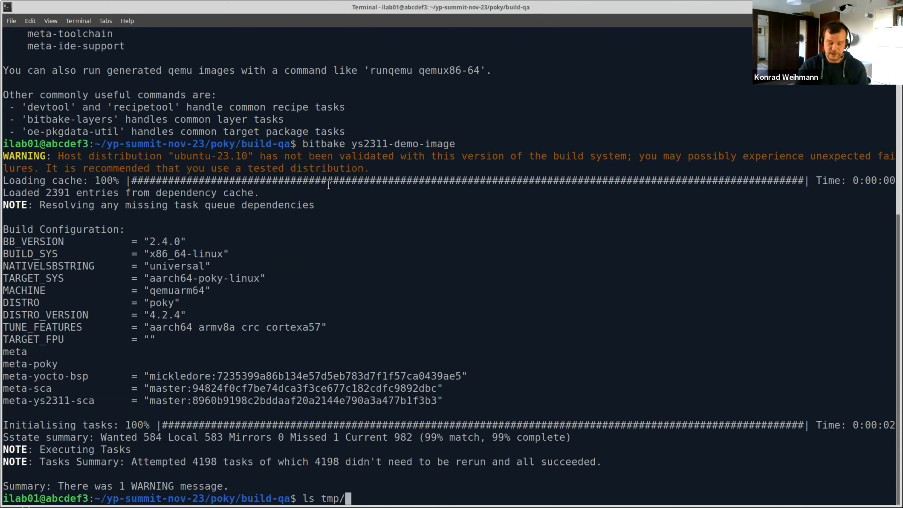
text(wo)
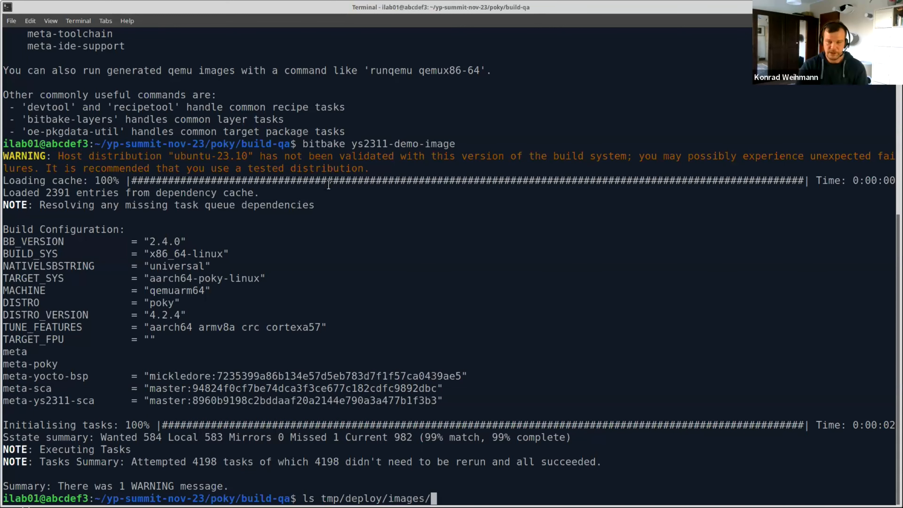
text(qemuarm64/)
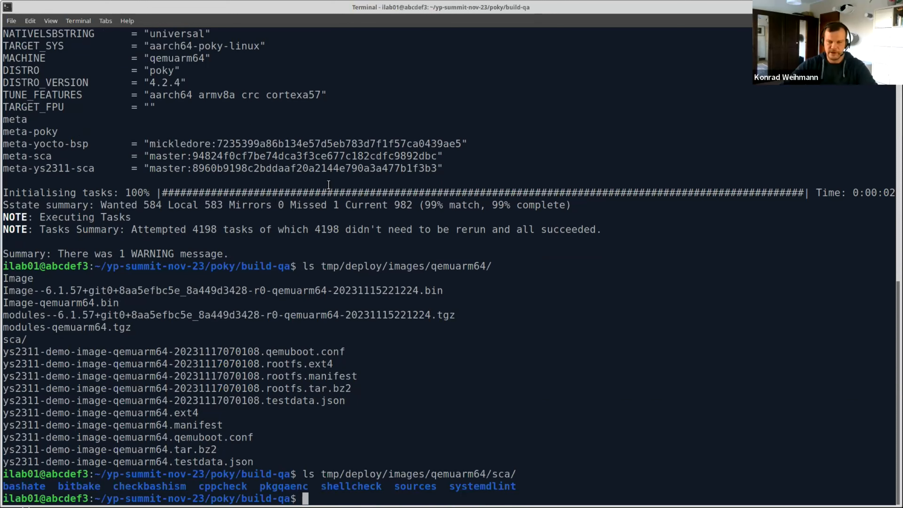
Step: List the sca/, sca/checkbashism/ and sca/checkbashism/raw report folders
text(ls tmp/deploy/images/qemuarm64/sca/)
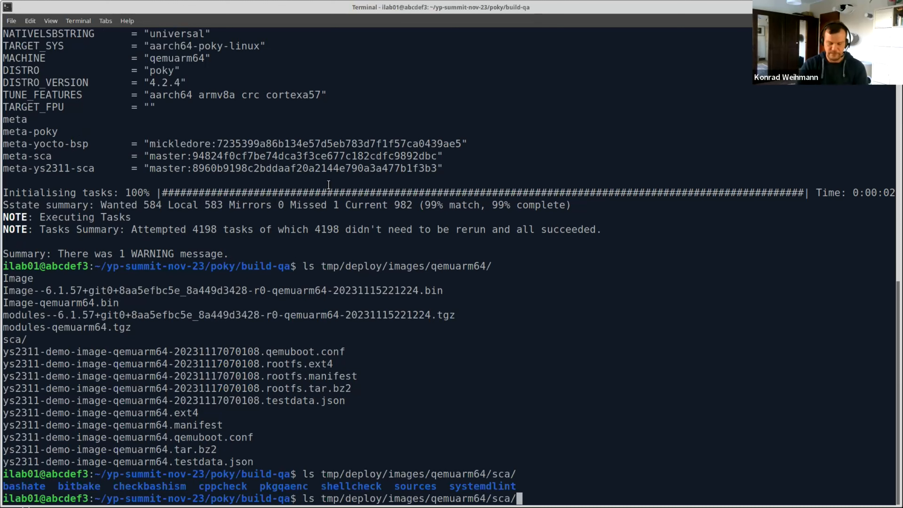
text(checkbashism/)
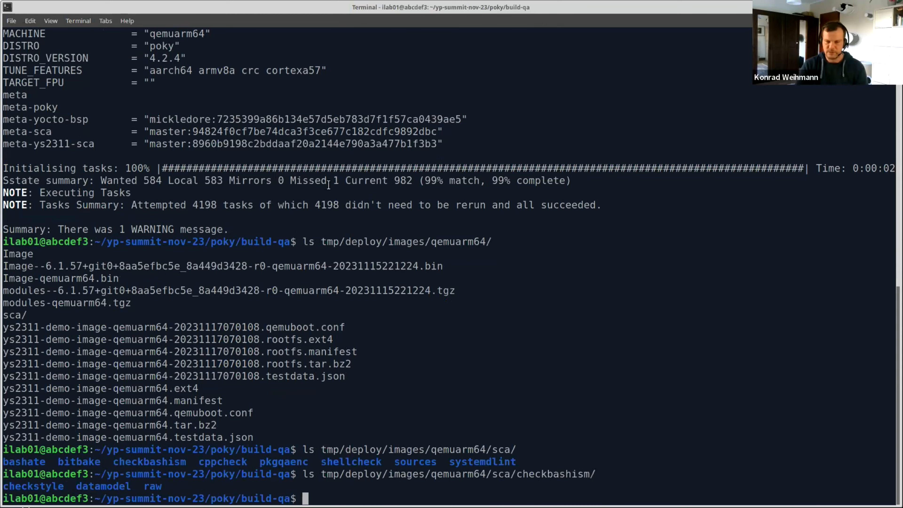
text(ls tmp/deploy/images/qemuarm64/sca/checkbashism/raw)
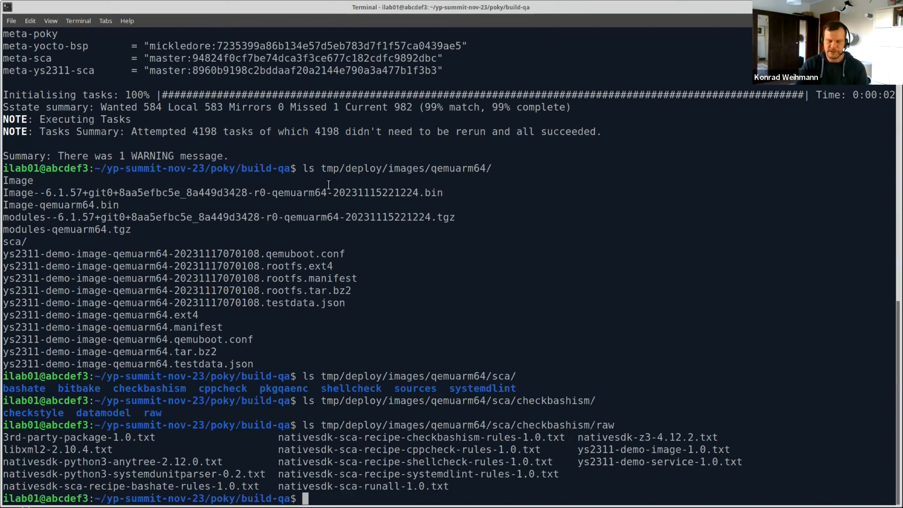
text(c)
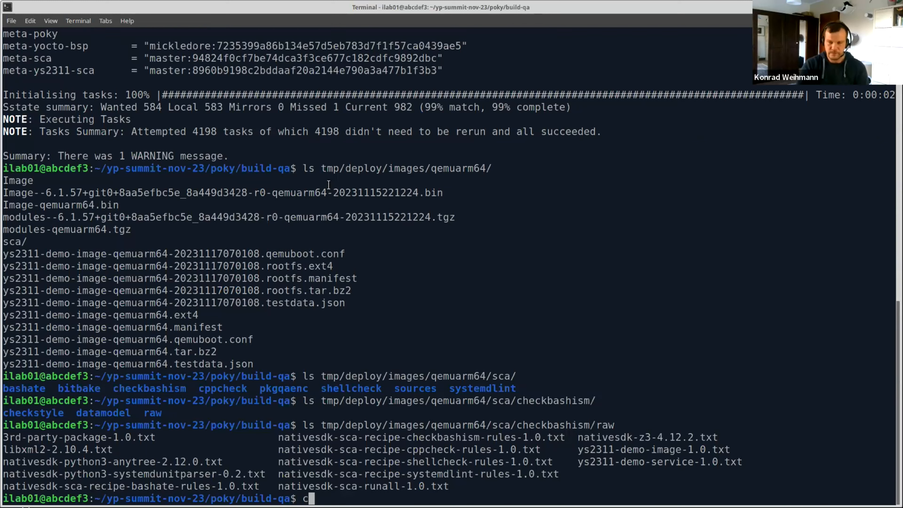
text(at)
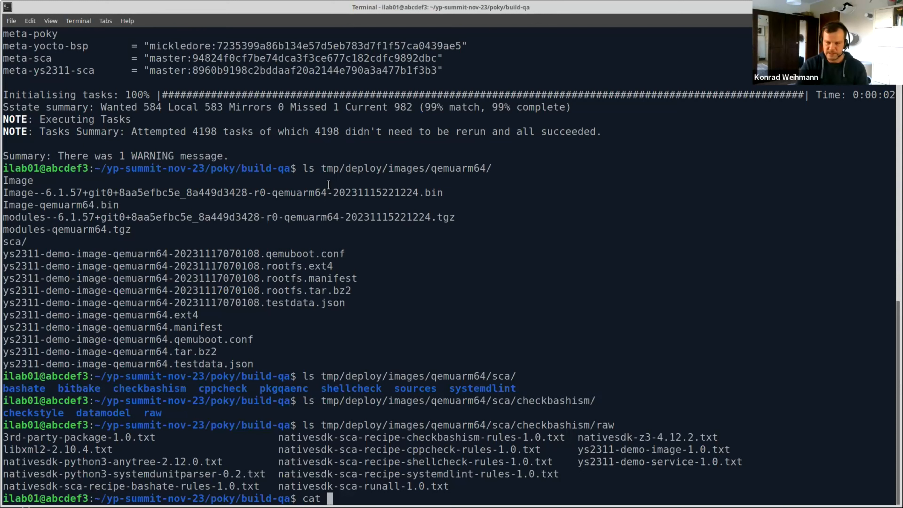
Step: Cat the raw checkbashism report ys2311-demo-service-1.0.txt
text(tmp/deploy/i)
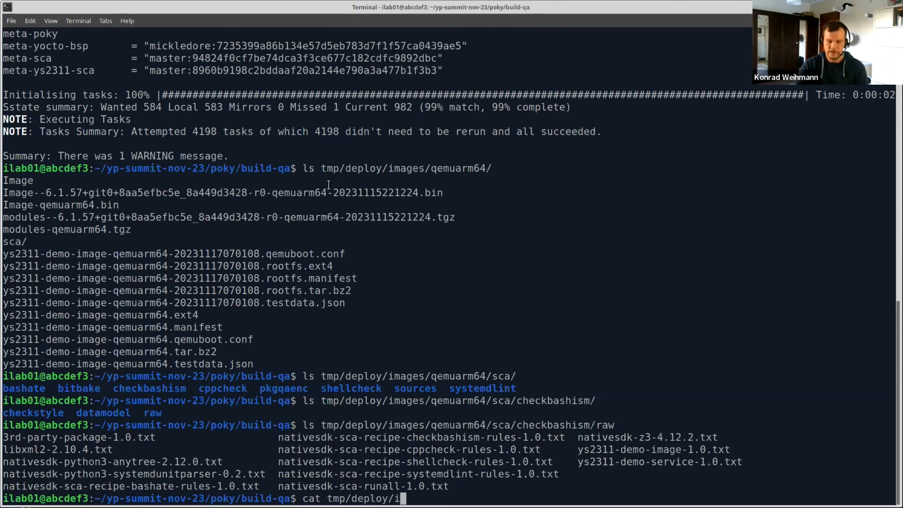
text(mages/)
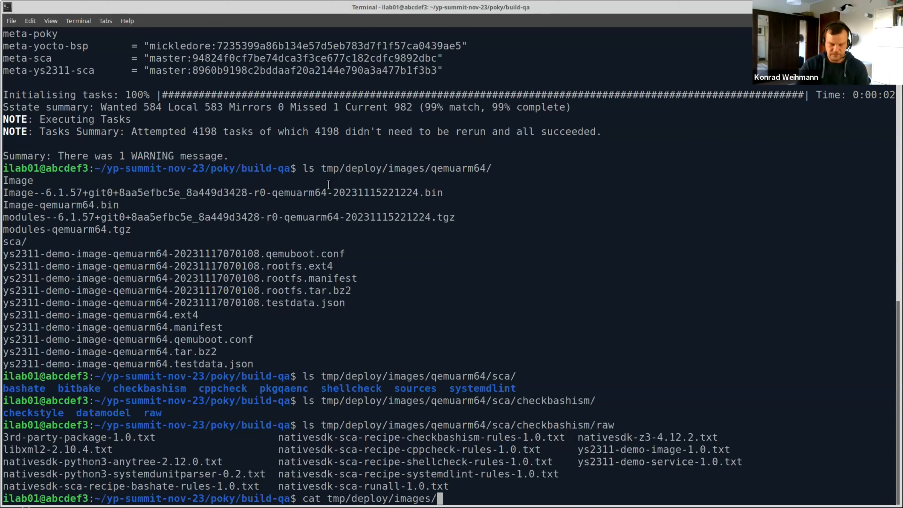
text(qemuarm64/)
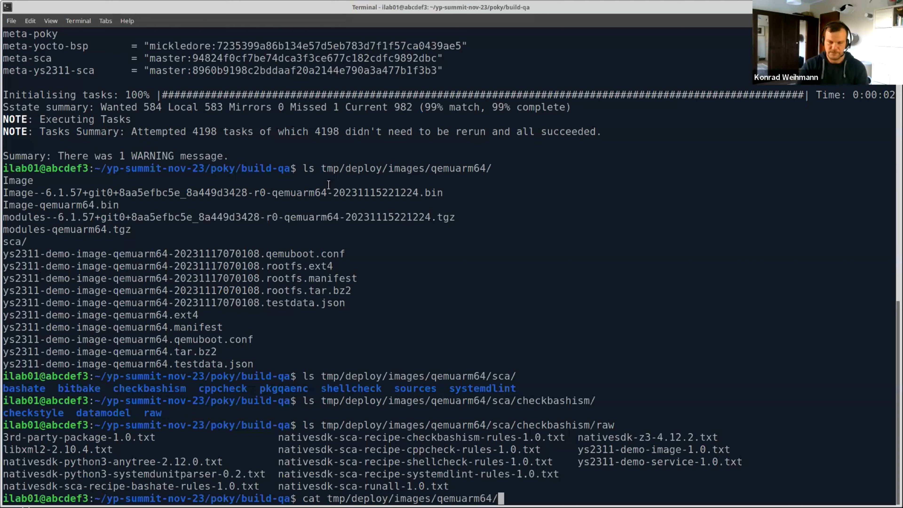
text(sca/)
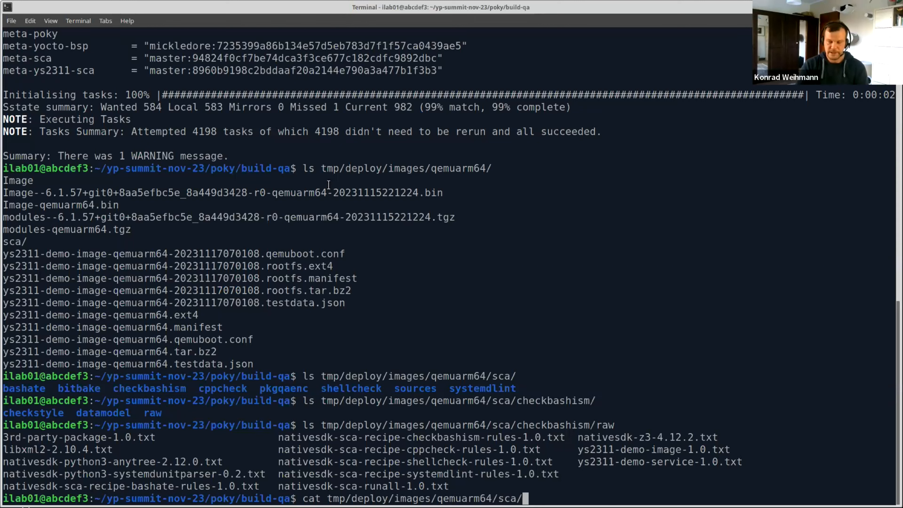
text(checkbashism/raw/ys2311-demo-service-1.0.txt)
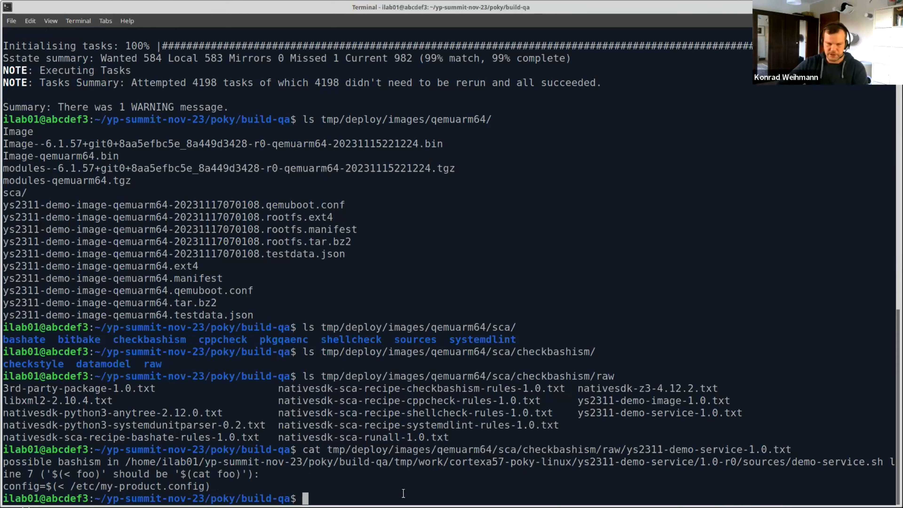
text(cat tmp/deploy/images/qemuarm64/sca/checkbashism/raw/ys2311-demo-service-1.0.txt)
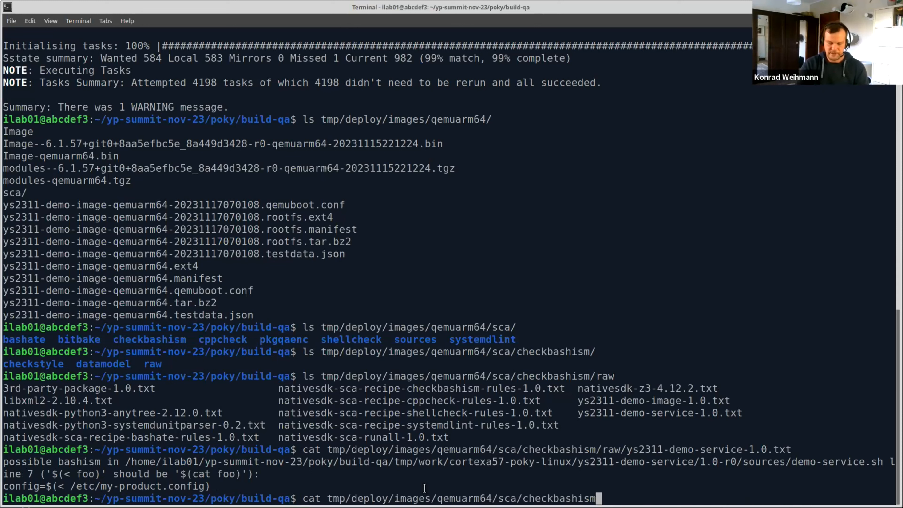
Step: Show the checkbashism datamodel ys2311-demo-service-1.0.dm as formatted JSON with jq
text(datamodel/)
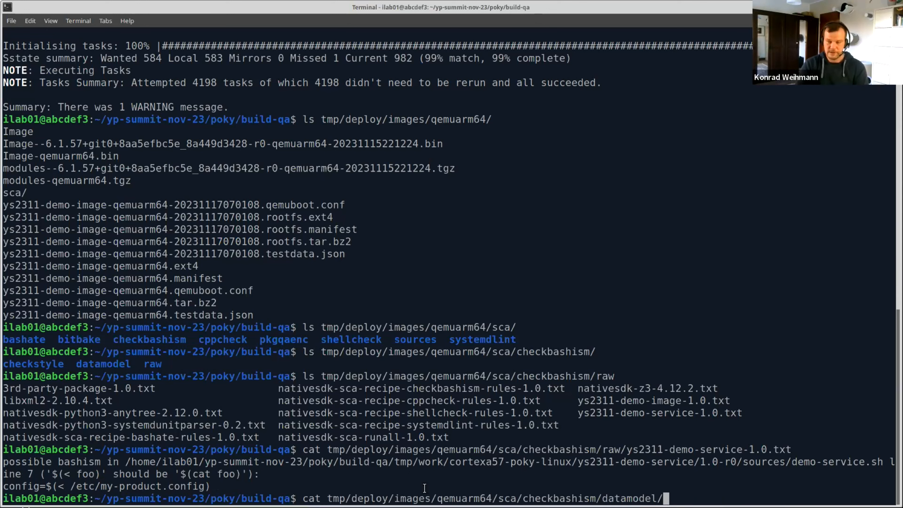
text(ys2311-demo-sd)
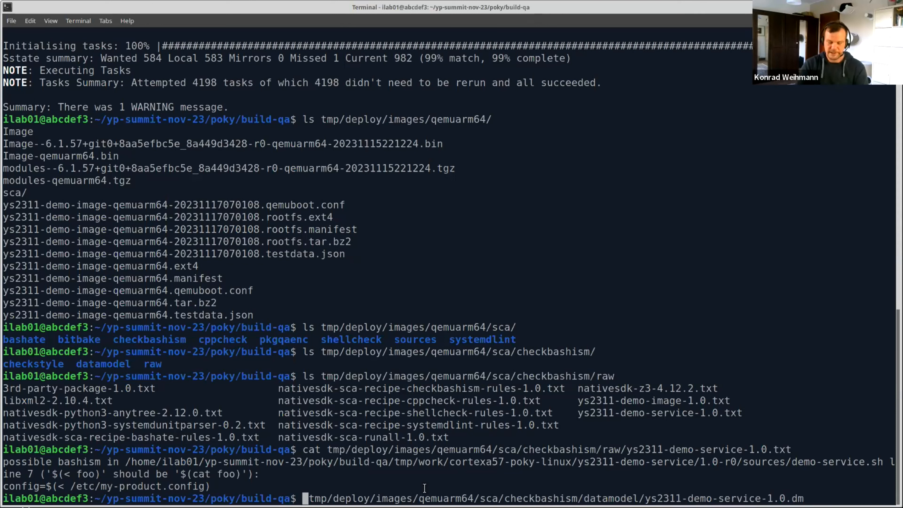
text(jq .)
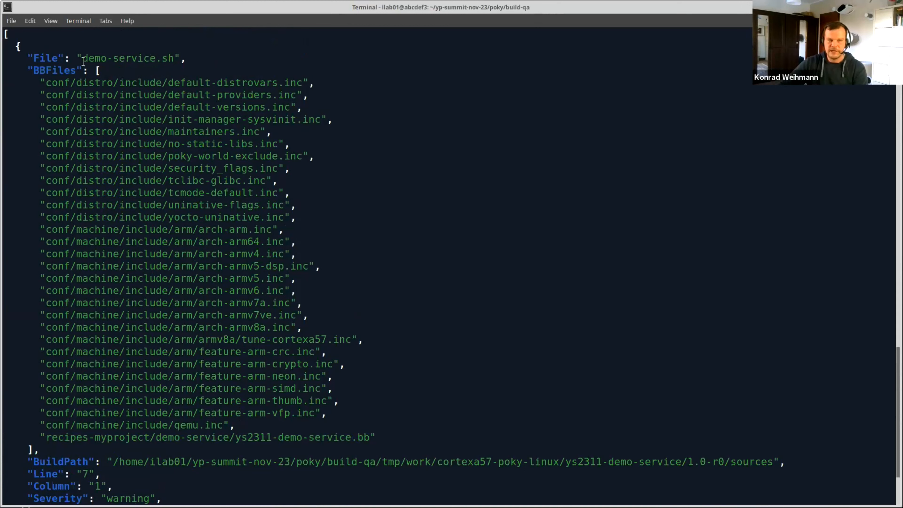
scroll(down, 3)
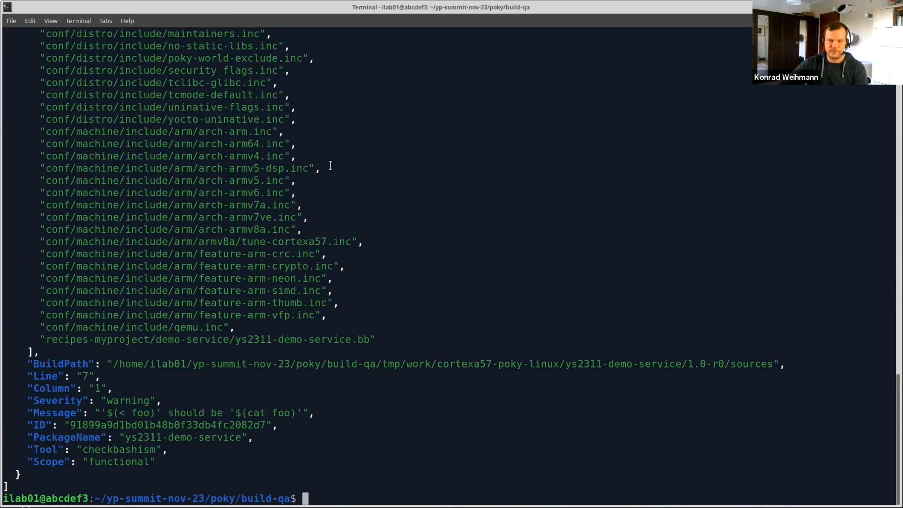
text(jq . tmp/deploy/images/qemuarm64/sca/checkbashism/datamodel/ys2311-demo-service-1.0.dm)
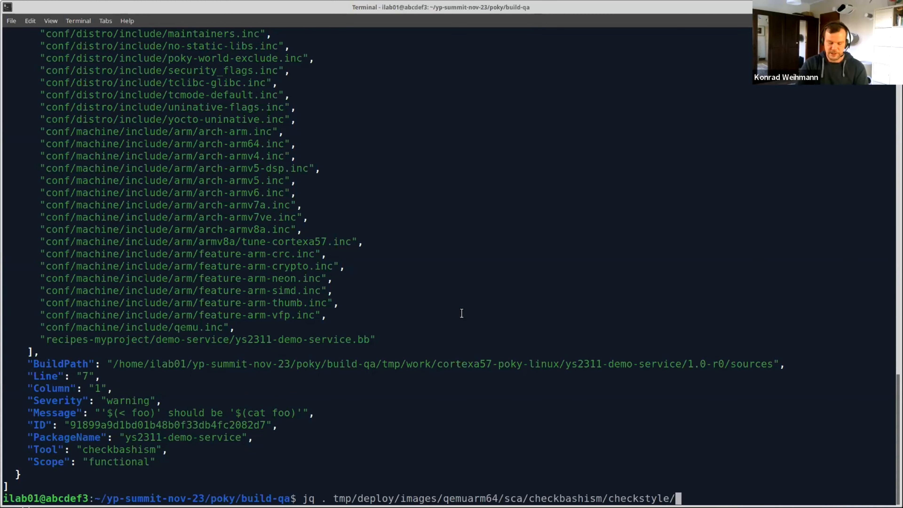
Step: Pretty-print the ys2311-demo-service-1.0 checkstyle XML with xmllint --format, showing the line 7 warning
text(ys23)
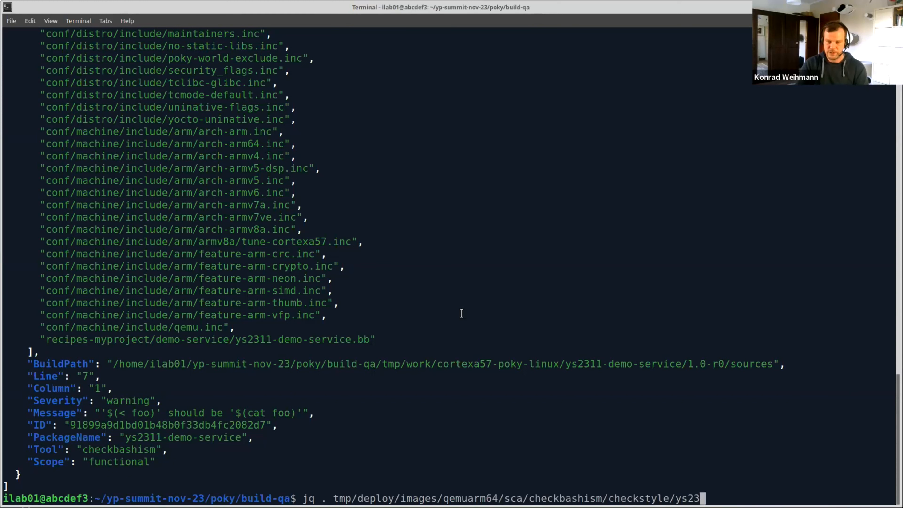
key(Backspace)
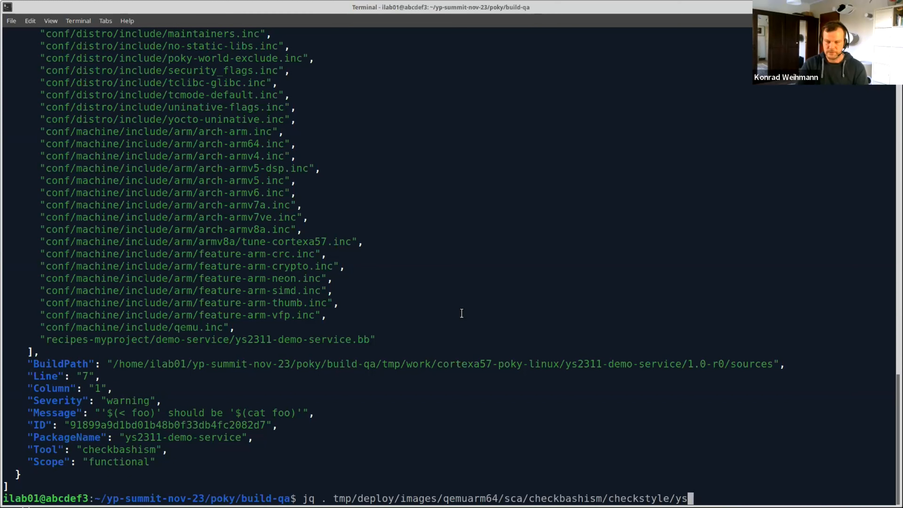
key(BackSpace)
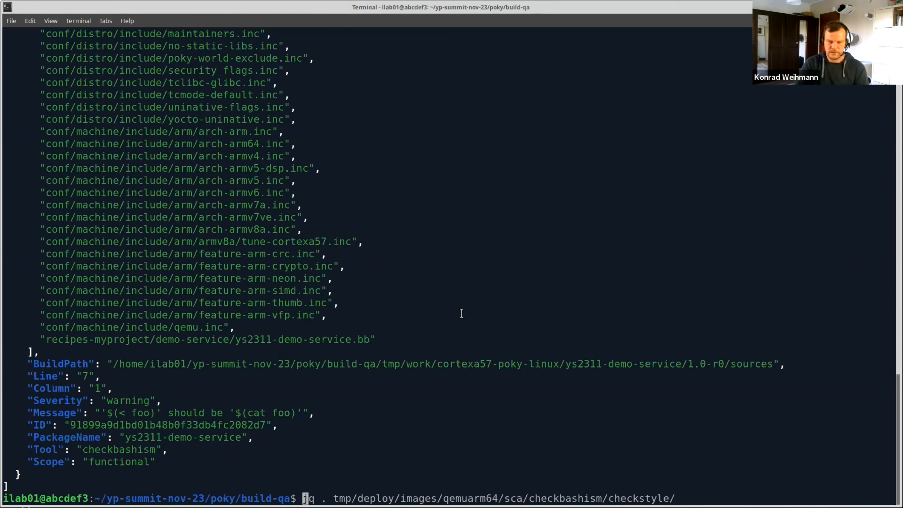
text(x)
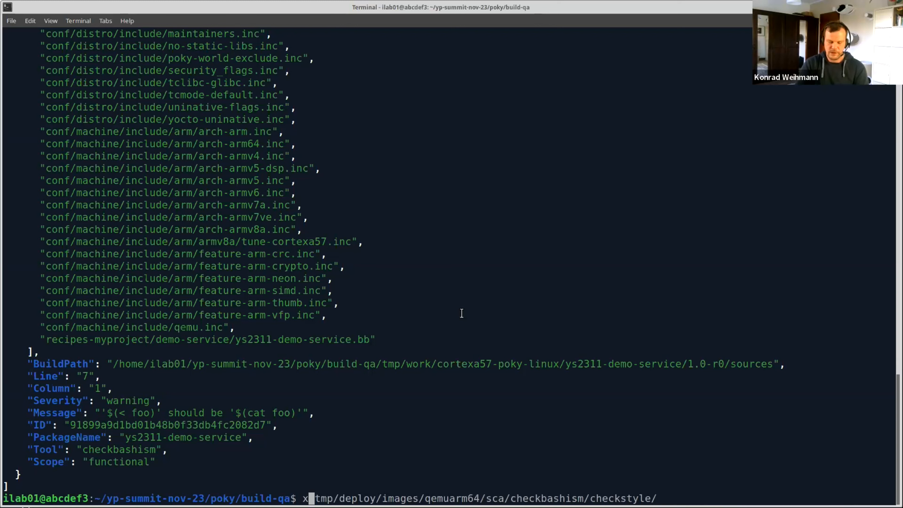
text(mllint)
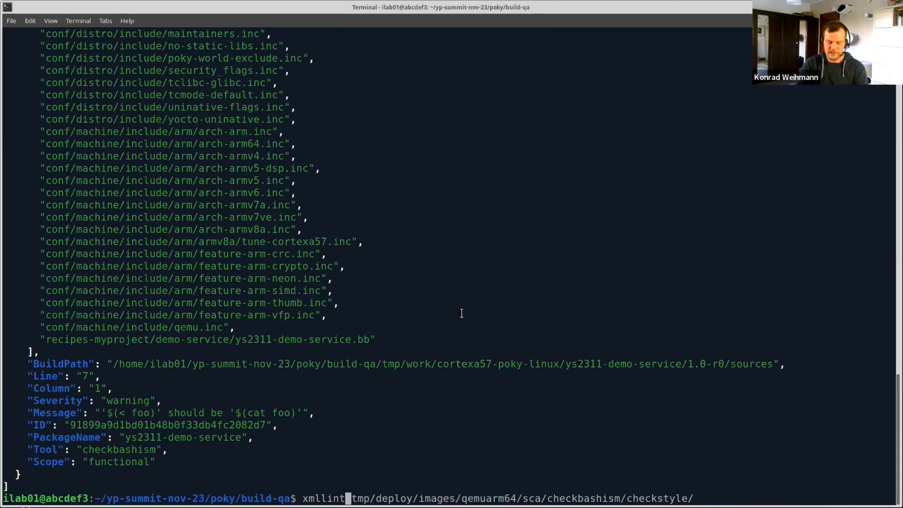
text(--format)
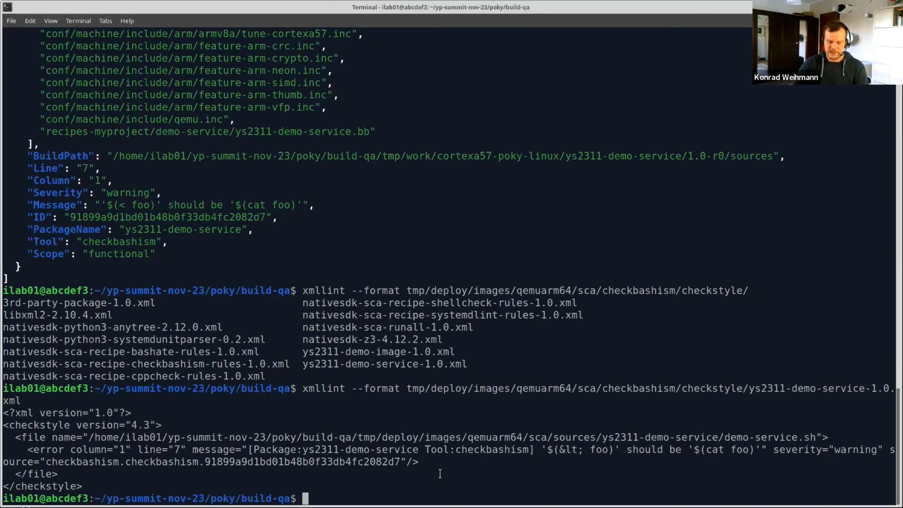
Step: Run ../meta-sca/scripts/results2console on tmp/deploy/images/qemuarm64/sca/ to summarise all findings
text(../)
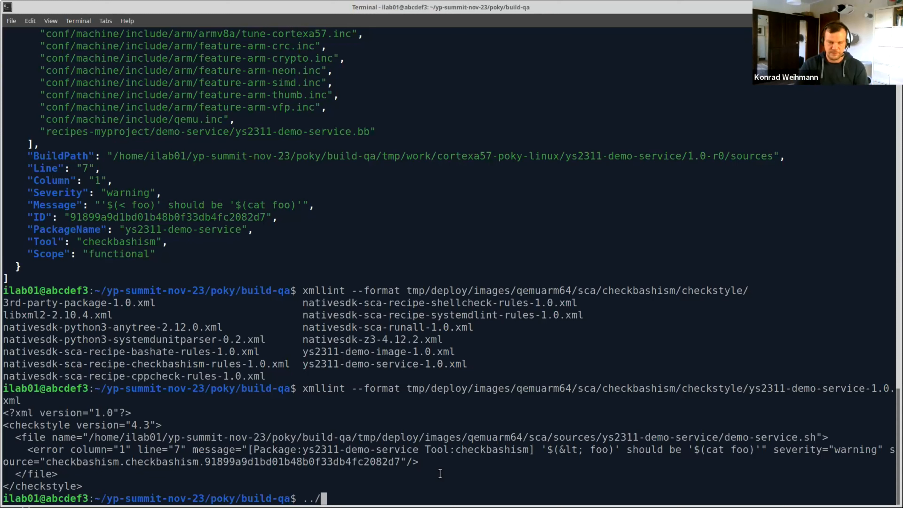
text(meta)
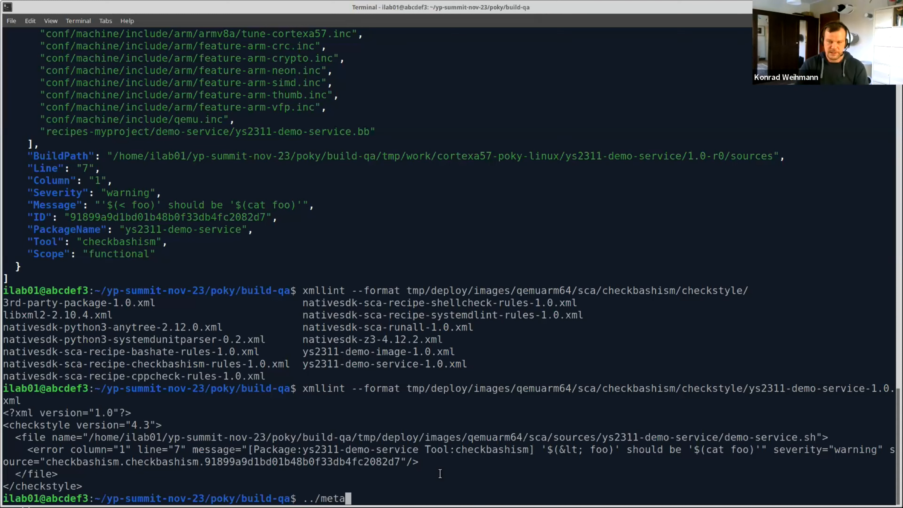
text(-s)
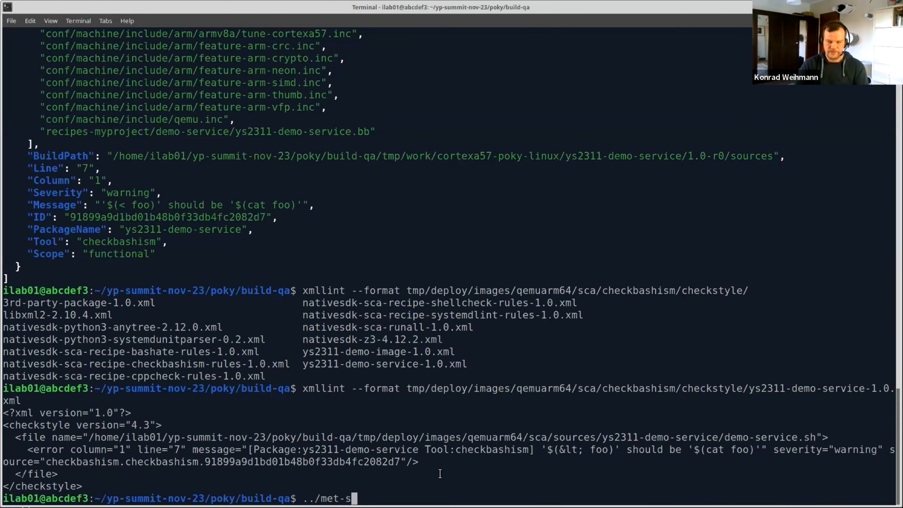
text(a)
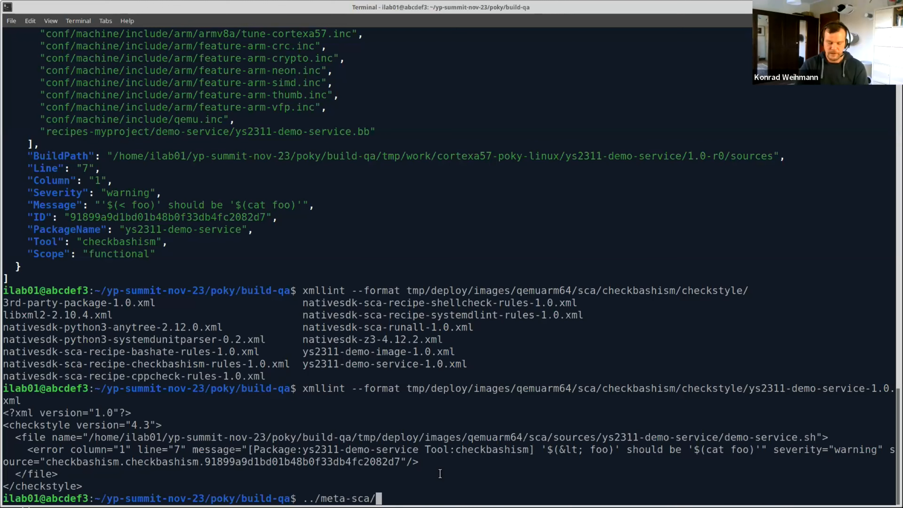
text(scripts/)
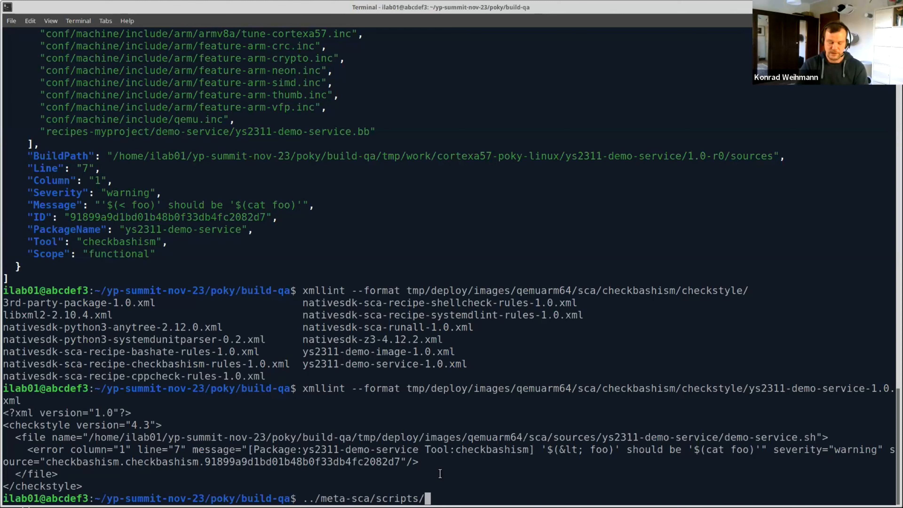
text(results2console)
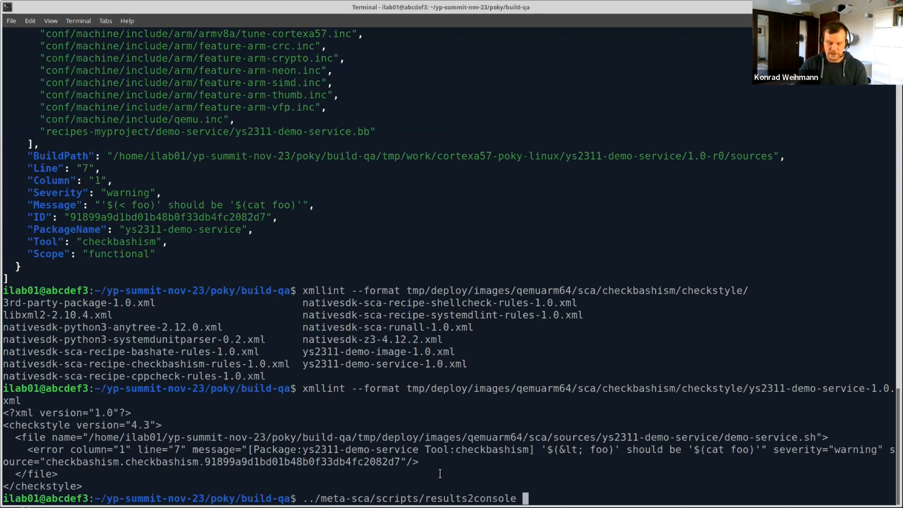
text(t)
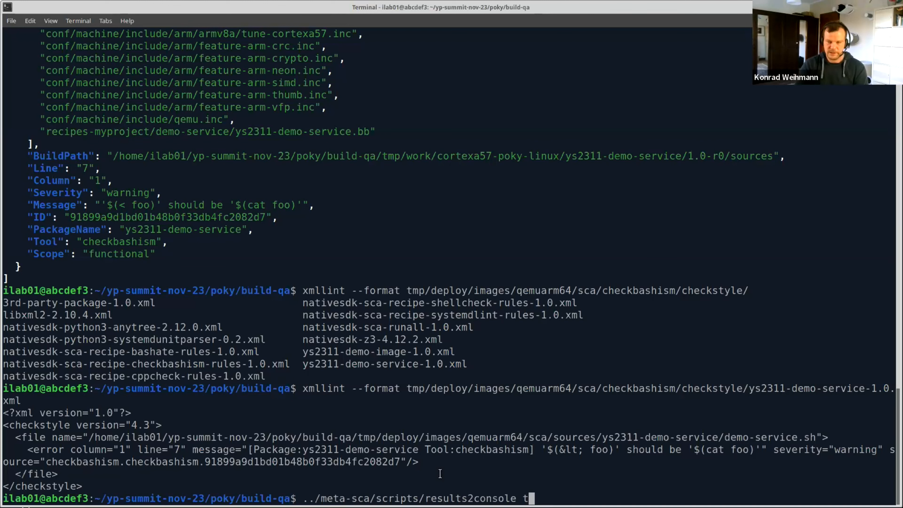
text(mp/d)
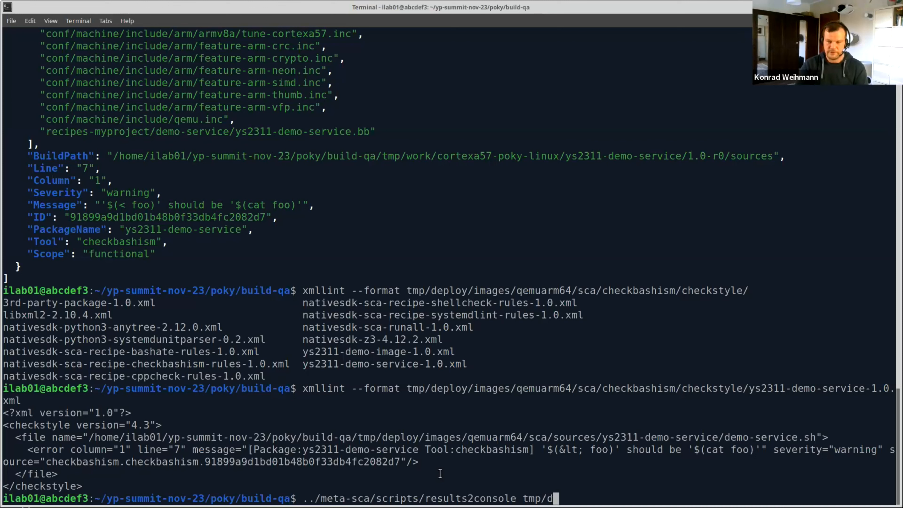
text(eploy/q)
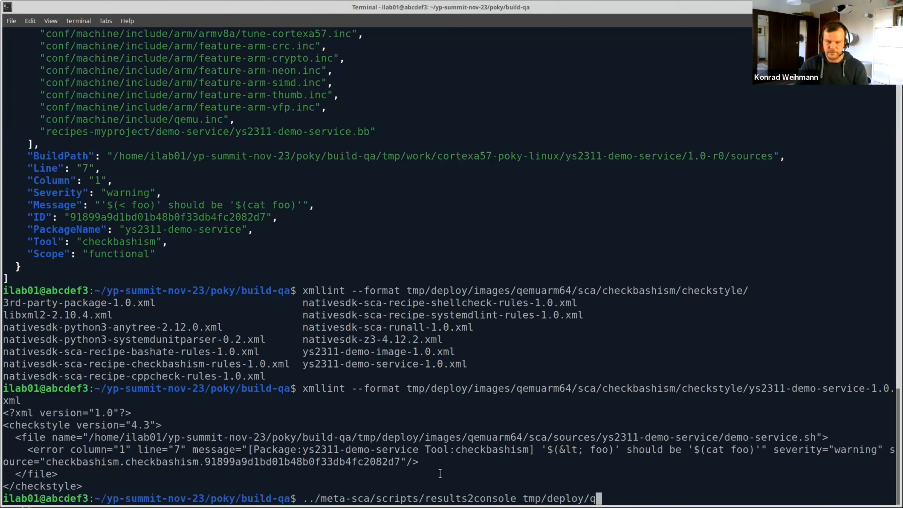
key(BackSpace)
text(images/qemuarm64/)
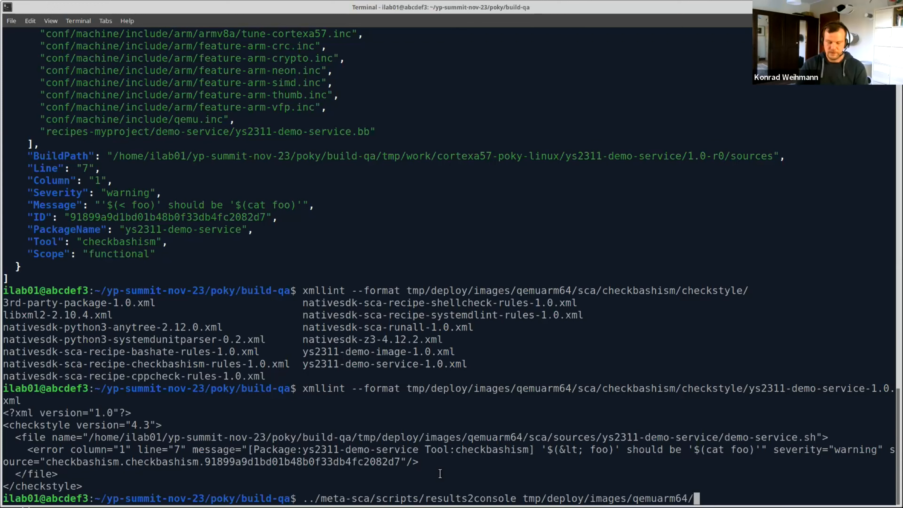
key(Return)
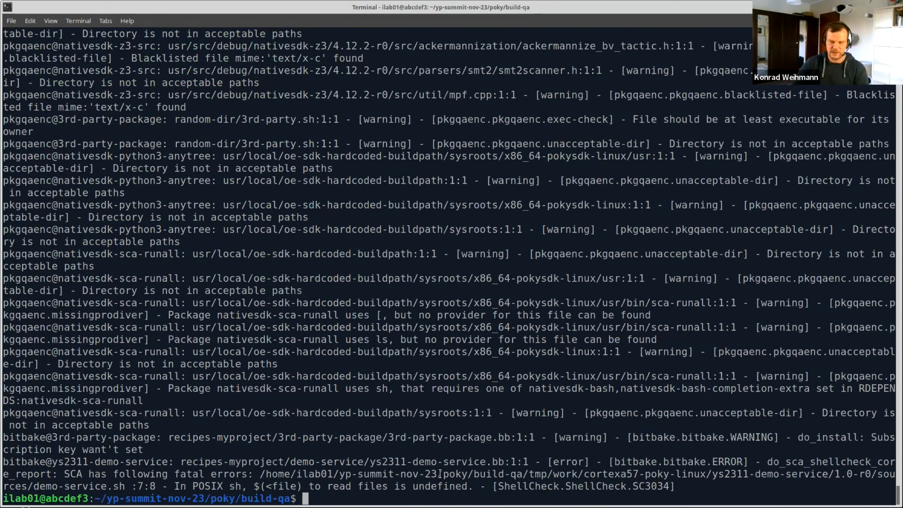
Step: Rerun results2console piped to grep ys2311-demo-service to show only that recipe's findings
text(../meta-sca/scripts/results2console tmp/deploy/images/qemuarm64/sca/)
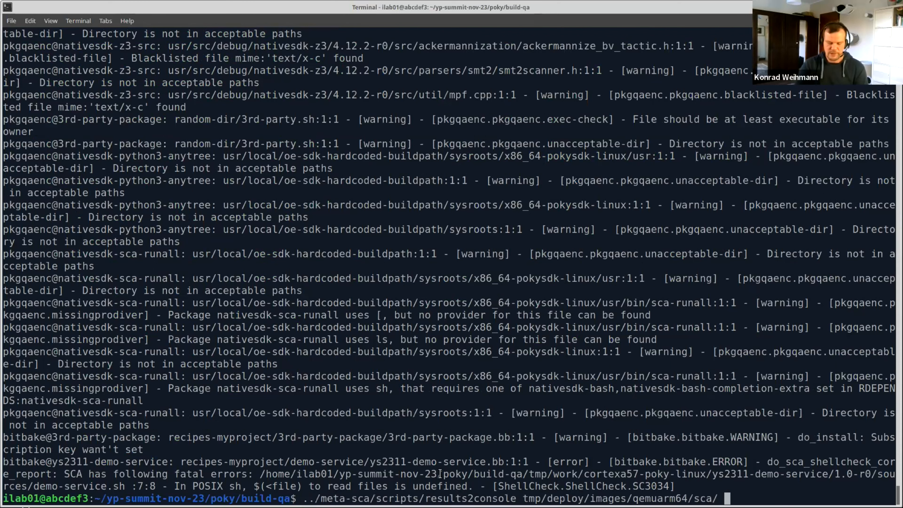
text(| grep)
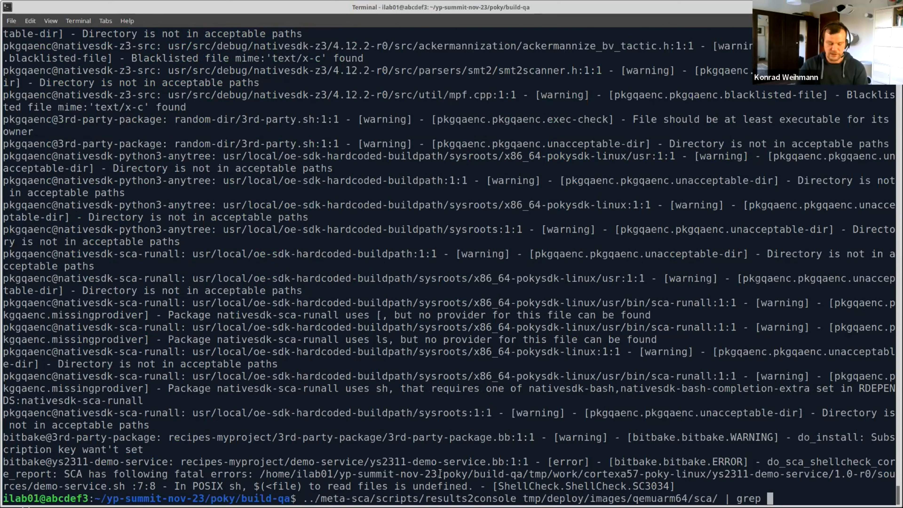
text(ys2311)
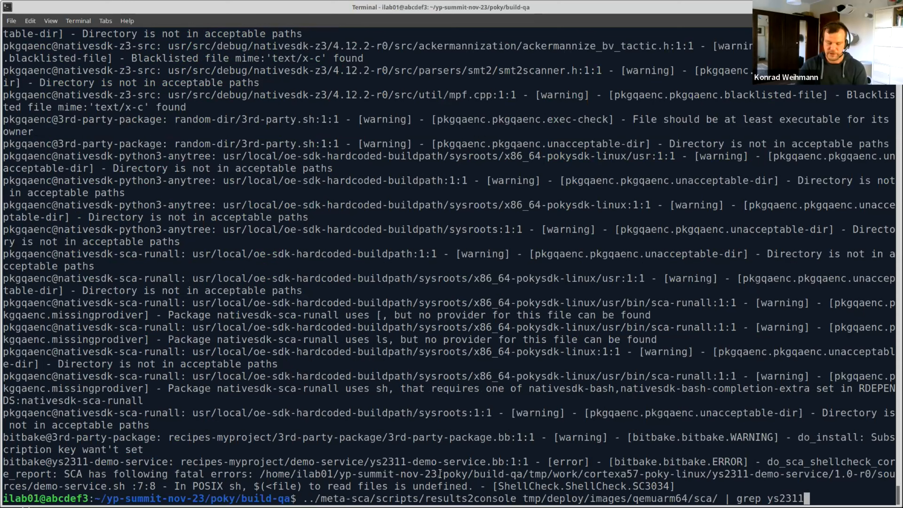
text(-demo-servic)
text(nano ../m)
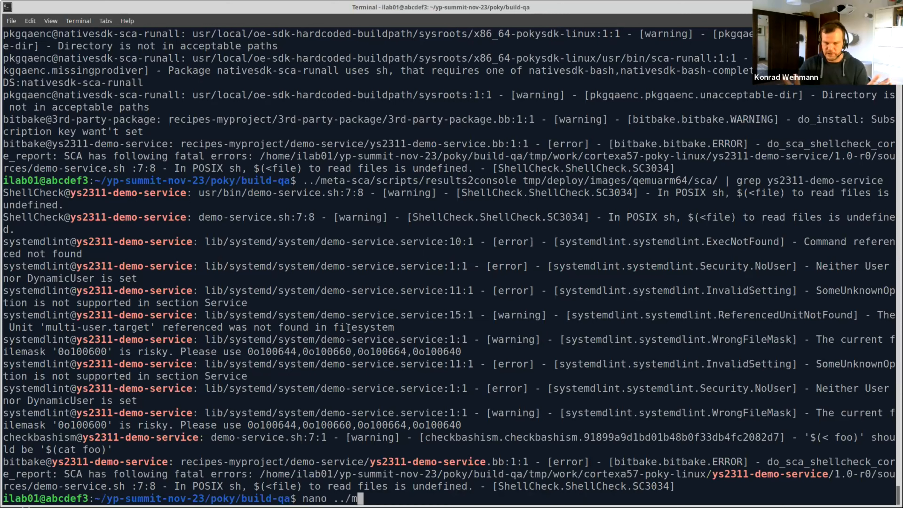
Step: Open ../meta-ys2311-sca/recipes-myproject/demo-service/files/demo-service.sh in nano
text(eta)
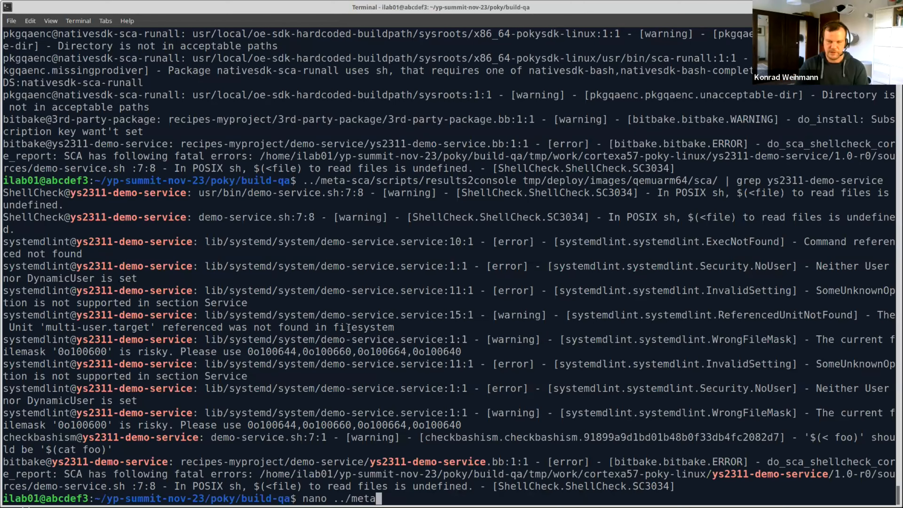
text(-)
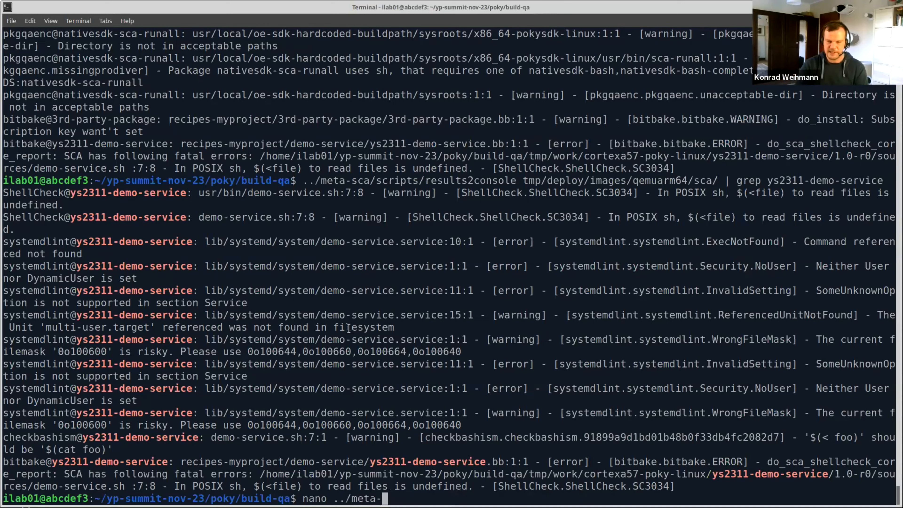
text(ys)
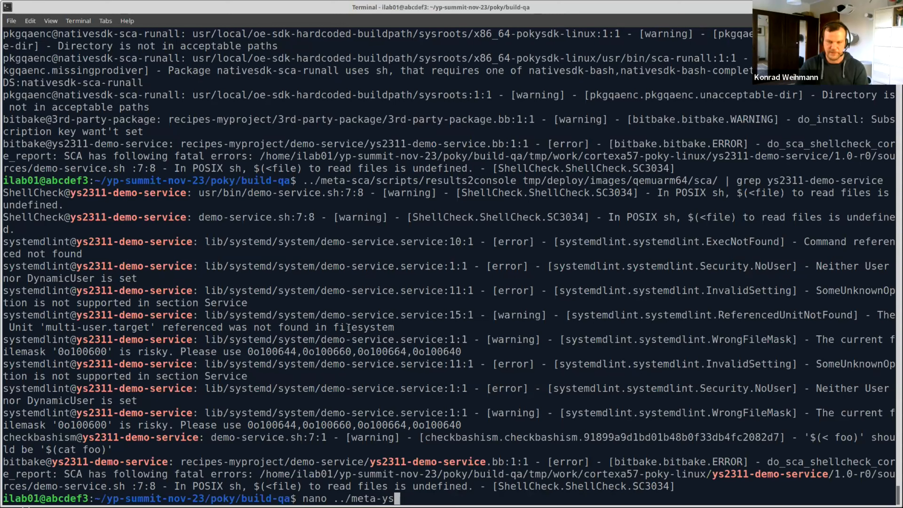
text(2311-sca/)
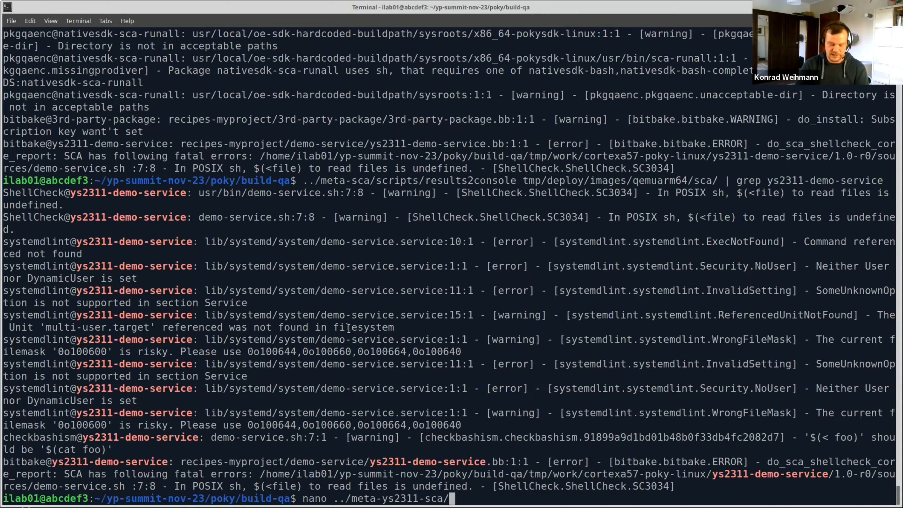
text(recipes-)
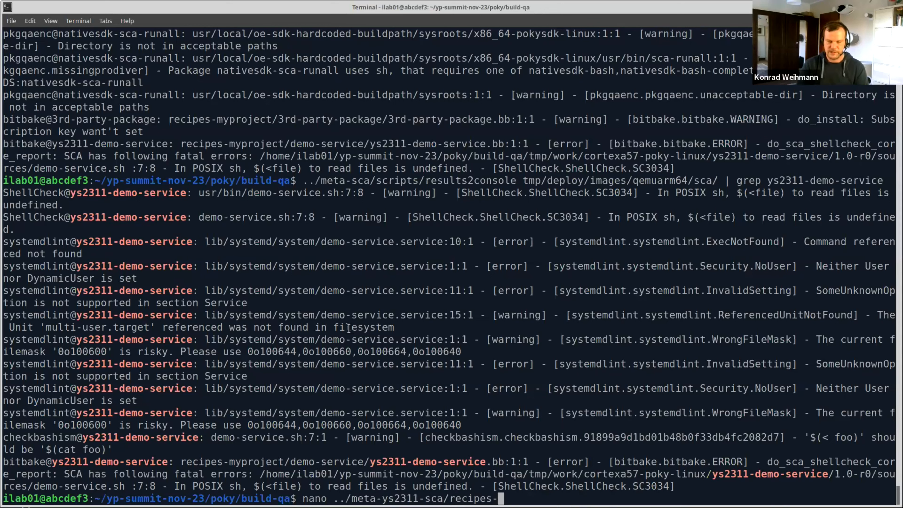
text(myproject/)
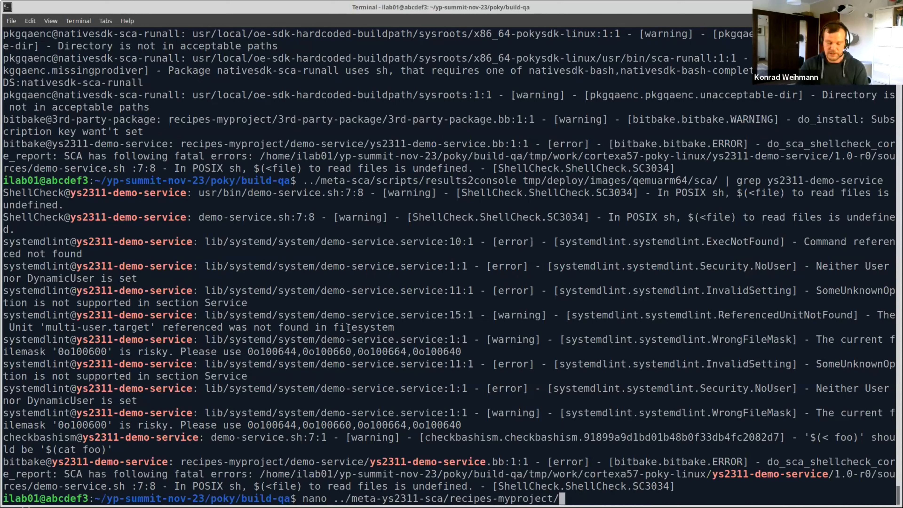
text(demo-service/)
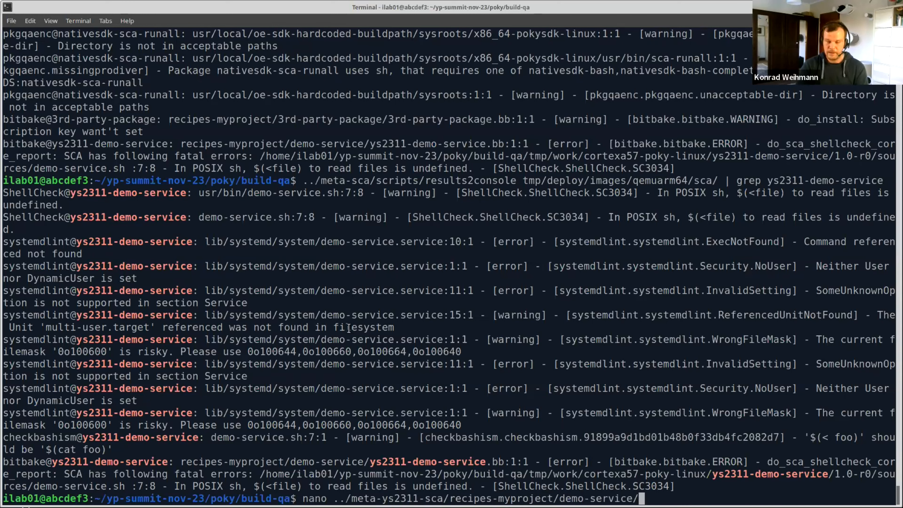
text(files/demo-service.s)
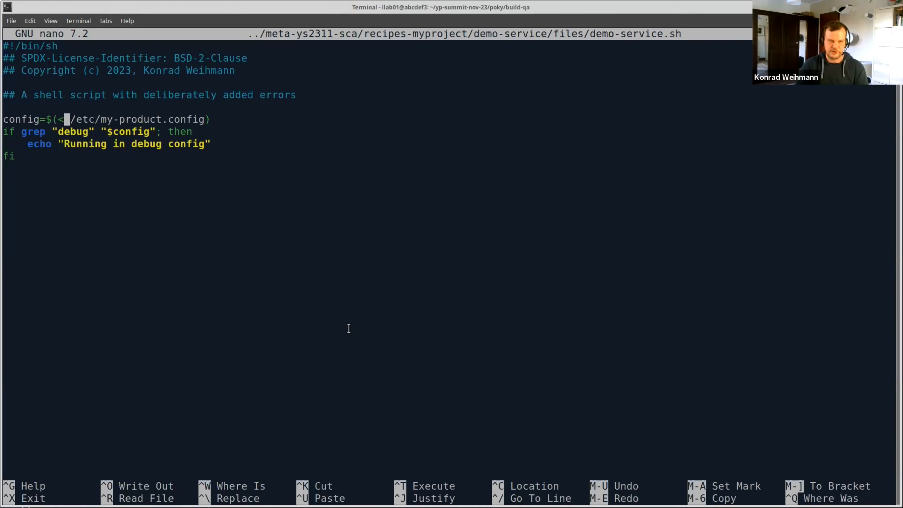
Step: Change the config read to $(cat /etc/my-product.config), save the script, then view and close demo-service.service
text(cat)
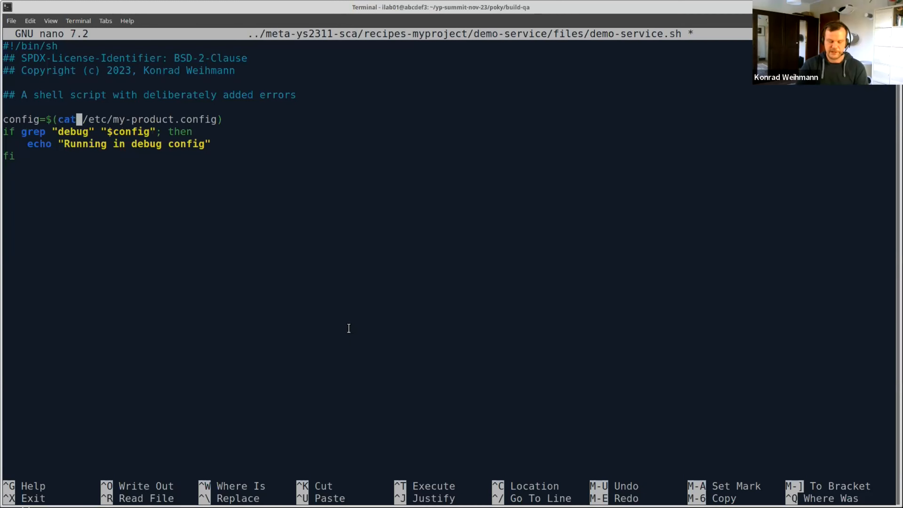
key(ctrl+o)
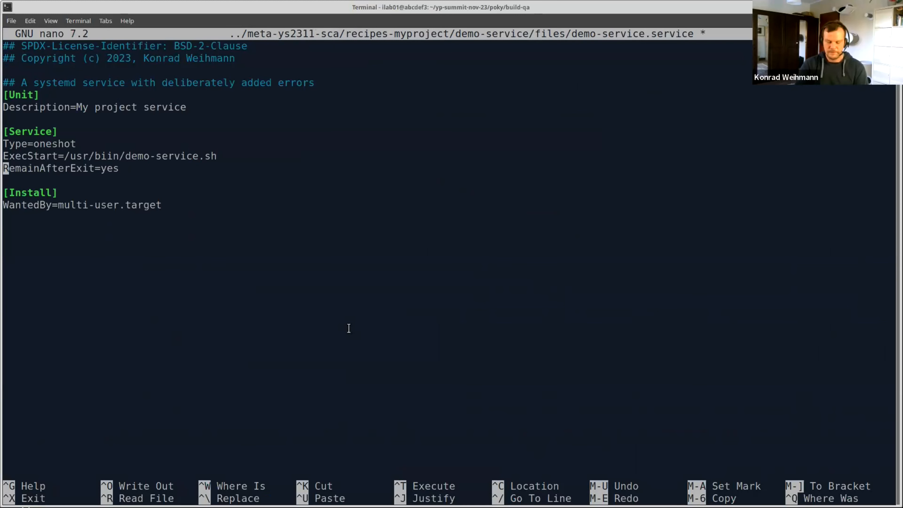
key(ctrl+o)
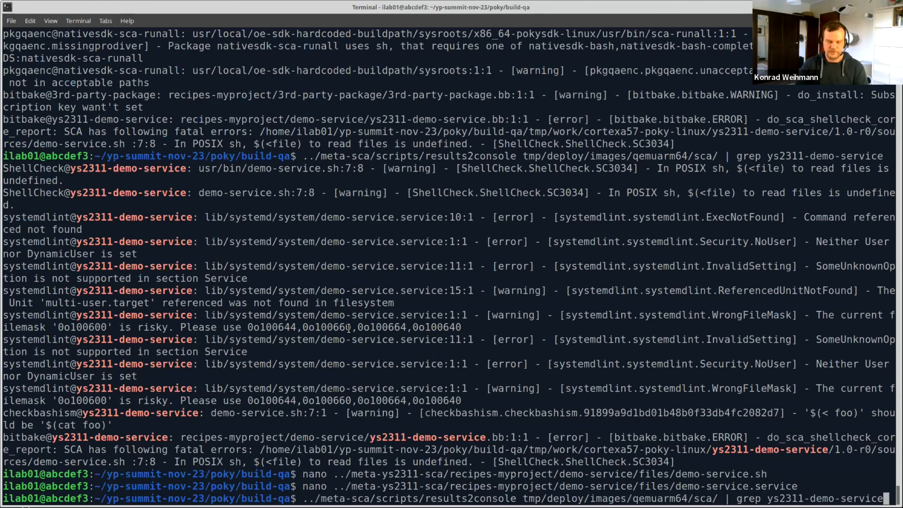
Step: Cancel the recalled line and rebuild with bitbake ys2311-demo-service
key(ctrl+c)
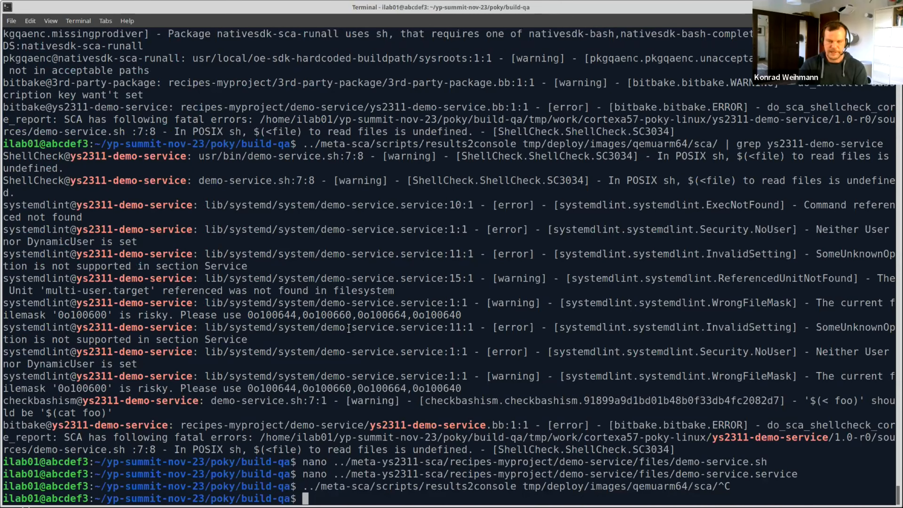
text(bitbake)
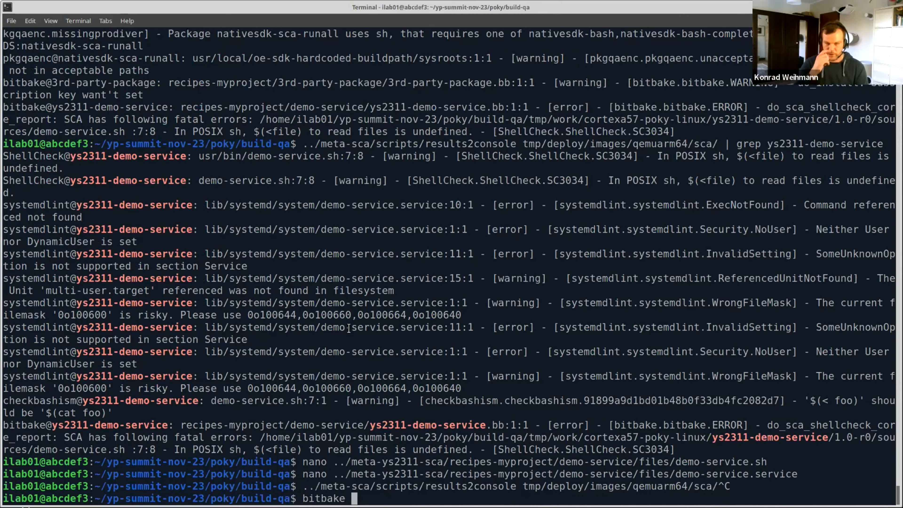
text(ys)
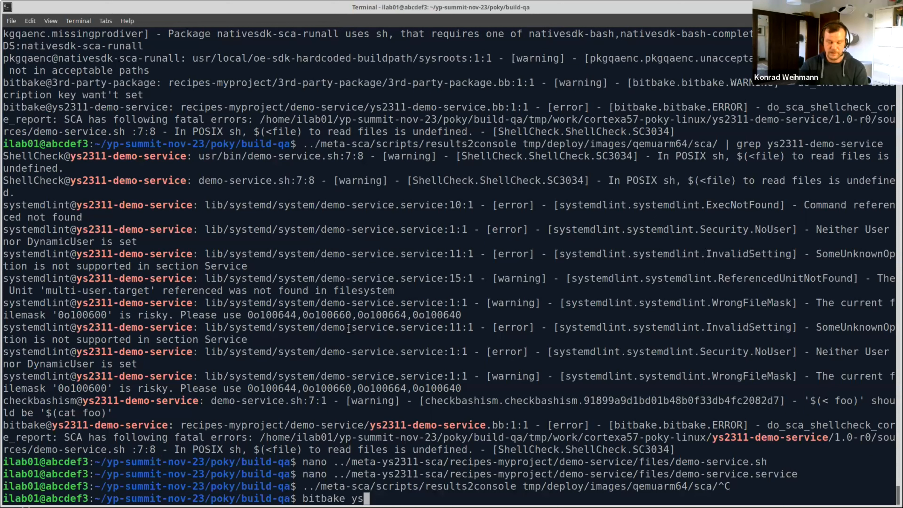
text(2311)
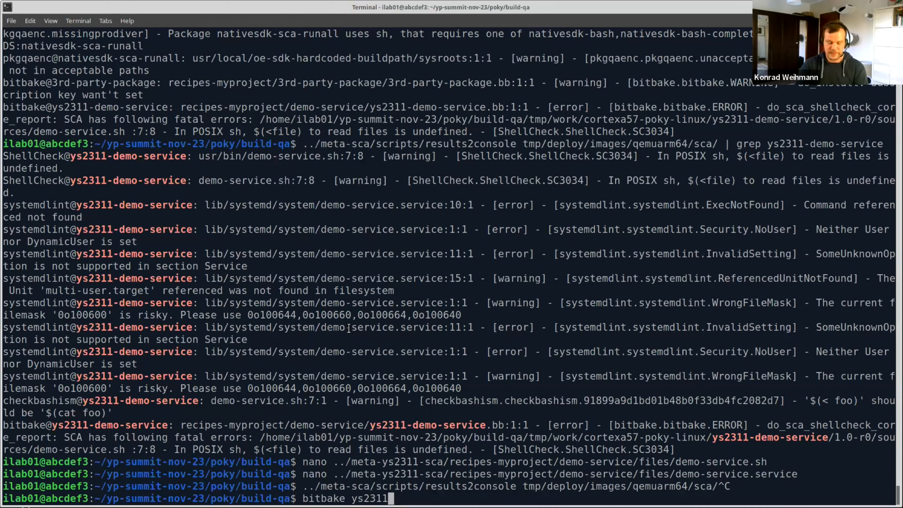
text(-)
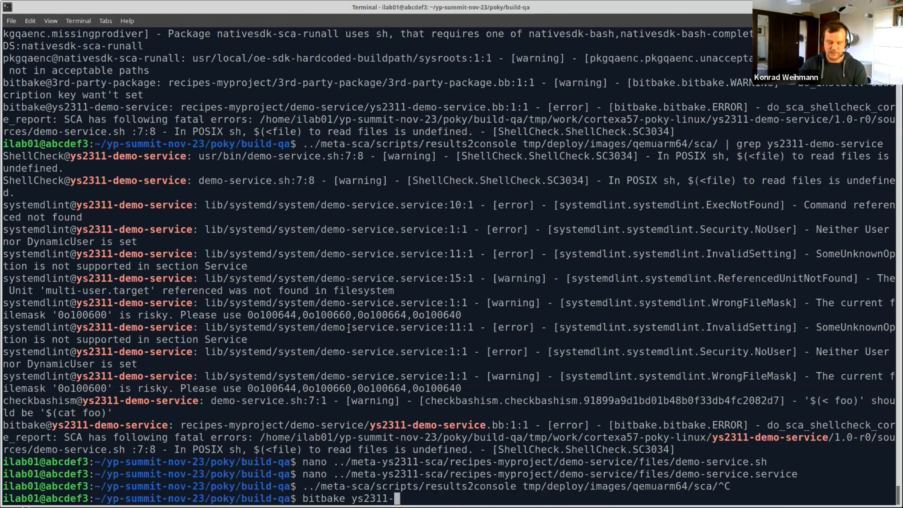
text(demo-serv)
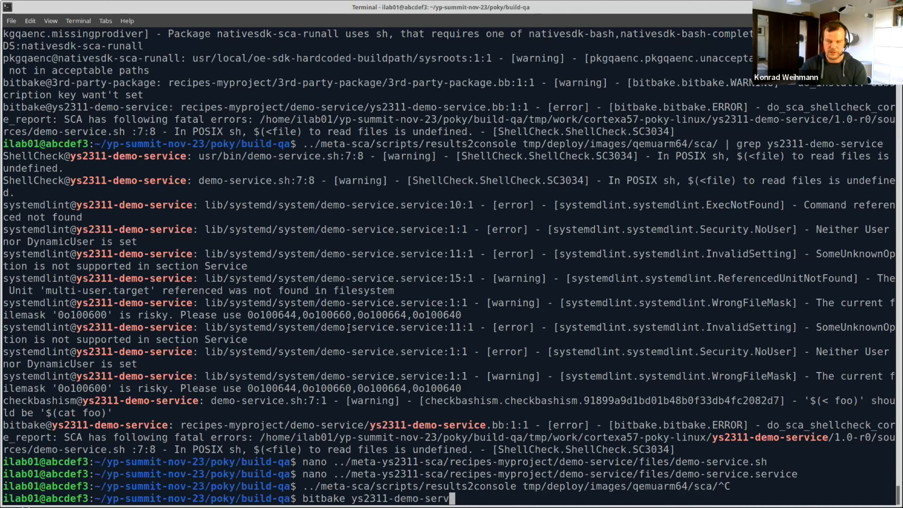
text(ice)
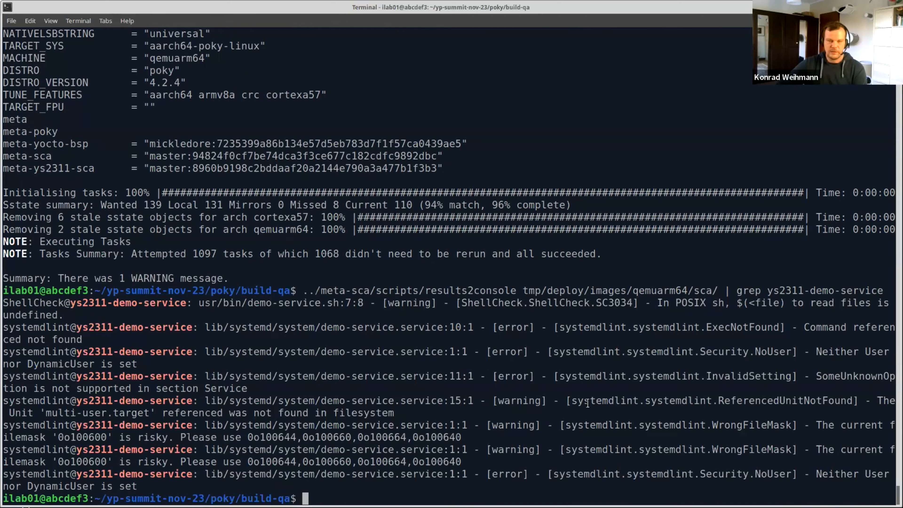
mouse_move(447, 370)
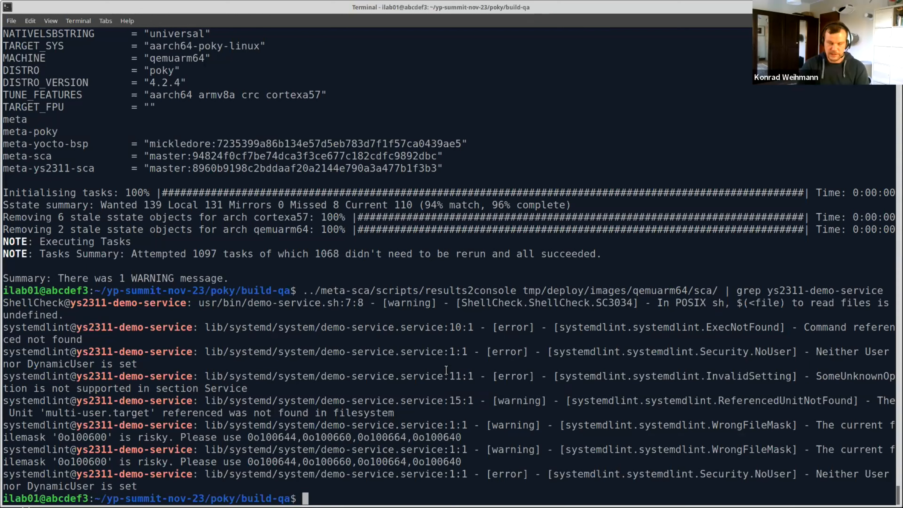
Step: Cat tmp/deploy/images/qemuarm64/sca/systemdlint/raw/ys2311-demo-service-1.0.txt to show WrongFileMask and NoUser findings
text(cat ..)
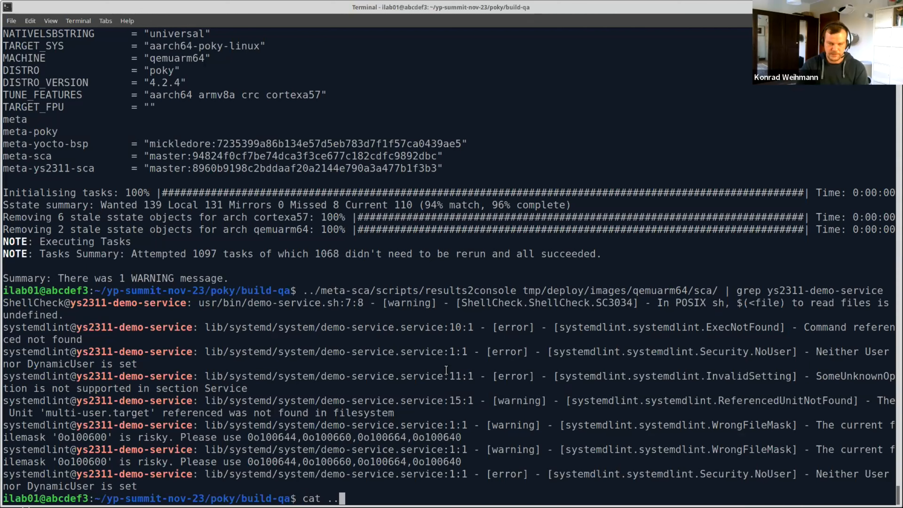
key(BackSpace)
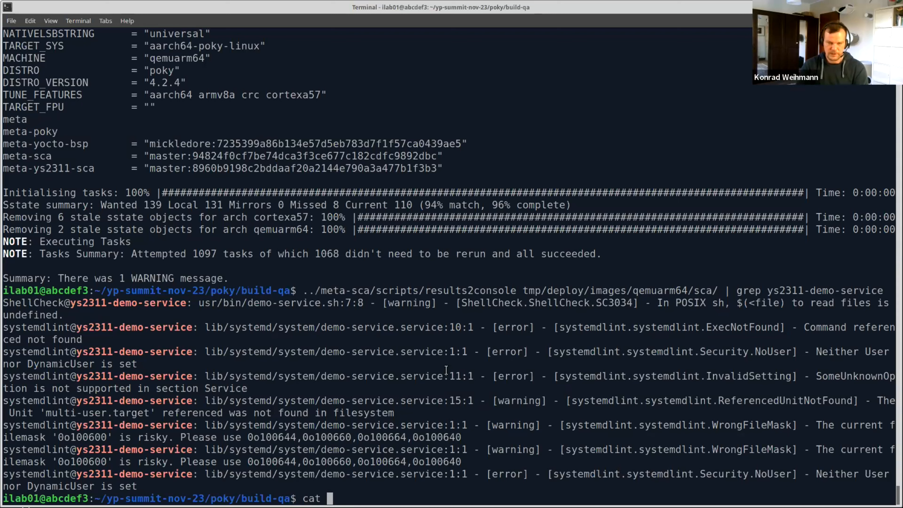
text(tmp/deploy/i)
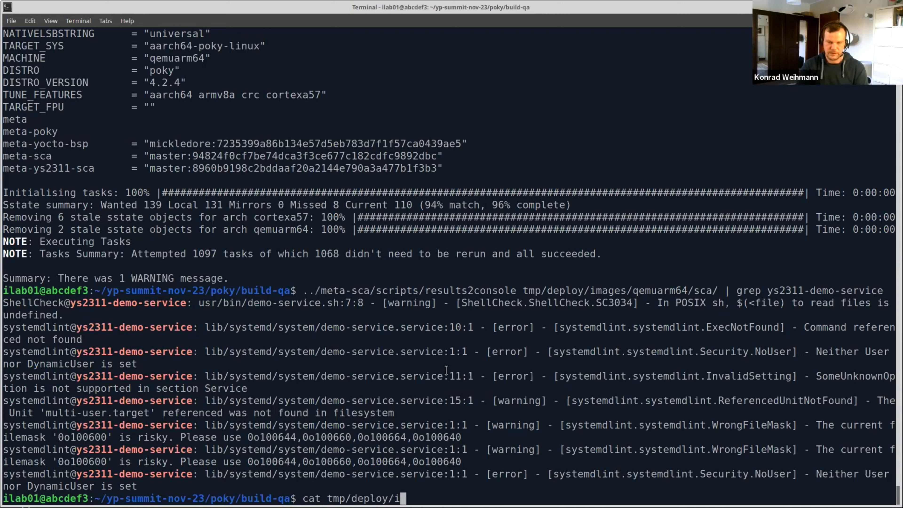
text(mages/qemuarm64/)
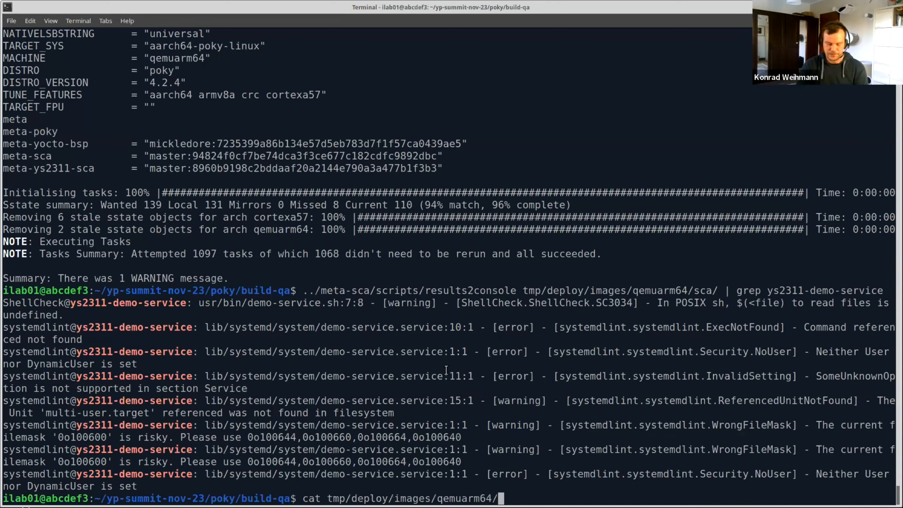
text(sca/)
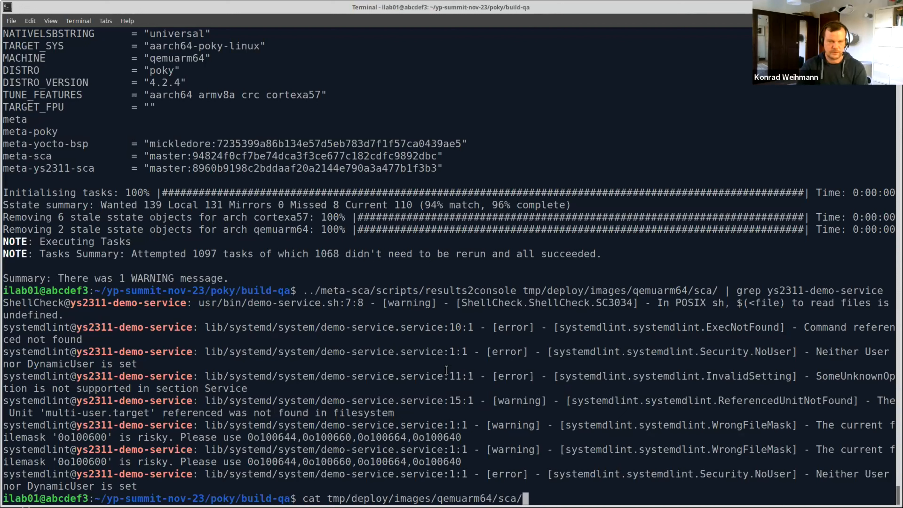
text(systemdlint/)
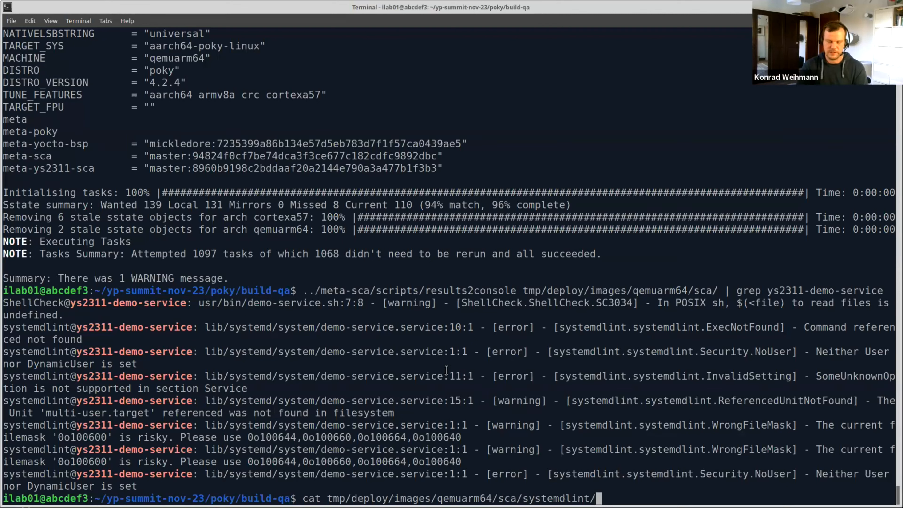
text(ys)
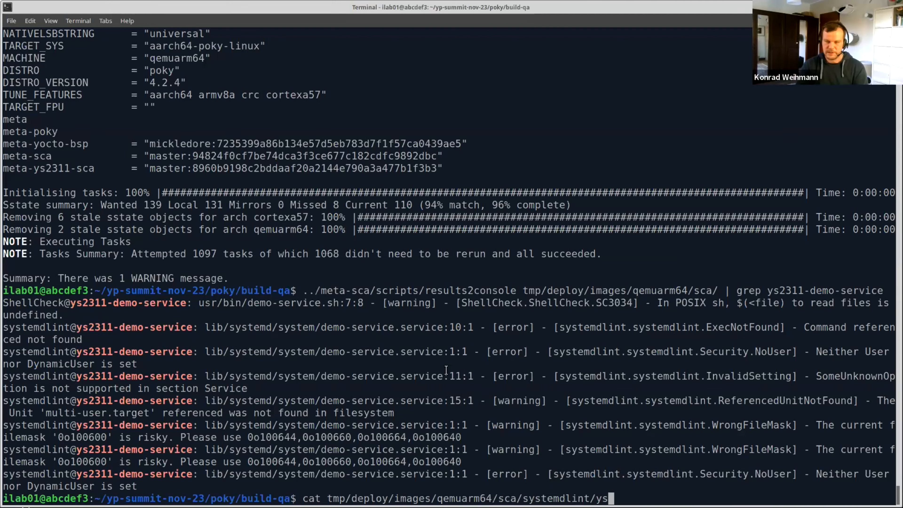
key(Backspace)
text(raw/ys2311-demo-service-1.0.txt)
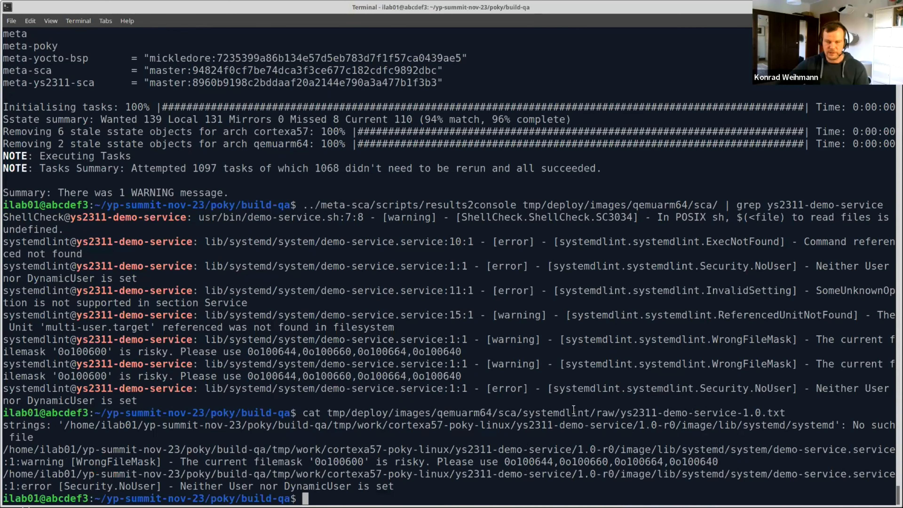
mouse_move(639, 250)
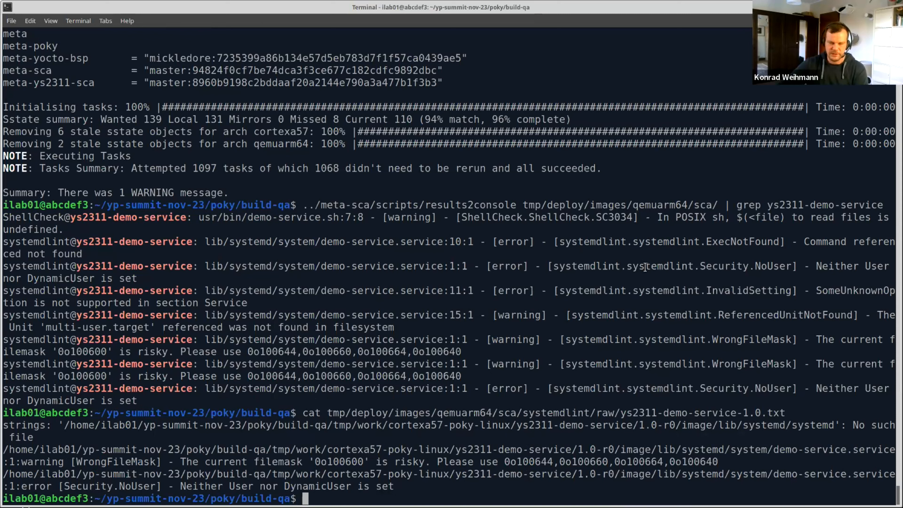
Step: Clean the shared state with bitbake ys2311-demo-image -c cleansstate
text(bit)
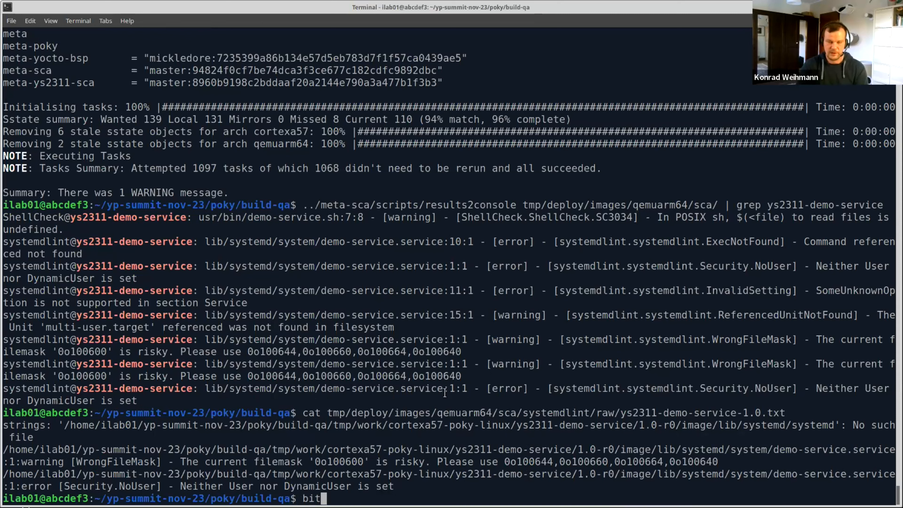
text(bake)
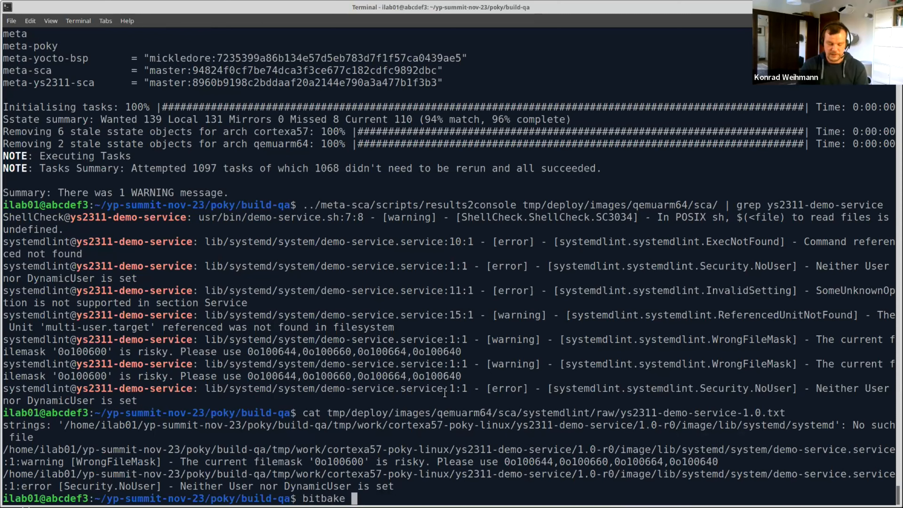
text(ys23)
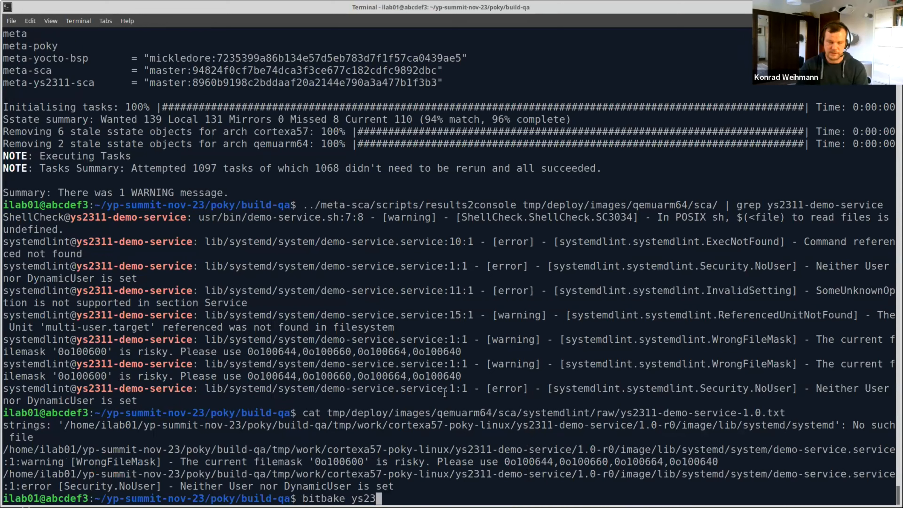
text(11-demo-image -)
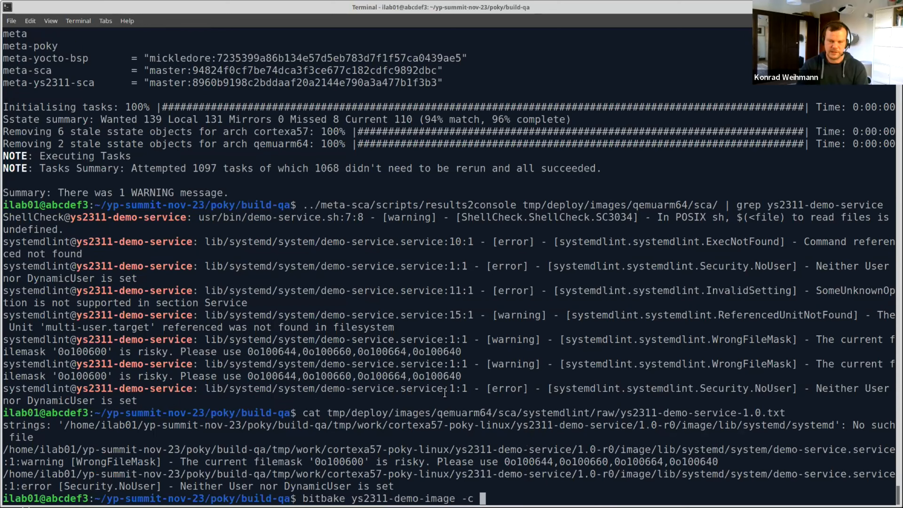
text(clea)
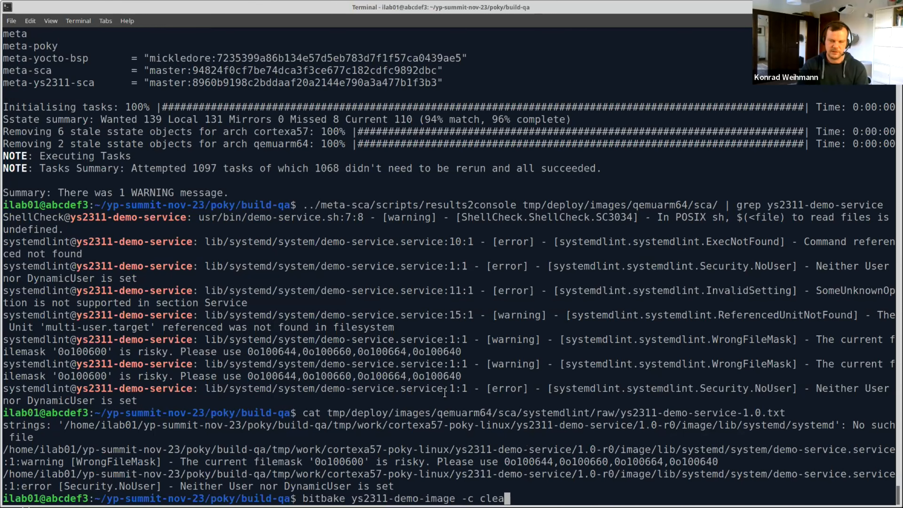
text(nsstate)
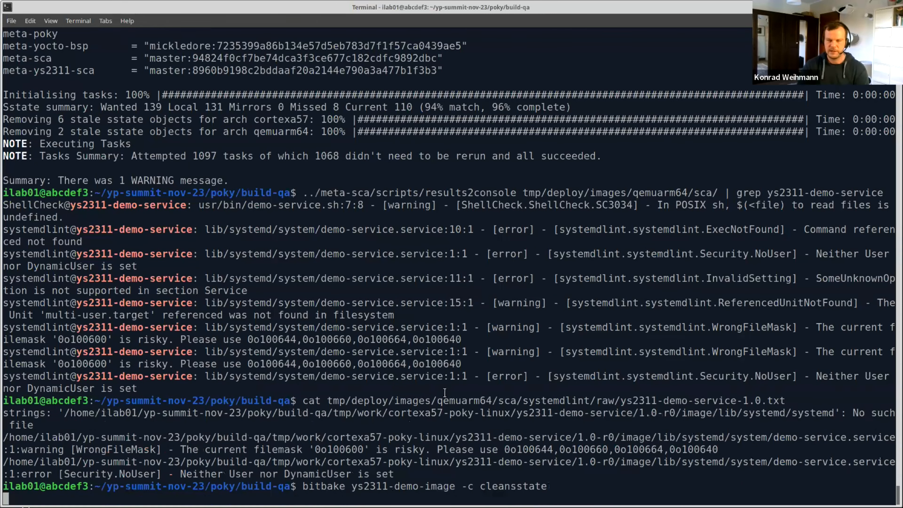
key(Return)
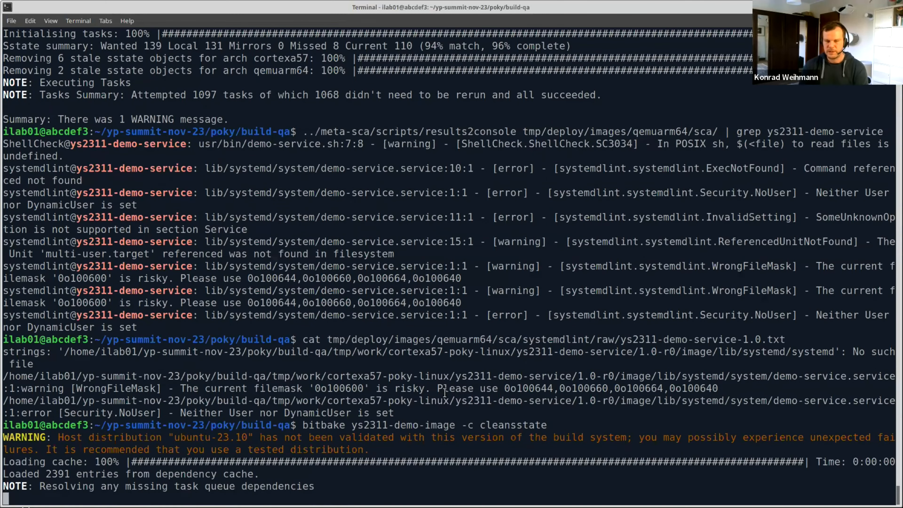
scroll(down, 3)
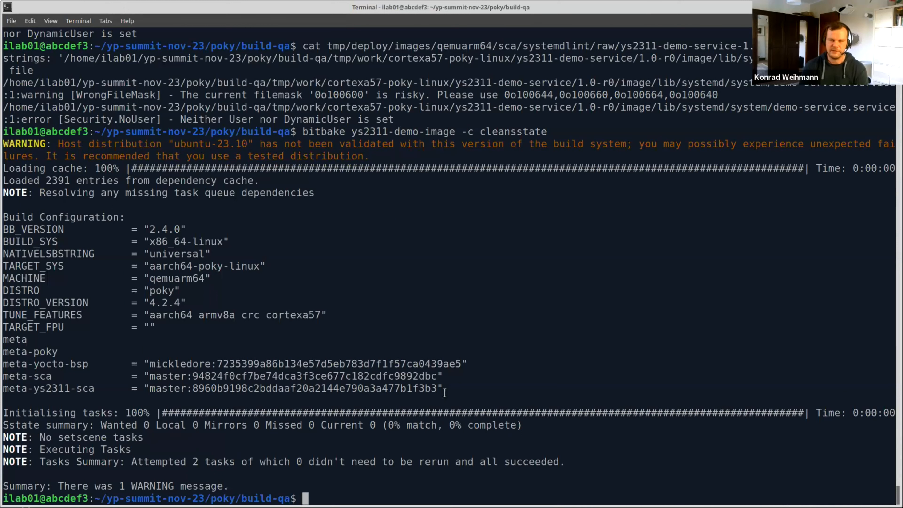
Step: Rerun results2console | grep ys2311-demo-service, now listing only WrongFileMask and Security.NoUser
text(../meta-sca/scripts/results2console tmp/deploy/images/qemuarm64/sca/ | grep ys2311-demo-service)
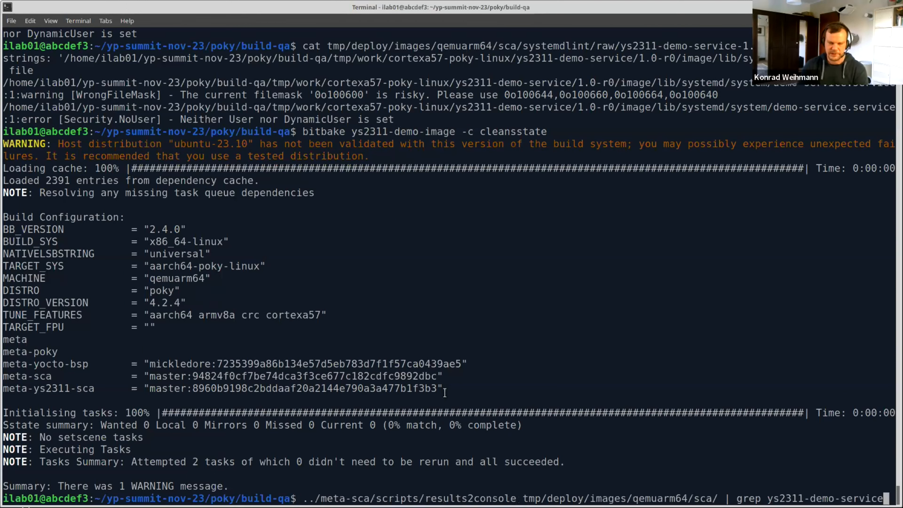
key(Return)
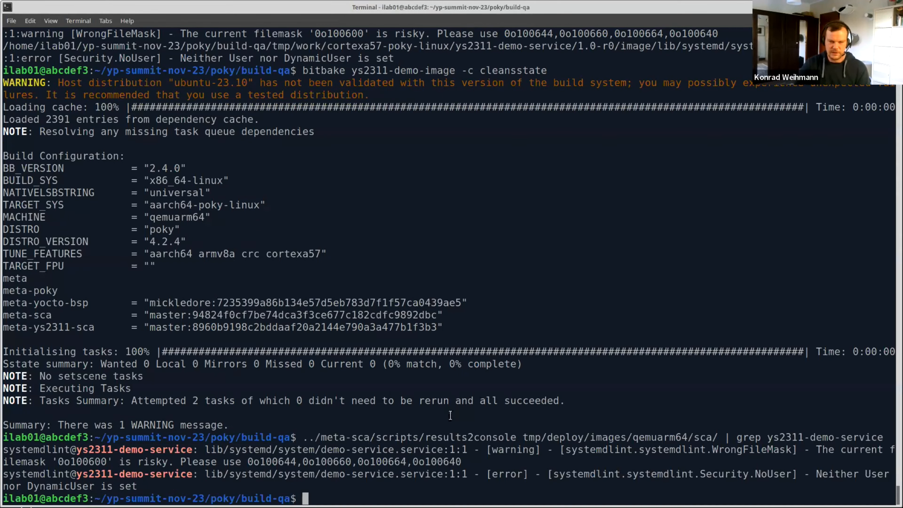
Step: Filter results2console output with grep 3rd-party, showing pkgqaenc warnings and a bitbake do_install warning
text(../meta-sca/scripts/results2console tmp/deploy/images/qemuarm64/sca/ | grep ys2311-demo-service)
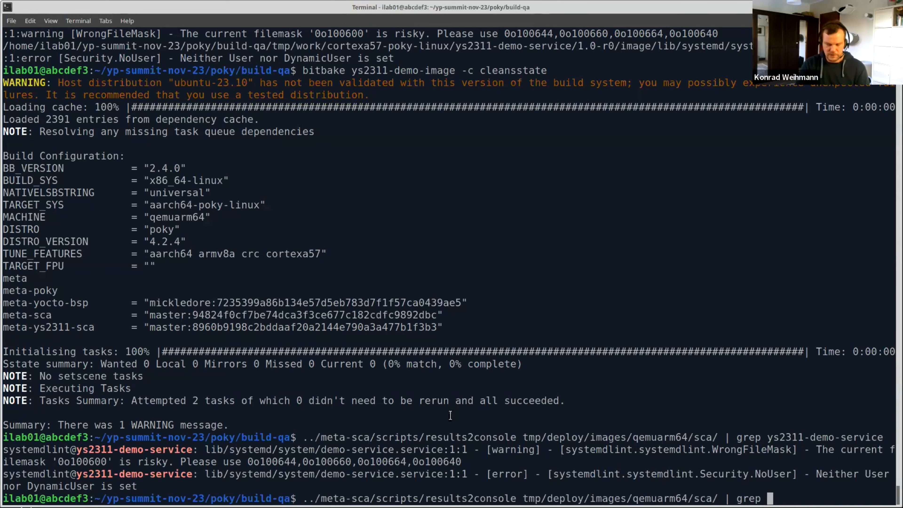
text(3)
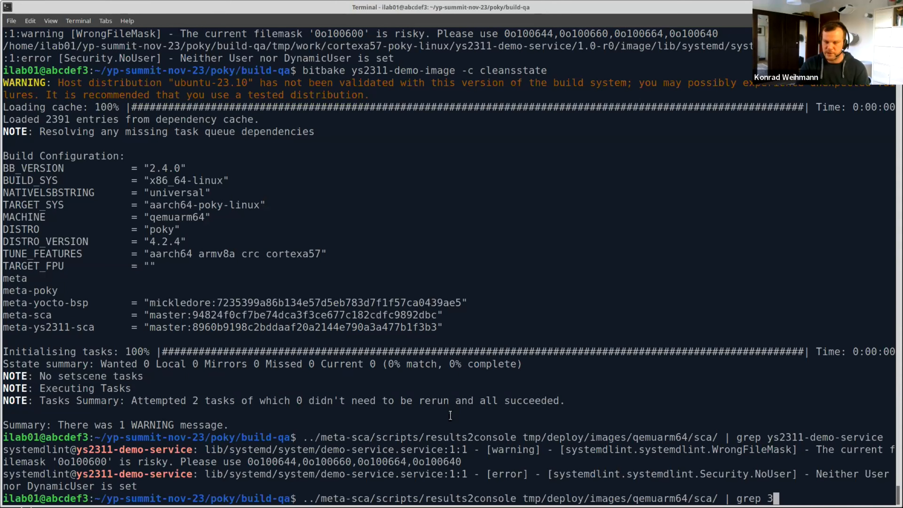
text(rd-)
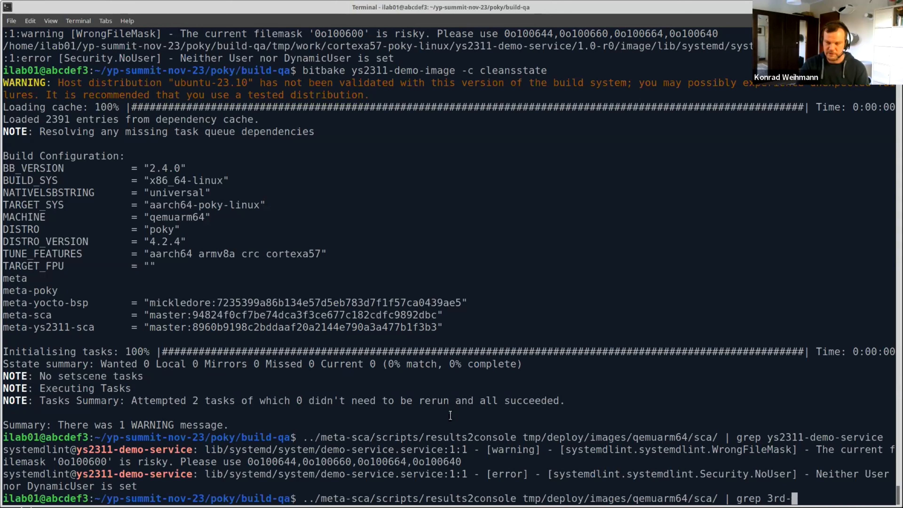
text(p)
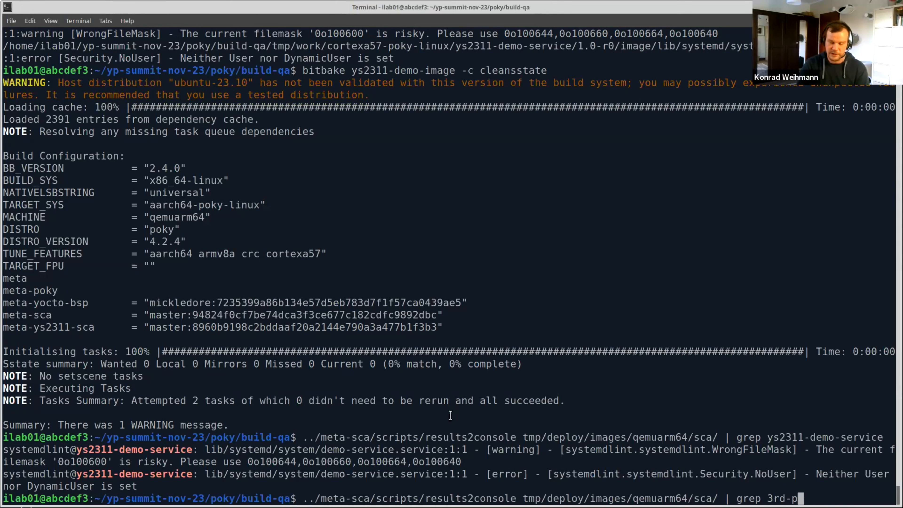
key(Return)
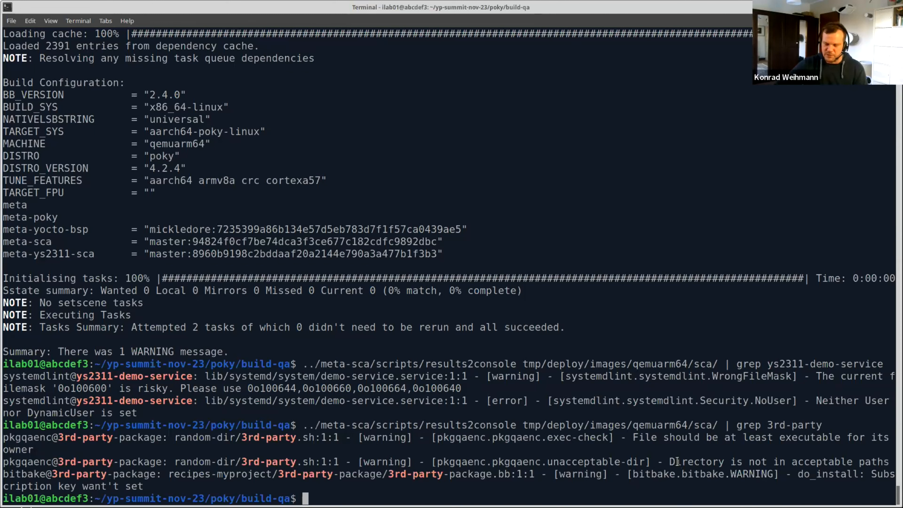
mouse_move(590, 456)
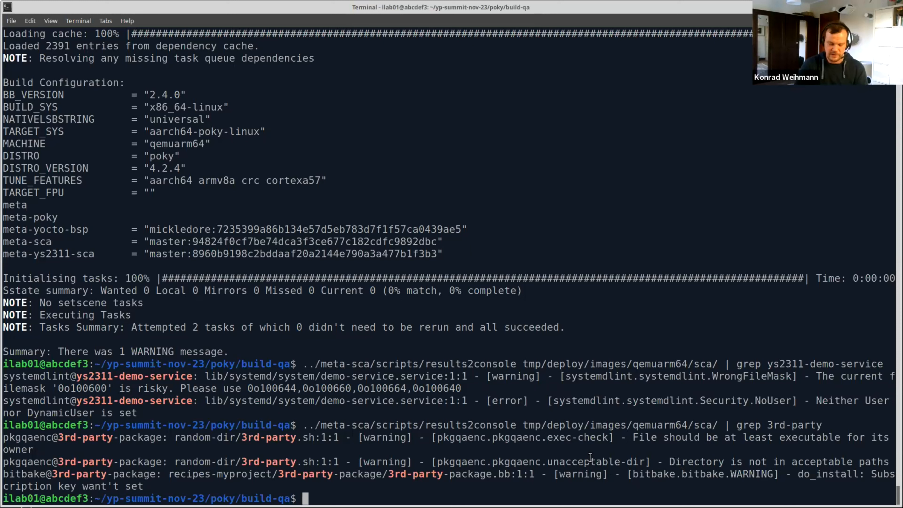
Step: Tab-complete nano ../meta-ys2311-sca/recipes-myproject/3rd-party-package/ to list 3rd-party-package.bb and files/
text(nano .)
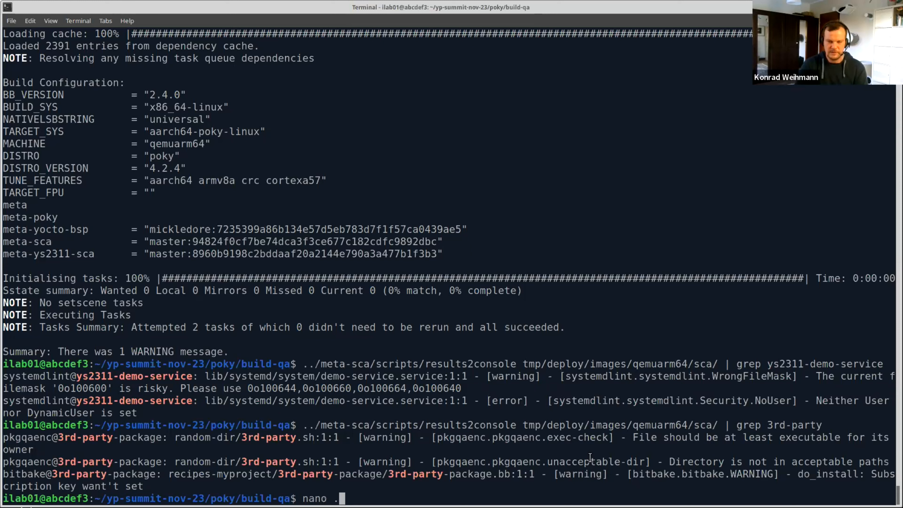
text(./meta)
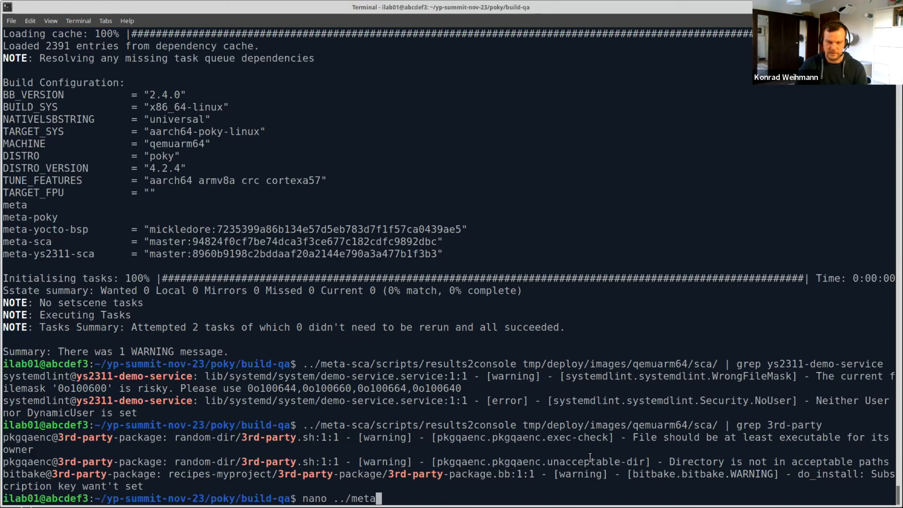
text(-ys2311-sca/)
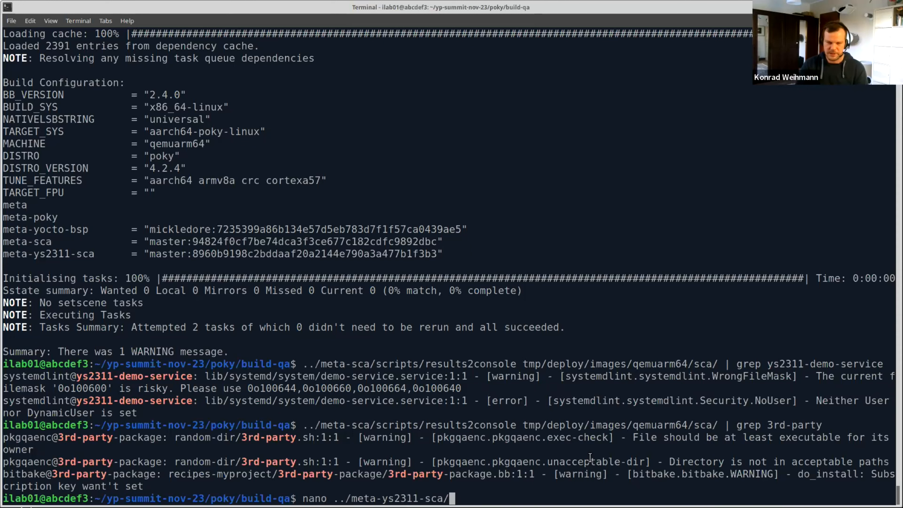
text(recipes-)
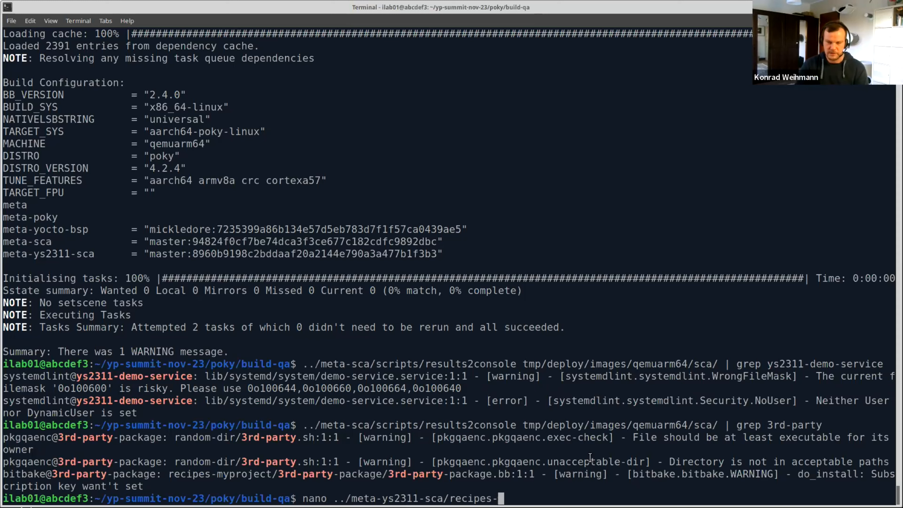
text(myproject/)
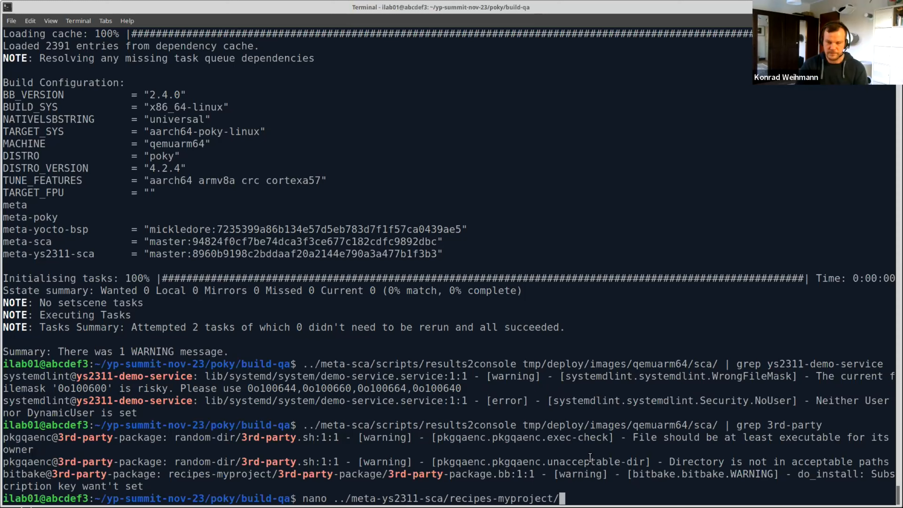
text(3r)
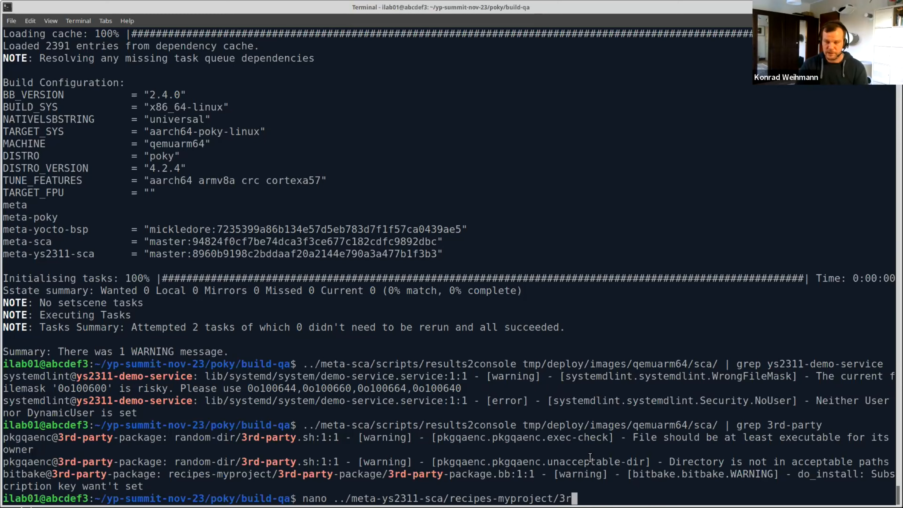
text(d-party-package/)
text(tar)
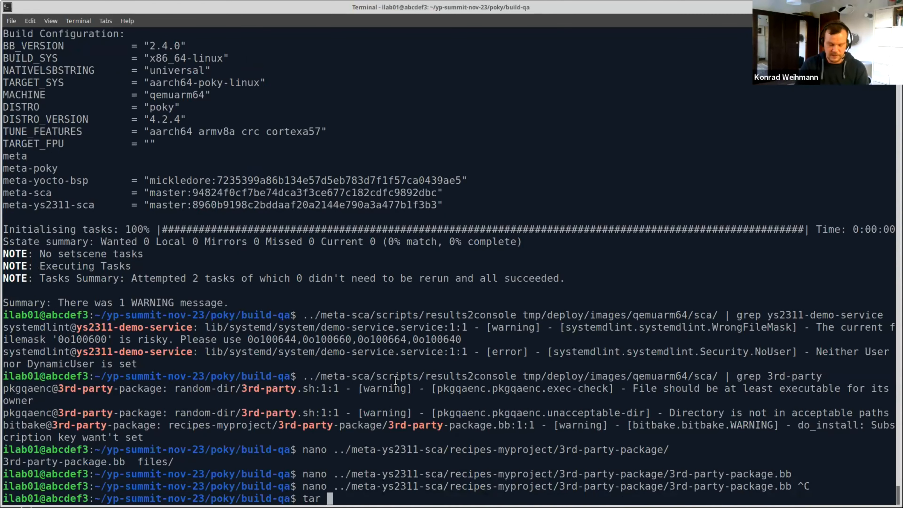
Step: List 3rd-party.tar.gz with tar tfv, revealing random-dir and non-executable random-dir/3rd-party.sh
text(tfv)
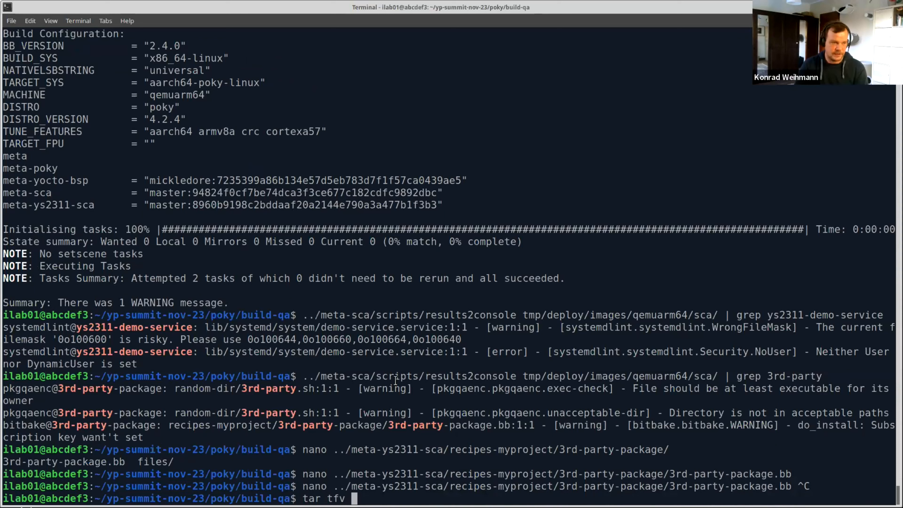
text(../)
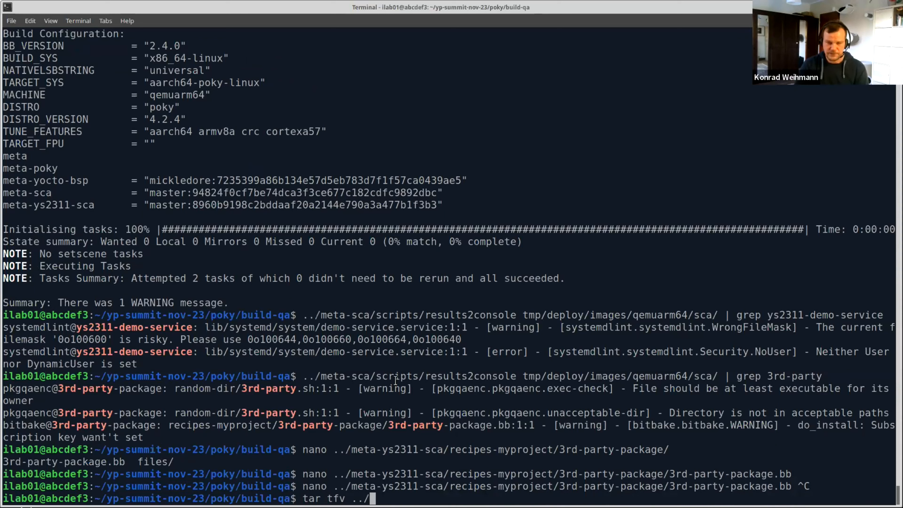
text(meta-)
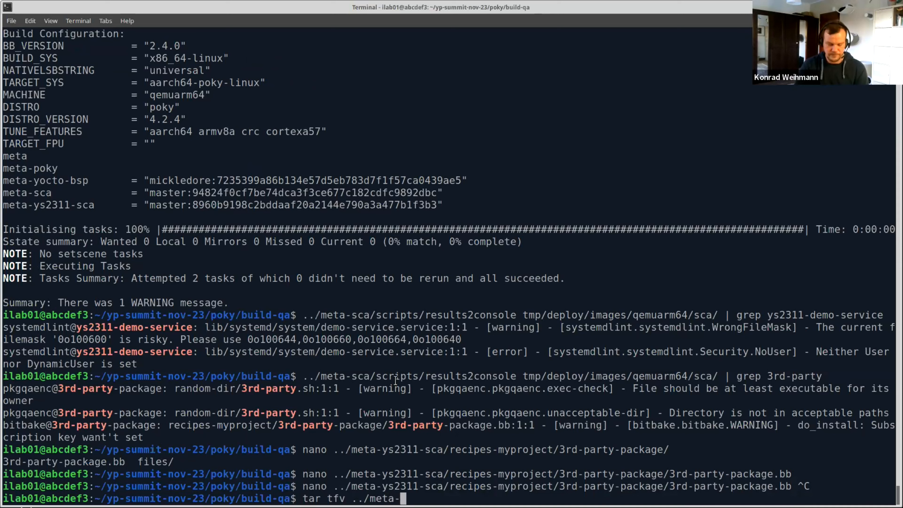
text(ys2311-sca/)
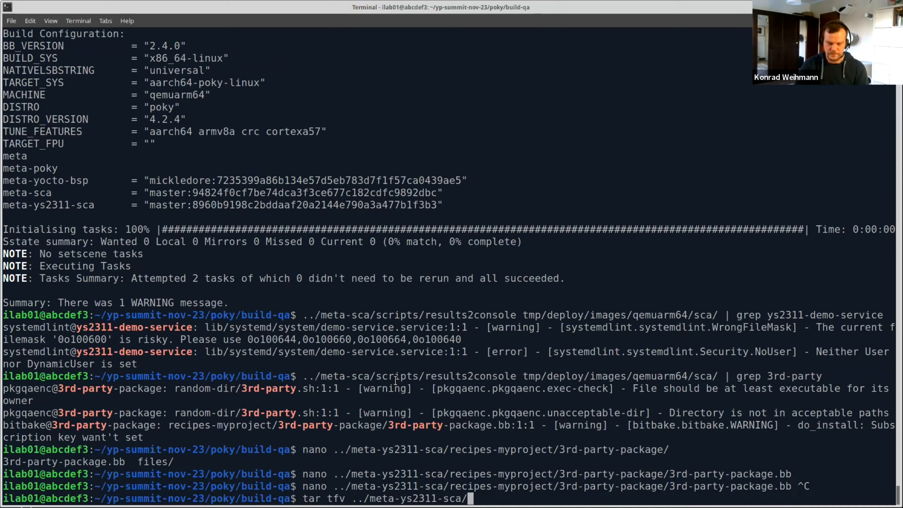
text(recipes-myproject/3rd-party-package/)
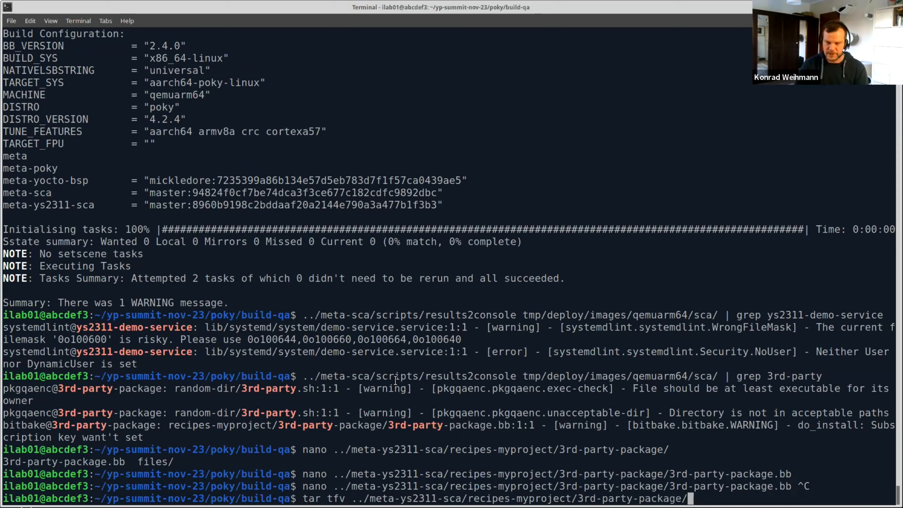
text(fi)
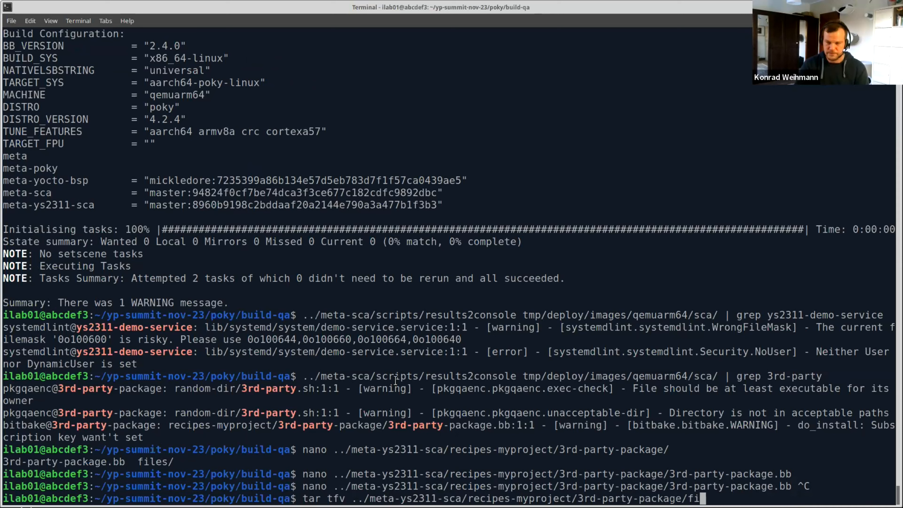
text(les/3rd-party.tar.gz)
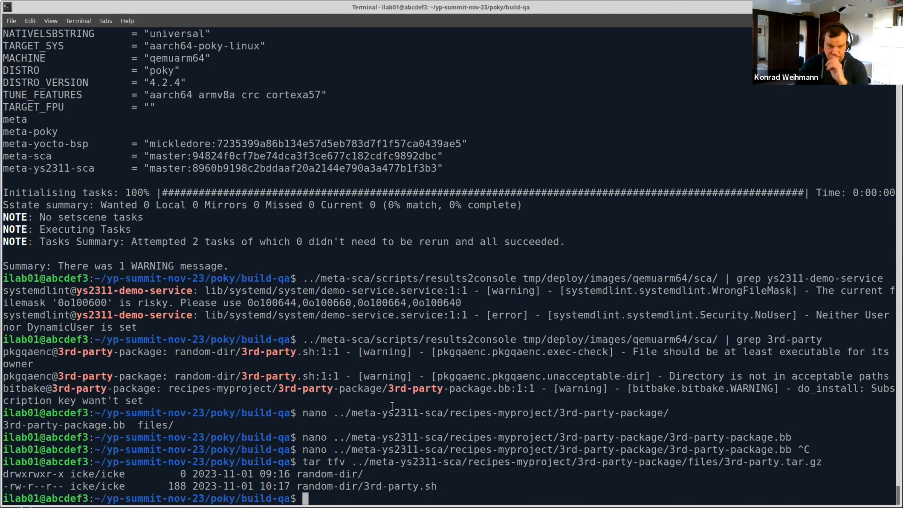
Step: Open 3rd-party-package.bb from the 3rd-party-package recipe folder in nano
text(nano ../meta-ys2311-sca/recipes-myproject/3rd-party-package/3rd-party-package.bb)
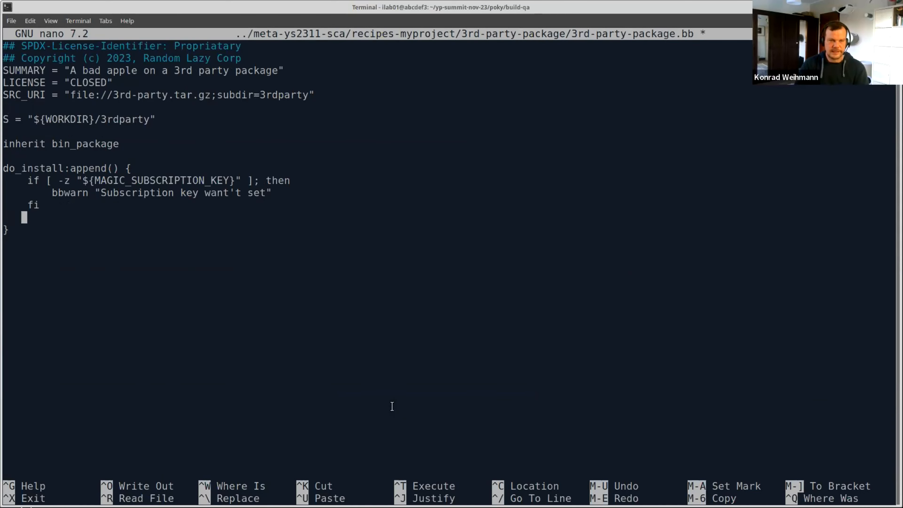
Step: Add chmod +x ${D}/random-dir/3rd-party.sh to do_install, save the recipe and exit nano
text(chmod)
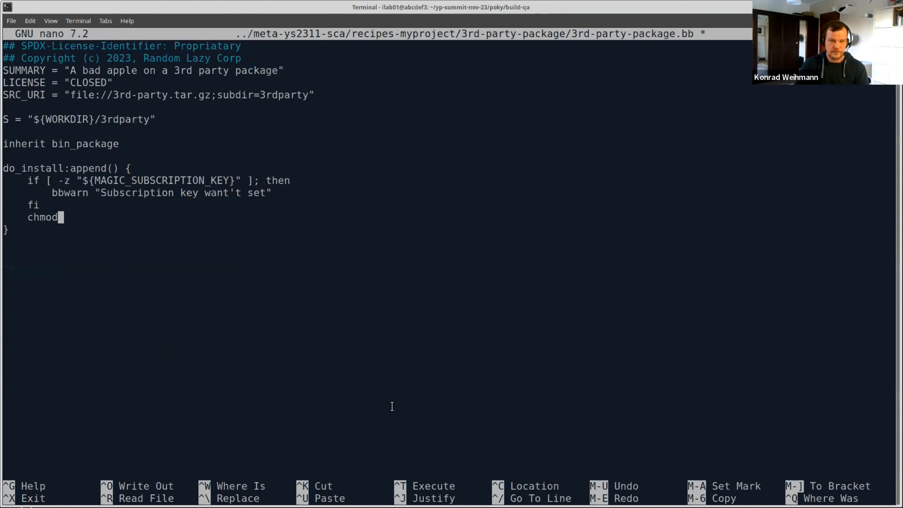
text(+x)
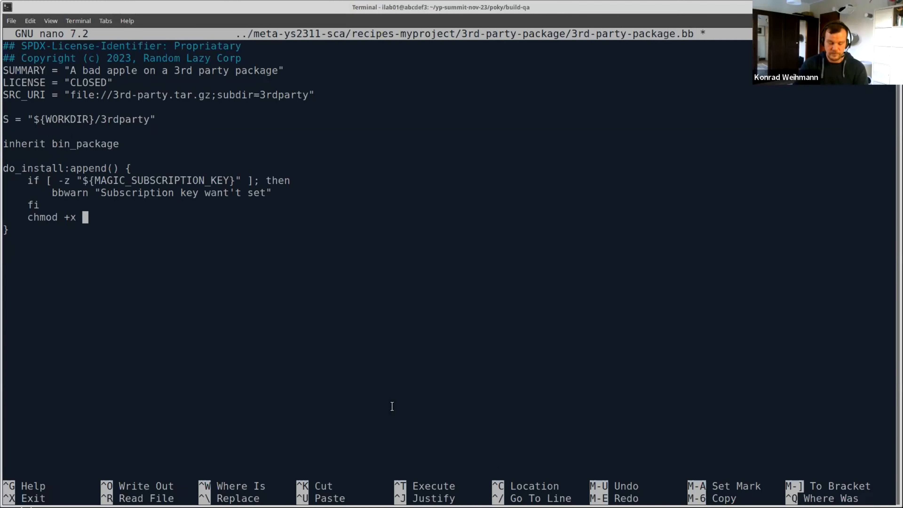
text(${D})
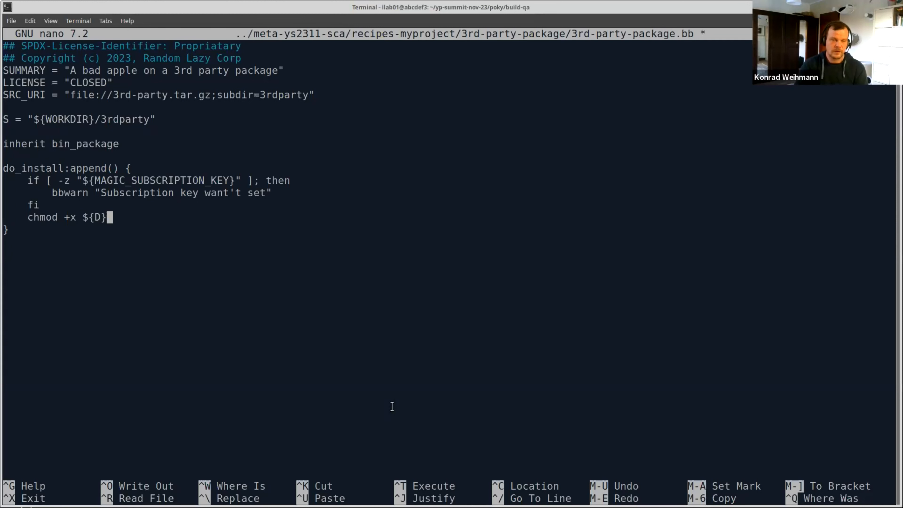
text(/)
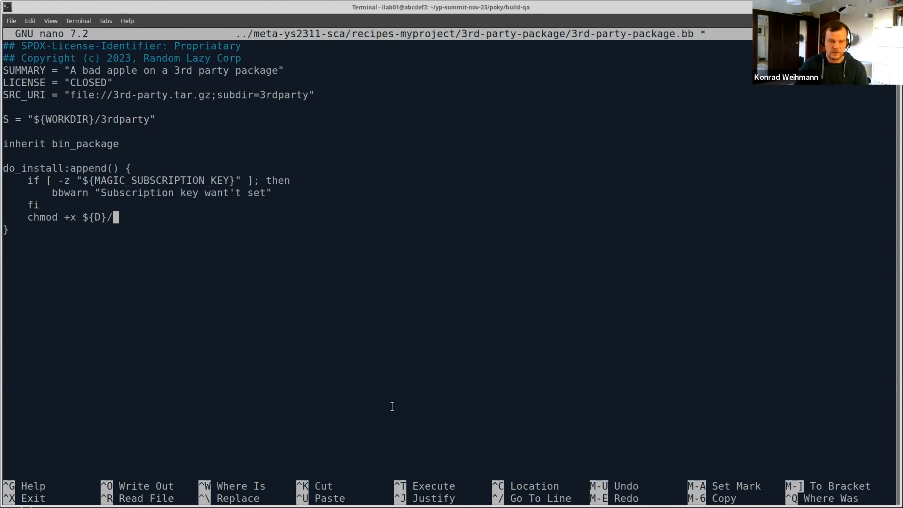
text(rnad)
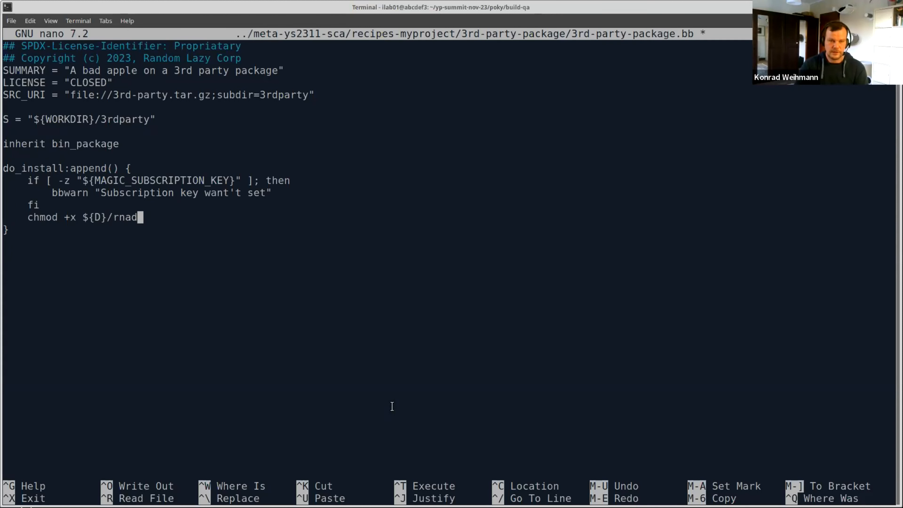
text(om)
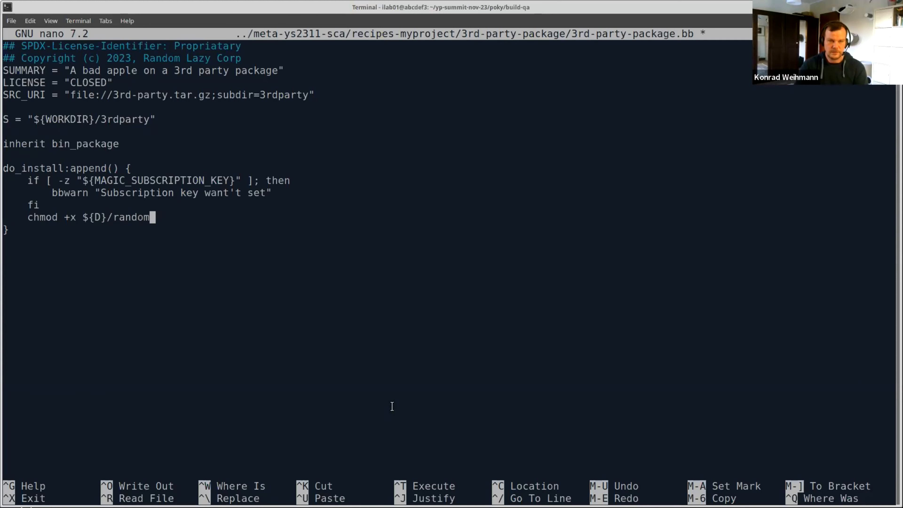
text(-dir/)
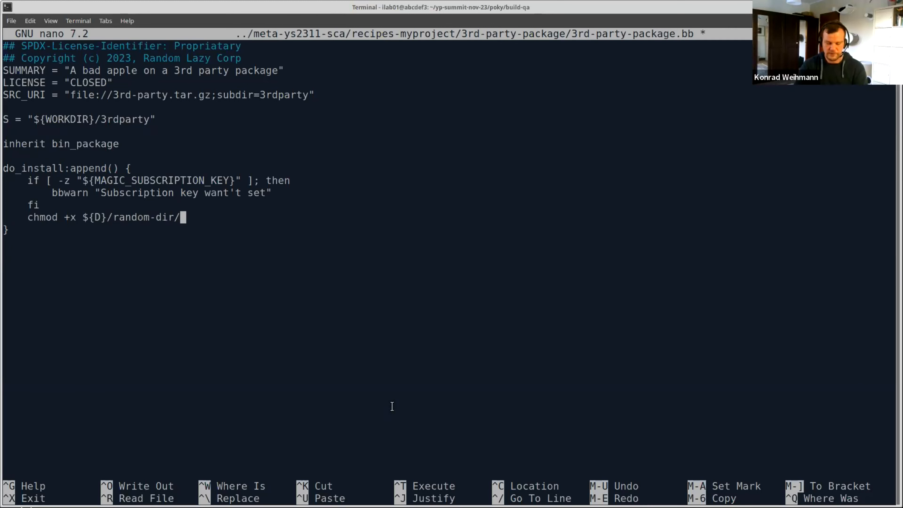
text(3rd-party.)
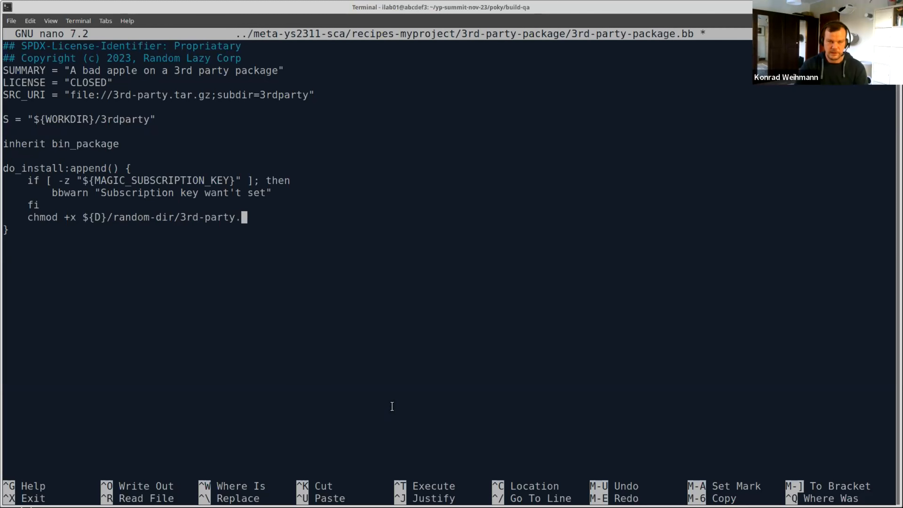
text(sh)
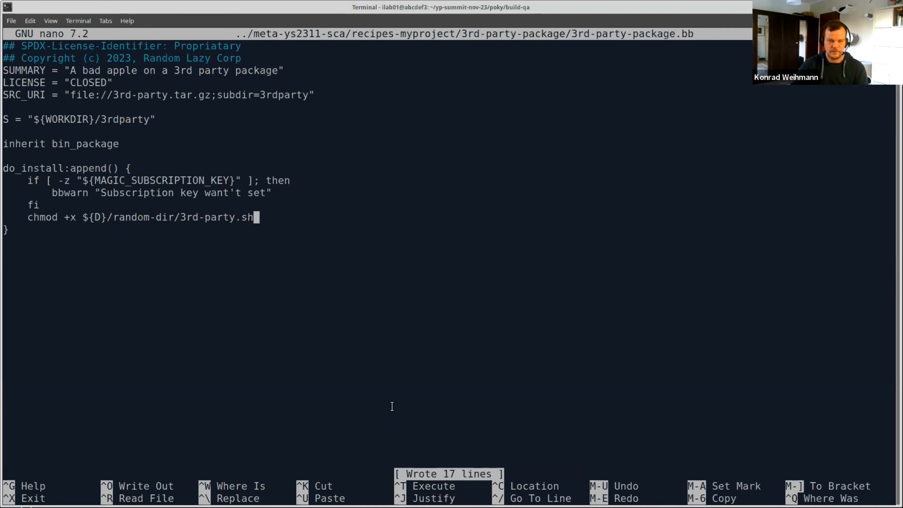
key(ctrl+x)
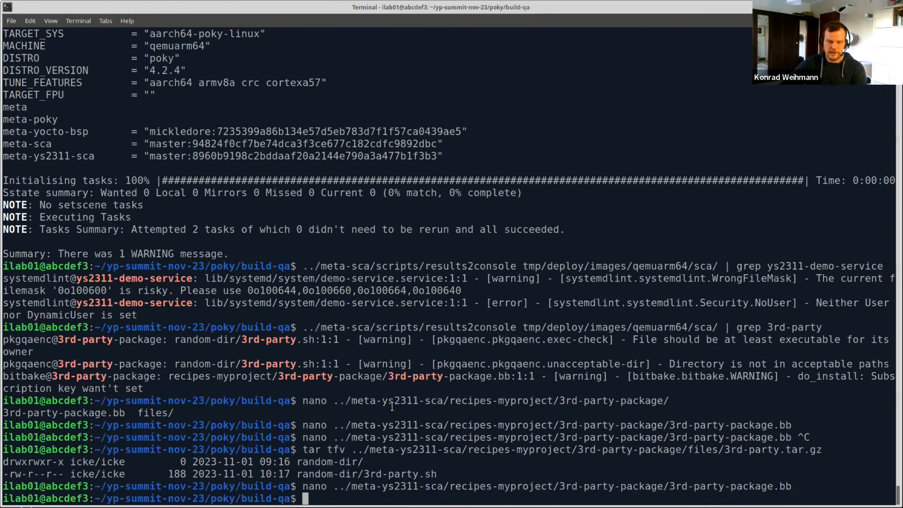
Step: Build the 3rd-party-package recipe with bitbake and read its do_package_qa error about /bin/customshell
text(./meta-sca/scripts/results2console tmp/deploy/images/qemuarm64/sca/ | grep ys2311-demo-service)
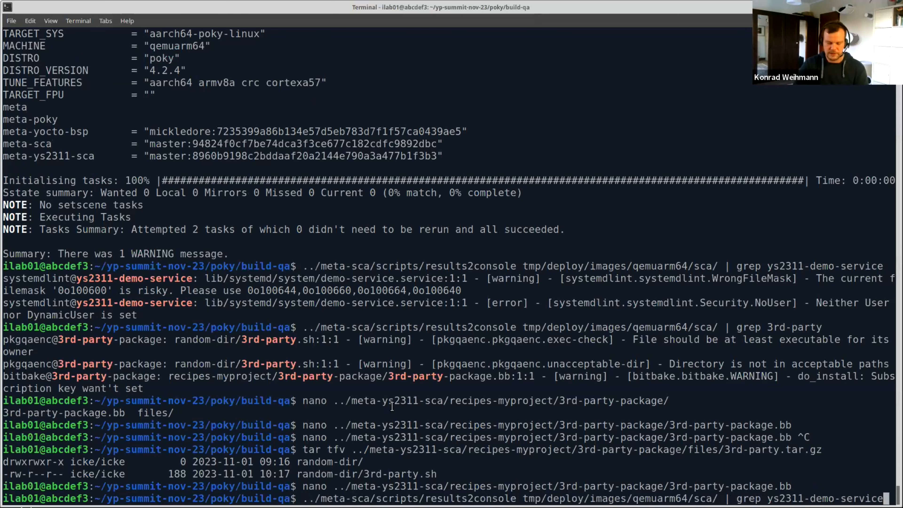
text(bitbake)
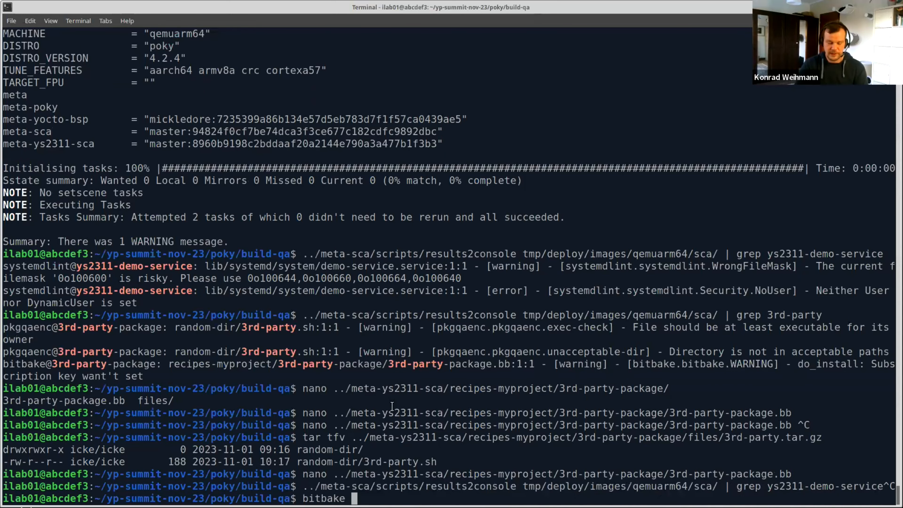
text(ys2311)
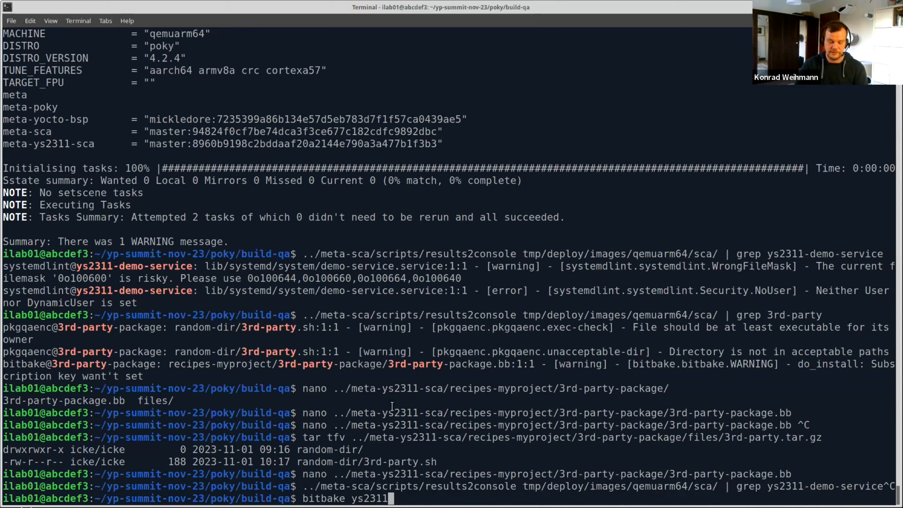
text(-)
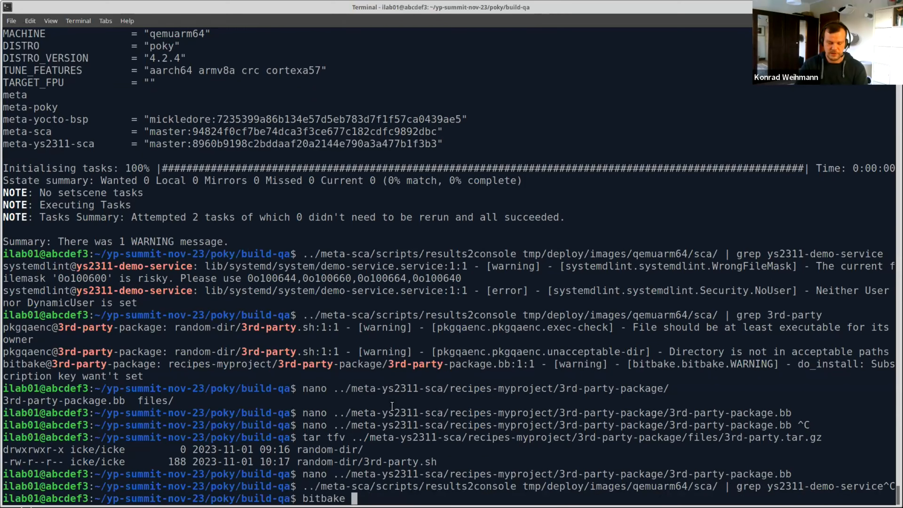
text(3rd-)
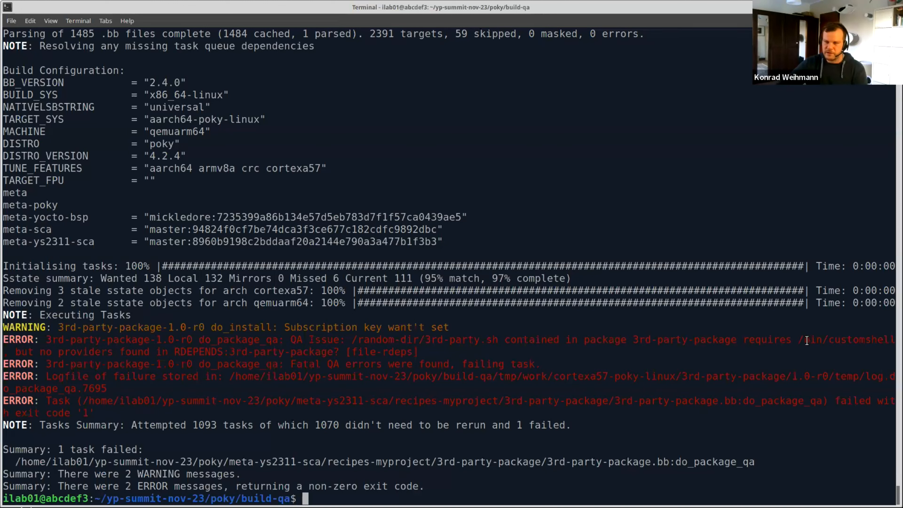
mouse_move(556, 377)
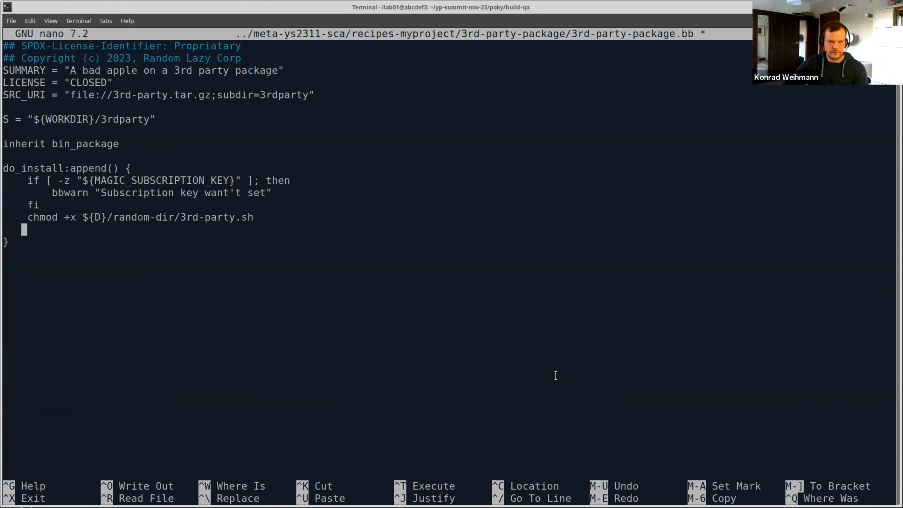
Step: Add a sed -i "s#/bin/customshell#/bin/sh#g" command to the recipe's install step
text(sed -i)
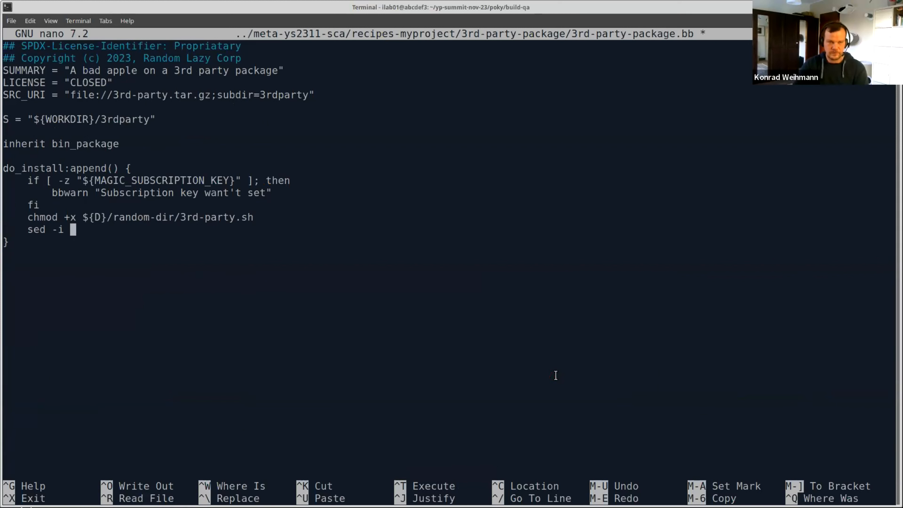
text("s#)
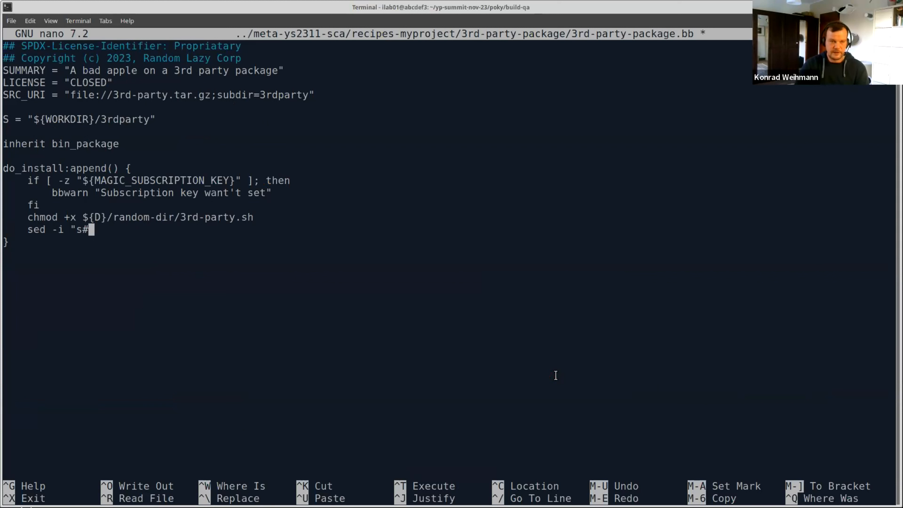
text(b)
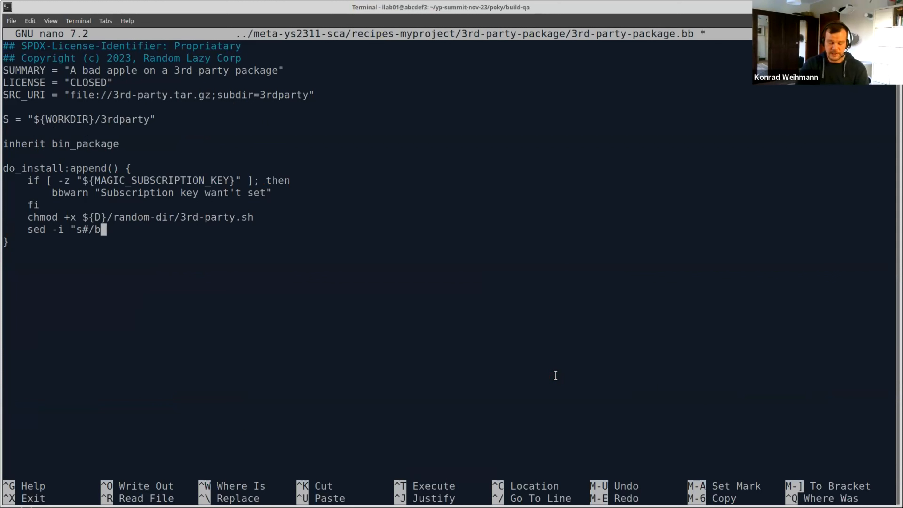
text(in/custom)
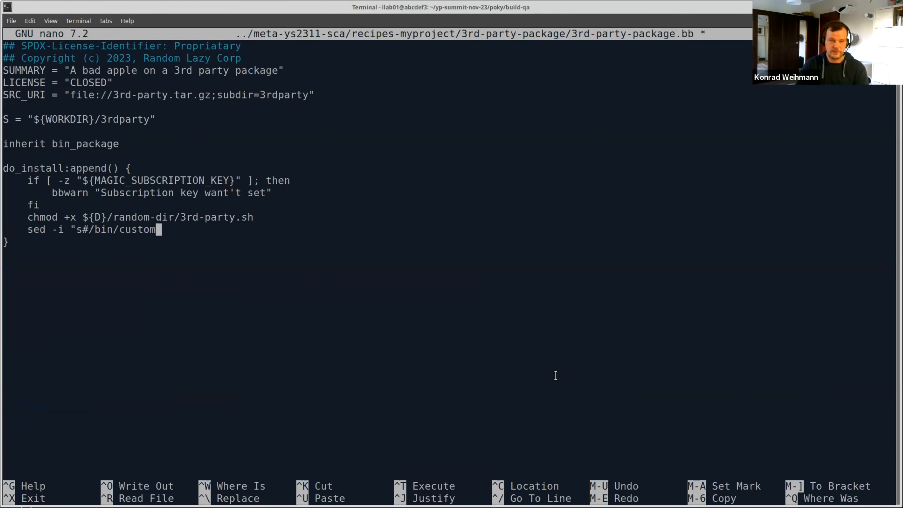
text(shell#)
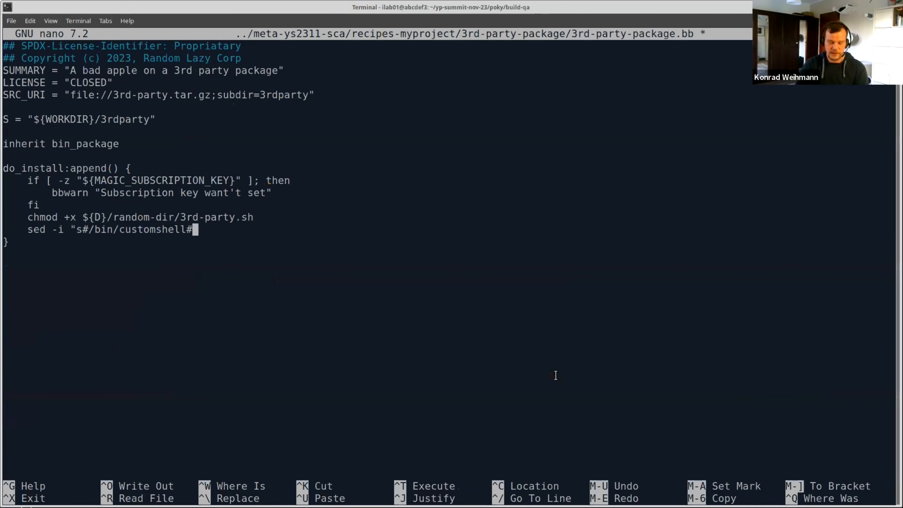
text(/bin/sh)
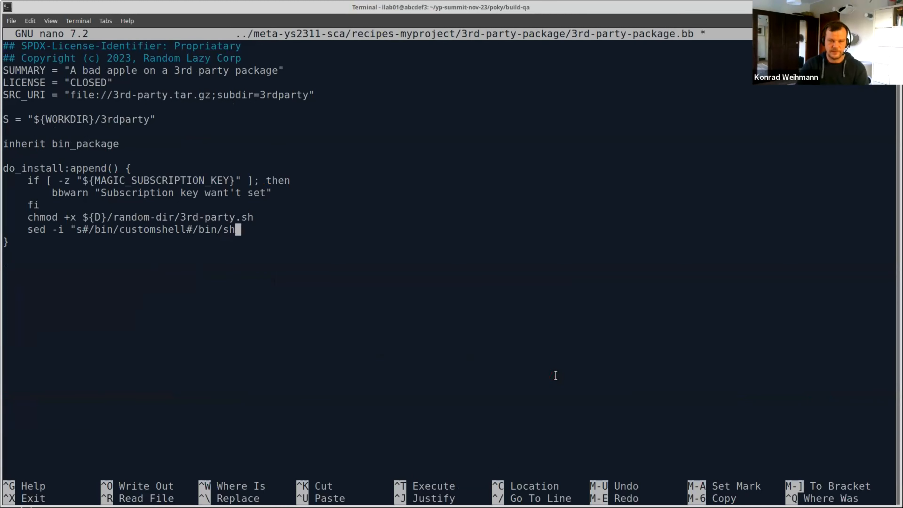
text(#g")
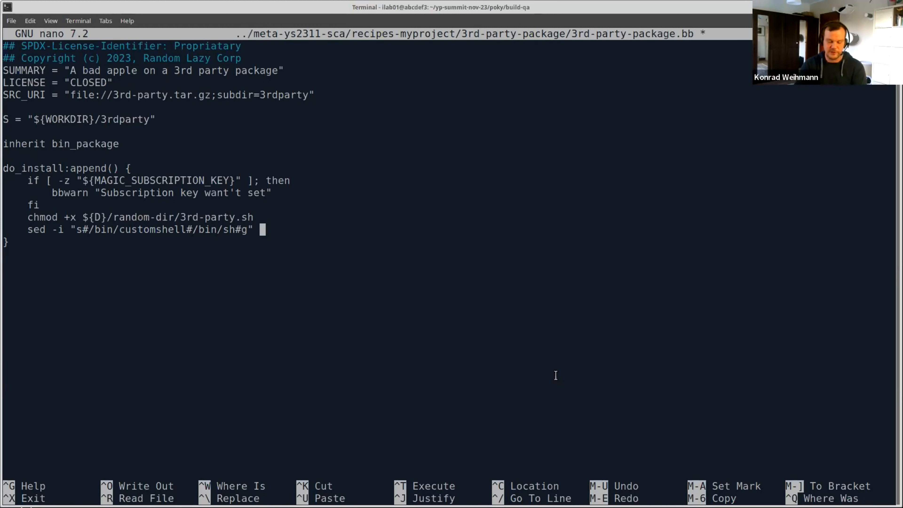
Step: Point the sed at ${D}/random-dir/3rd-party.sh and save 3rd-party-package.bb
text(${D)
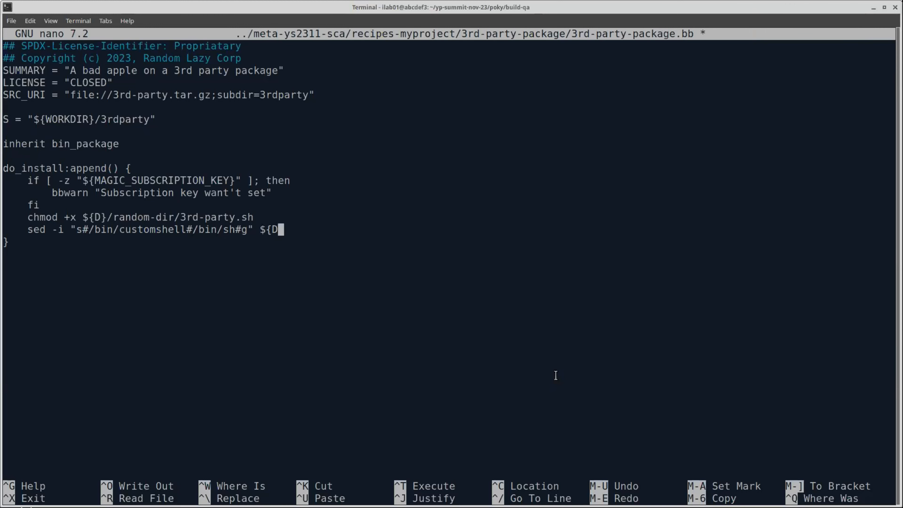
text(})
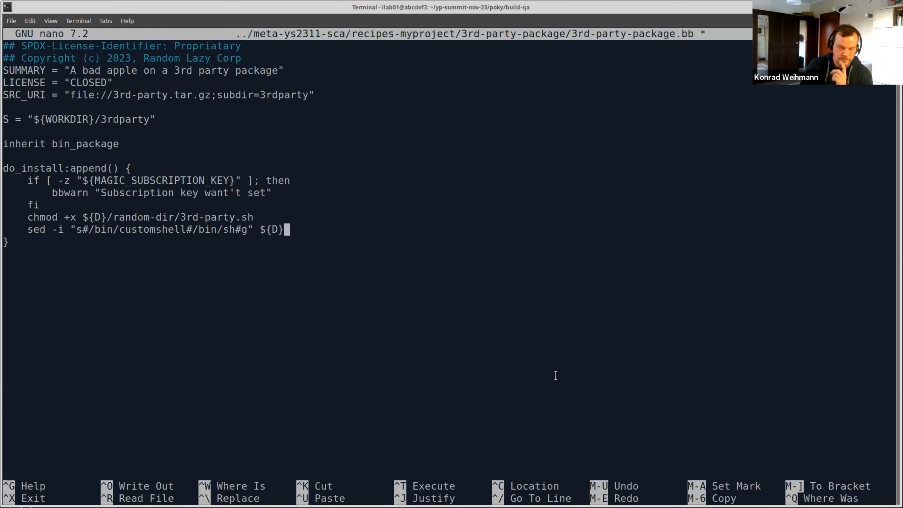
text(/)
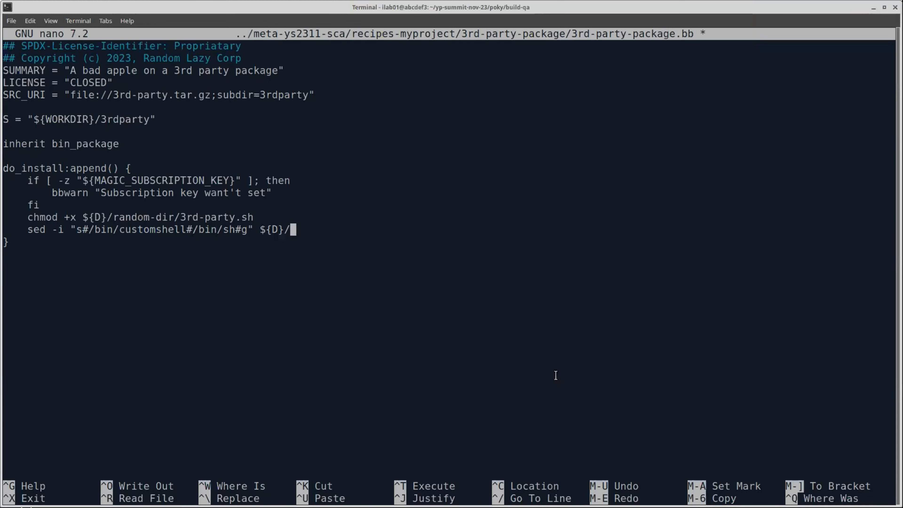
text(r)
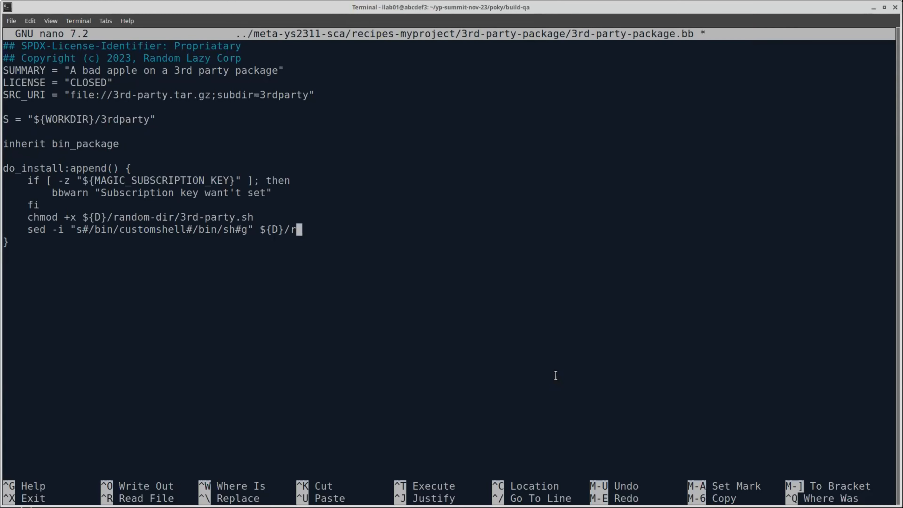
text(and)
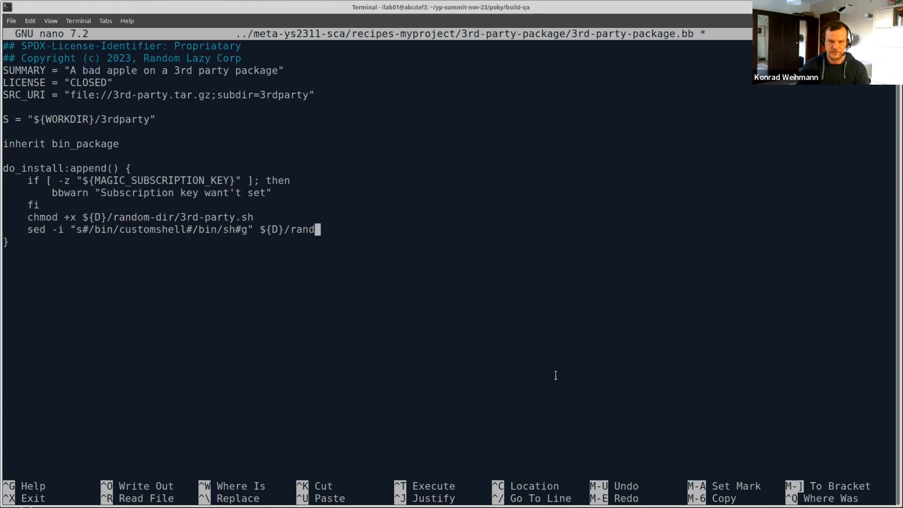
text(om-dir/)
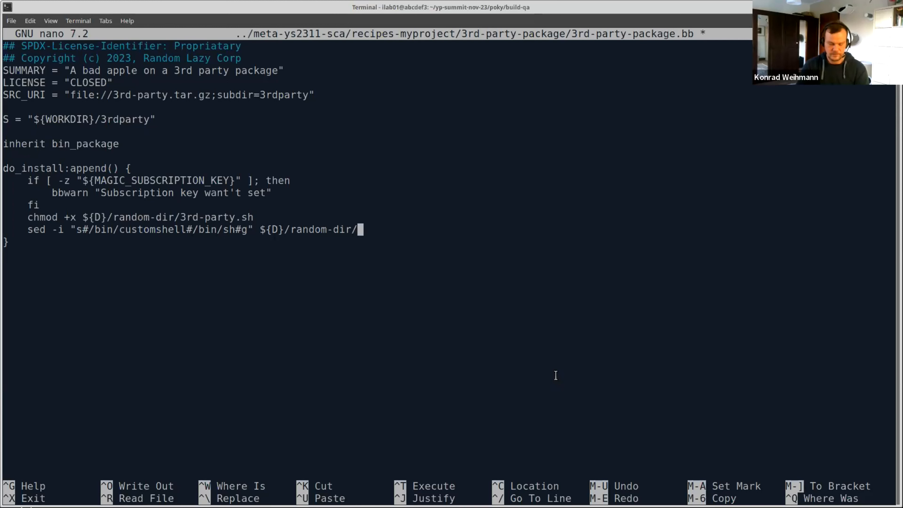
text(3rd-pa)
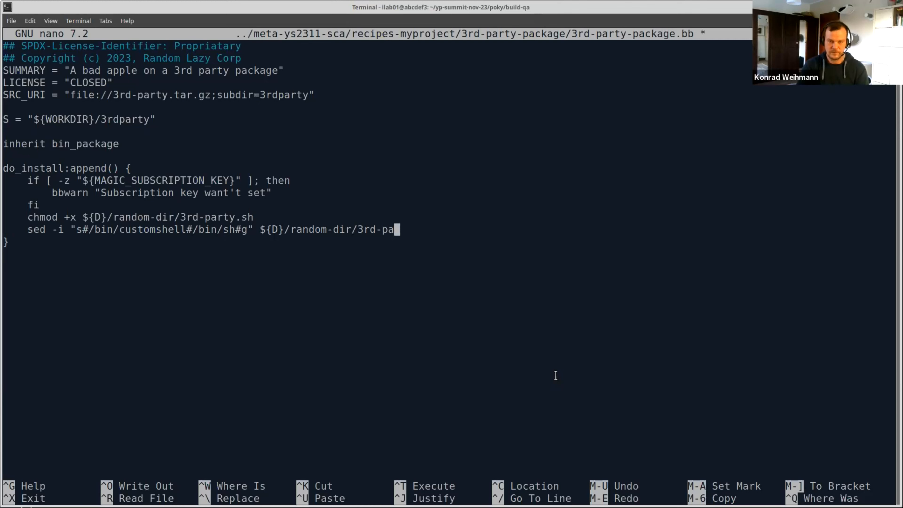
key(ctrl+o)
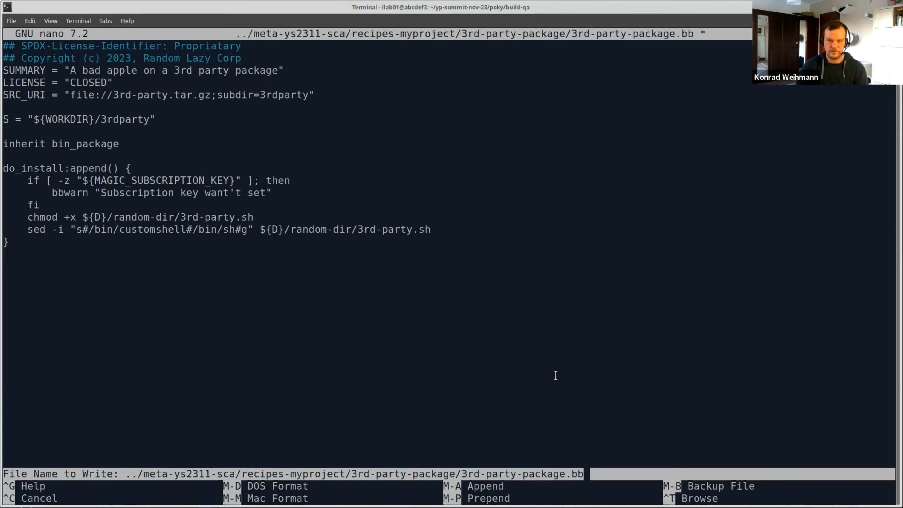
key(Enter)
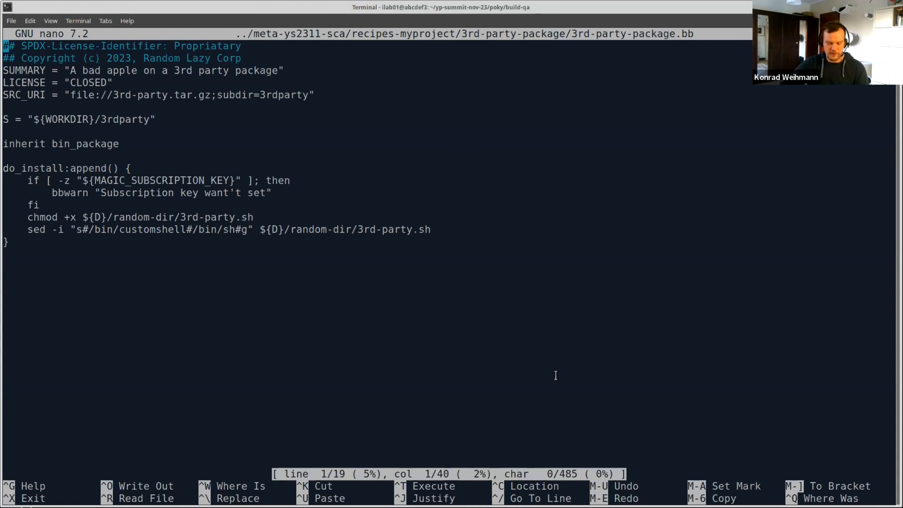
Step: Rebuild 3rd-party-package successfully and list the contents of files/3rd-party.tar.gz
key(ctrl+x)
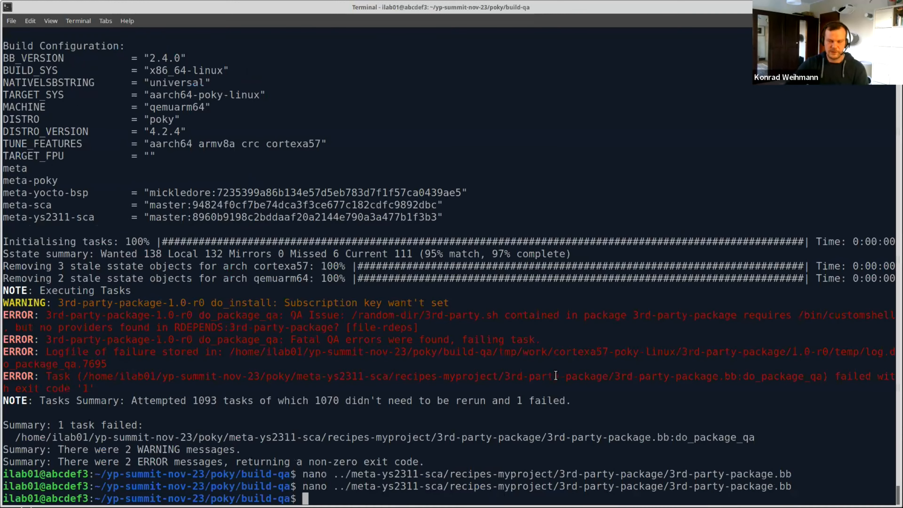
text(bitbake 3rd-party-package)
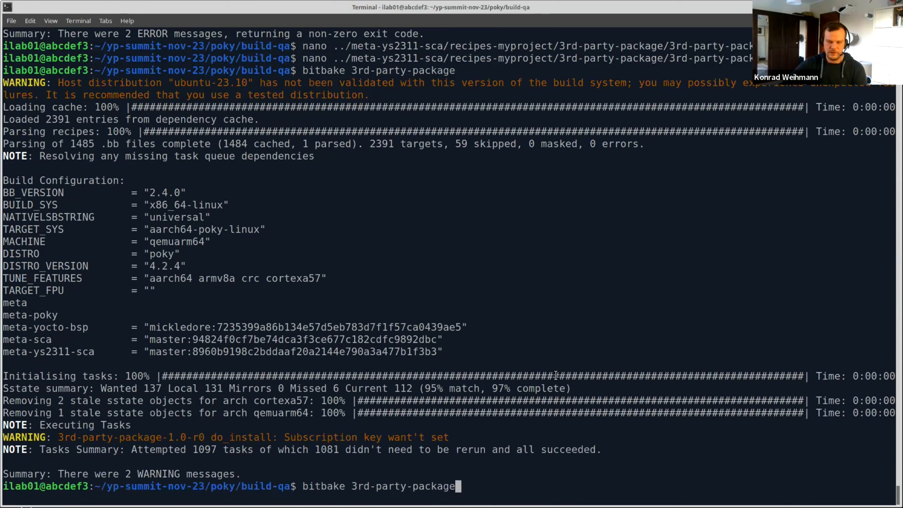
text(tar tfv ../meta-ys2311-sca/recipes-myproject/3rd-party-package/files/3rd-party.tar.gz)
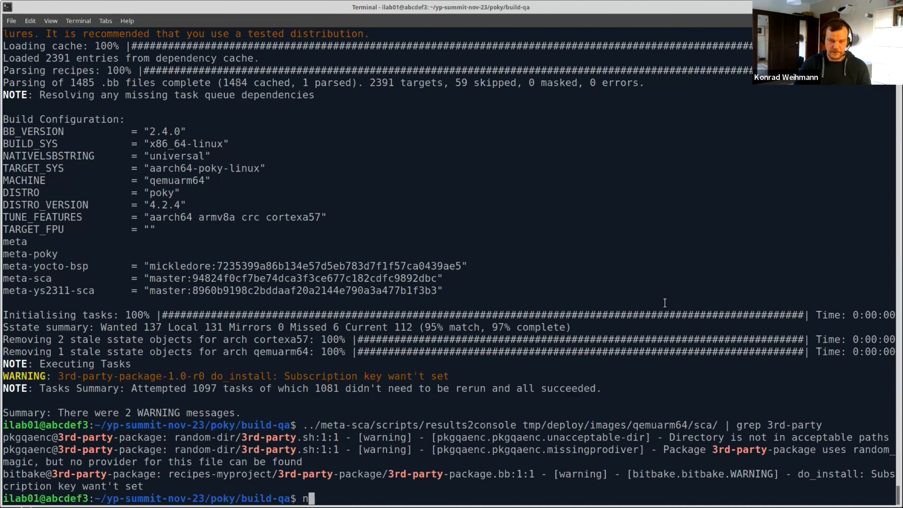
Step: In conf/local.conf start a new SCA_SHELLCHECK_EXTRA_FATAL += line
text(ano conf/l)
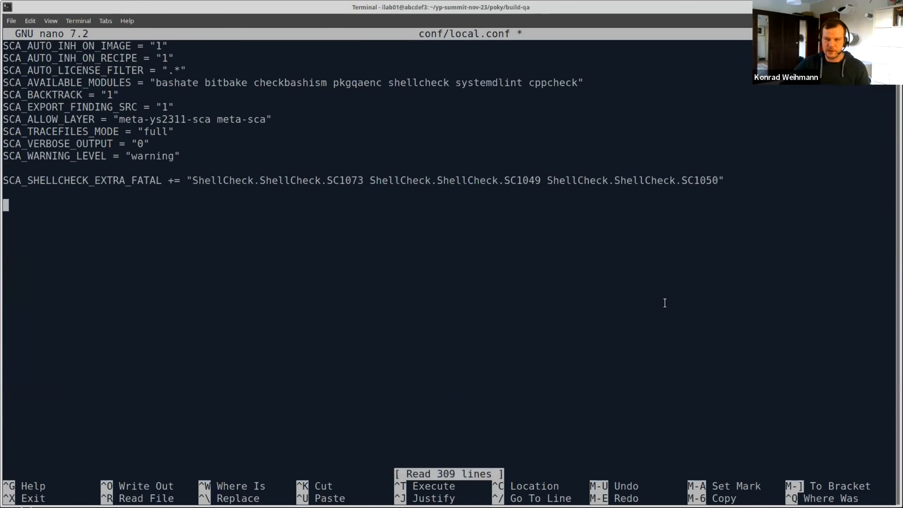
text(S)
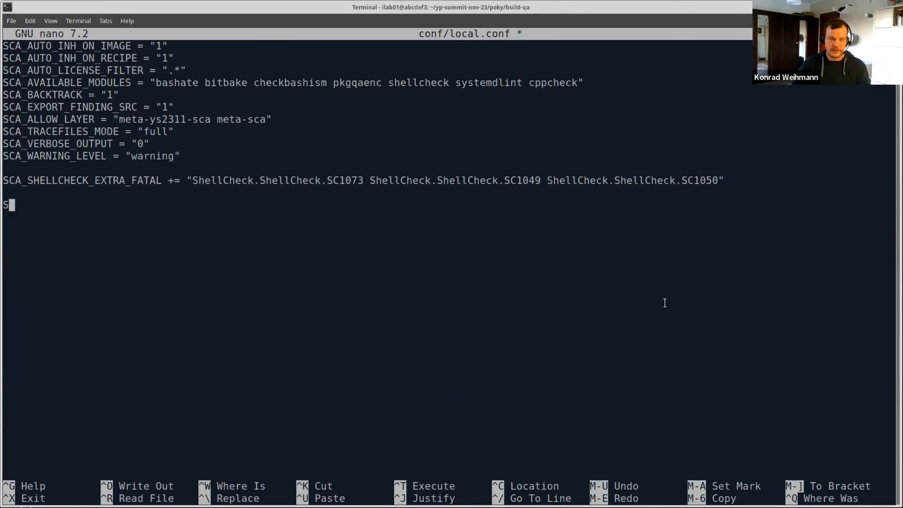
text(CA_SHELL)
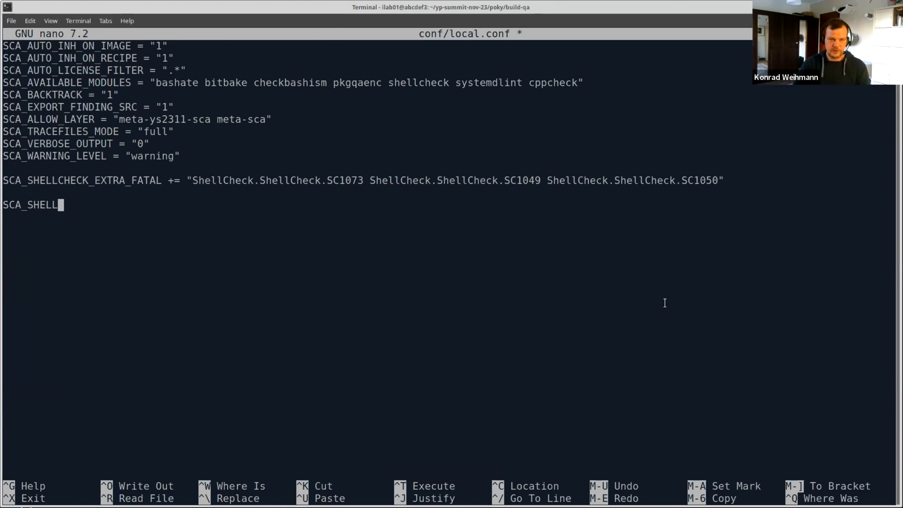
text(CHECK_EXTR)
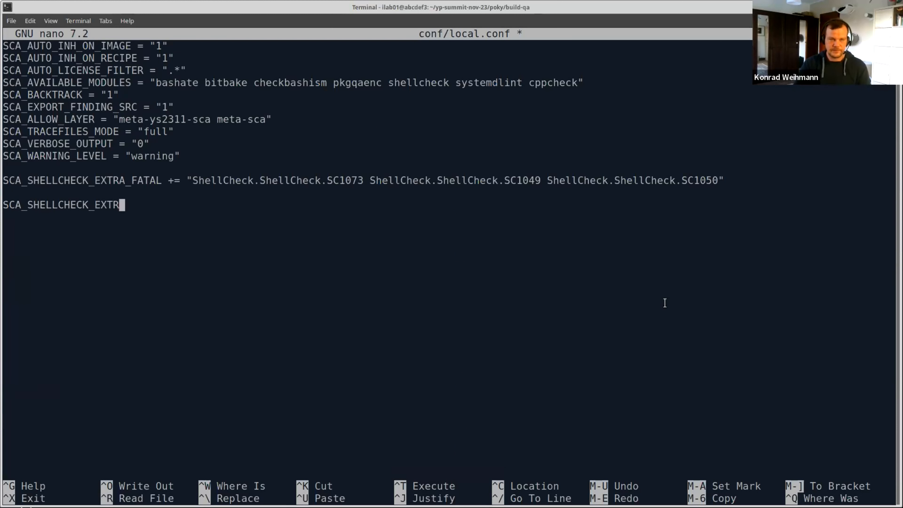
text(A_F)
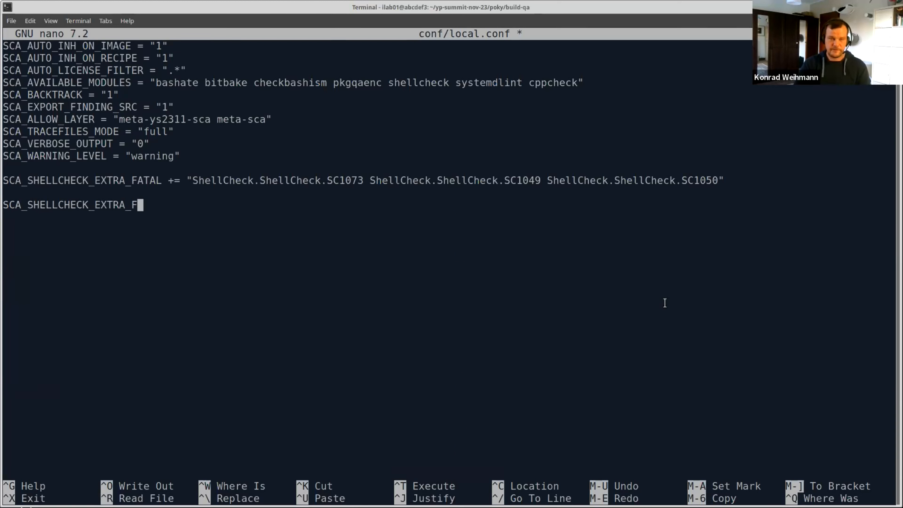
text(A)
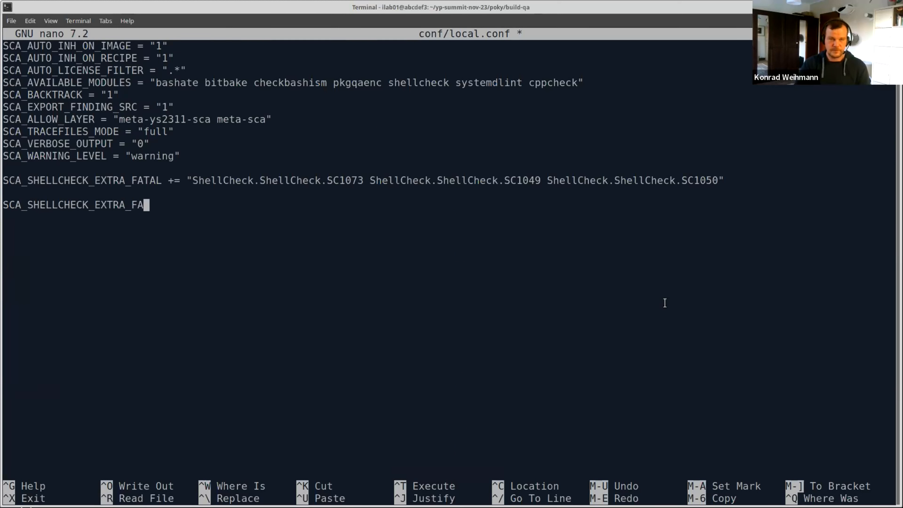
text(TAL +=))
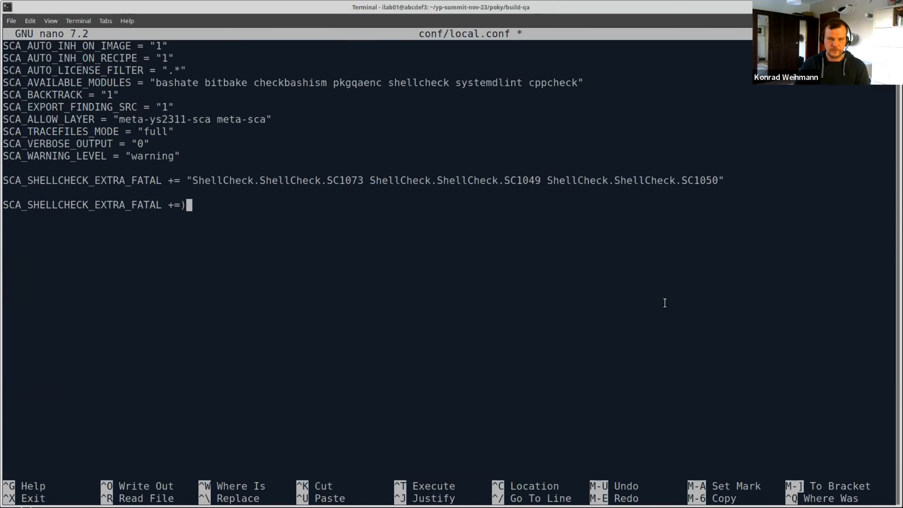
Step: Set its value to "ShellCheck.ShellCheck.SC3034" and save conf/local.conf
text("ShellS)
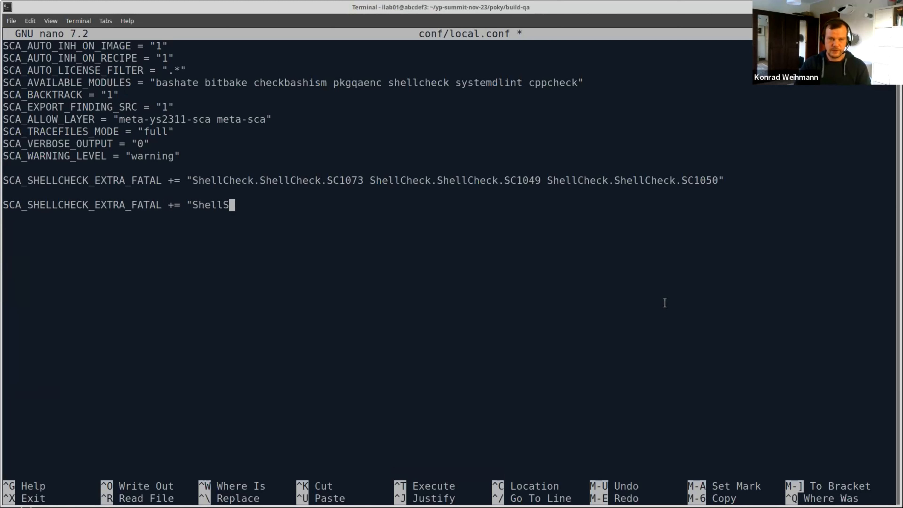
text(heck)
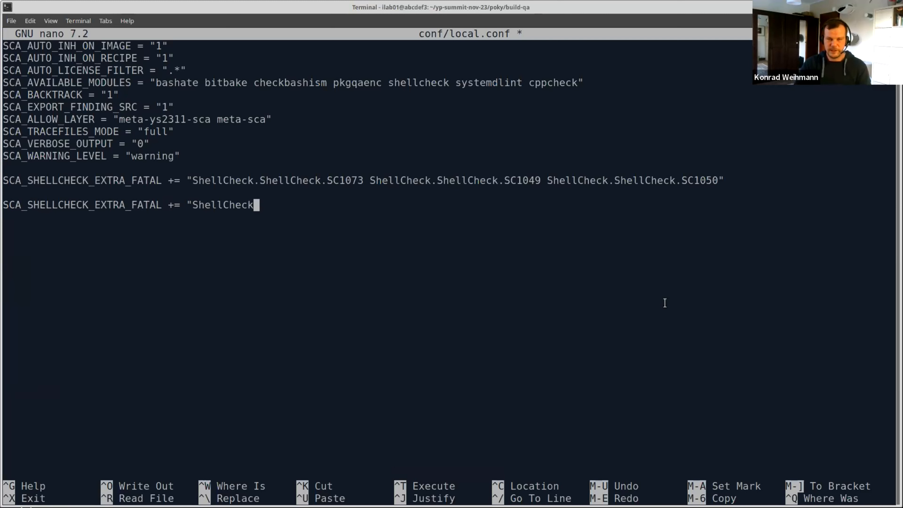
text(.Sh)
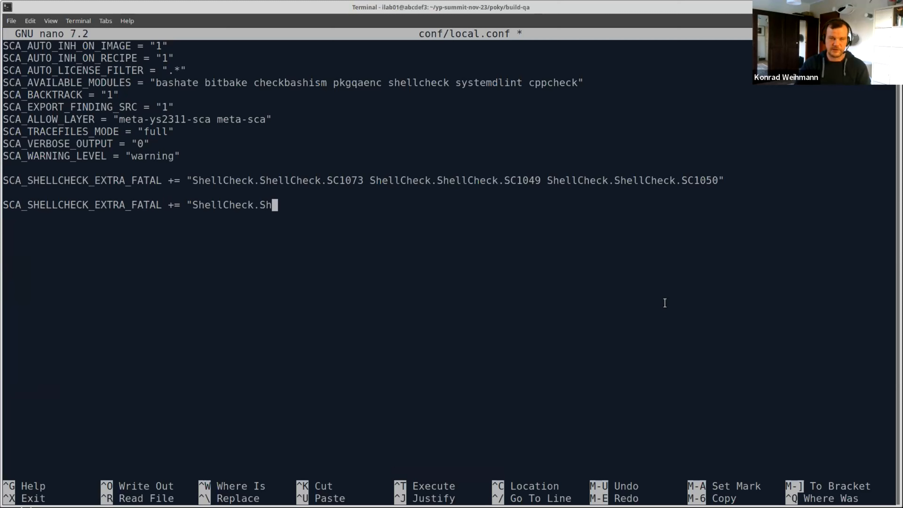
text(ell)
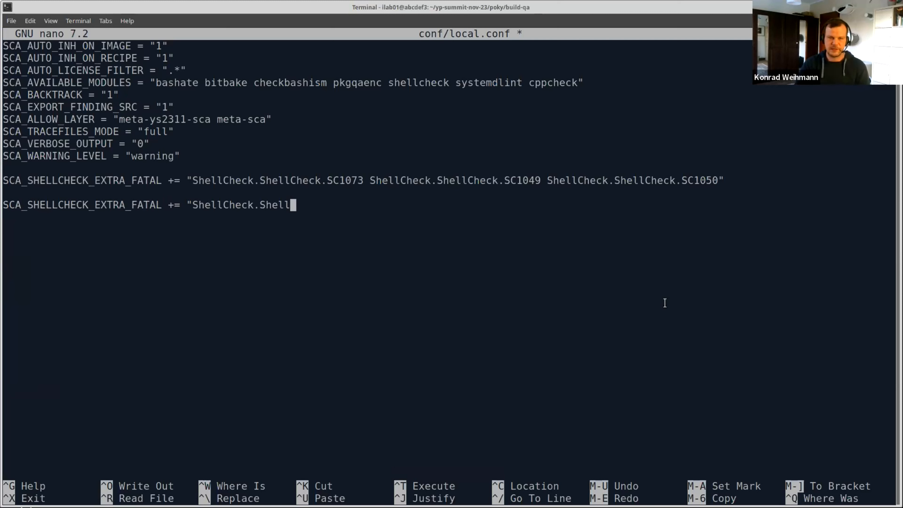
text(k)
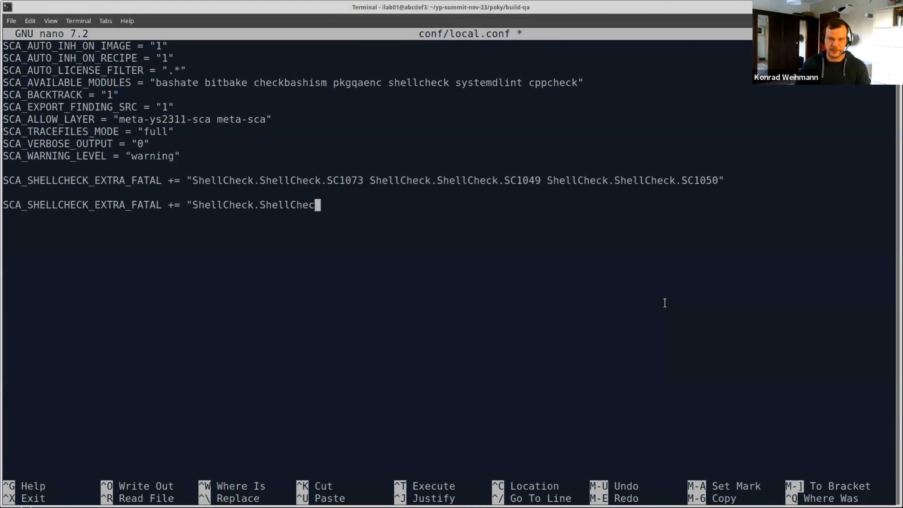
text(.SC)
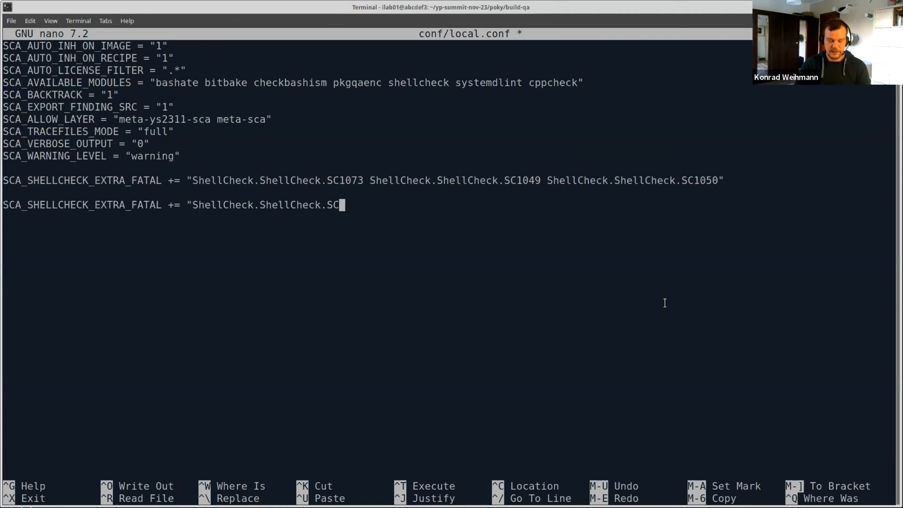
text(30)
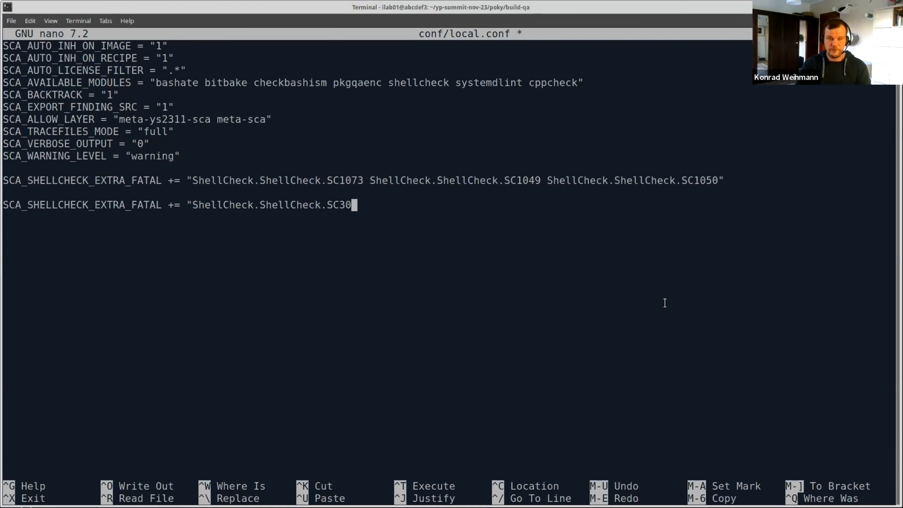
text(34")
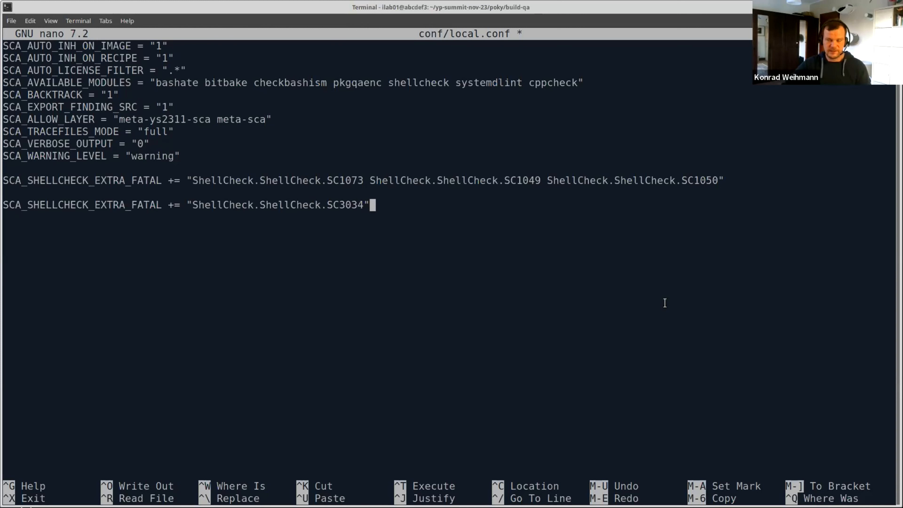
key(ctrl+o)
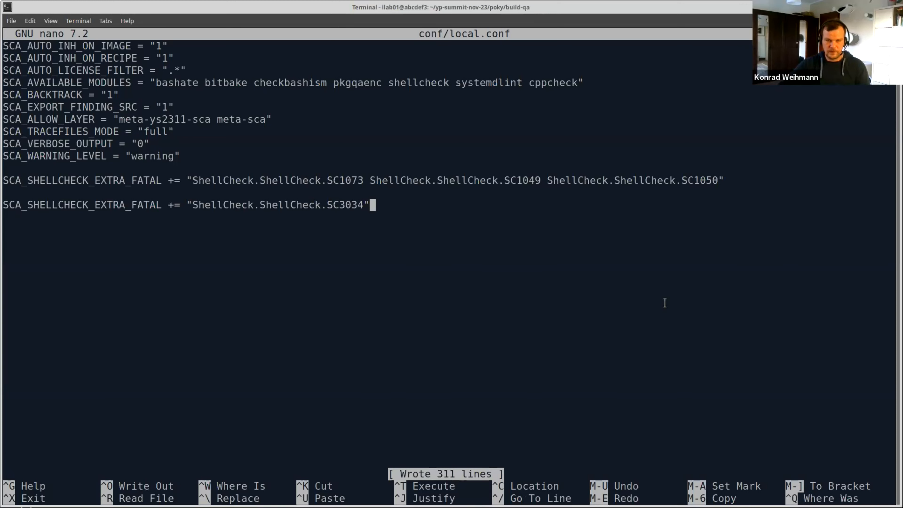
Step: Edit ../meta-ys2311-sca/recipes-myproject/demo-service/files/demo-service.sh in nano
key(ctrl+x)
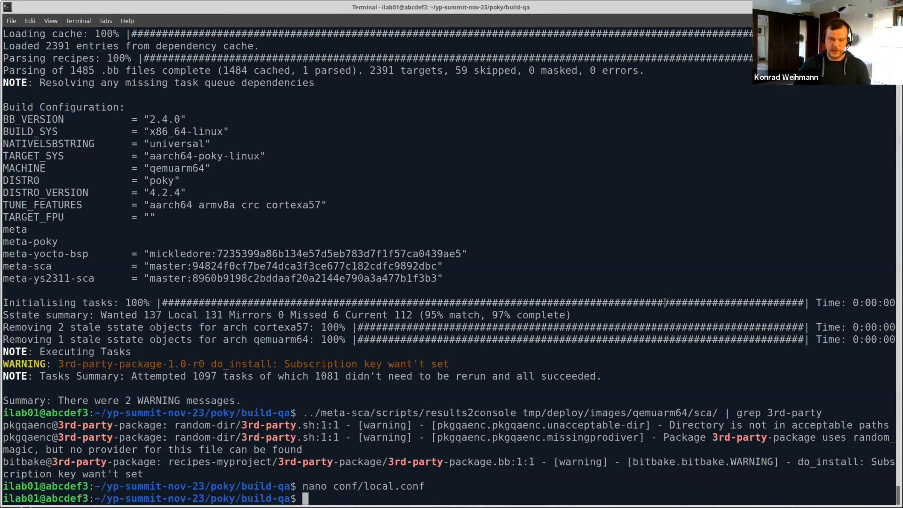
text(nano)
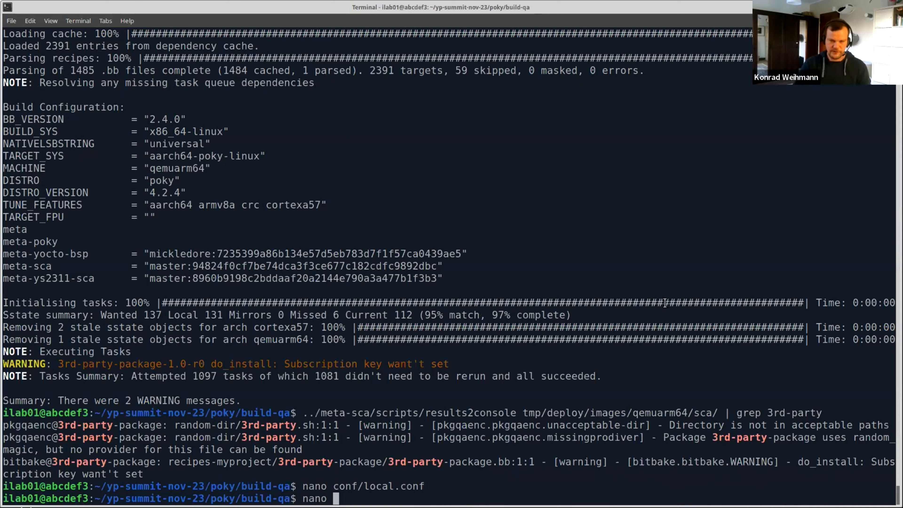
key(ctrl+c)
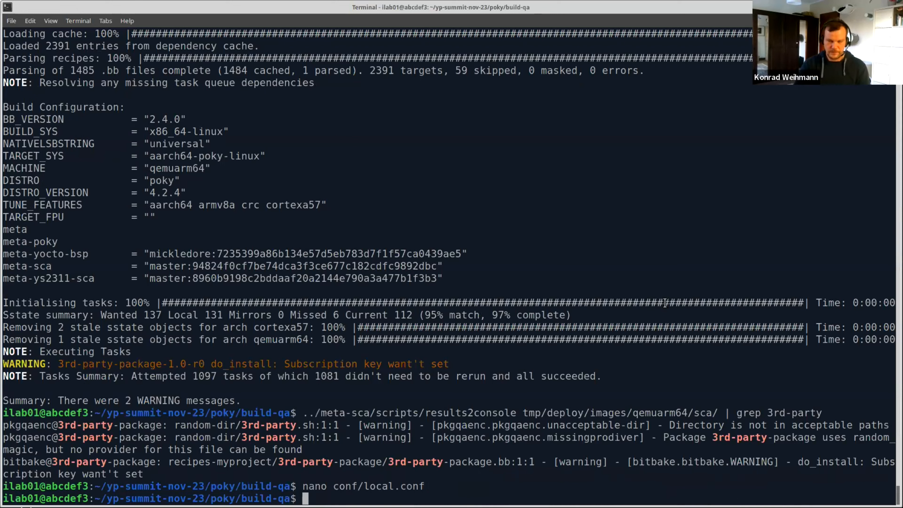
text(nano)
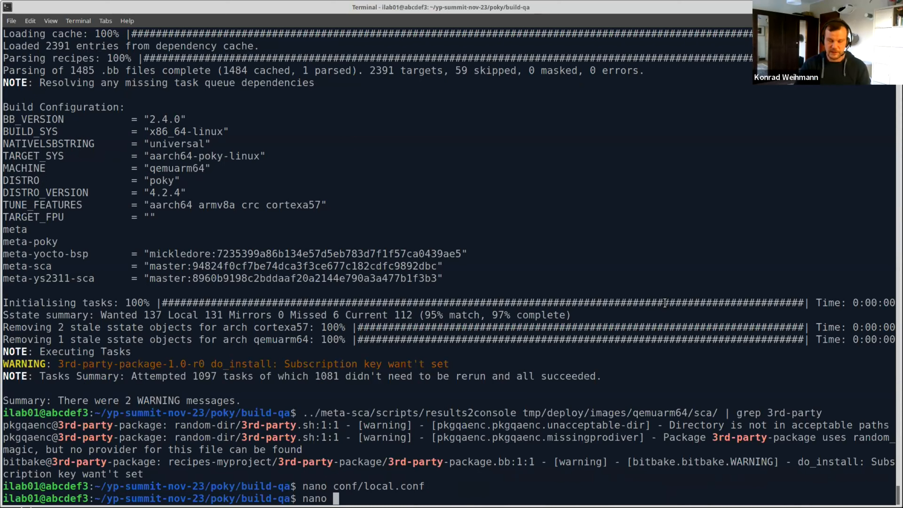
text(../meta-ys2311-sca/)
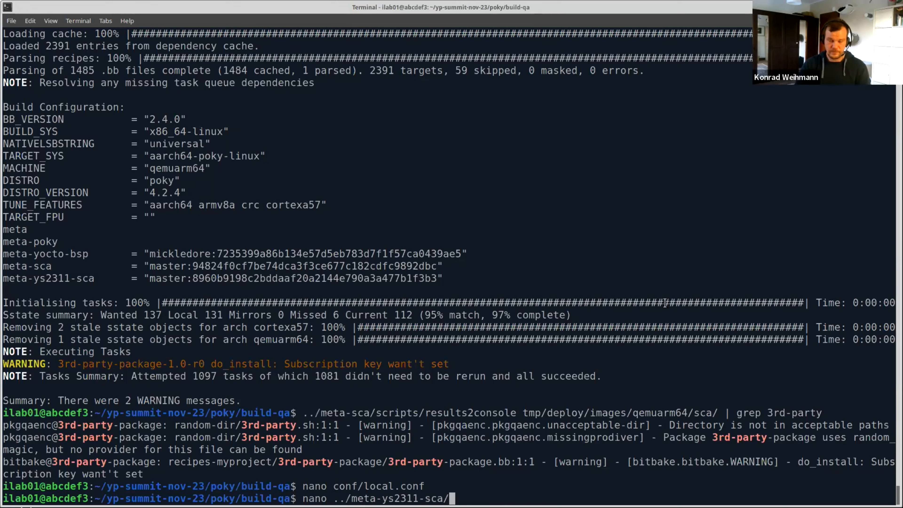
text(recipes-myproject/)
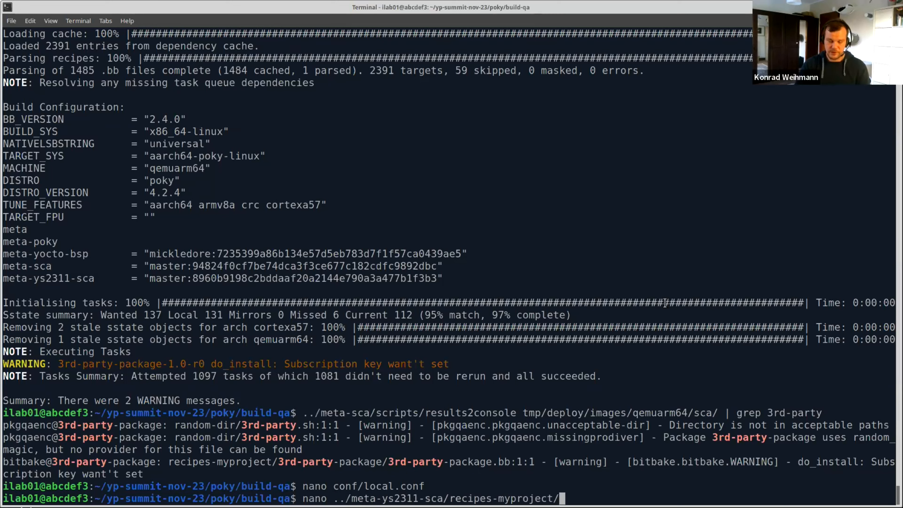
text(demo-service/)
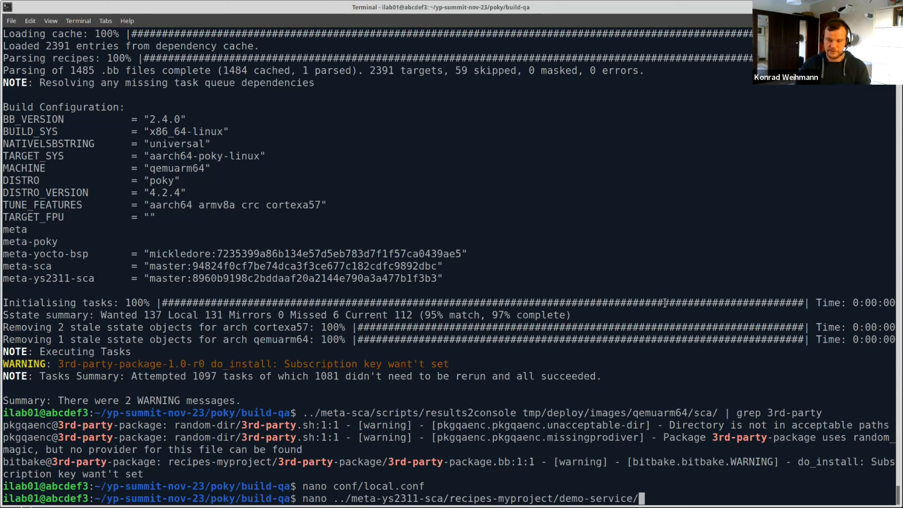
text(files/de)
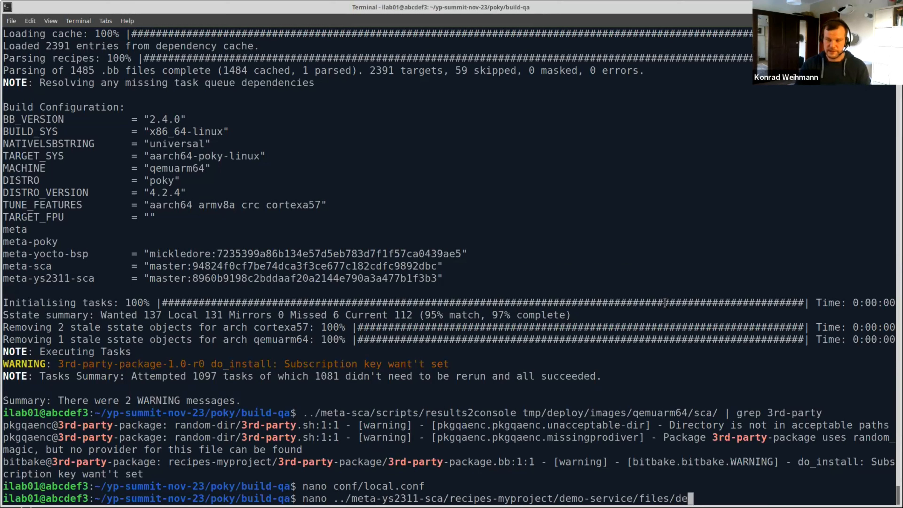
key(Return)
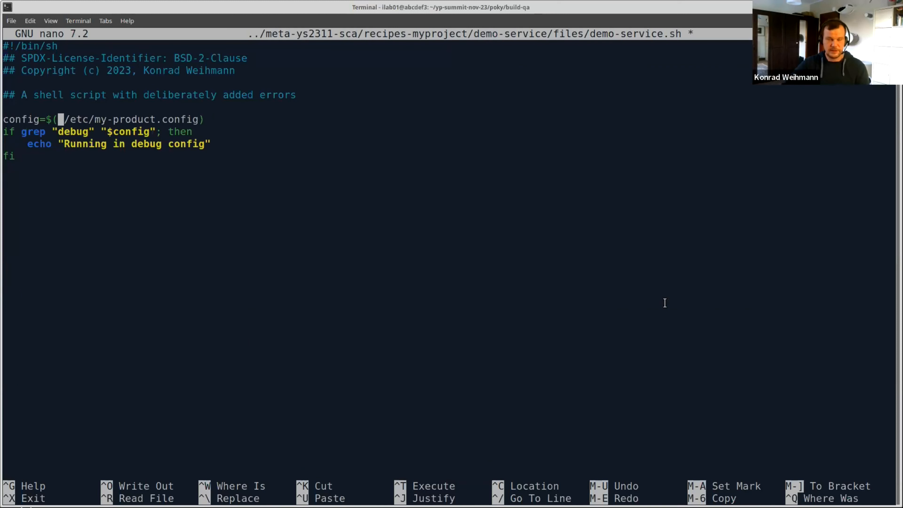
Step: Change the config read to $(</etc/my-product.config) and save the script
text(<)
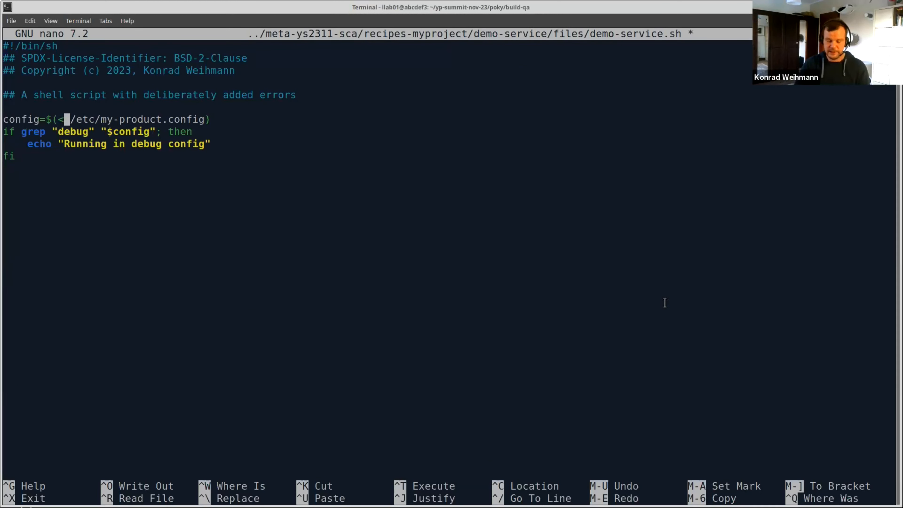
key(ctrl+o)
text(bitbake ys)
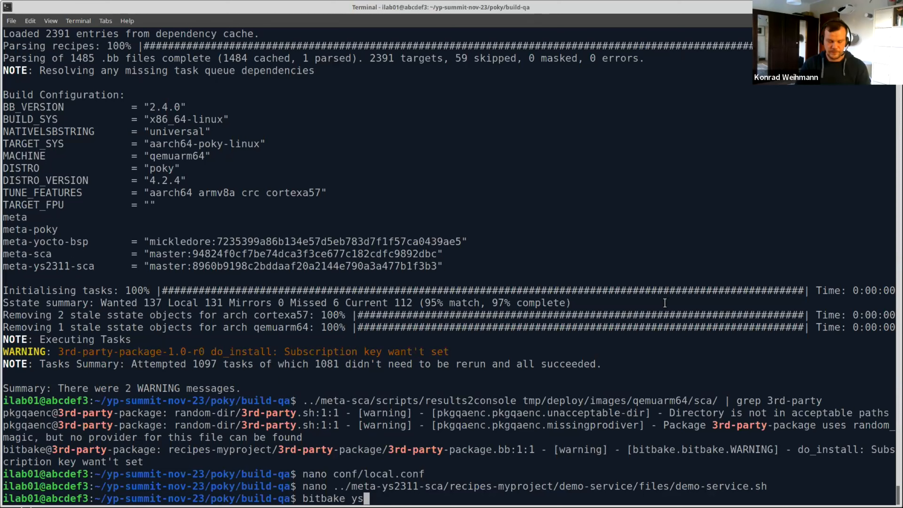
Step: Rebuild ys2311-demo-service, see the fatal ShellCheck SC3034 error, and reopen conf/local.conf
text(2311-demo-service)
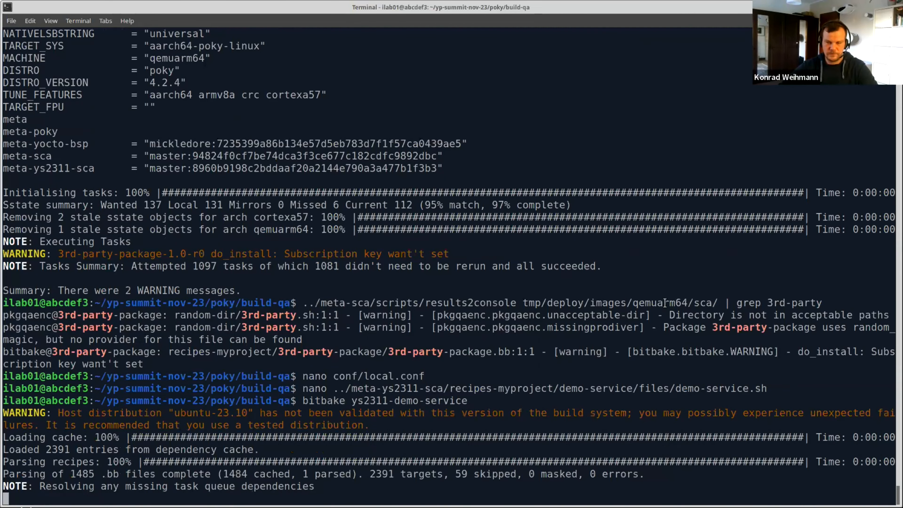
scroll(down, 3)
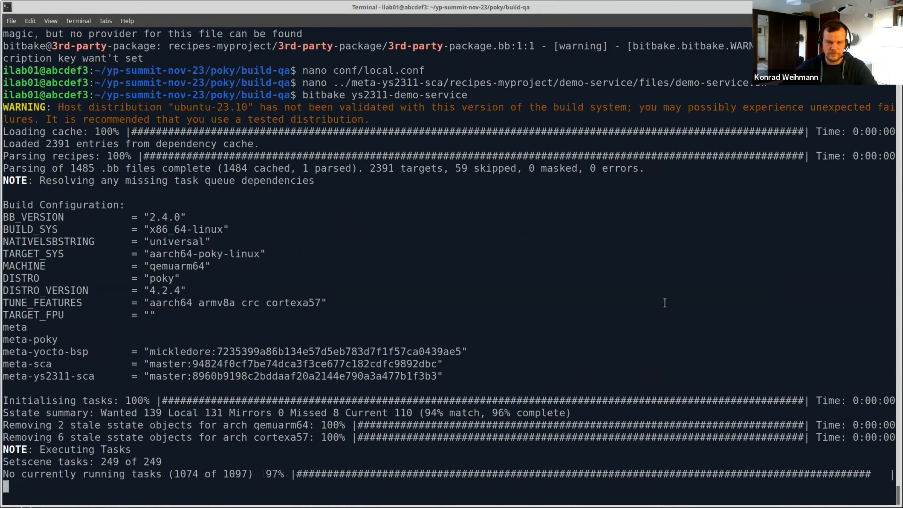
scroll(down, 3)
text(echo $?)
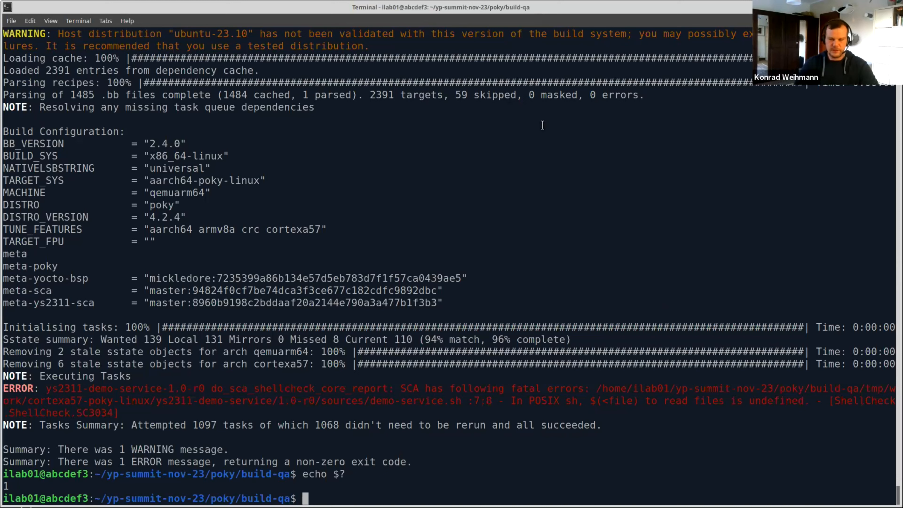
text(bitbake ys2311-demo-service)
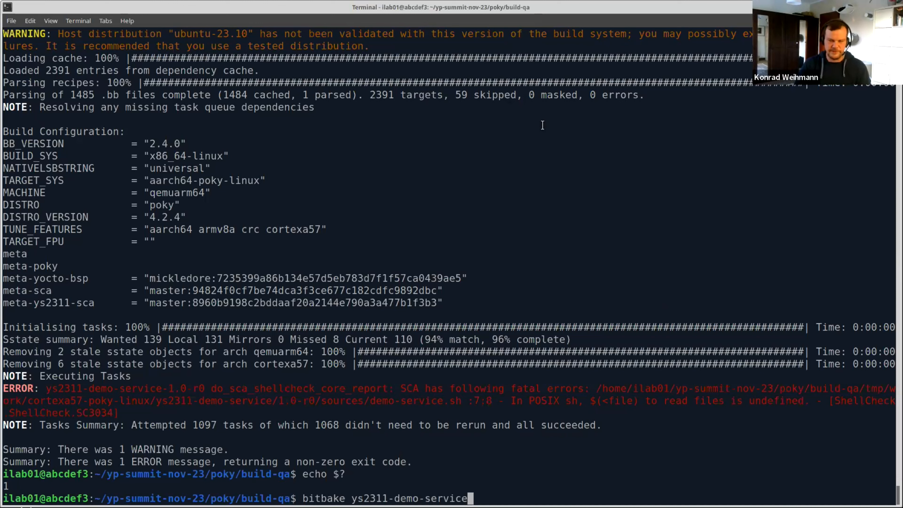
text(nano conf/local.conf)
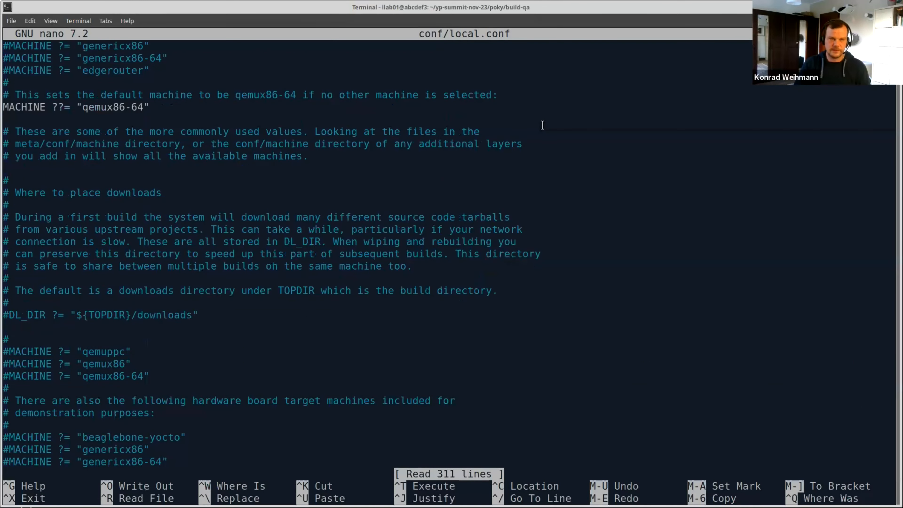
Step: Scroll through conf/local.conf in nano
scroll(down, 3)
text(bitbake ys2311-demo-service)
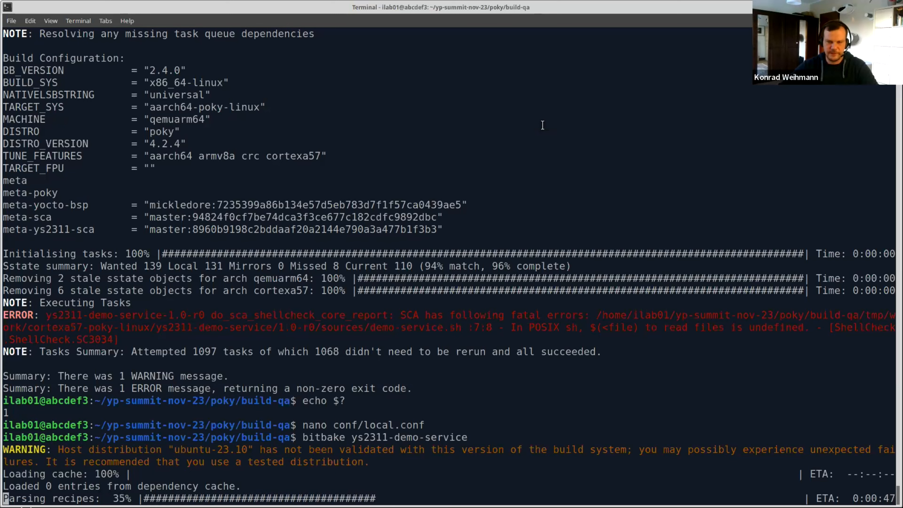
Step: Follow the ys2311-demo-service rebuild until all 1097 tasks succeed with two warnings
scroll(down, 3)
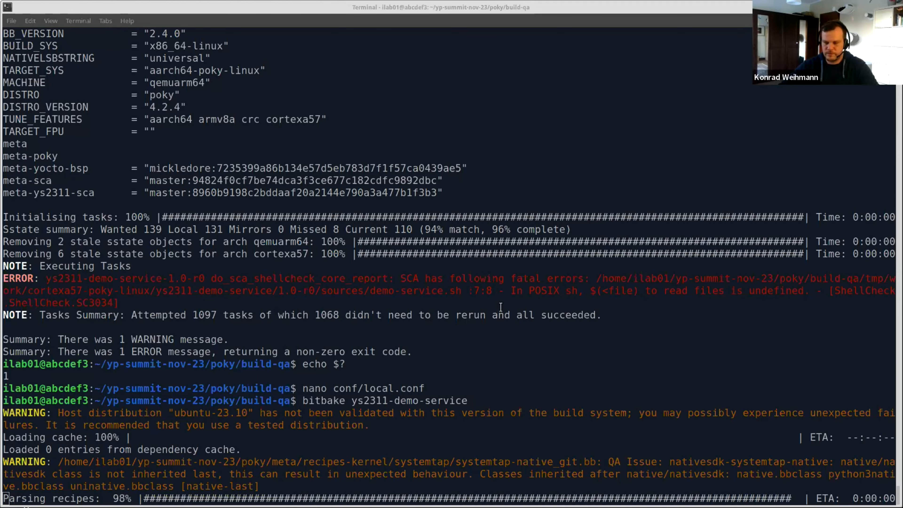
scroll(down, 3)
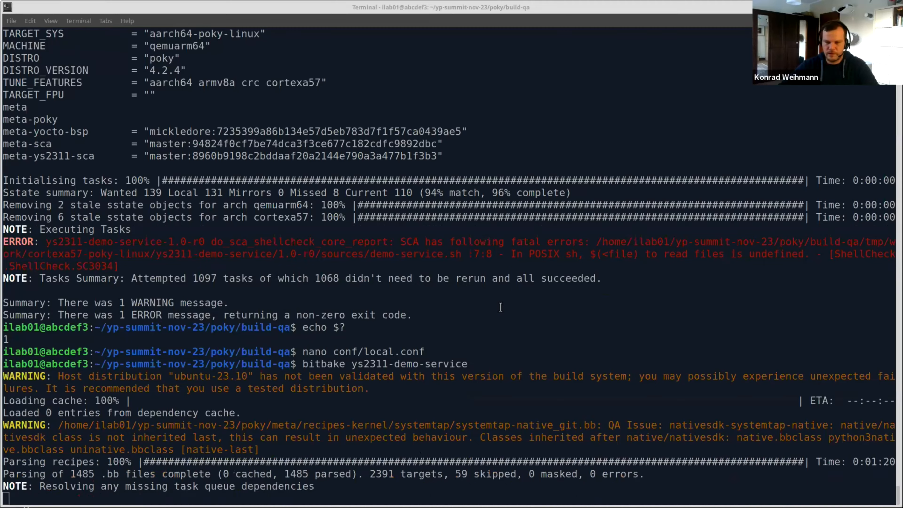
scroll(down, 3)
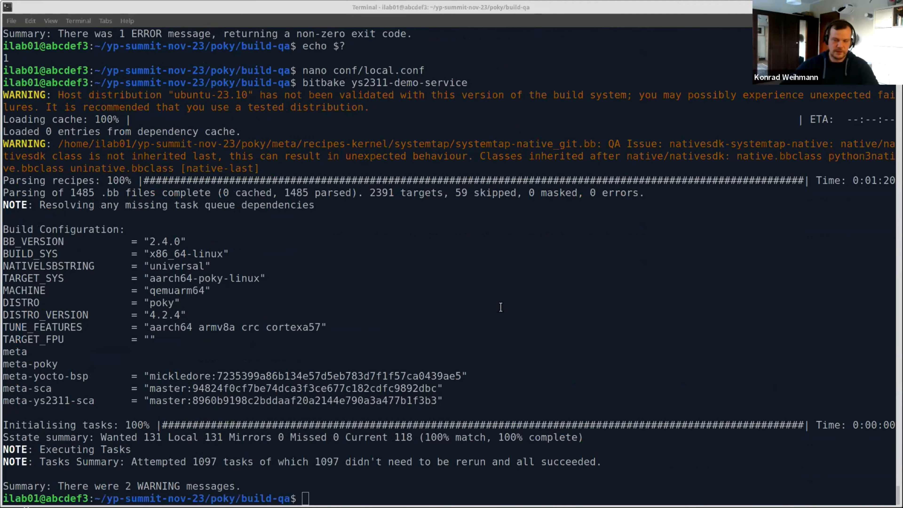
Step: Run bitbake ys2311-demo-service -c cleansstate, then rebuild it successfully with one warning
text(bitbake ys2311-demo-service)
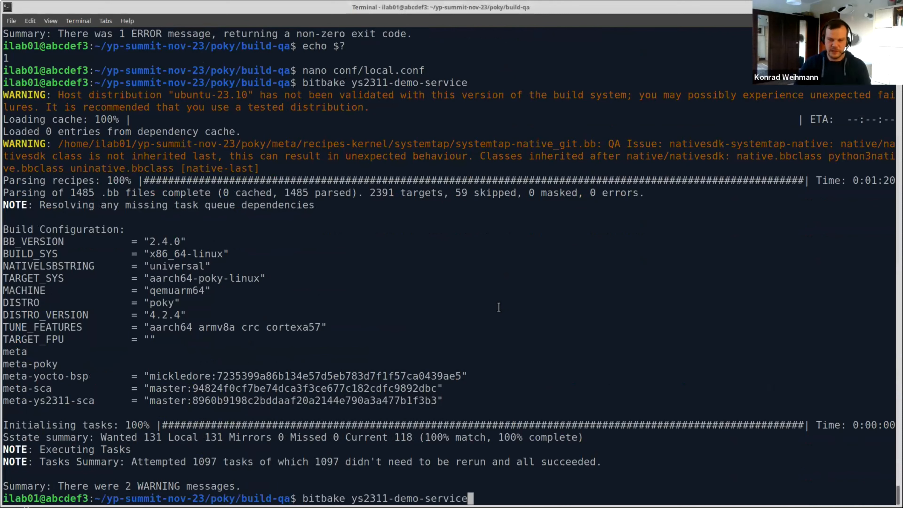
text(-c)
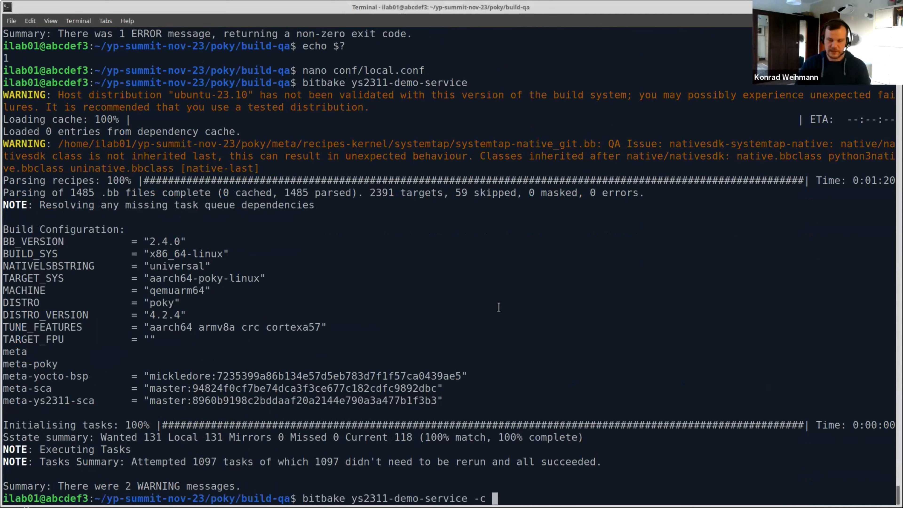
text(cleansstate)
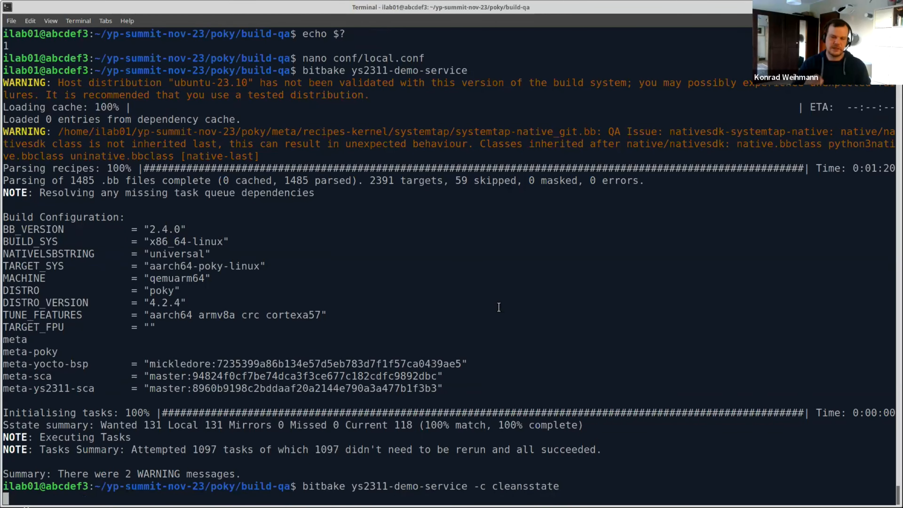
key(Return)
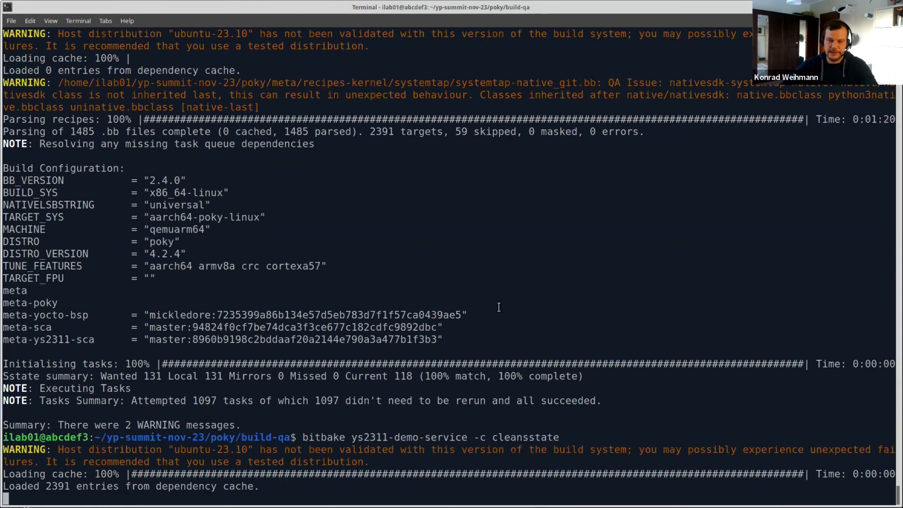
scroll(down, 3)
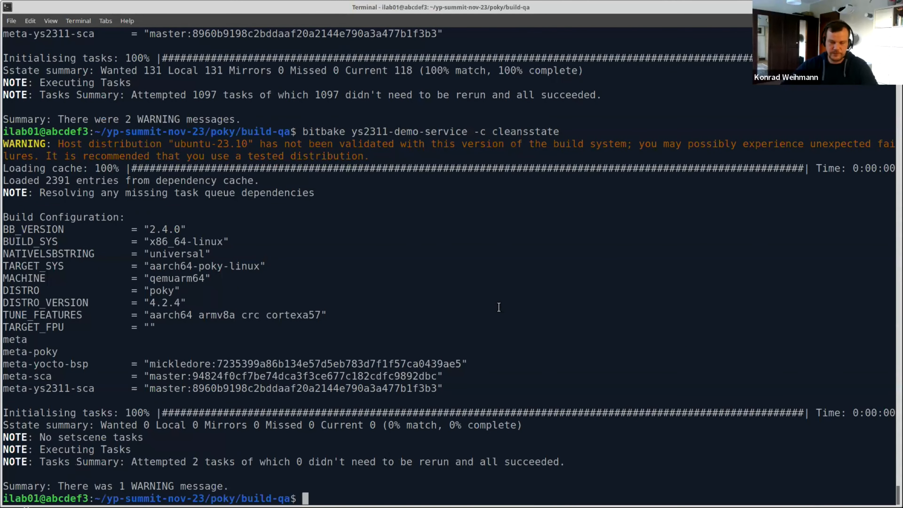
text(bitbake ys2311-demo-service)
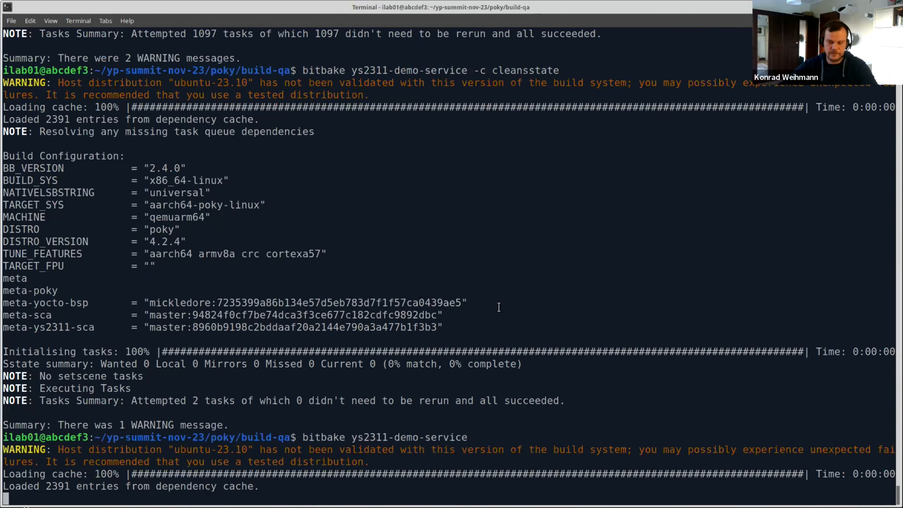
scroll(down, 3)
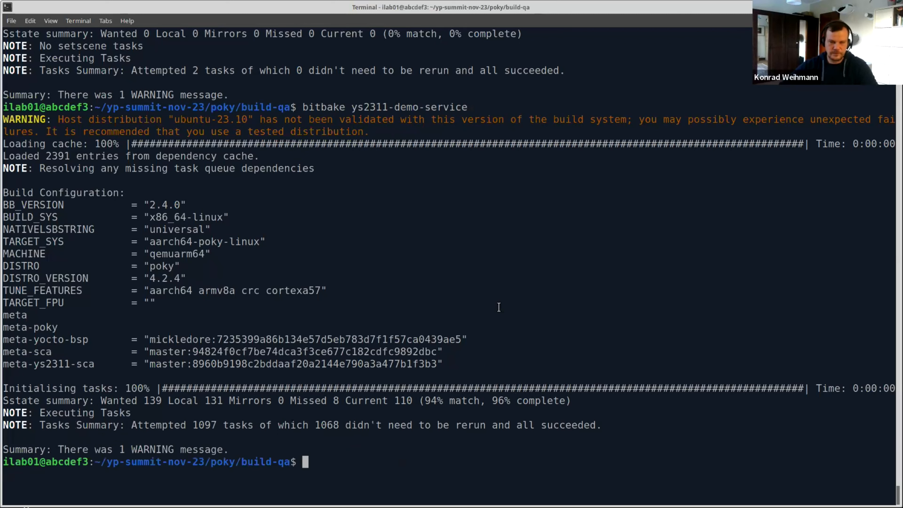
Step: Rerun results2console filtered with grep ys2311-demo-service to list its NoUser and checkbashism findings
text(nano conf/local.conf)
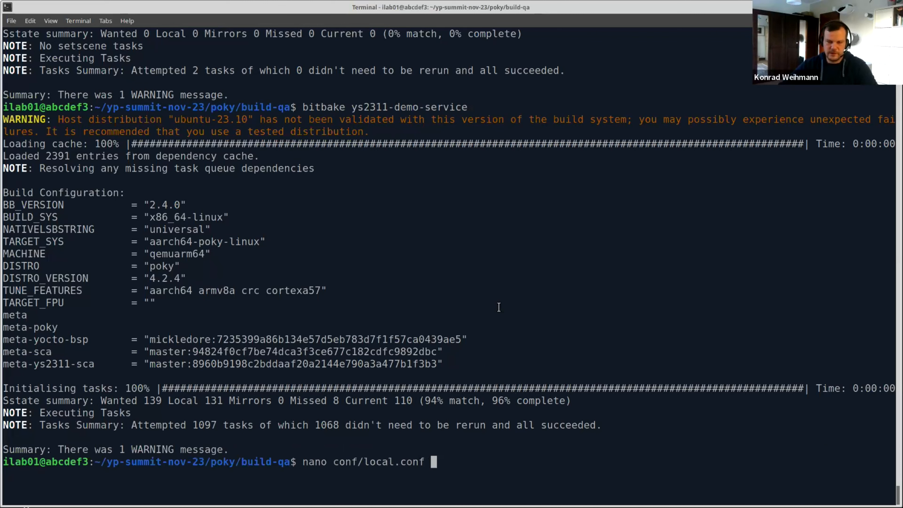
text(../meta-ys2311-sca/recipes-myproject/demo-service/files/demo-service.sh)
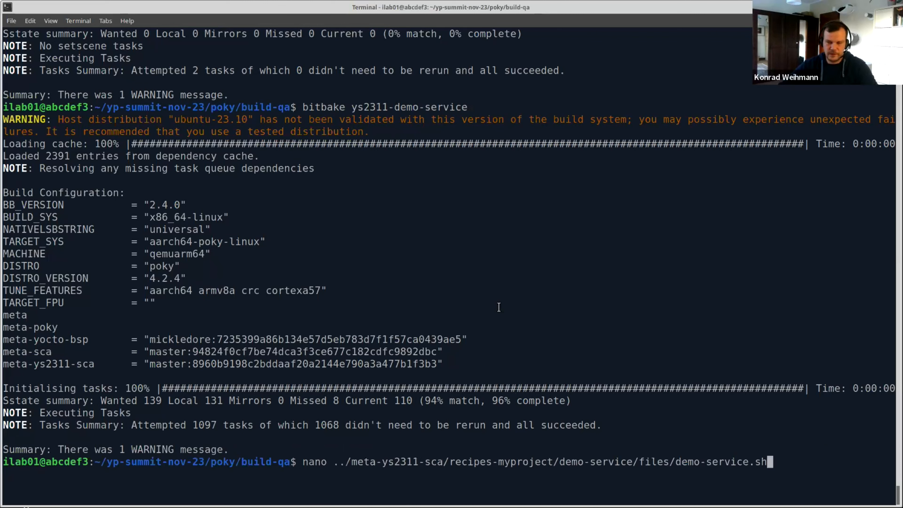
text(../meta-sca/scripts/results2console tmp/deploy/images/qemuarm64/sca/ | grep 3rd-party)
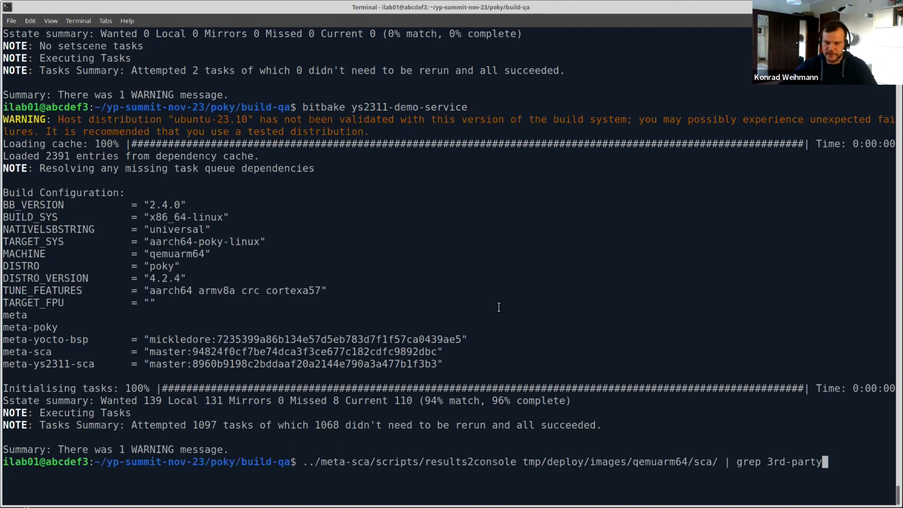
key(Backspace)
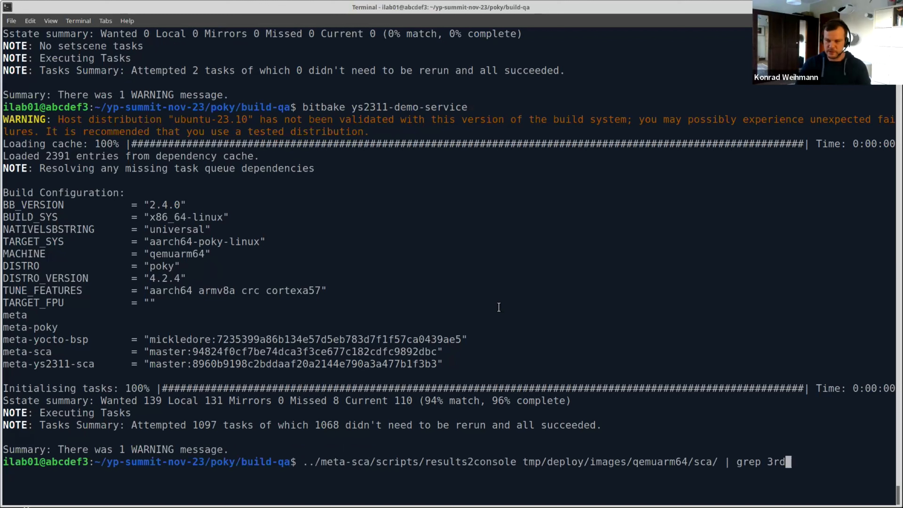
key(BackSpace)
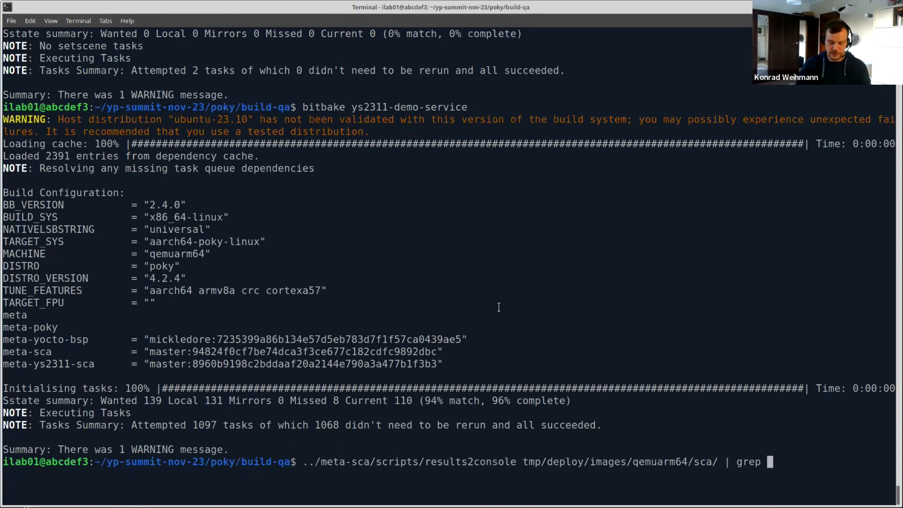
text(ys)
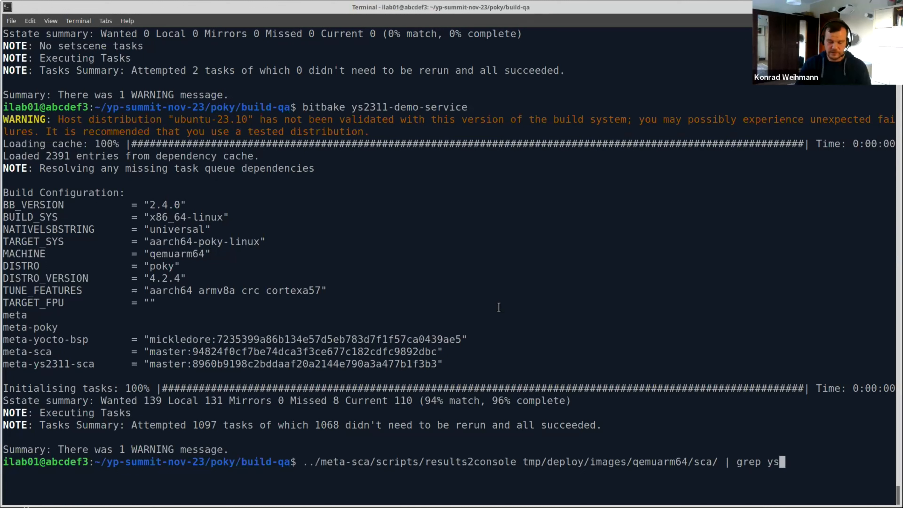
text(2311-)
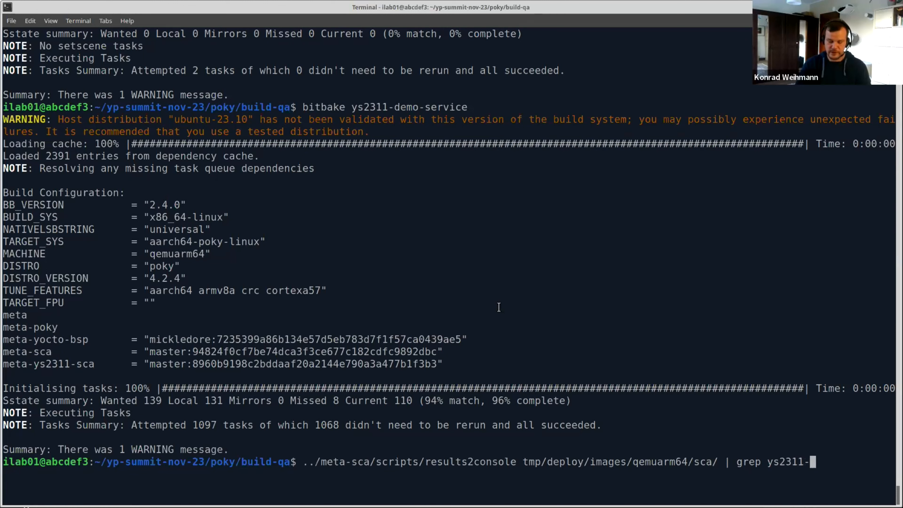
text(demo-service)
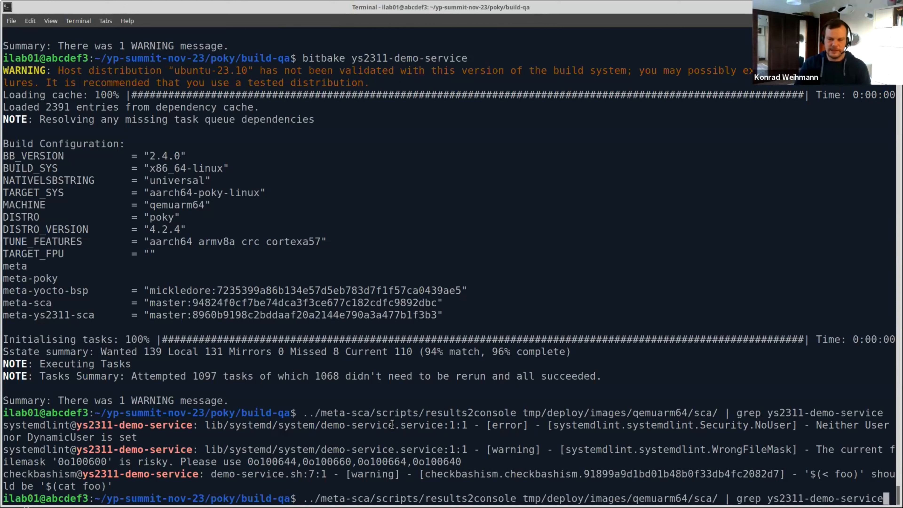
text(bitbake ys2311-demo-service)
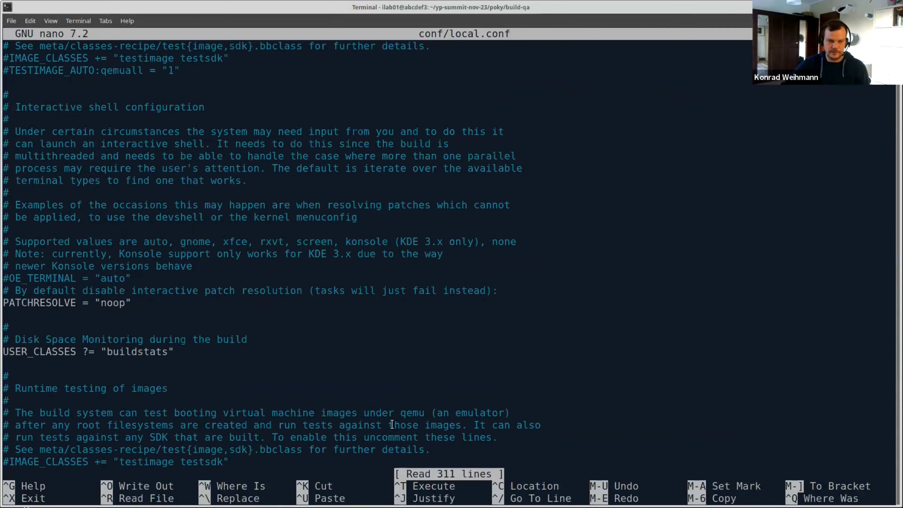
Step: Add SCA_SUPPRESS_LOCALS += "demo-service.sh,ShellCheck.ShellCheck.SC3034" to conf/local.conf and save
scroll(down, 3)
text(SCA_ += "ShellCheck.ShellCheck.SC3034)
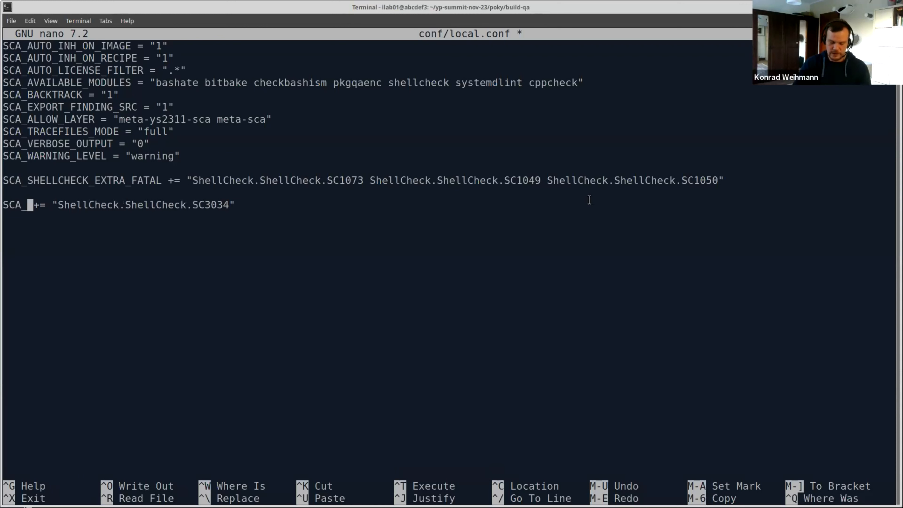
text(SUPPRES)
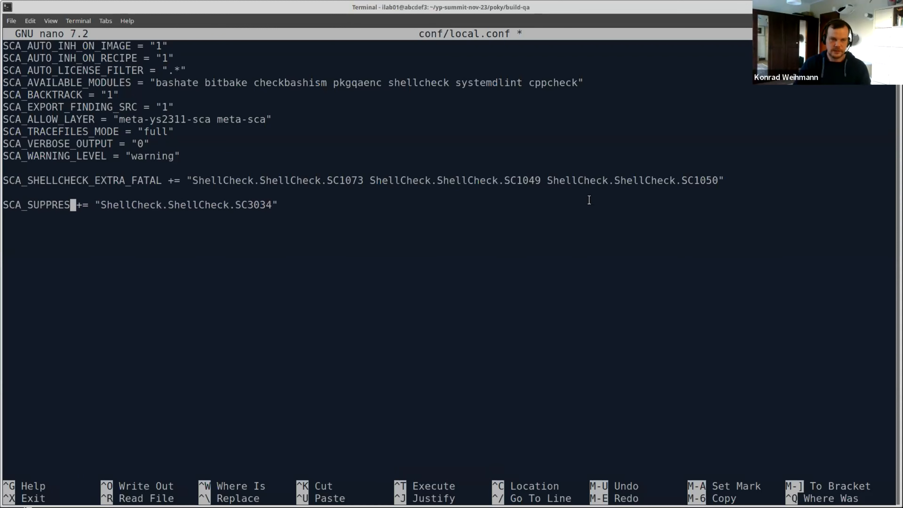
text(_LOCALS)
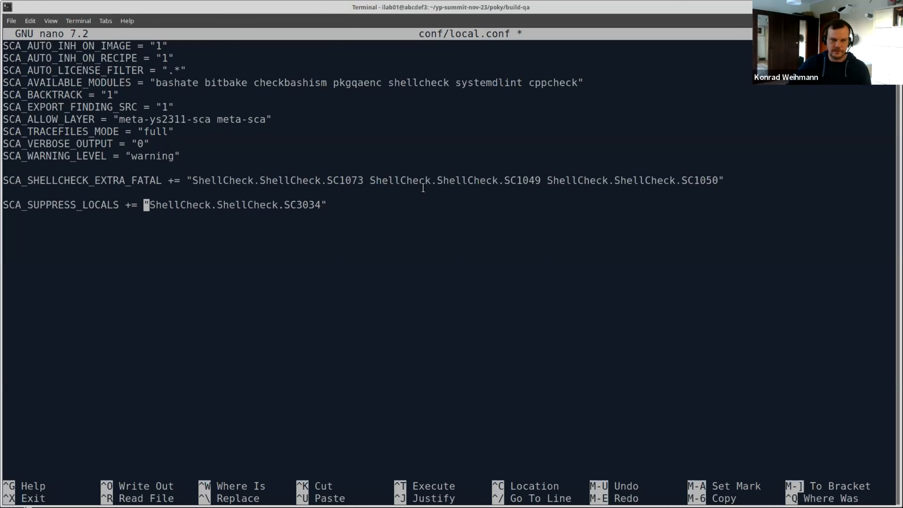
text(demo-.se)
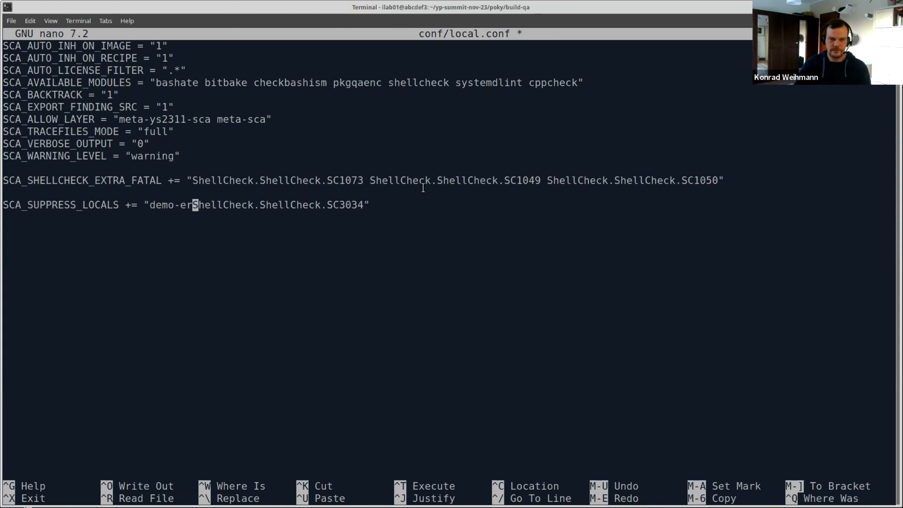
text(service.sh,)
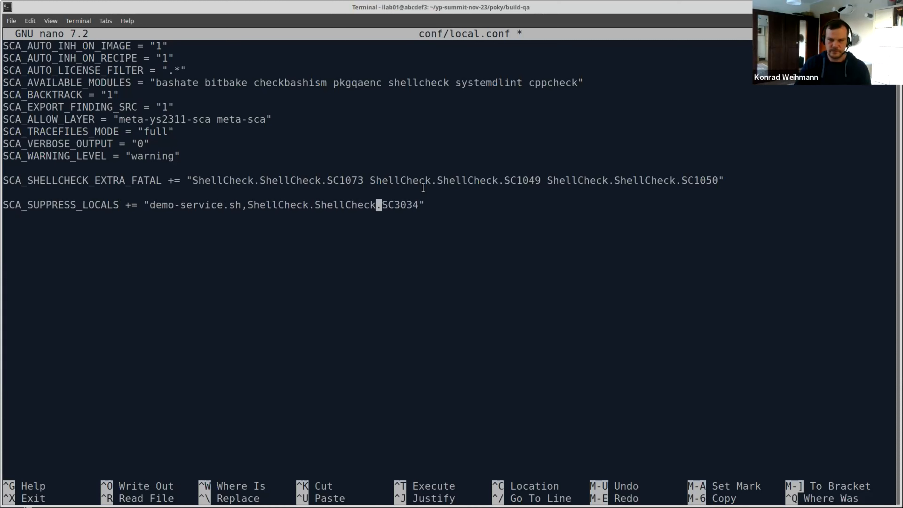
text(", ")
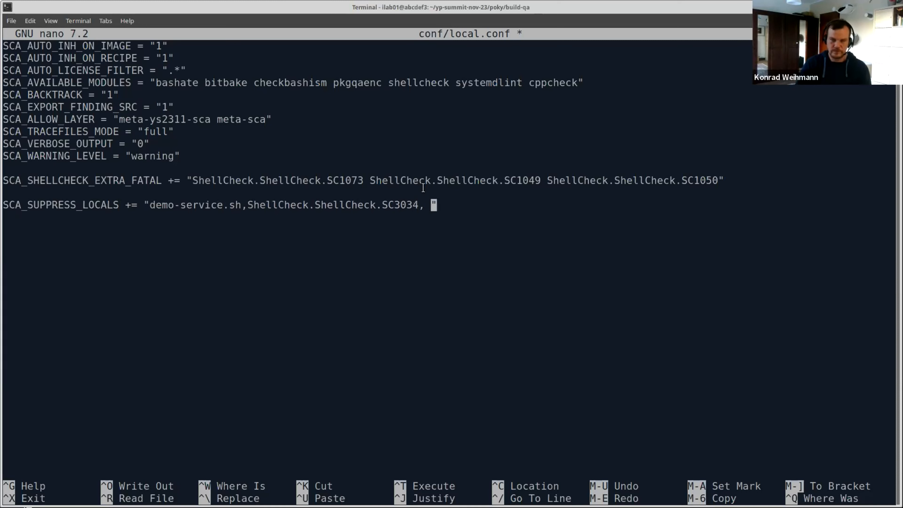
text(7,)
text(nano)
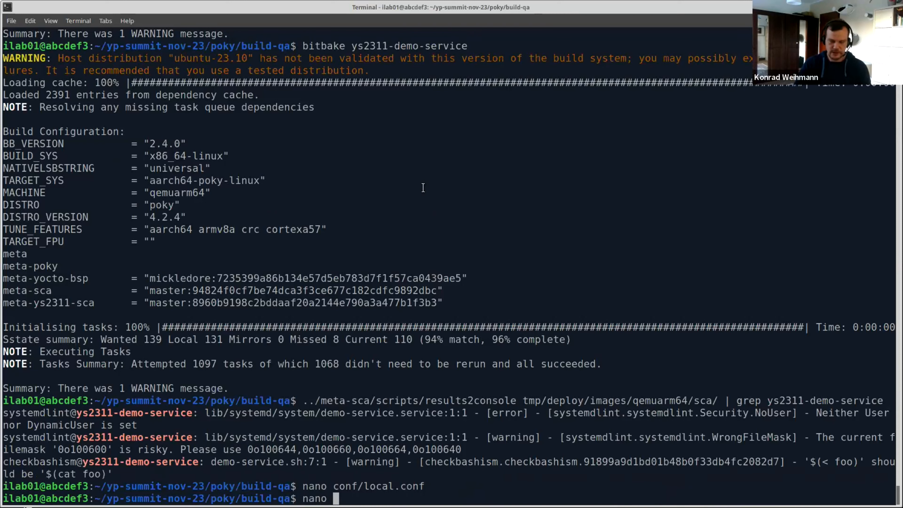
Step: Bring demo-service.sh from the demo-service recipe files up in nano for editing
text(bitbake ys2311-demo-service)
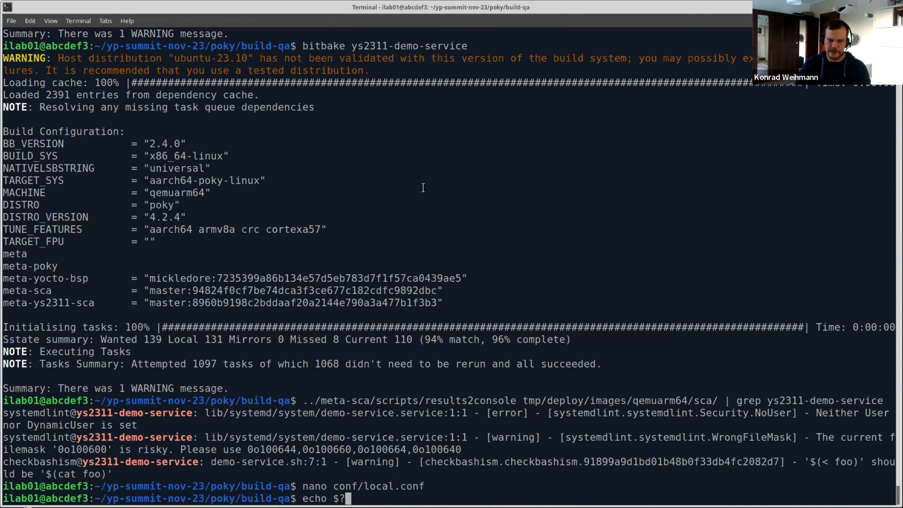
text(nano ../meta-ys2311-sca/recipes-myproject/demo-service/files/demo-service.sh)
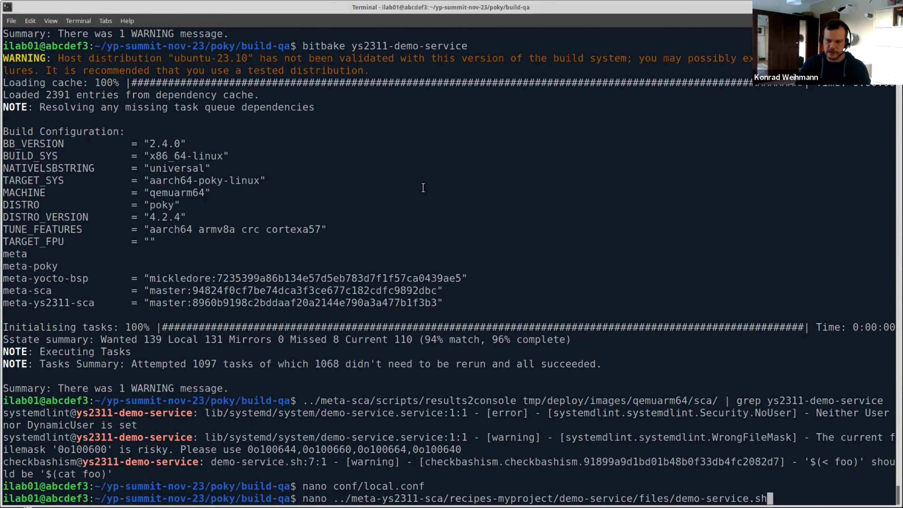
key(Return)
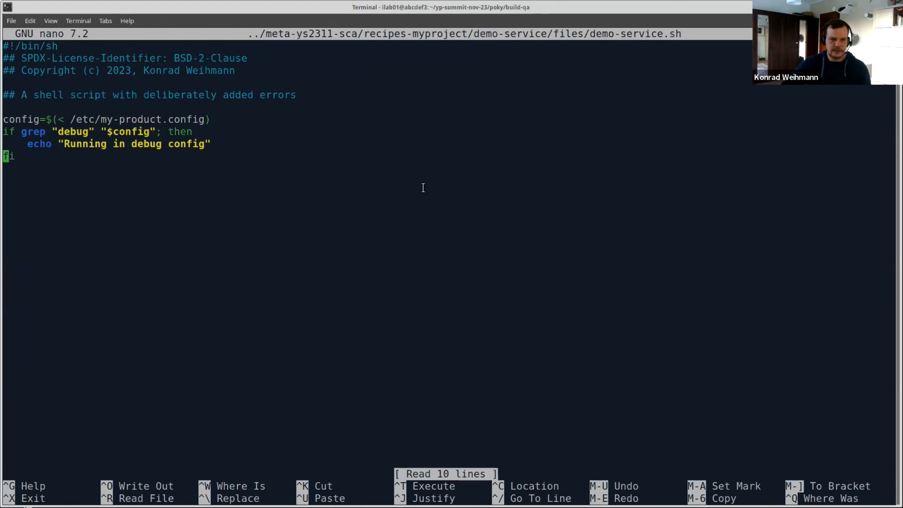
Step: Append the line config=$(< /etc/foo) below fi in demo-service.sh and save it
text(conf)
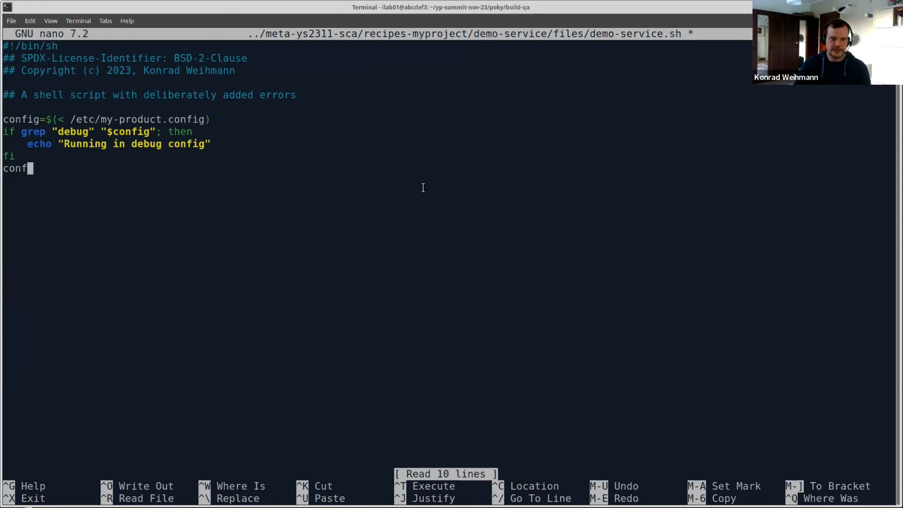
text(ig)
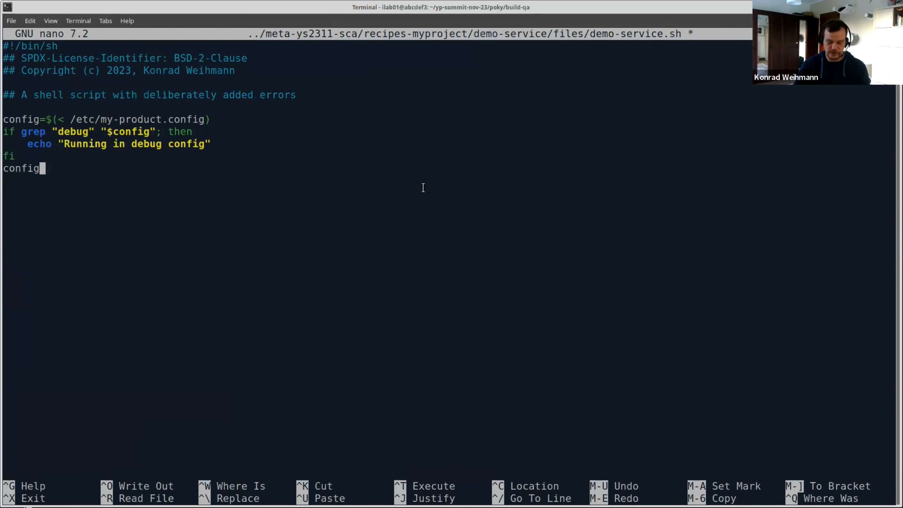
text(=$(<)
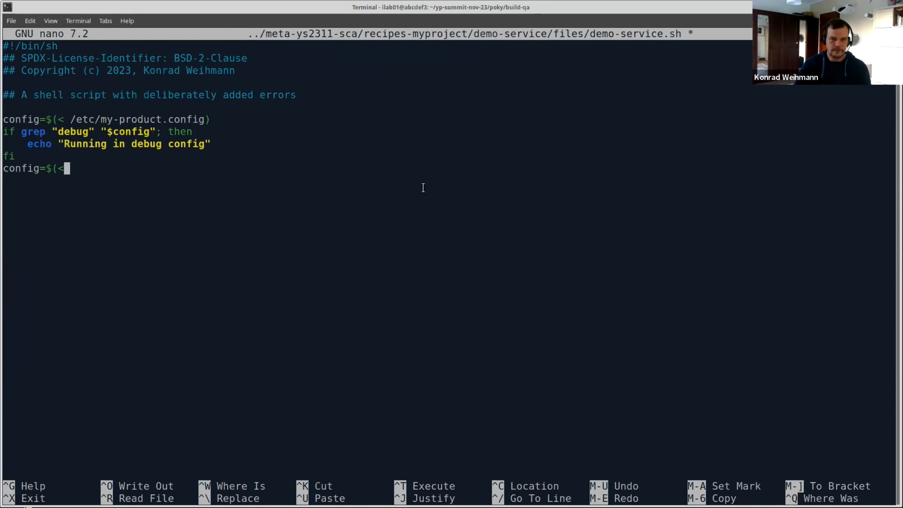
text(/e)
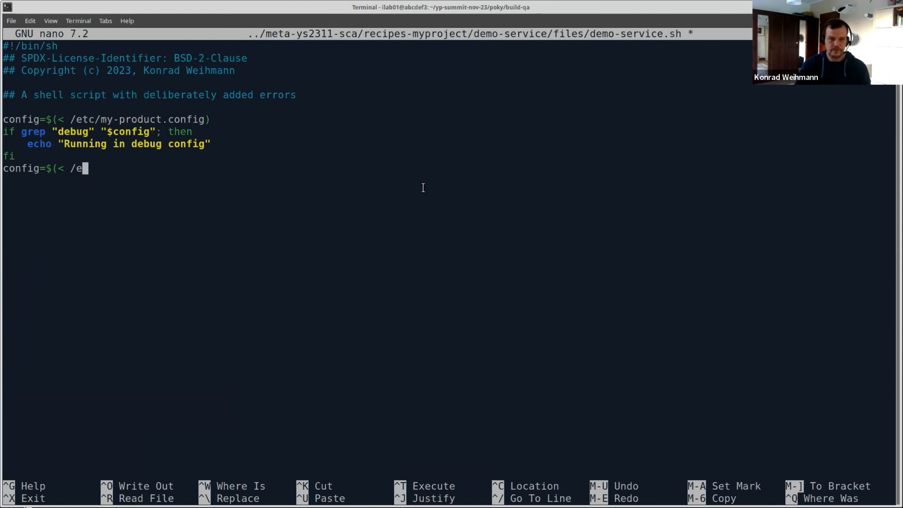
text(tc/)
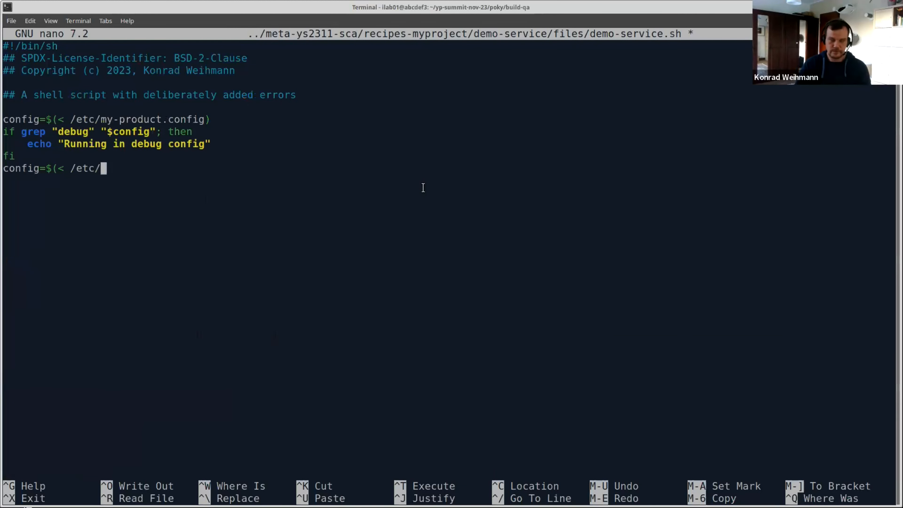
text(foo))
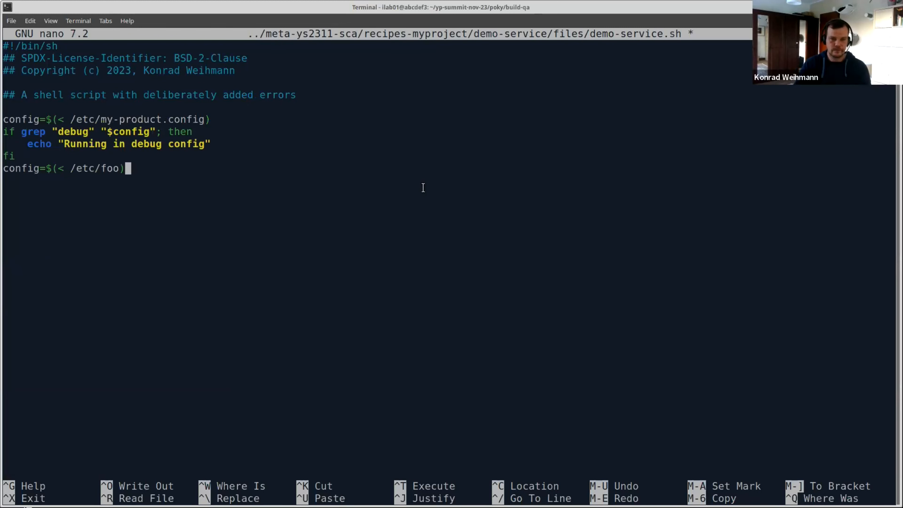
key(ctrl+o)
text(bitbake ys2311-demo-service -c cleanstate)
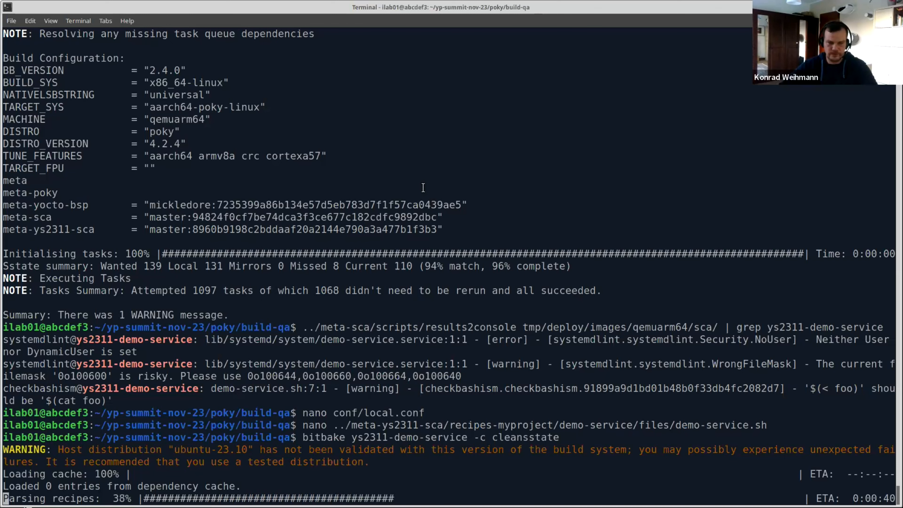
Step: Run bitbake ys2311-demo-service -c cleansstate and follow the output until both tasks succeed
scroll(down, 3)
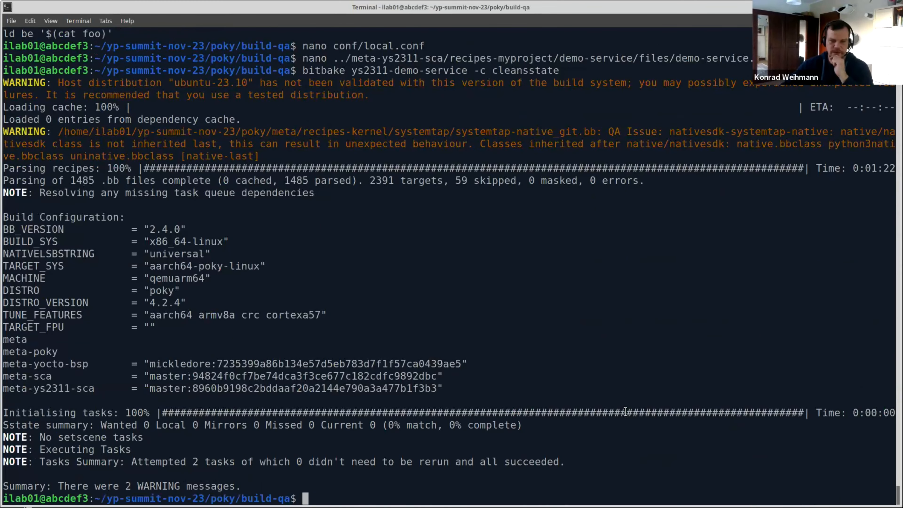
Step: Recall bitbake ys2311-demo-service from history and rebuild, following the log to 1097 succeeded tasks
text(nano conf/local.conf)
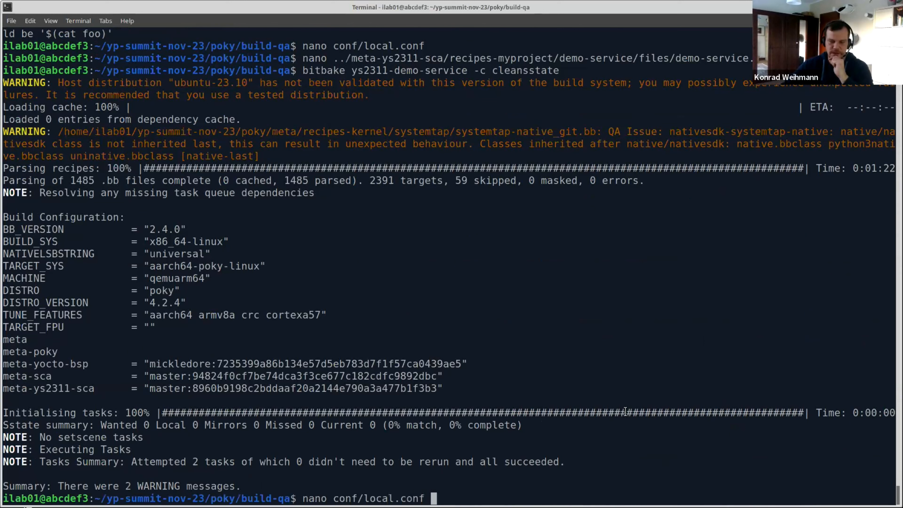
text(bitbake ys2311-demo-service)
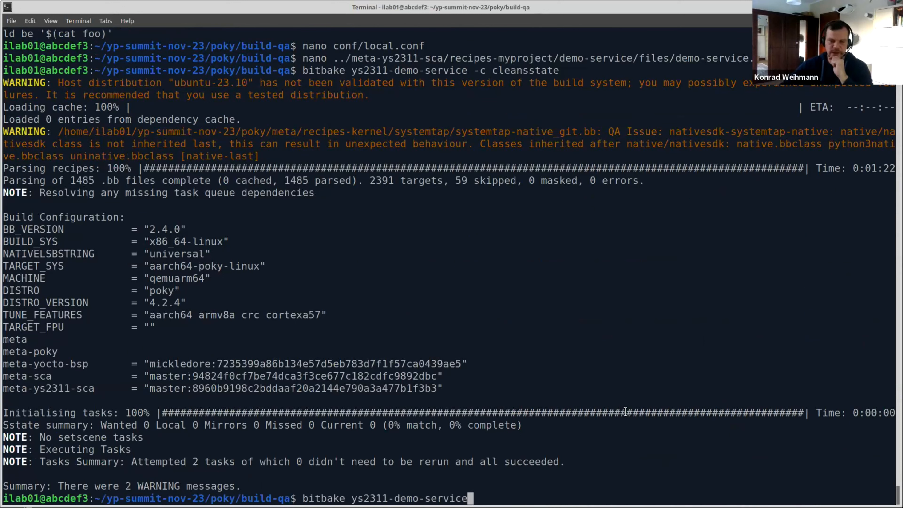
key(Return)
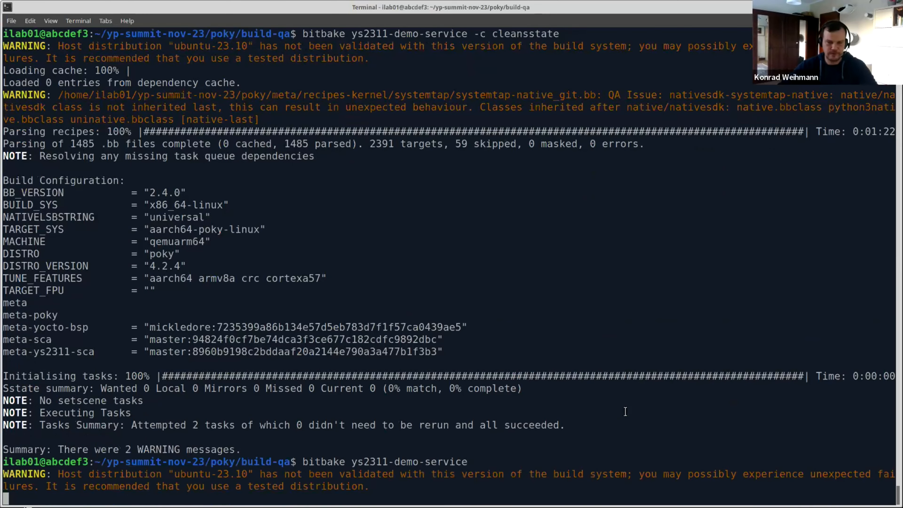
scroll(down, 3)
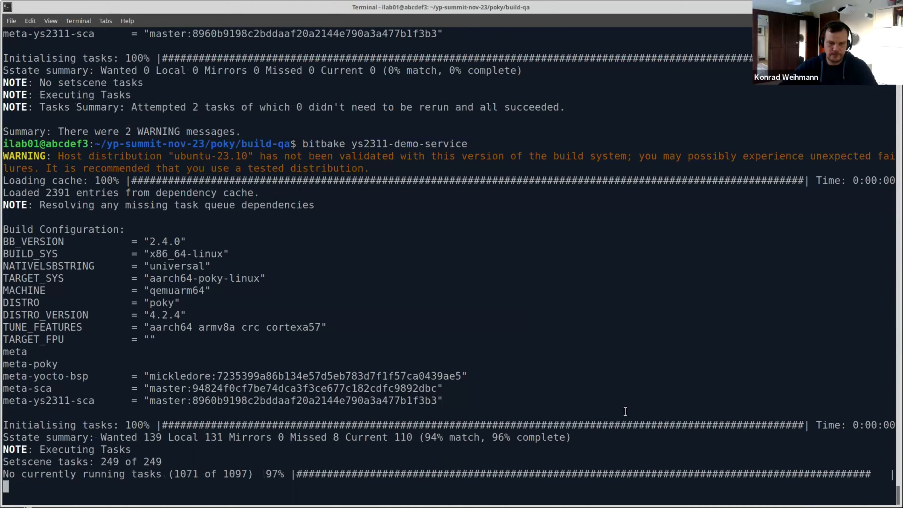
scroll(down, 3)
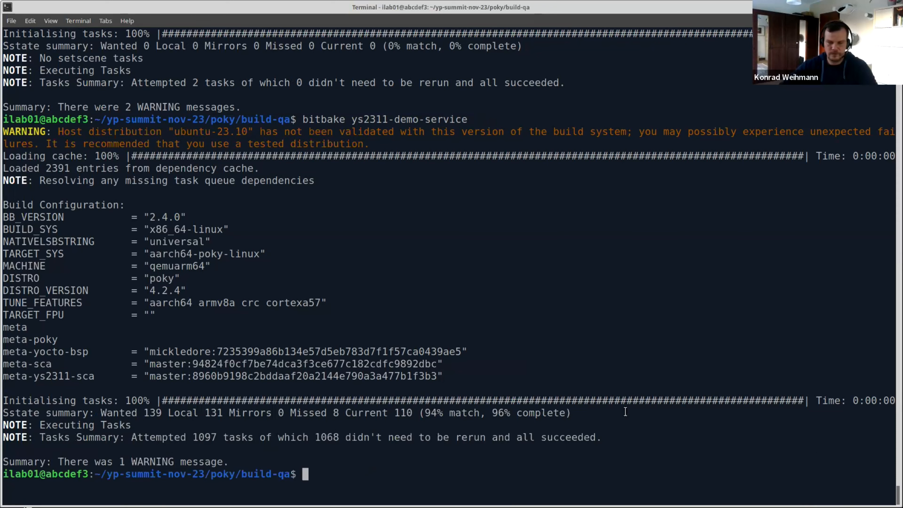
Step: Filter results2console output for ys2311-demo-service, showing the new ShellCheck SC3034 warning on line 11
text(nano ../meta-ys2311-sca/recipes-myproject/demo-service/files/demo-service.sh)
text(../meta-sca/scripts/results2console tmp/deploy/images/qemuarm64/sca/ | grep ys2311-demo-service)
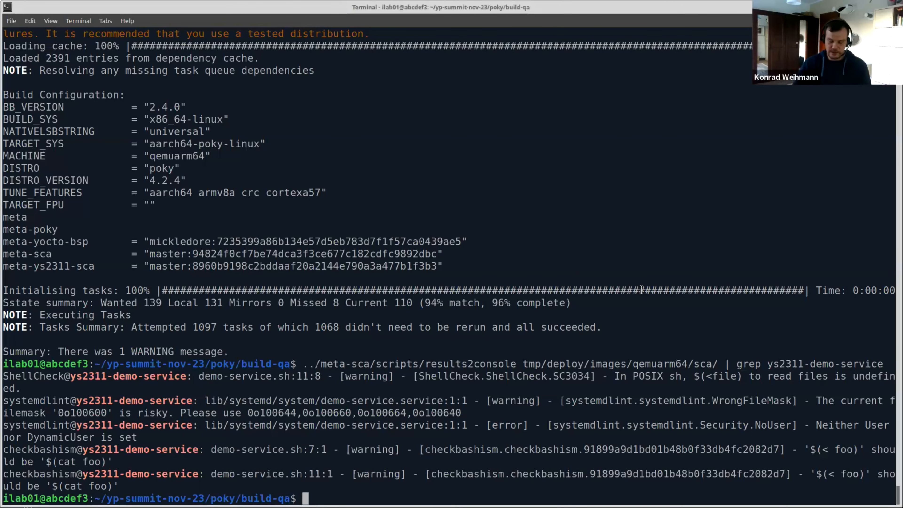
Step: Change into ../meta-ys2311-sca/demos/jenkins/ and list jenkins_home and run.sh
text(cd .//m)
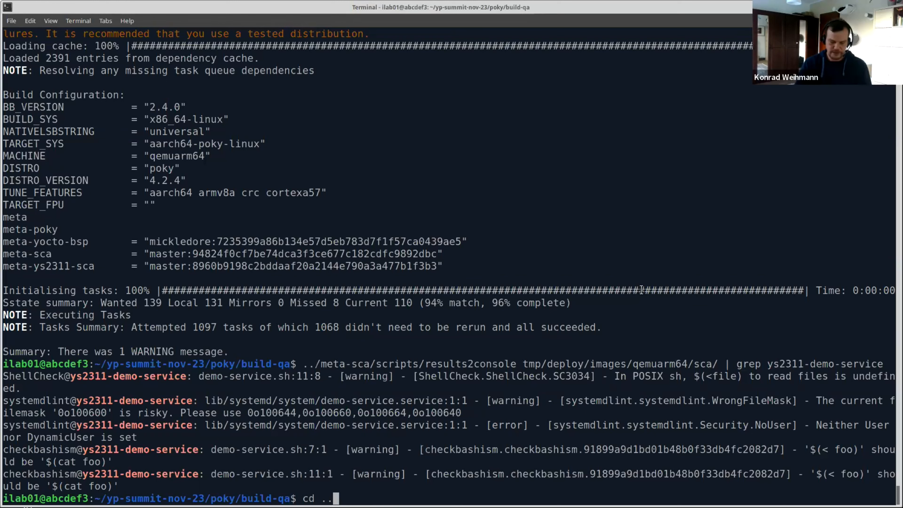
text(/meta)
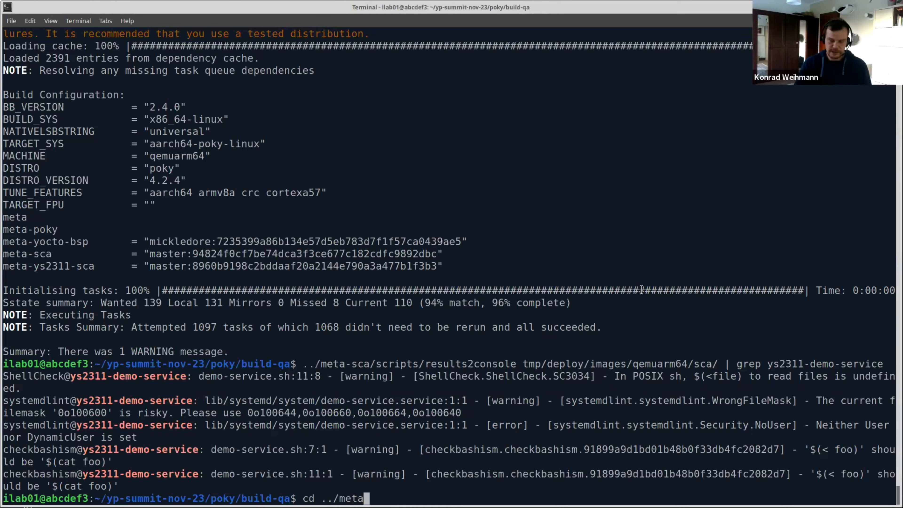
text(ys2311-sca/)
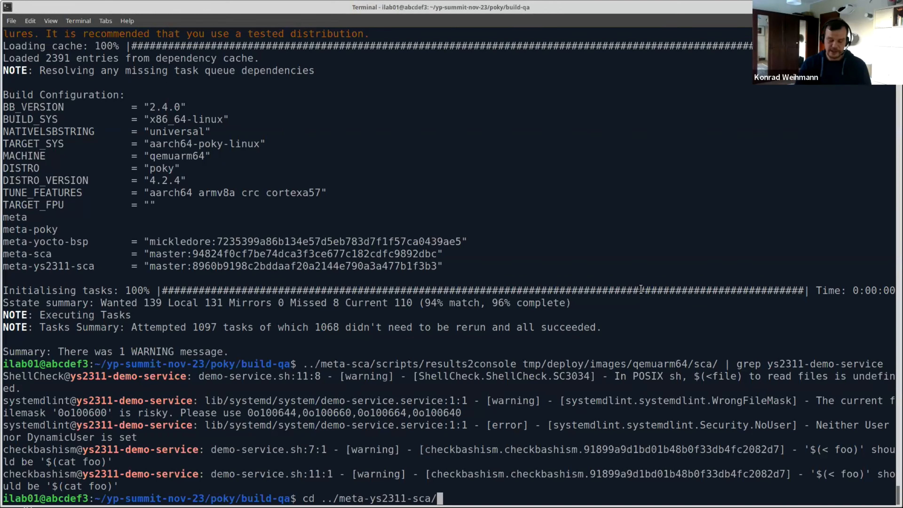
text(d)
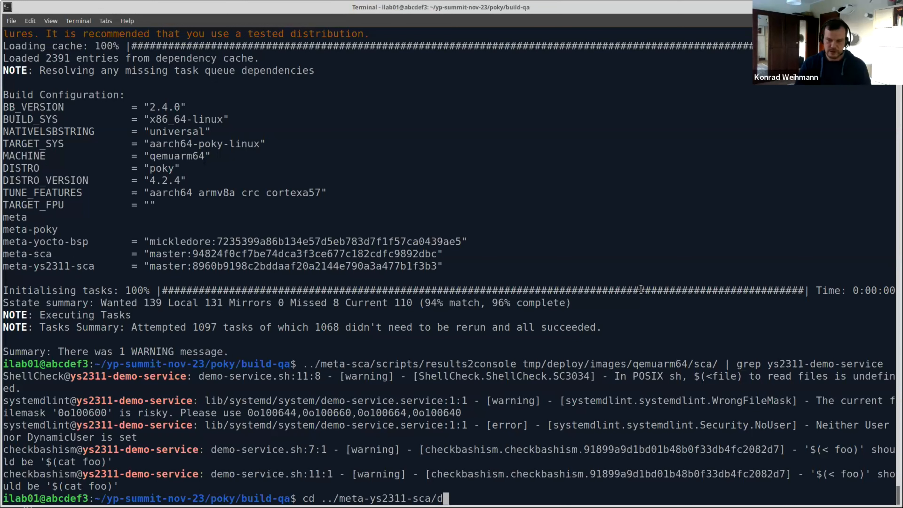
text(emos/jenkins/)
text(ls)
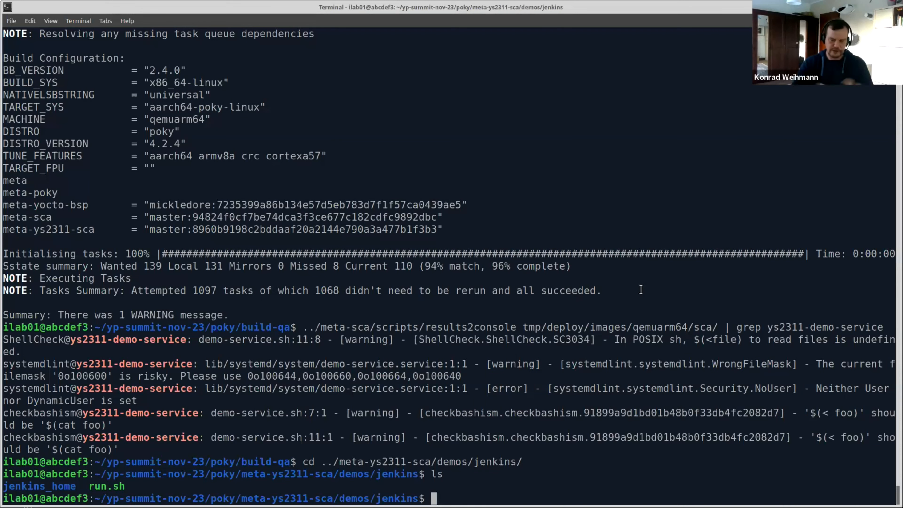
text(cat run.sh)
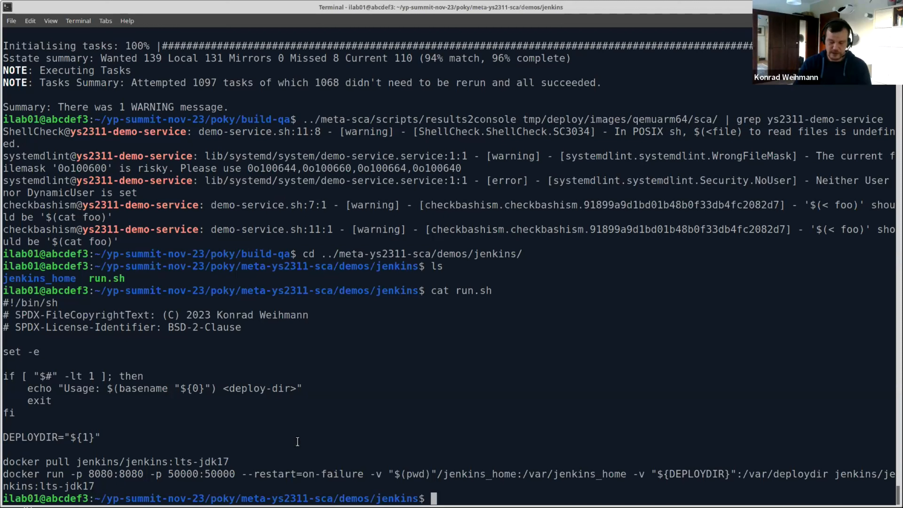
Step: Run ./run.sh ../../../build-qa/tmp/deploy/images/qemuarm64/, hitting docker's relative-path error, then git pull
text(./run.sh)
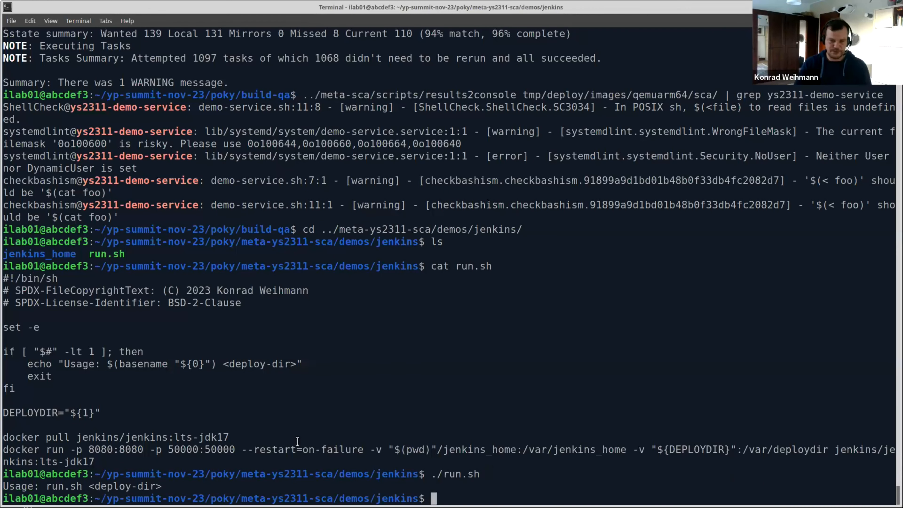
text(./run.sh)
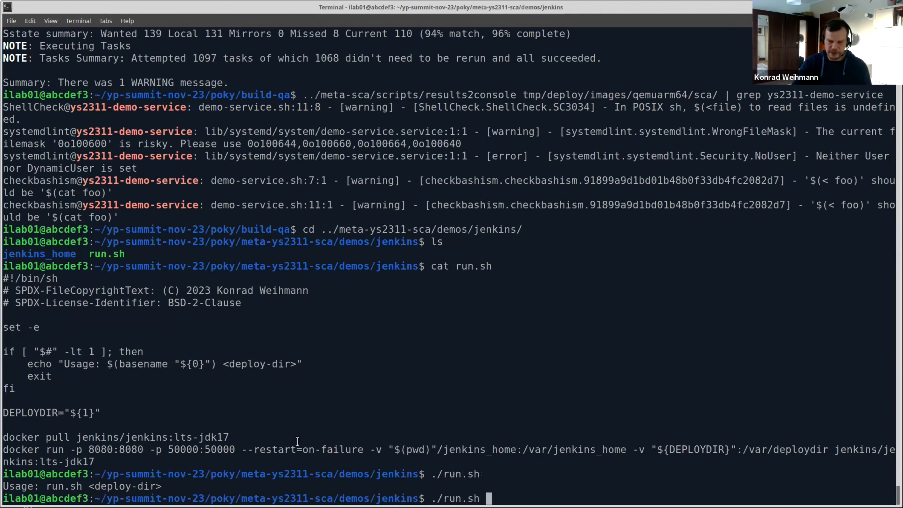
text(../..)
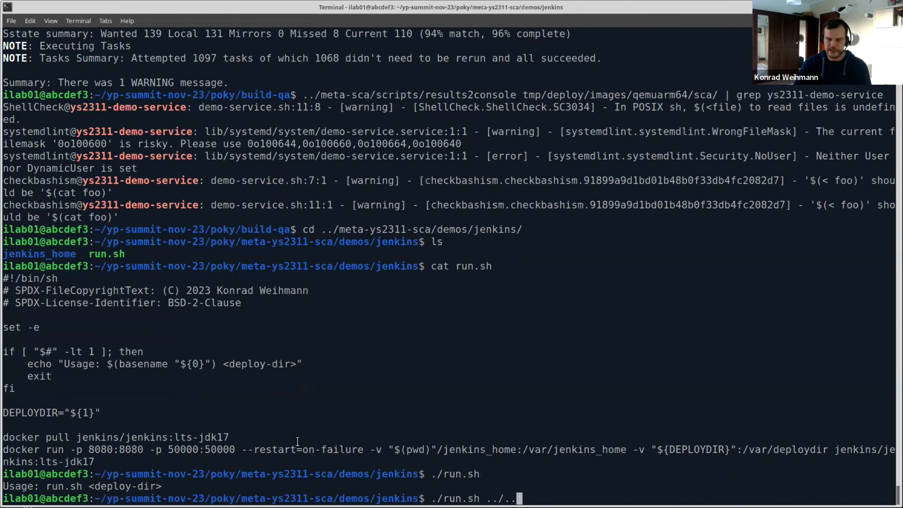
text(/../)
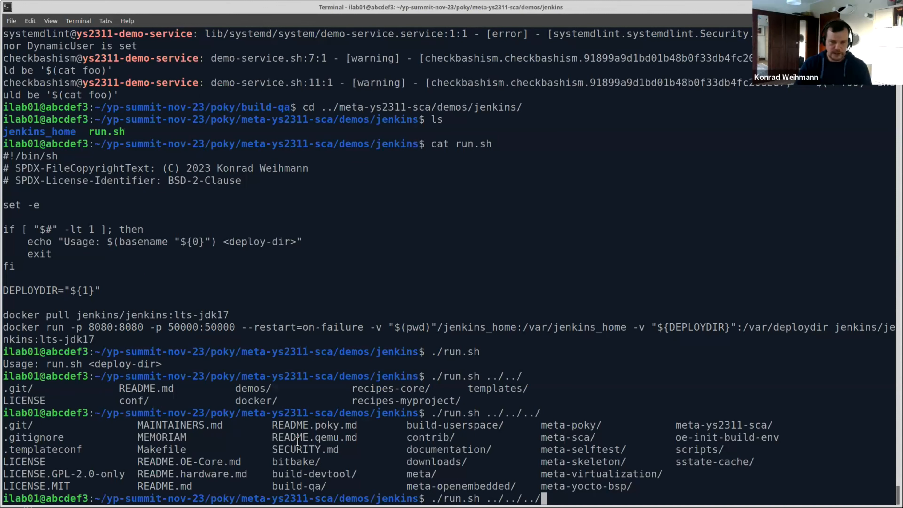
text(build-qa/)
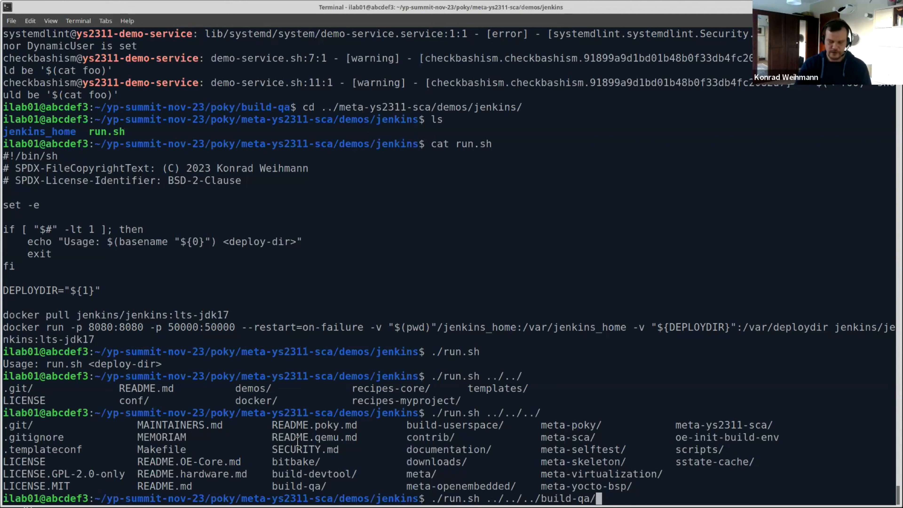
text(tmp/deploy/images/qemuarm64/)
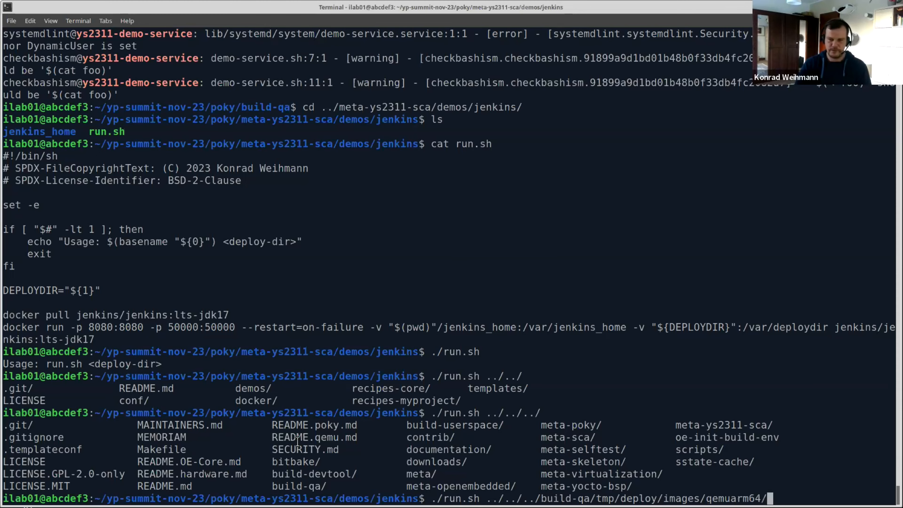
key(Return)
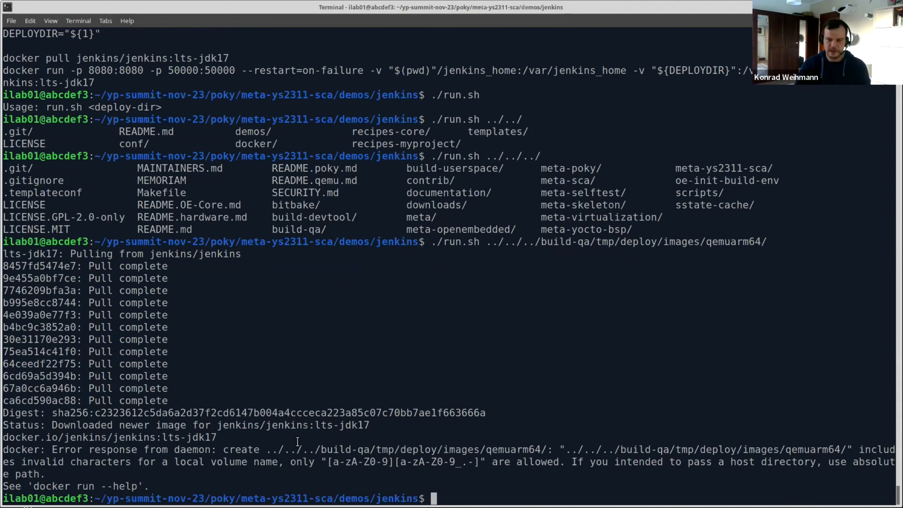
text(git pull)
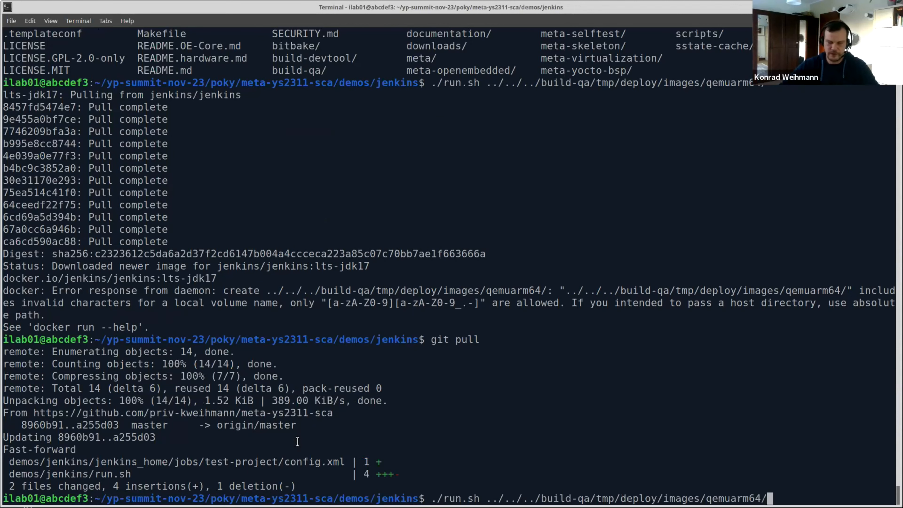
Step: Rerun ./run.sh with $(pwd)/../../../build-qa/tmp/deploy/images/qemuarm64/ and follow the Jenkins startup log
key(Return)
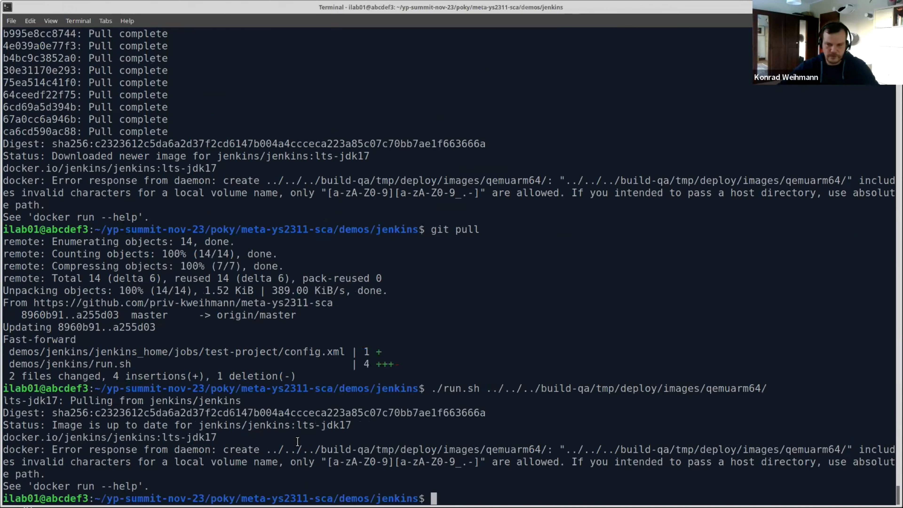
text(./run.sh ../../../build-qa/tmp/deploy/images/qemuarm64/)
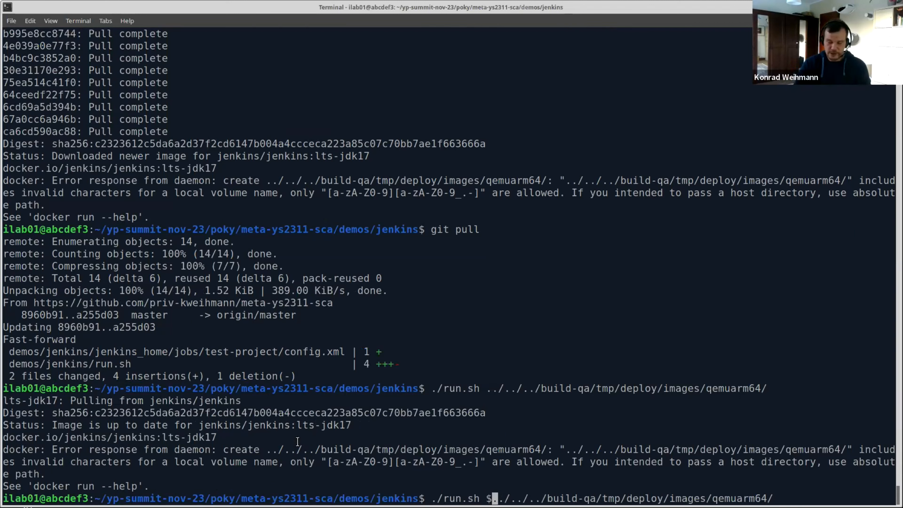
text((pwd)/)
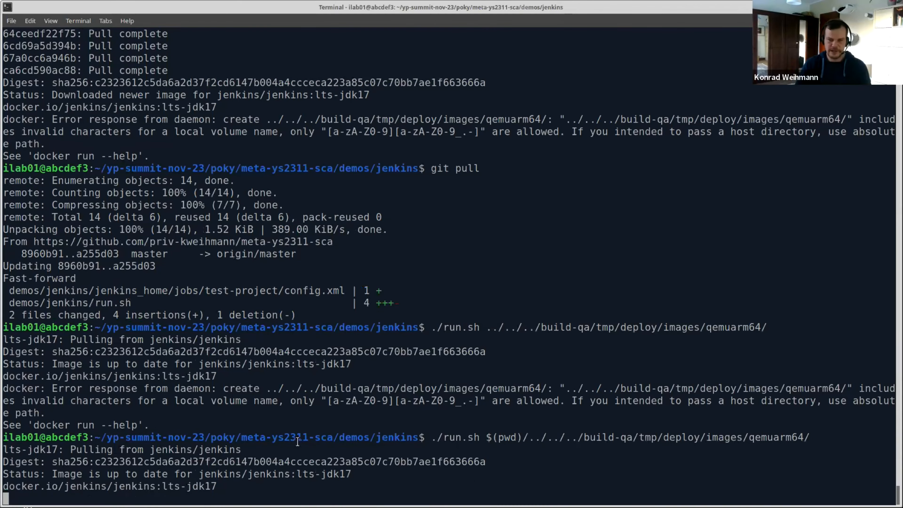
scroll(down, 3)
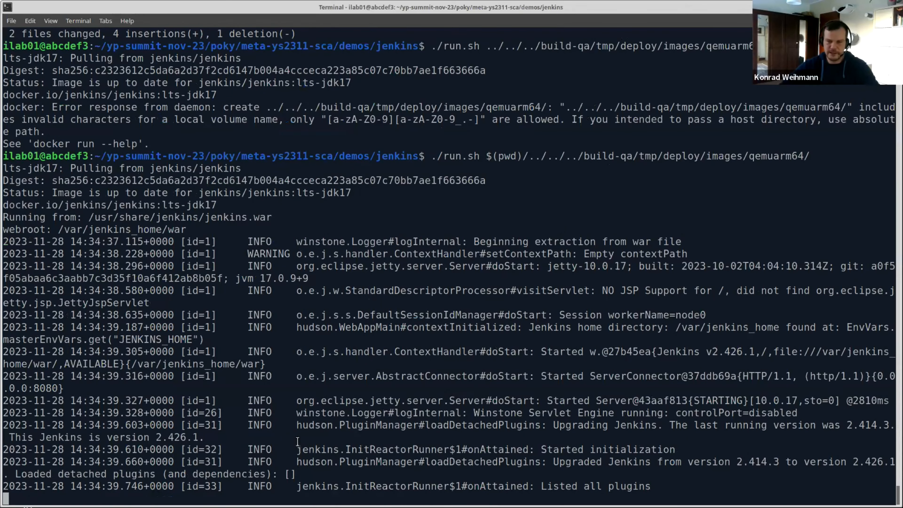
scroll(down, 3)
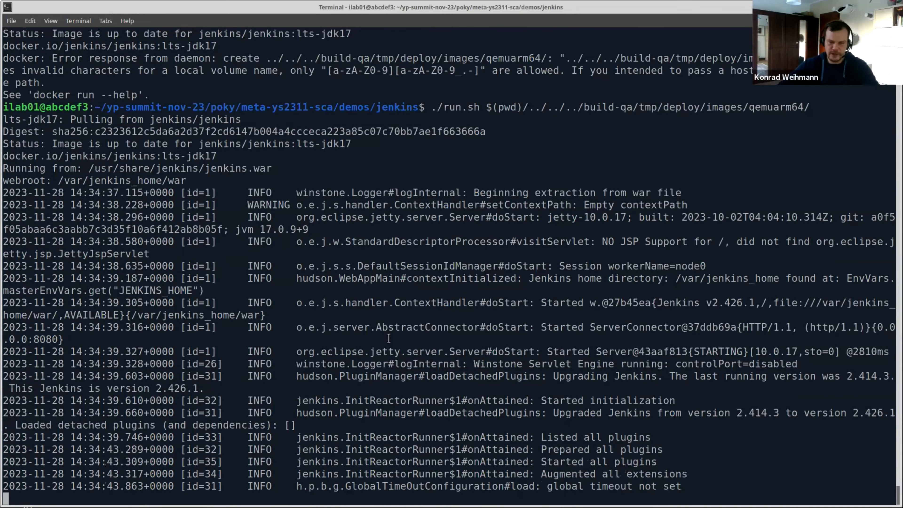
scroll(down, 3)
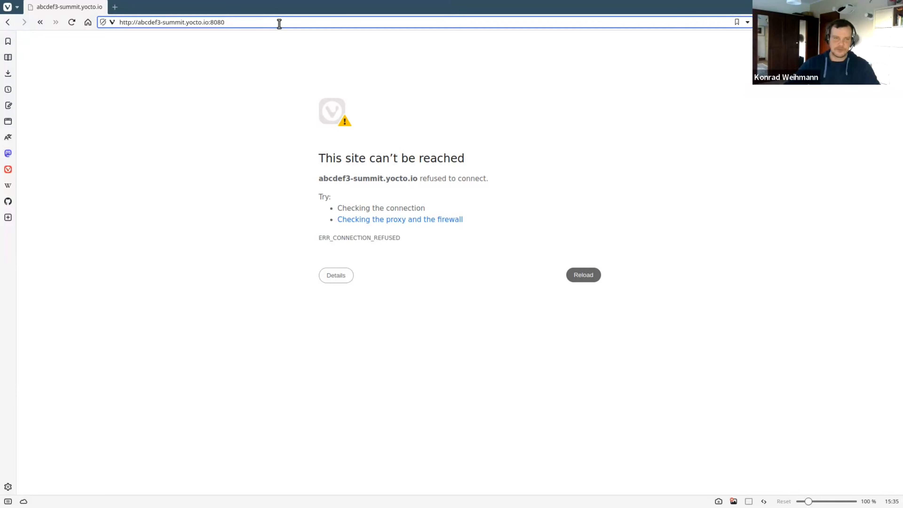
Step: Reload Jenkins in the browser and sign in, reaching the dashboard listing test-project with 6699 issues
click(583, 275)
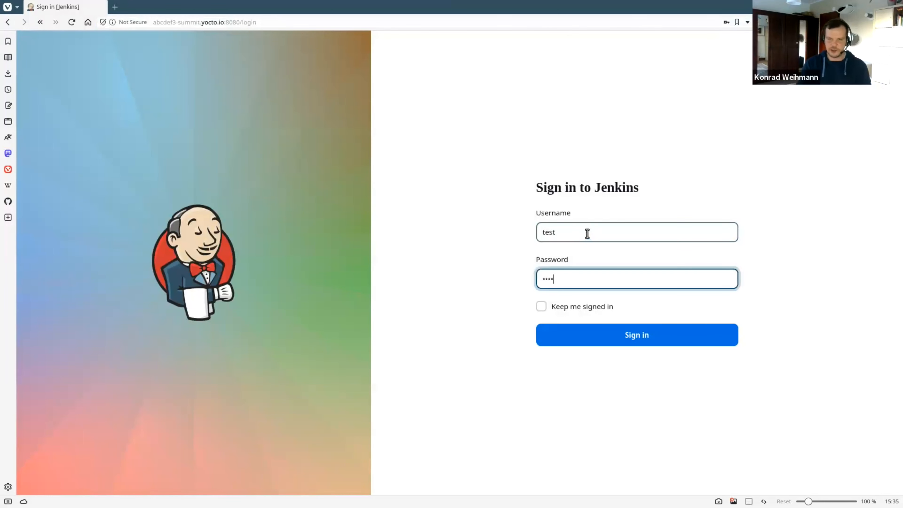
click(636, 334)
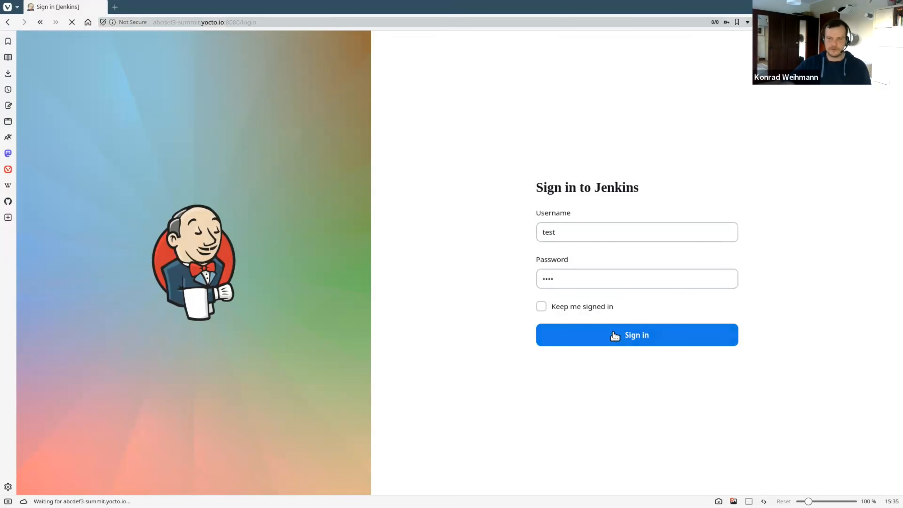
click(636, 334)
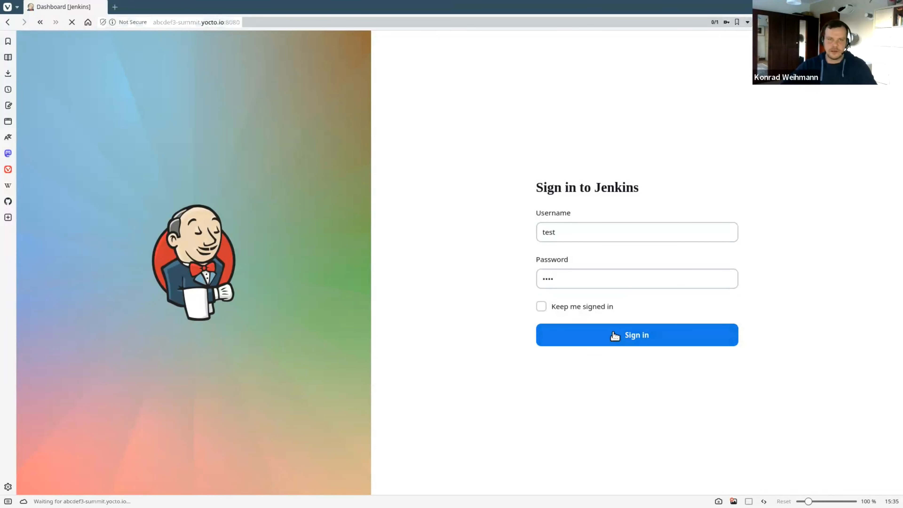
click(637, 334)
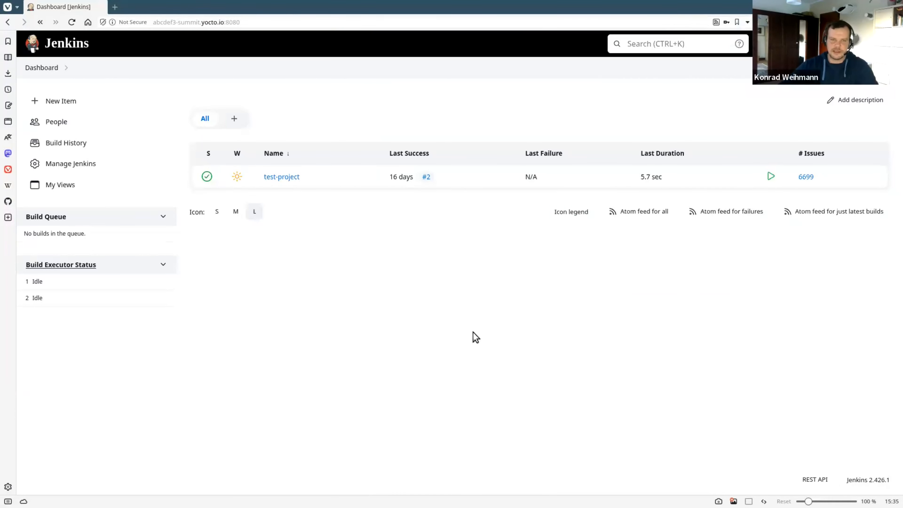
Step: Go to test-project's Configure page and review its pipeline script recording CheckStyle issues
click(282, 177)
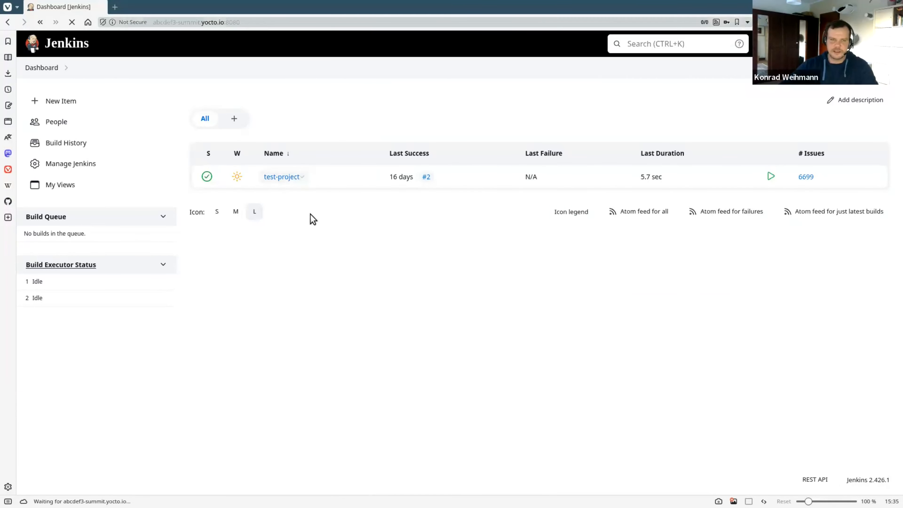
click(281, 176)
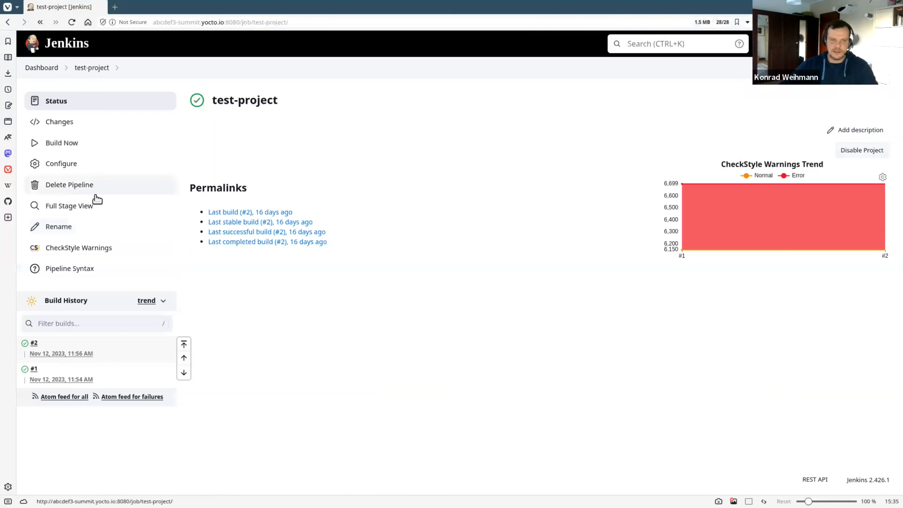
click(61, 163)
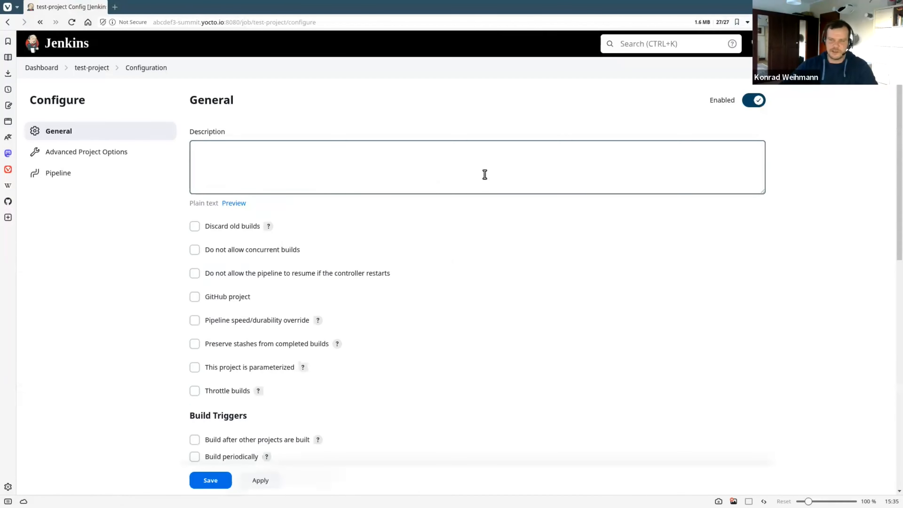
scroll(down, 3)
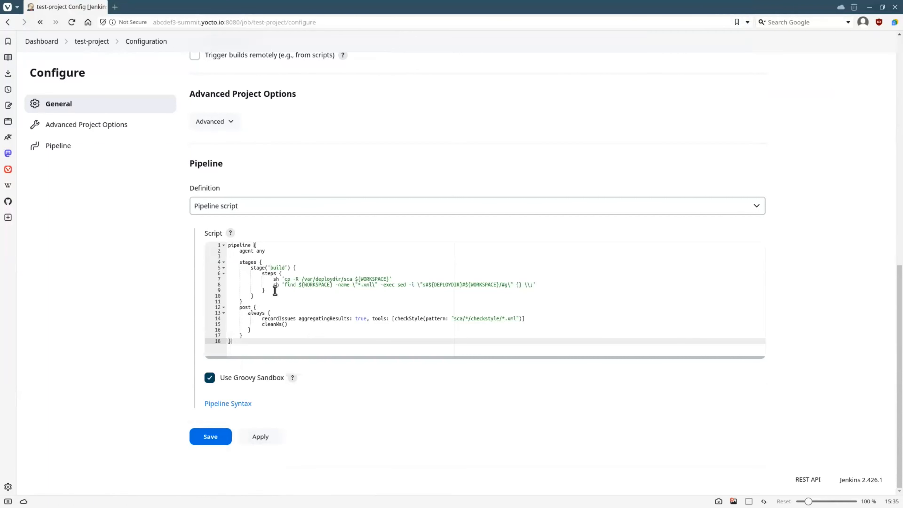
mouse_move(278, 299)
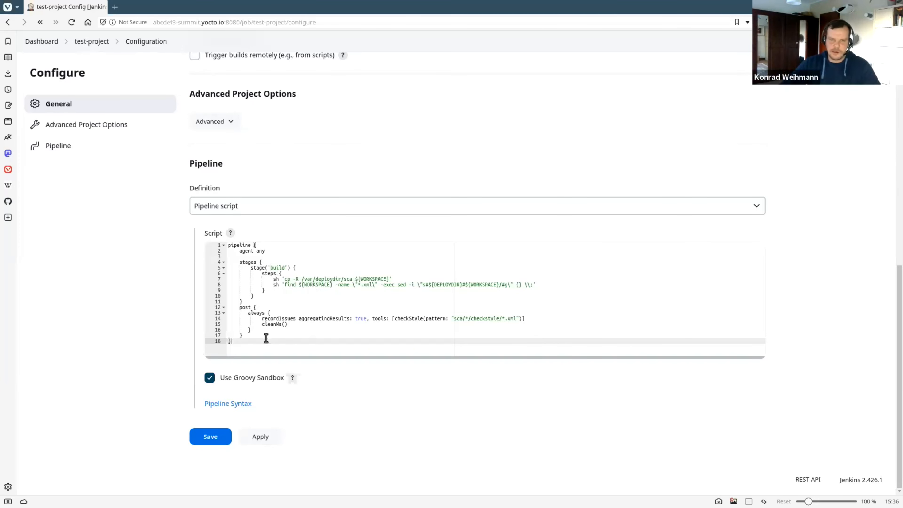
mouse_move(260, 349)
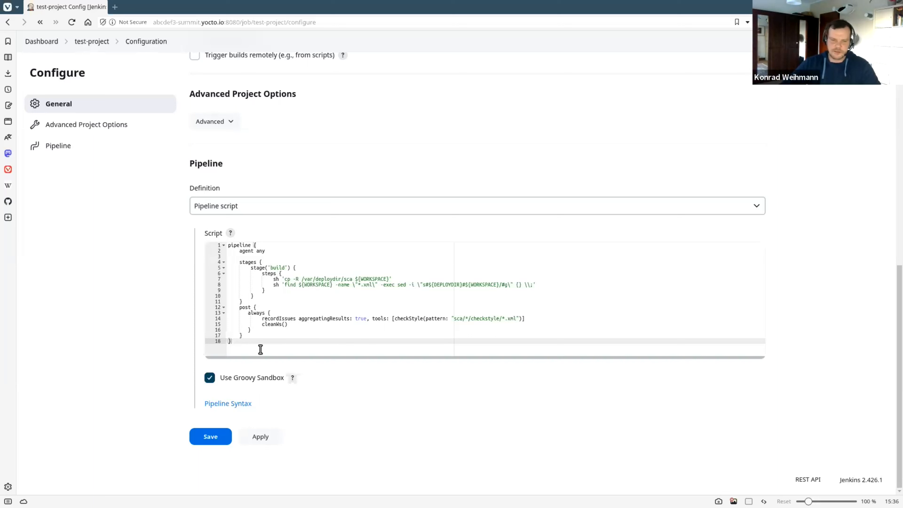
scroll(up, 3)
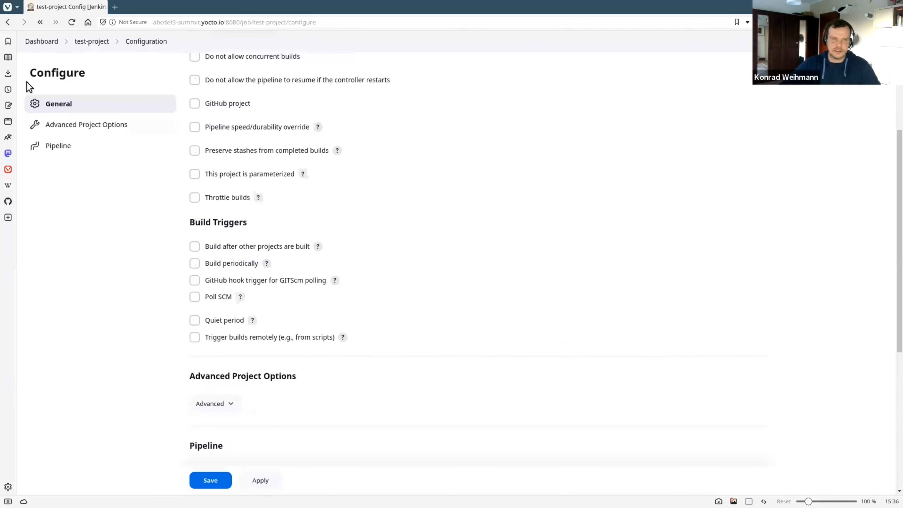
Step: Return to test-project, trigger two new builds, and view build #4's results with 5,039 CheckStyle warnings
click(92, 41)
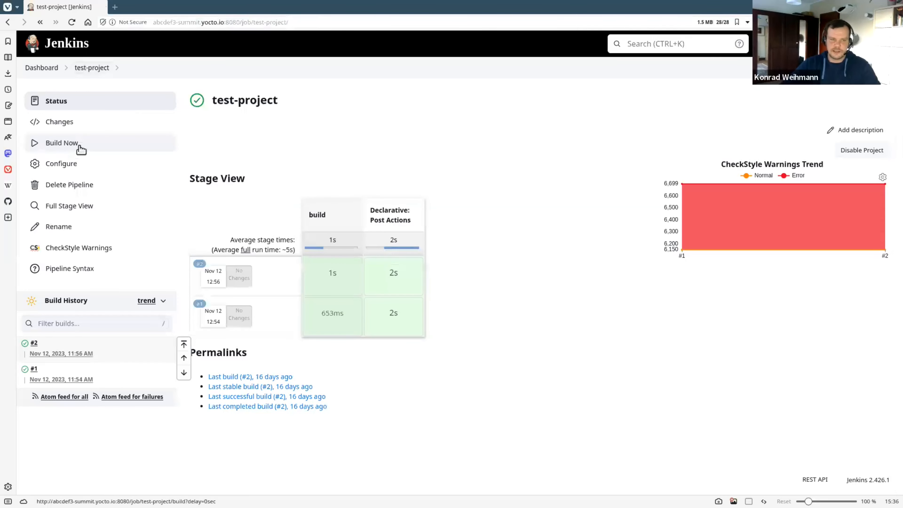
click(61, 143)
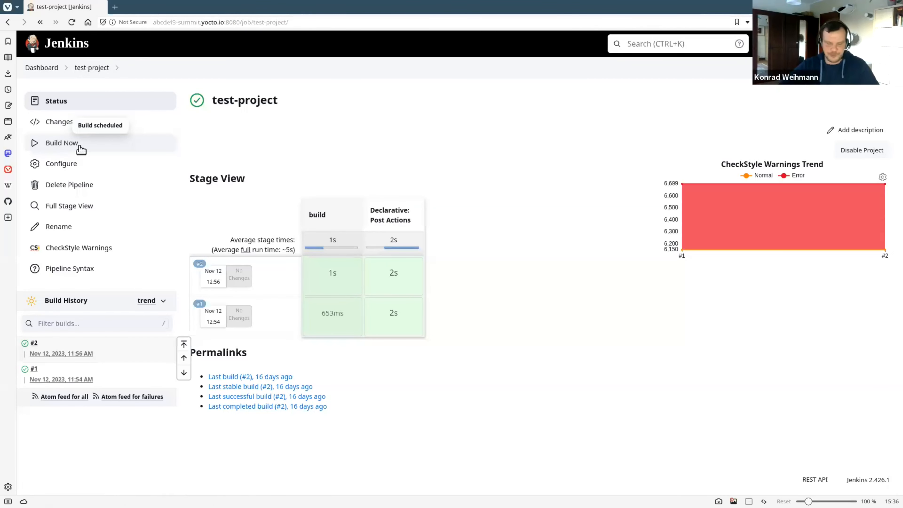
click(62, 142)
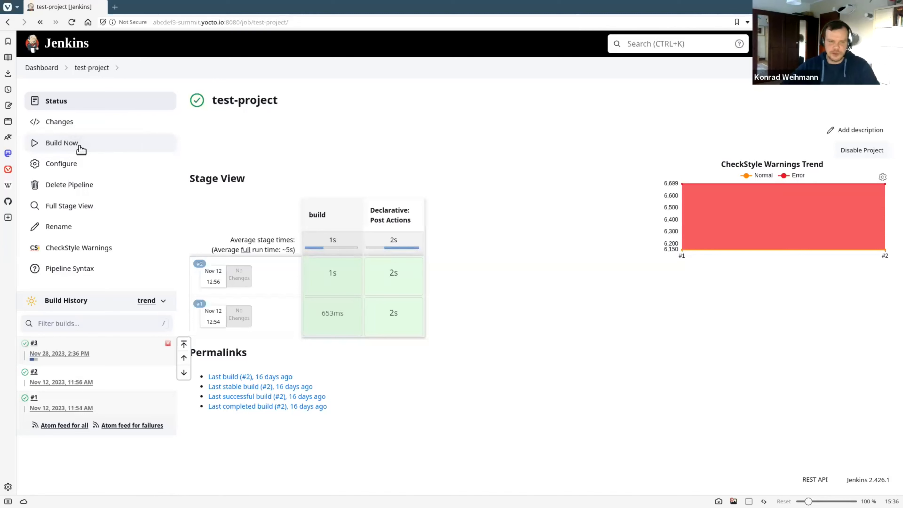
click(61, 142)
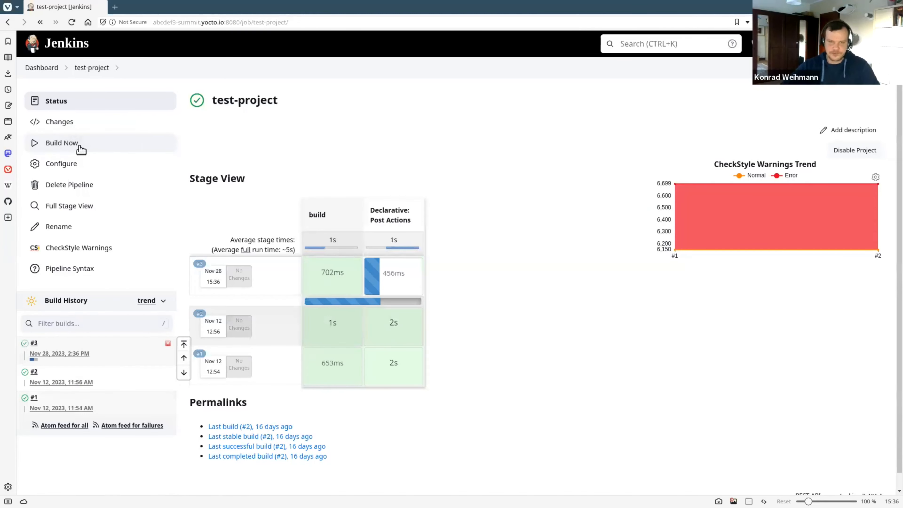
click(62, 143)
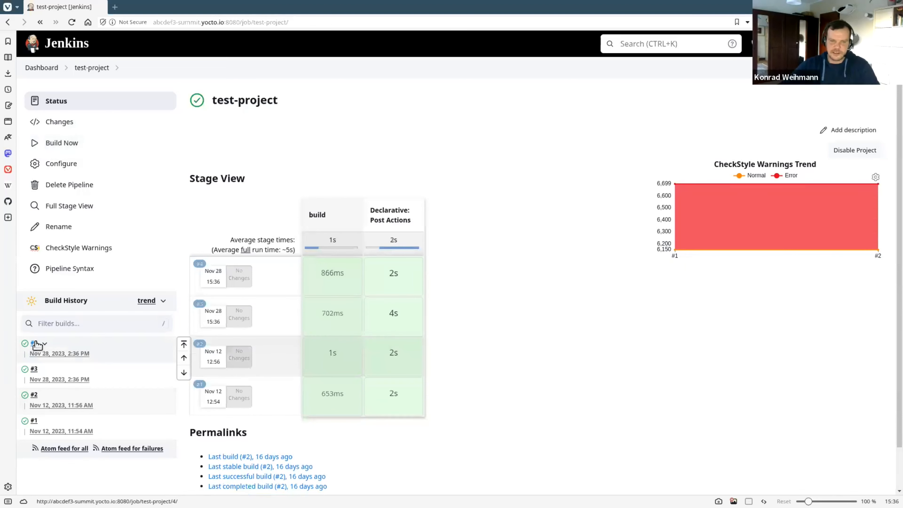
click(41, 344)
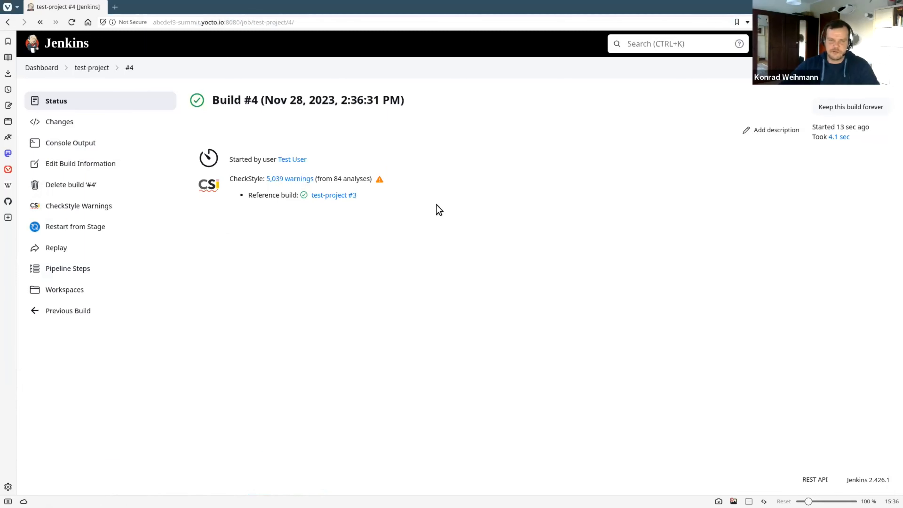
Step: View build #4's CheckStyle warnings report grouped by tool category
click(290, 179)
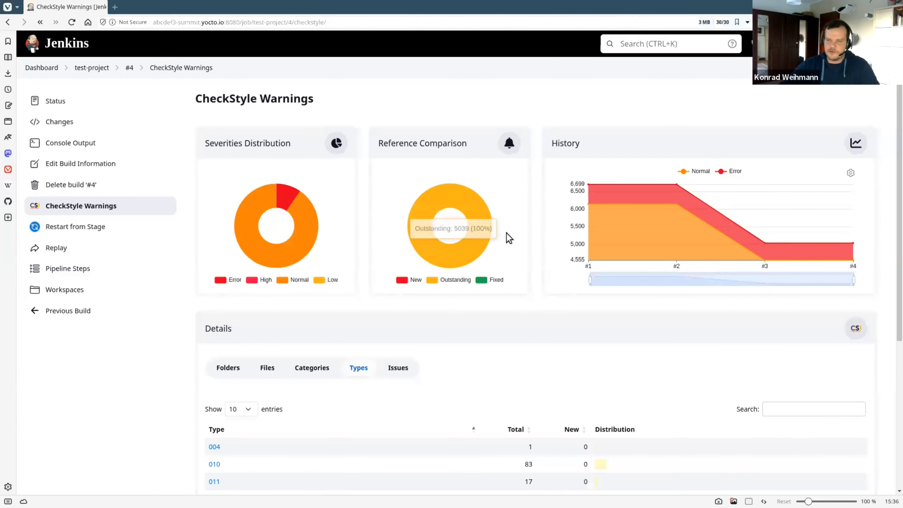
scroll(down, 3)
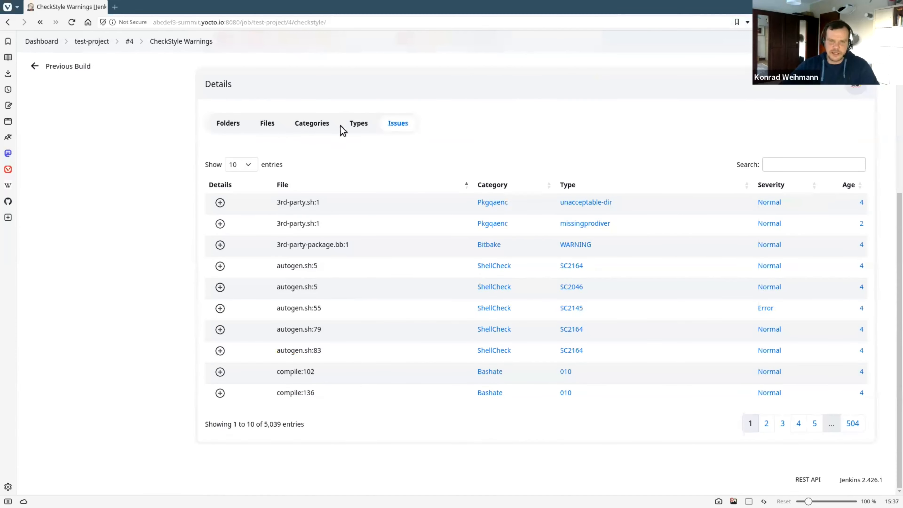
click(358, 122)
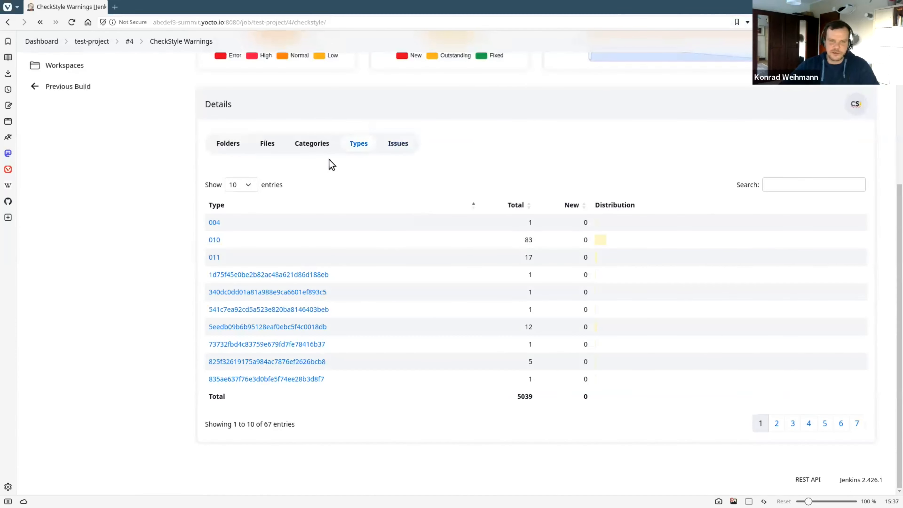
click(311, 143)
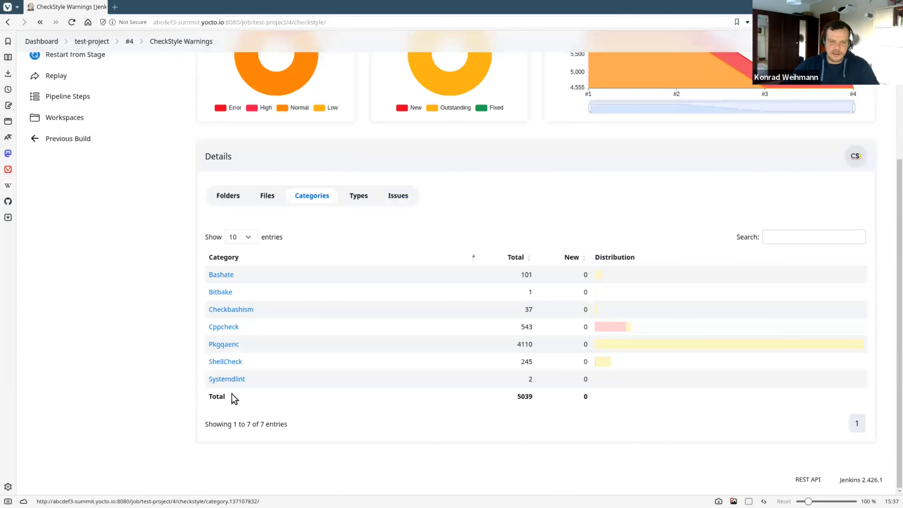
mouse_move(255, 367)
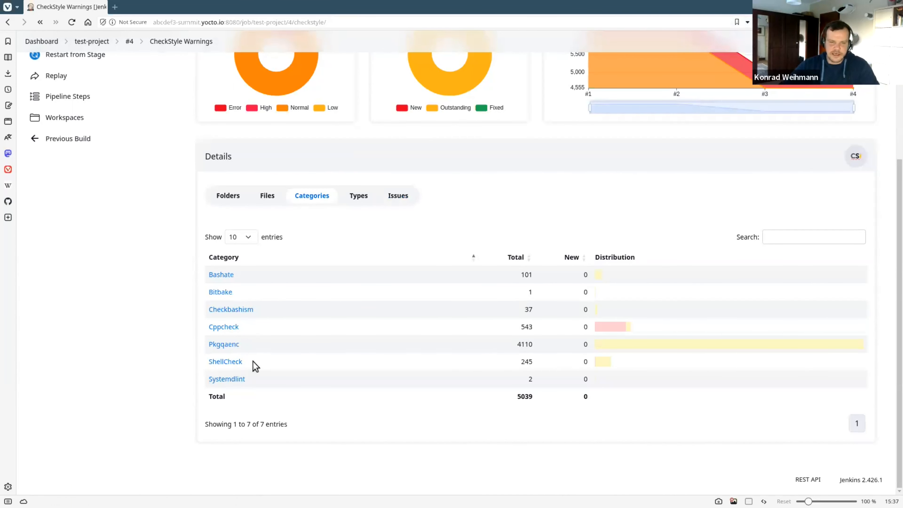
Step: Drill into the ShellCheck category and expand the SC3034 issue at demo-service.sh:11
click(226, 361)
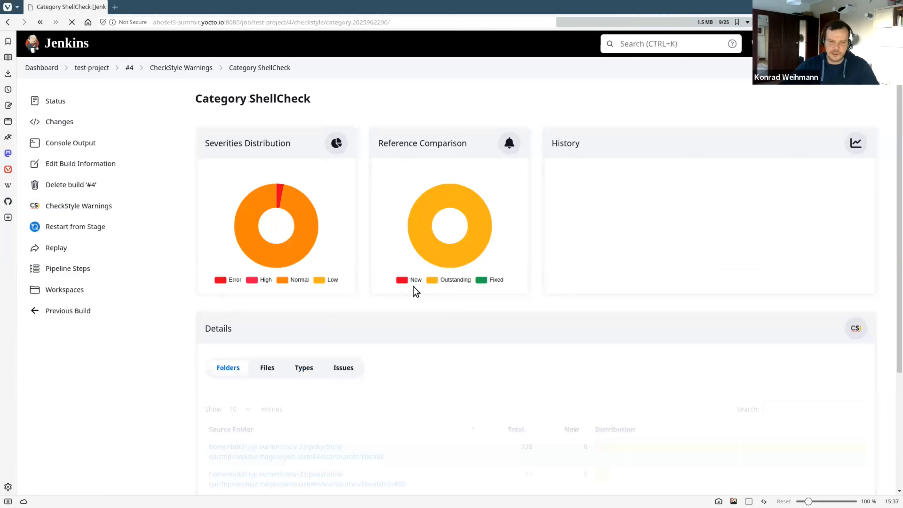
scroll(down, 3)
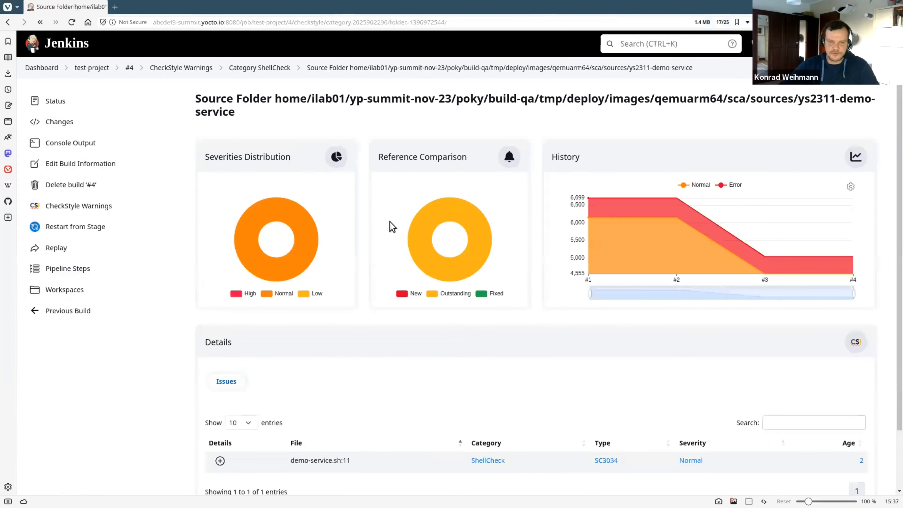
scroll(down, 3)
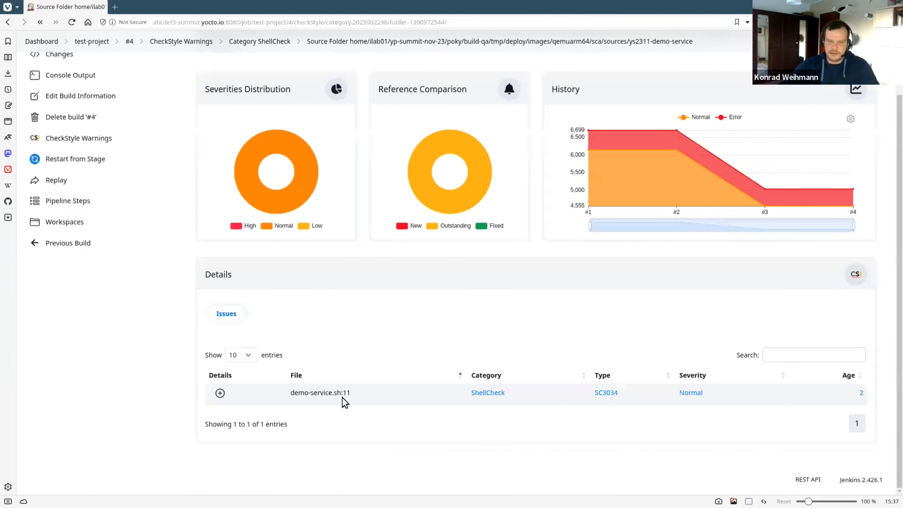
click(220, 392)
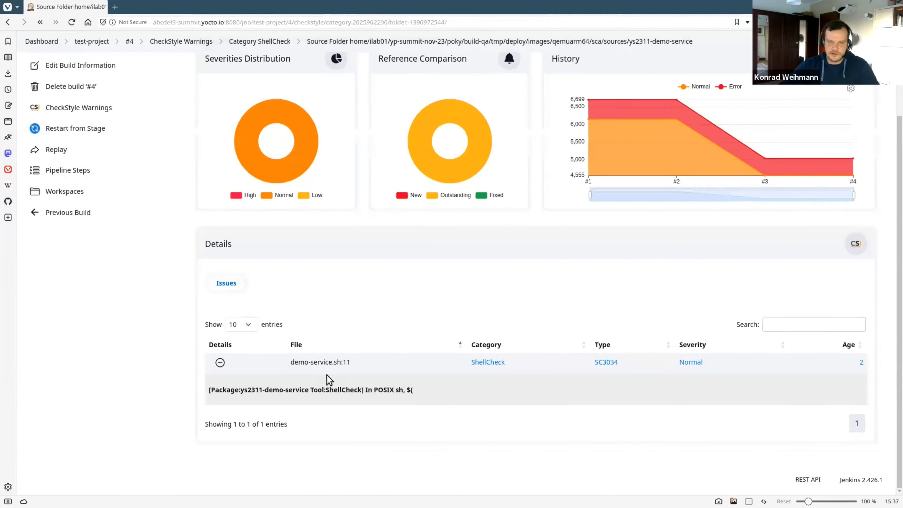
mouse_move(339, 373)
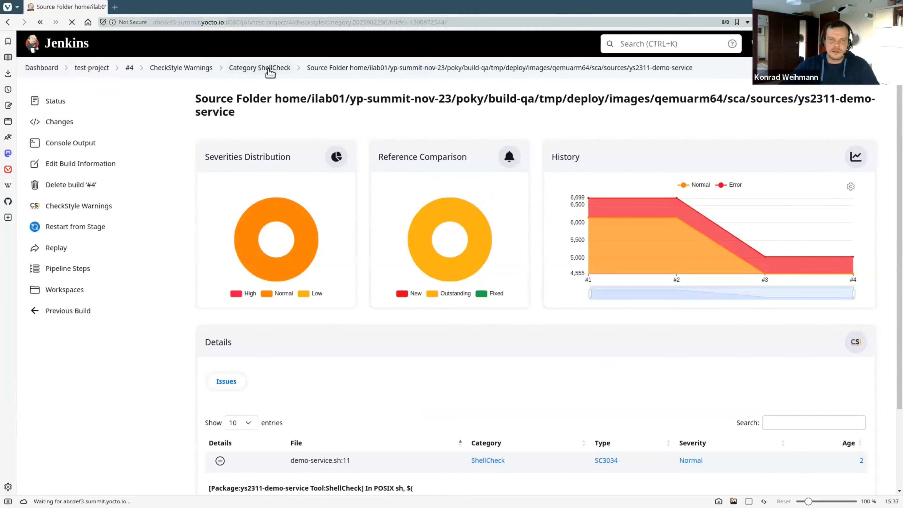
Step: Return to the warning categories overview and view the Systemdlint category findings
click(259, 67)
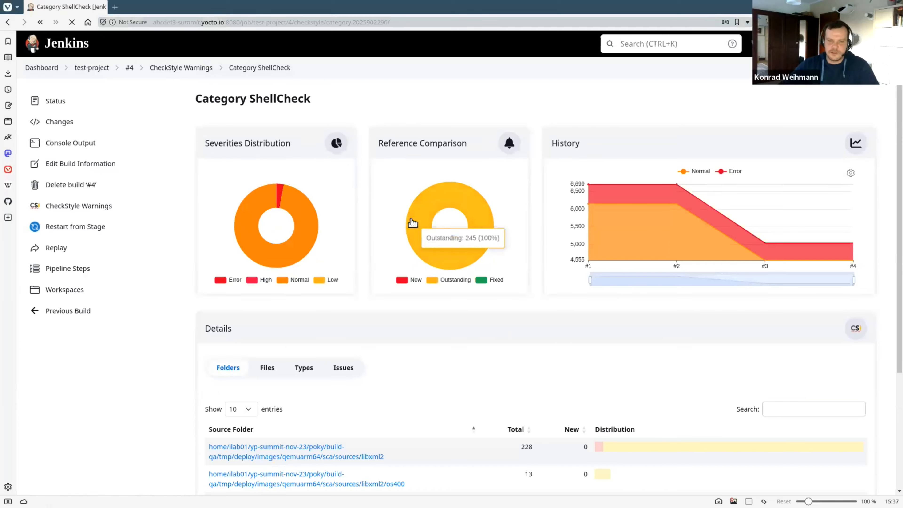
click(181, 68)
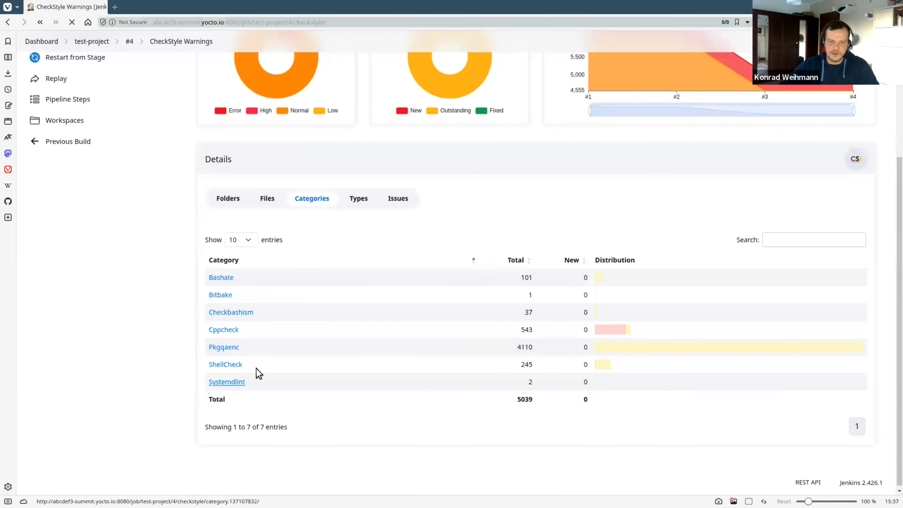
click(226, 382)
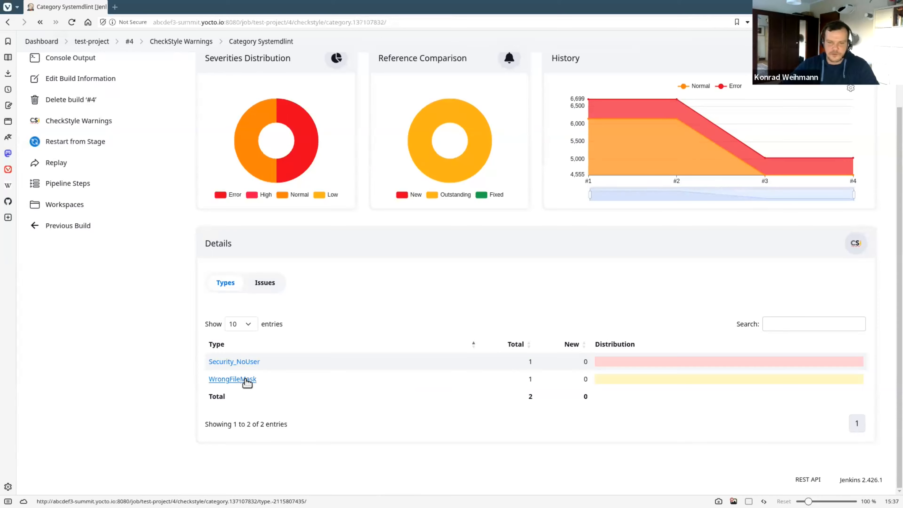
Step: Filter to the WrongFileMask issue in demo-service.service and show the Systemdlint category report
click(232, 378)
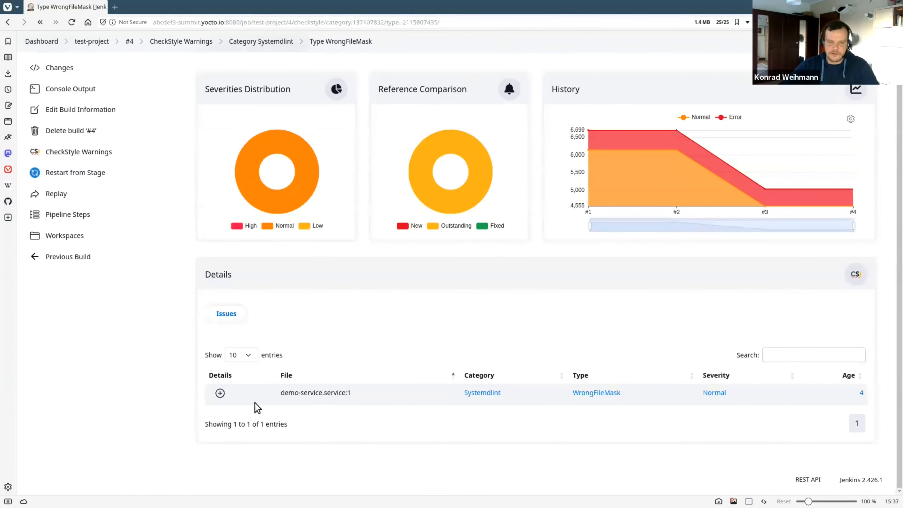
click(219, 393)
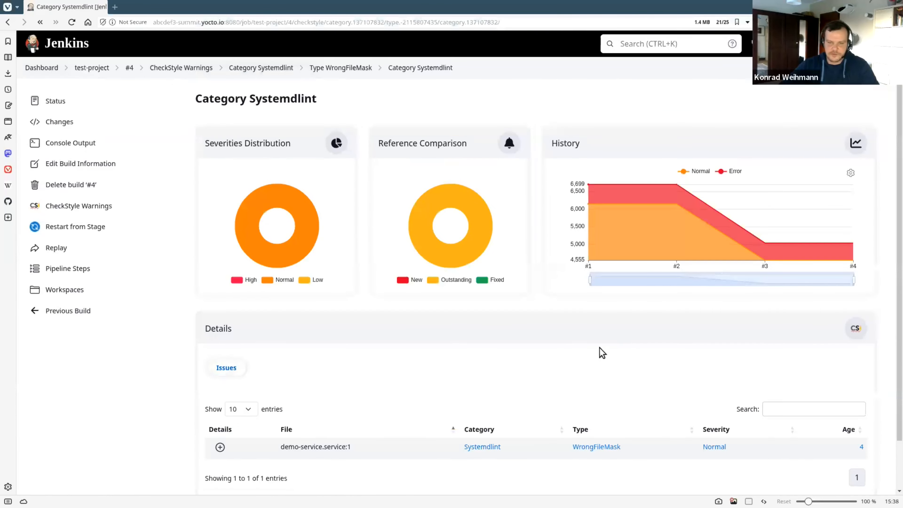
click(341, 68)
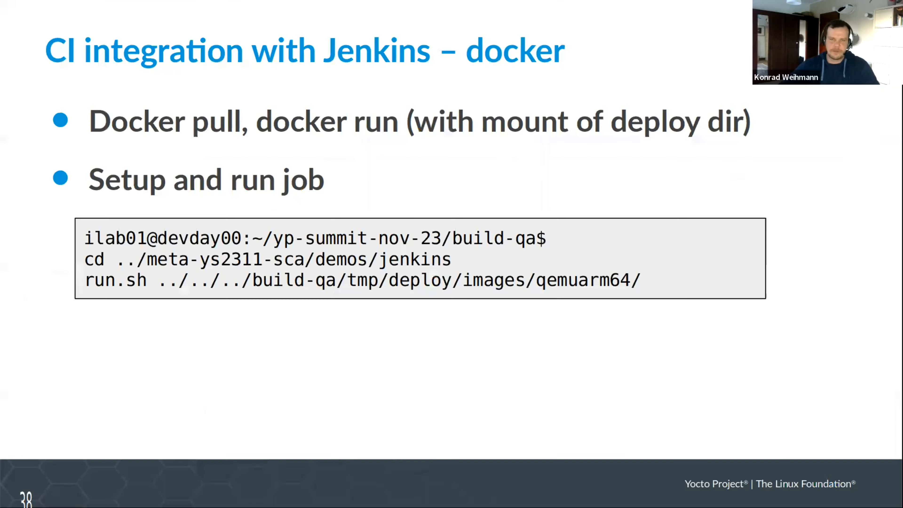
key(Right)
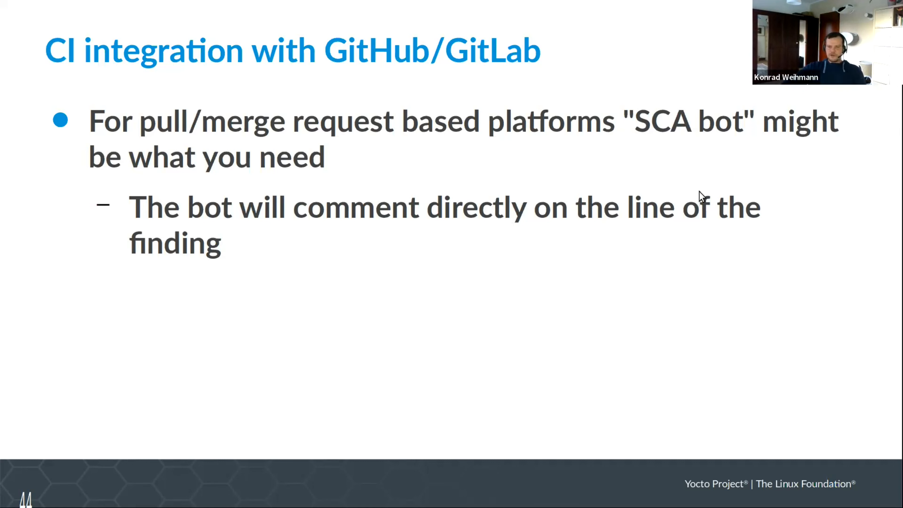
mouse_move(706, 181)
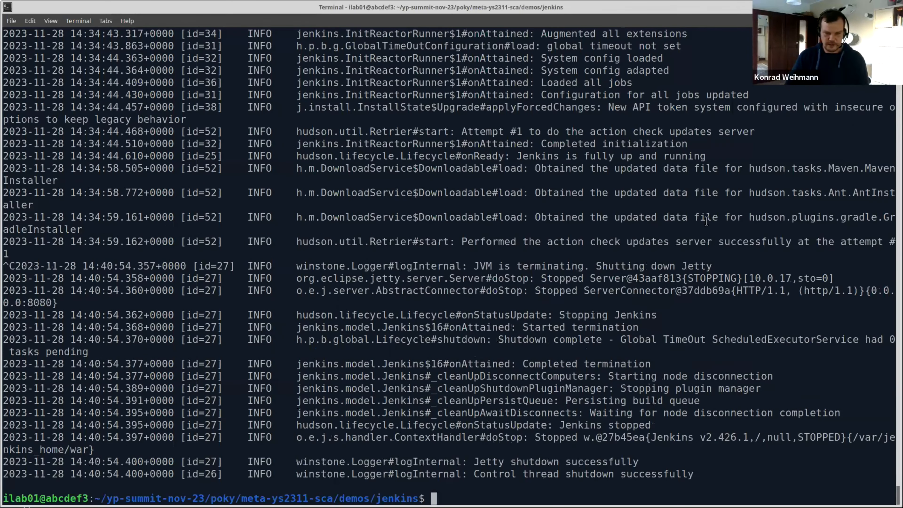
Step: Confirm no containers run with docker ps, move into c-demo-project, and print simple-hello-world.c
key(ctrl+c)
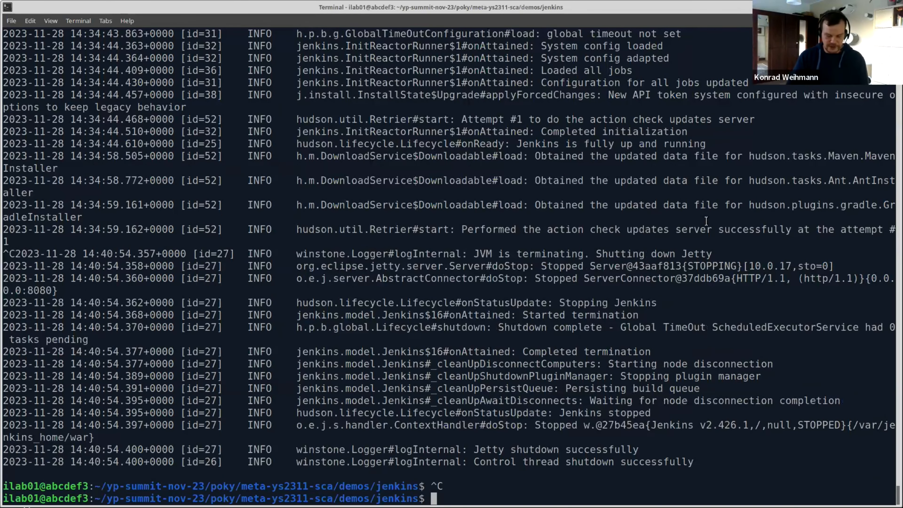
text(docker ps)
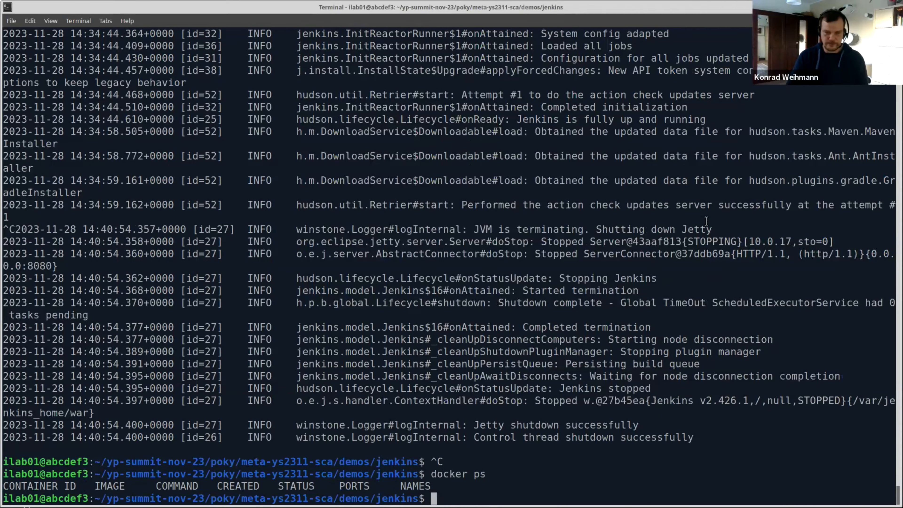
text(cd ..)
text(ls)
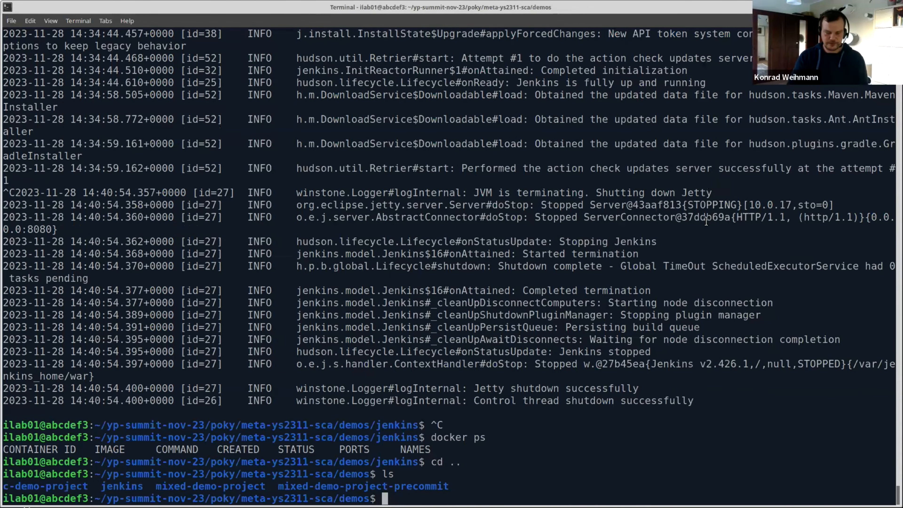
text(cd)
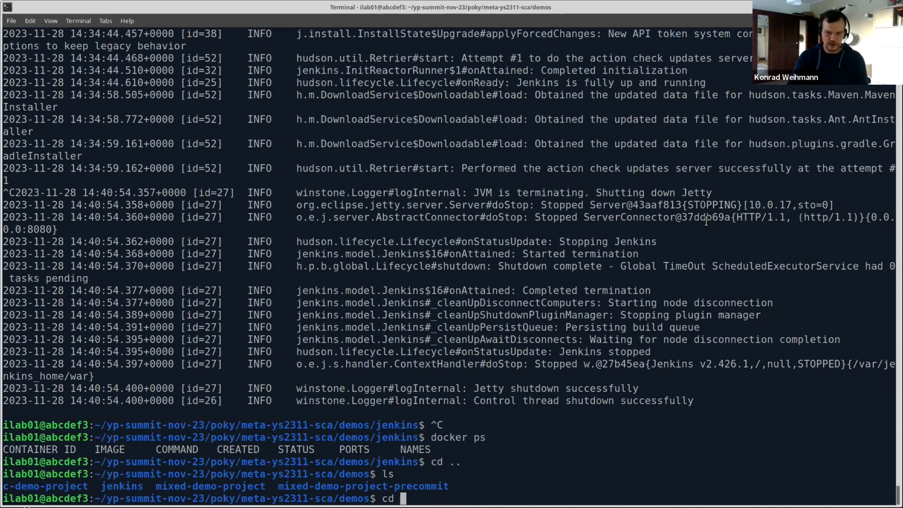
text(c-)
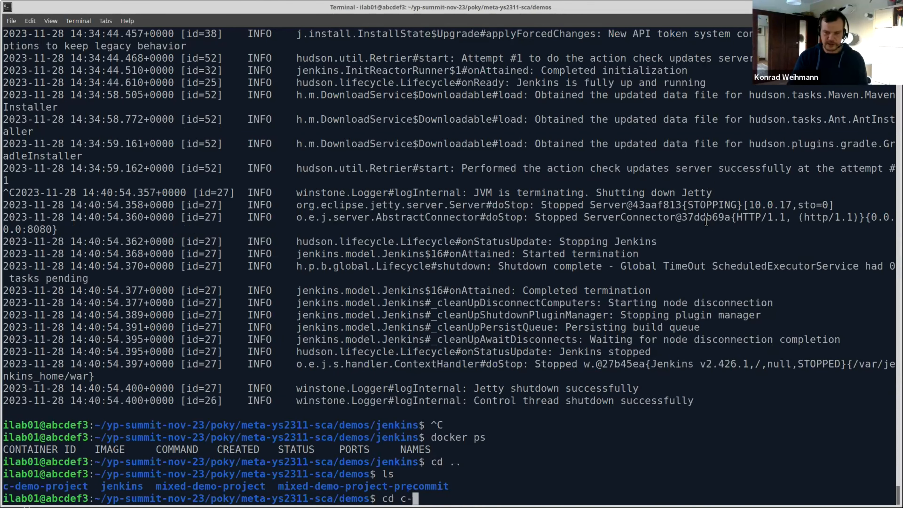
key(Return)
text(cat)
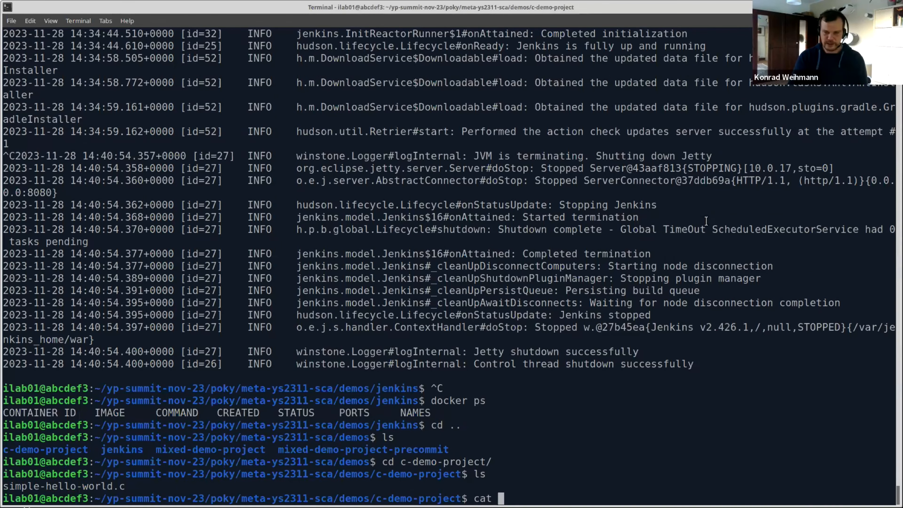
text(simple-hello-world.c)
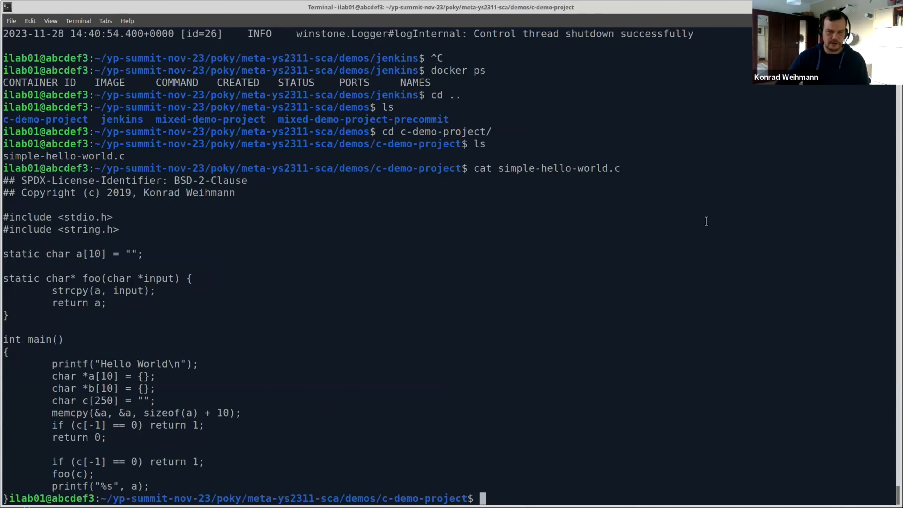
mouse_move(362, 380)
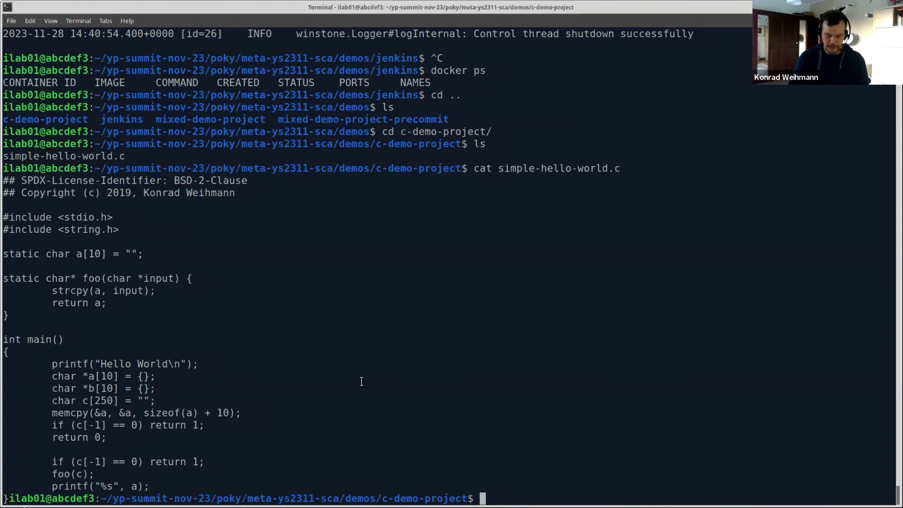
Step: Pull the privkweihmann/sca-container:latest image with docker pull
text(docker pull priv)
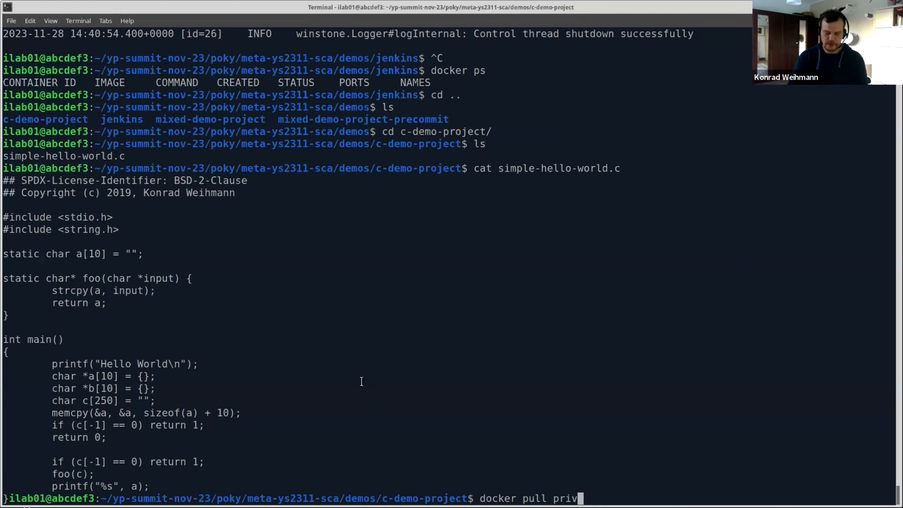
text(kweihmann)
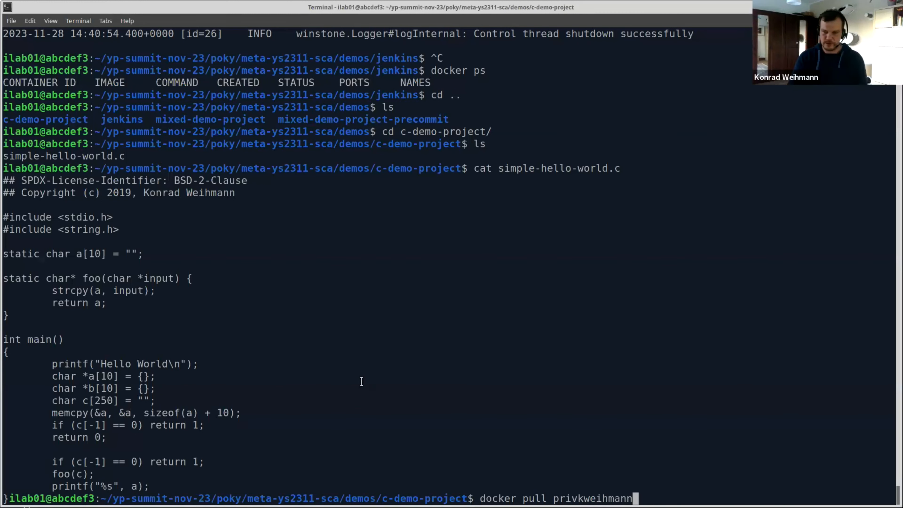
text(/)
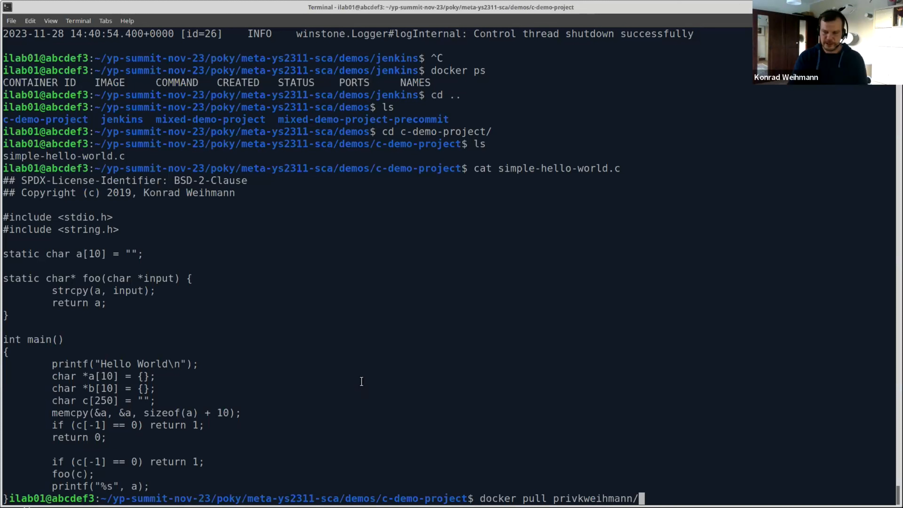
text(sca-conat)
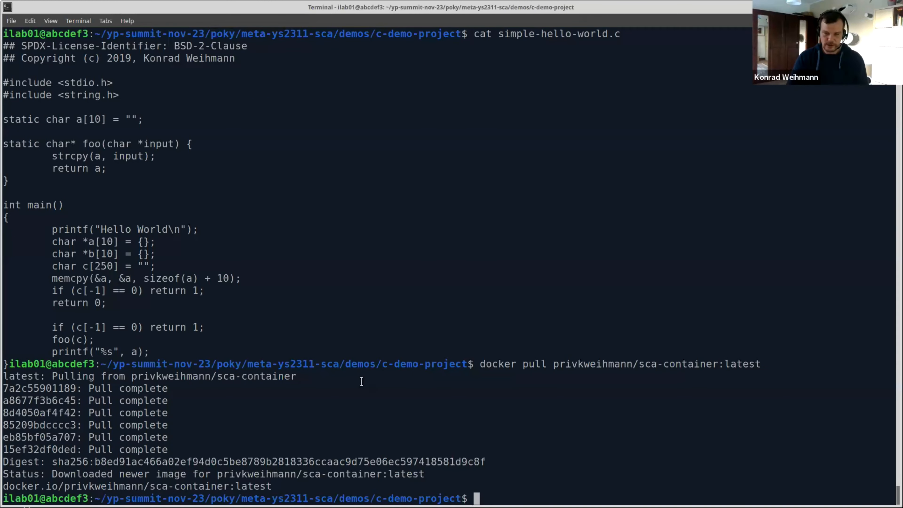
Step: Run the sca-container interactively with "$(pwd)" mounted at /home/user/src
text(docker run -)
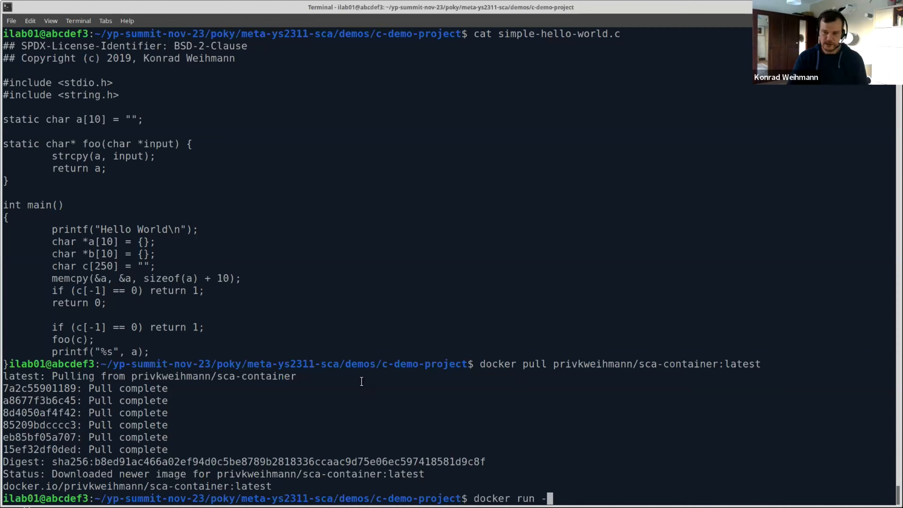
text(ir -)
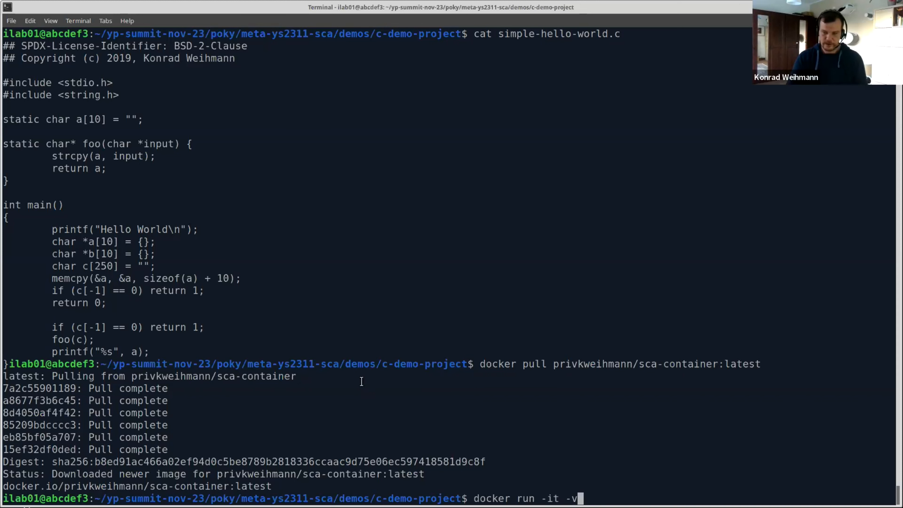
text("$)
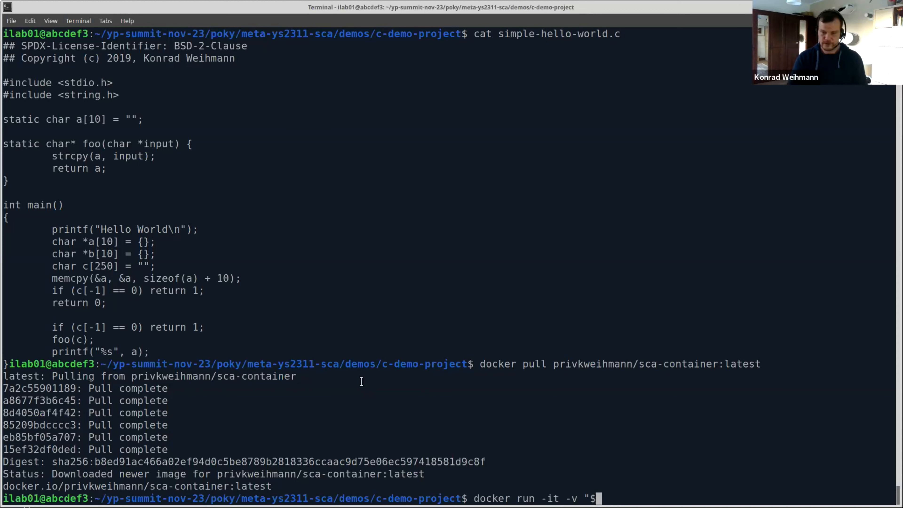
text((pwd))
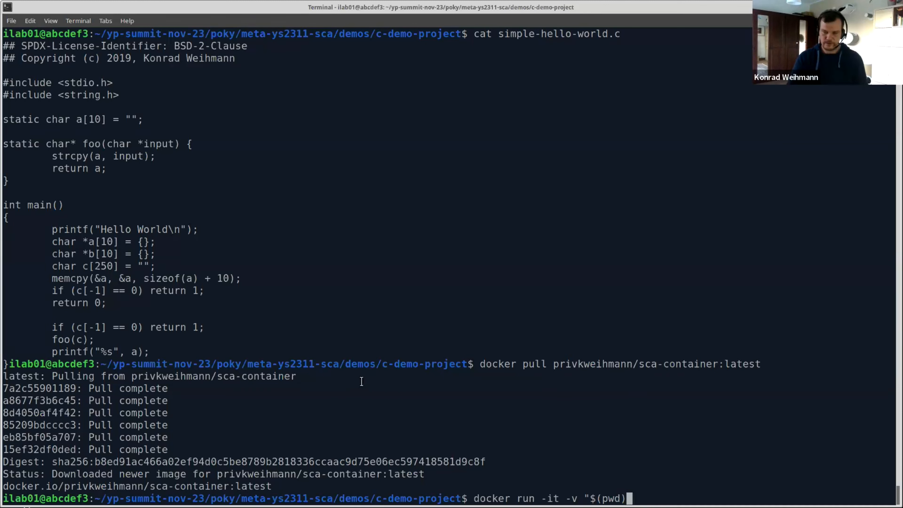
text(":/)
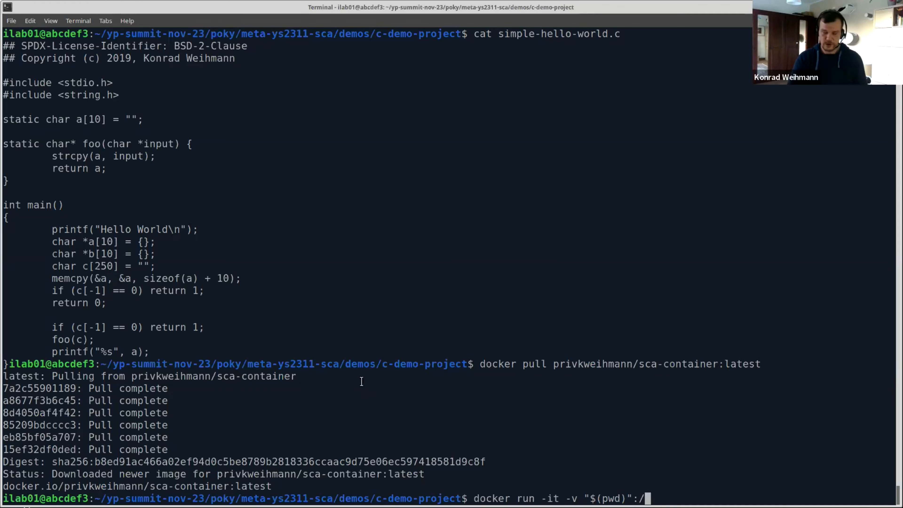
text(home/user/src priv)
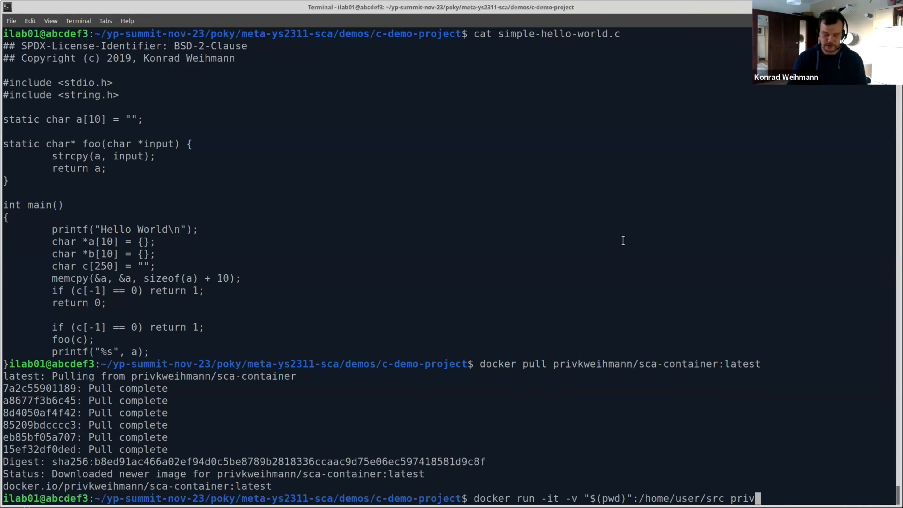
text(kweihman)
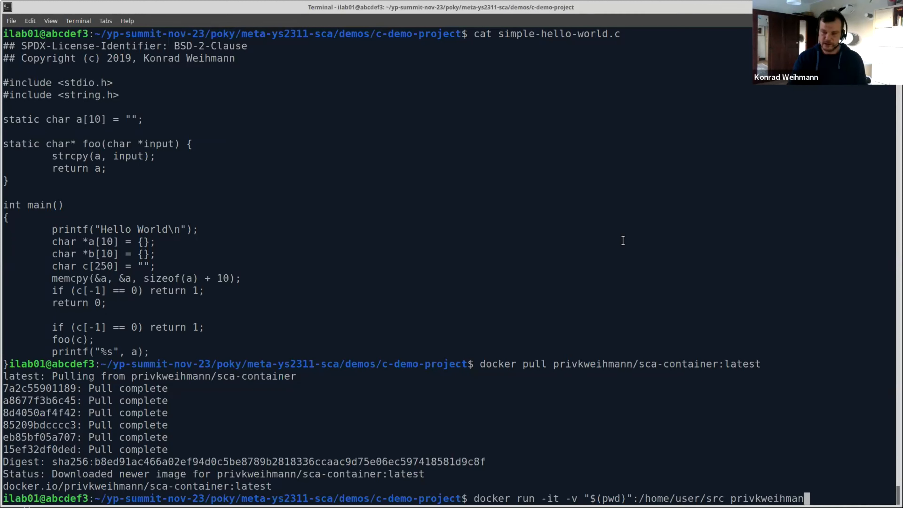
text(sca-container)
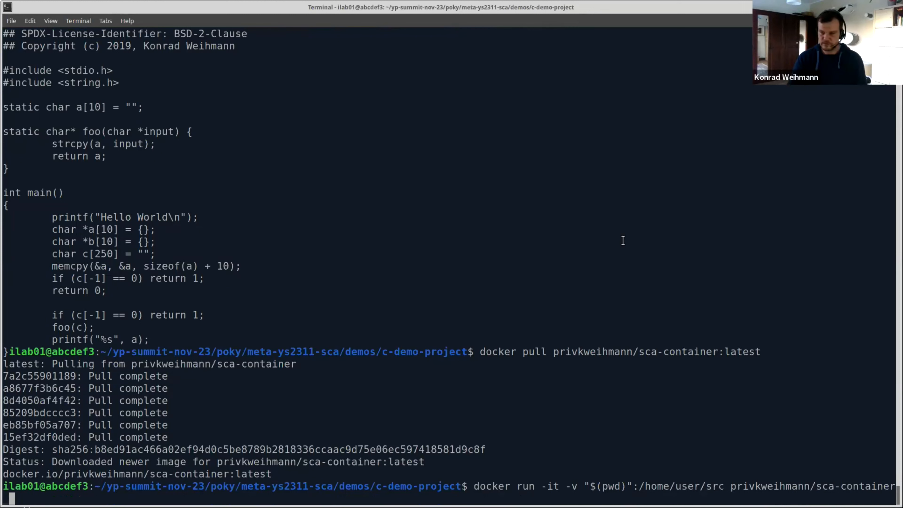
text(ka)
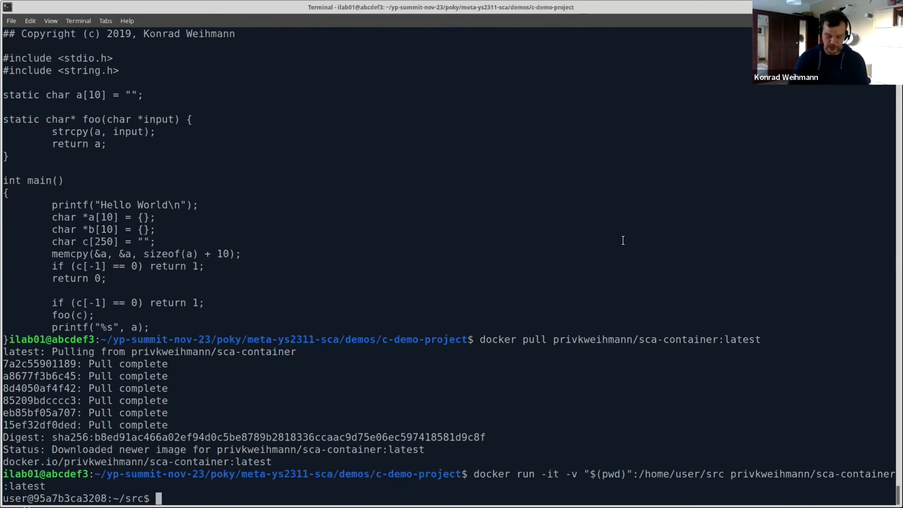
Step: Inside the container, list the files, print its aarch64 SDK environment with printenv, and exit
text(ls)
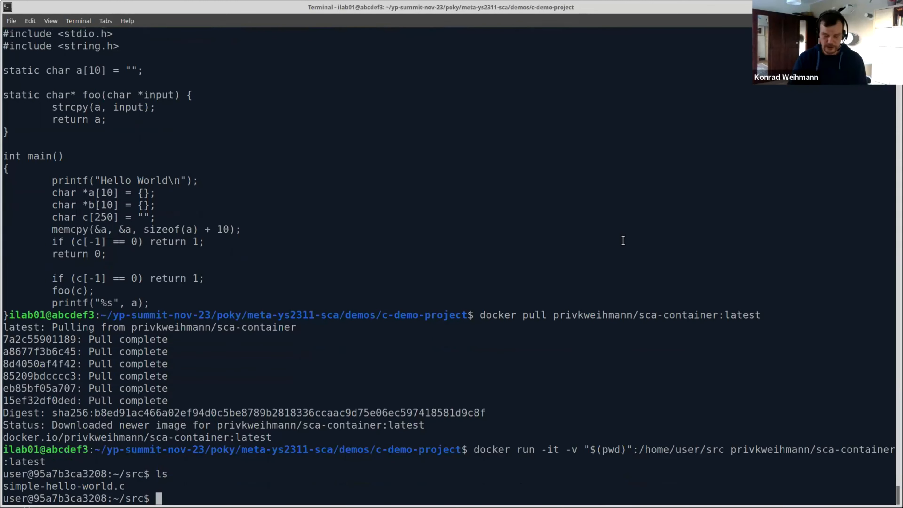
text(printend)
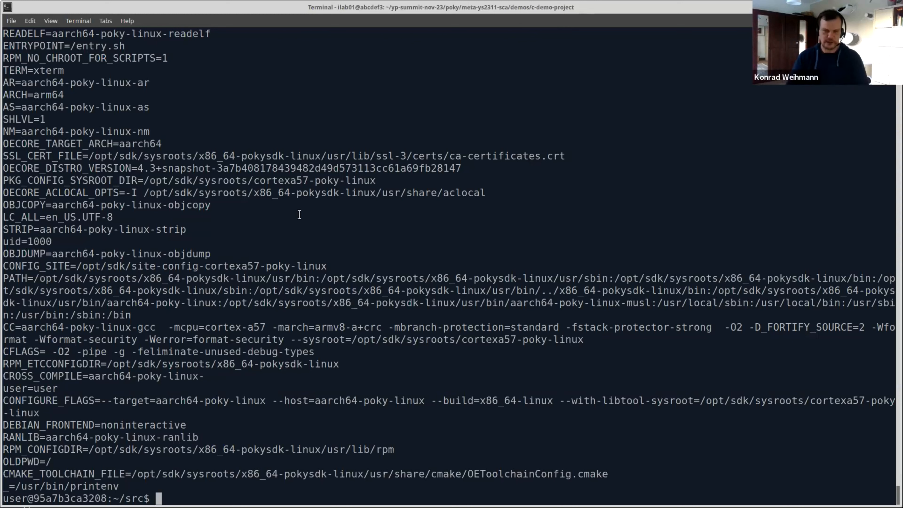
text(exit)
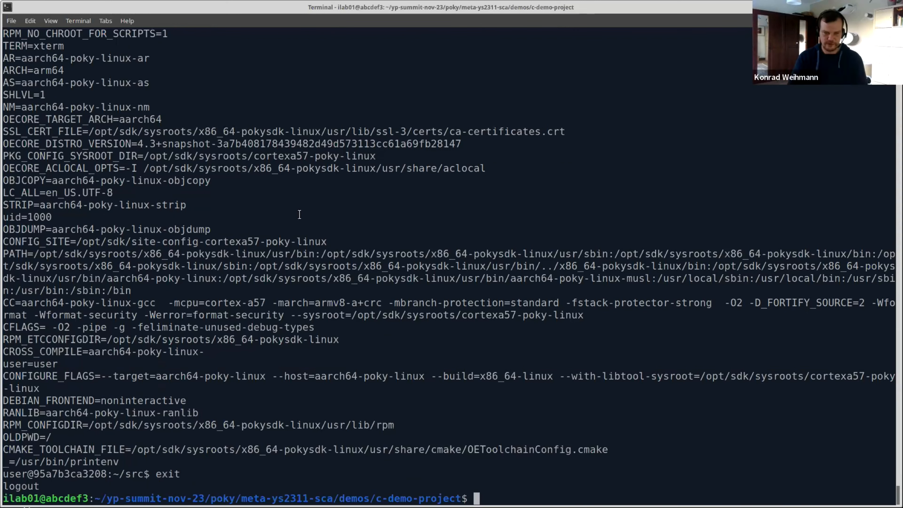
Step: Print the host environment, relaunch the sca-container on the project, and run printenv inside
text(prti)
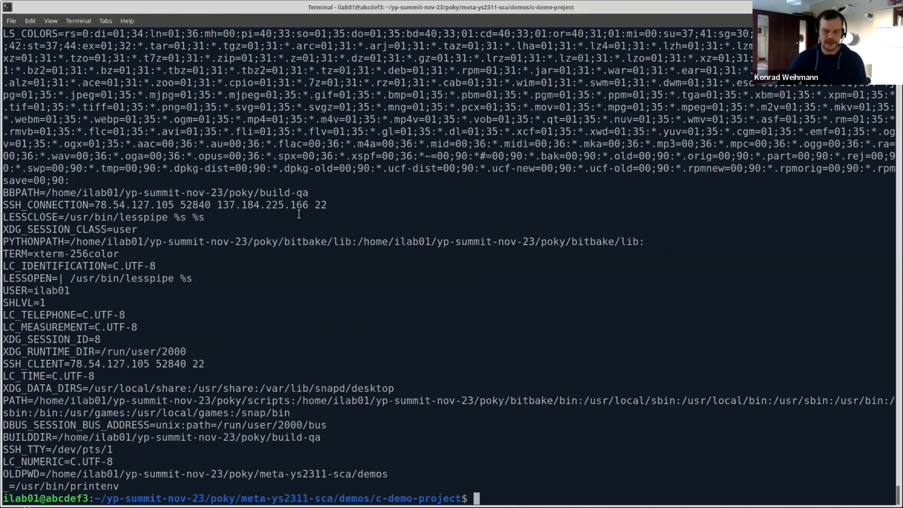
text(docker run -it -v "$(pwd)":/home/user/src privkweihmann/sca-container:latest)
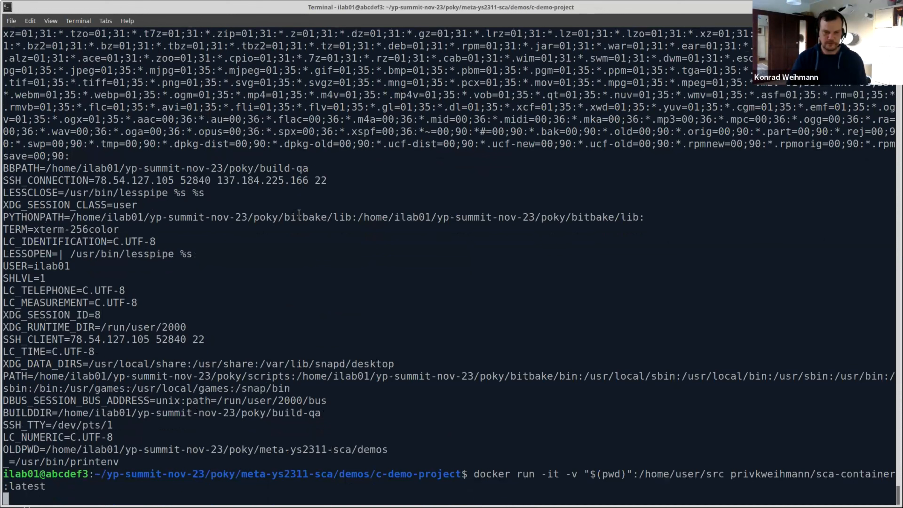
text(pri)
text(sc)
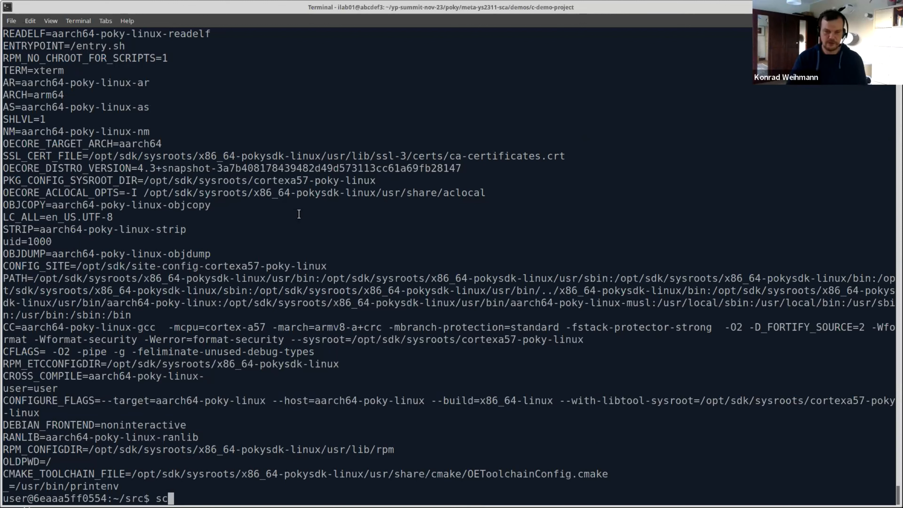
Step: List all sca.* helper commands with Tab completion and start a less $(which ...) command
key(Tab)
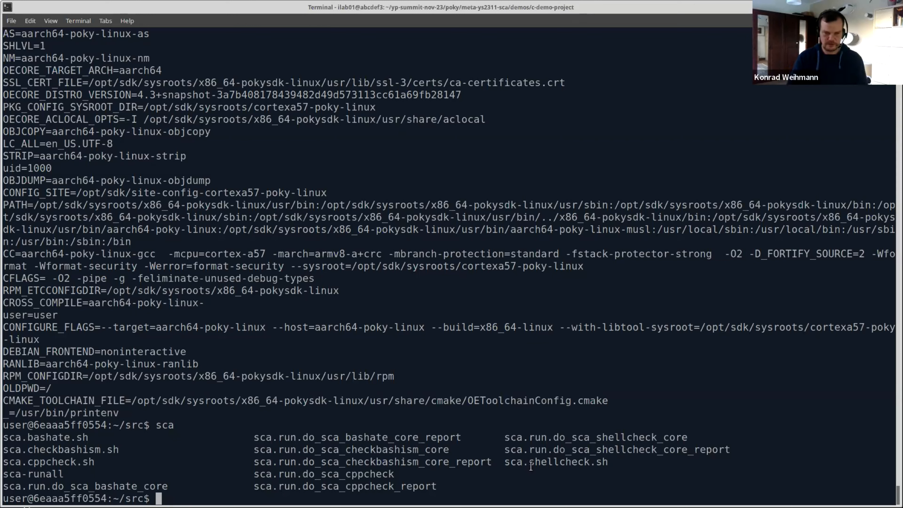
text(less)
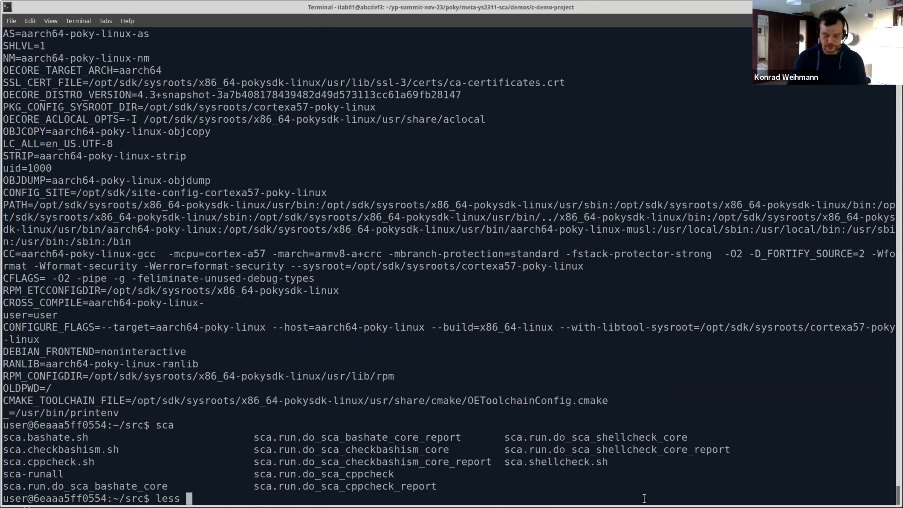
text($(which)
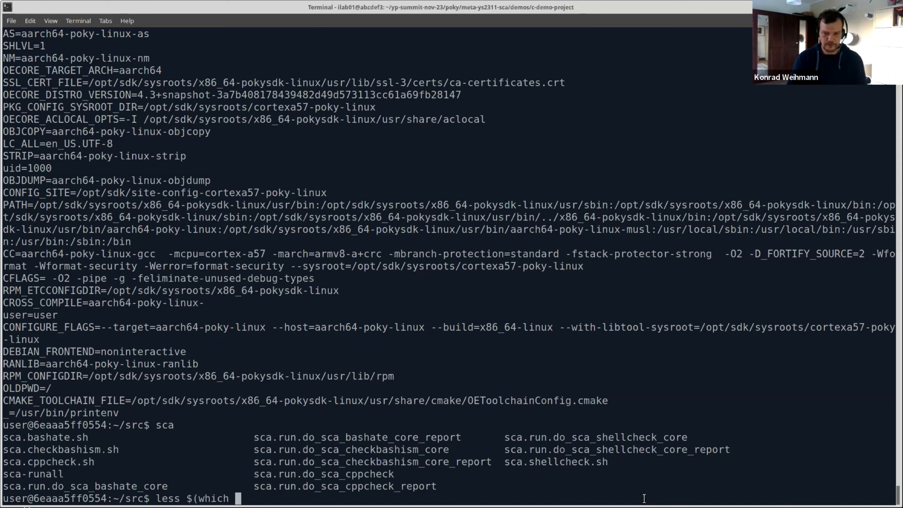
text(scan.)
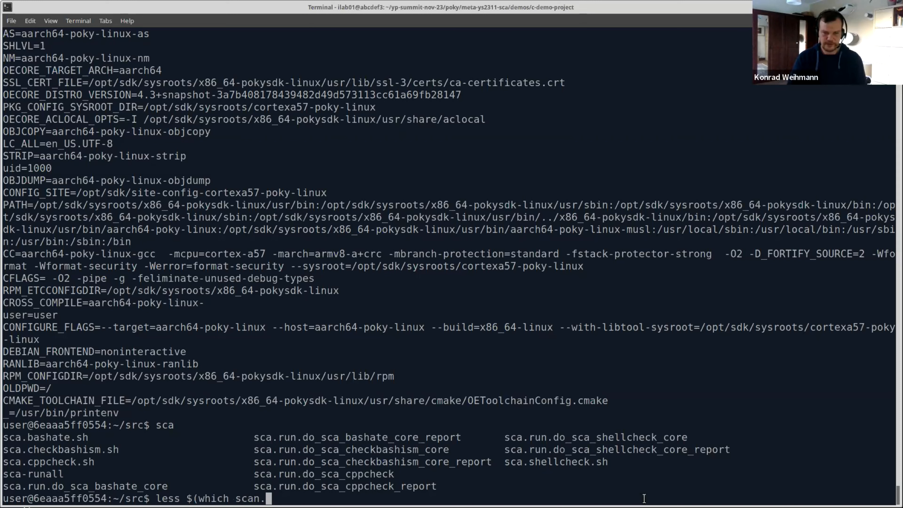
key(BackSpace)
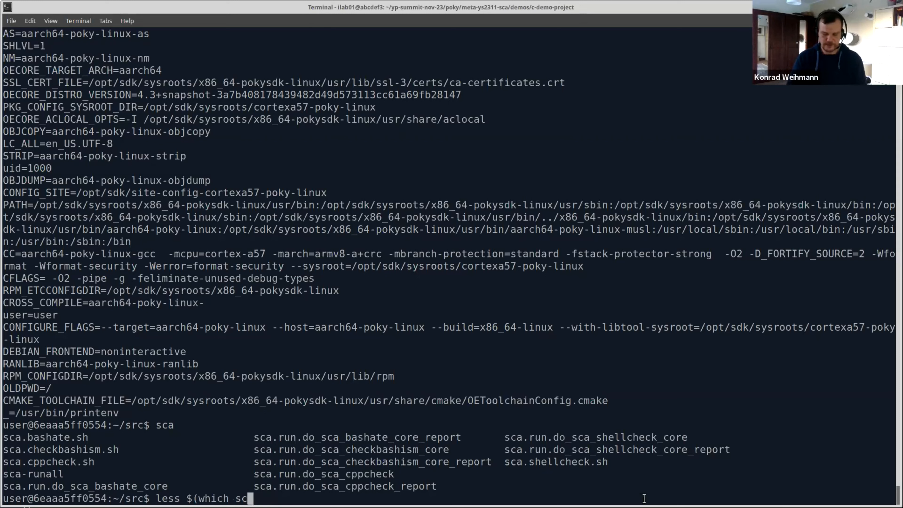
key(Tab)
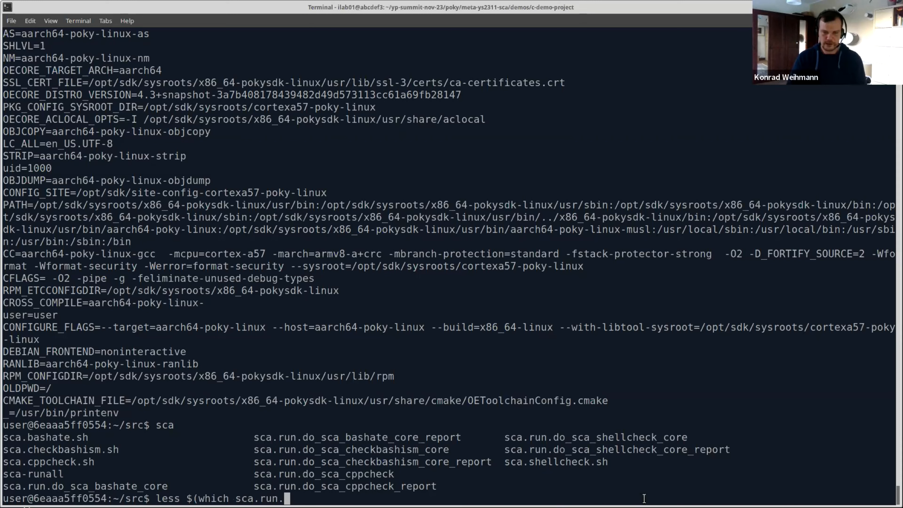
Step: Page through the sca.run.do_sca_shellcheck_core script with less to its end
text(do_sca)
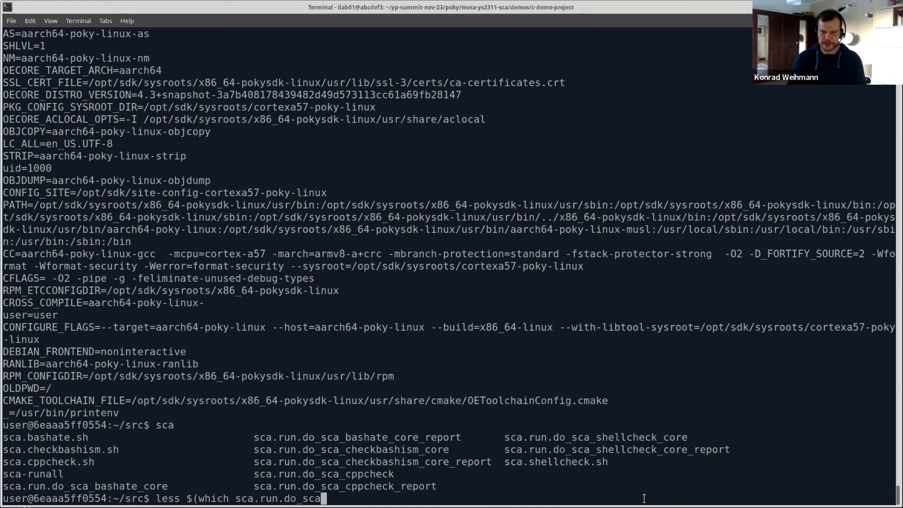
text(sh)
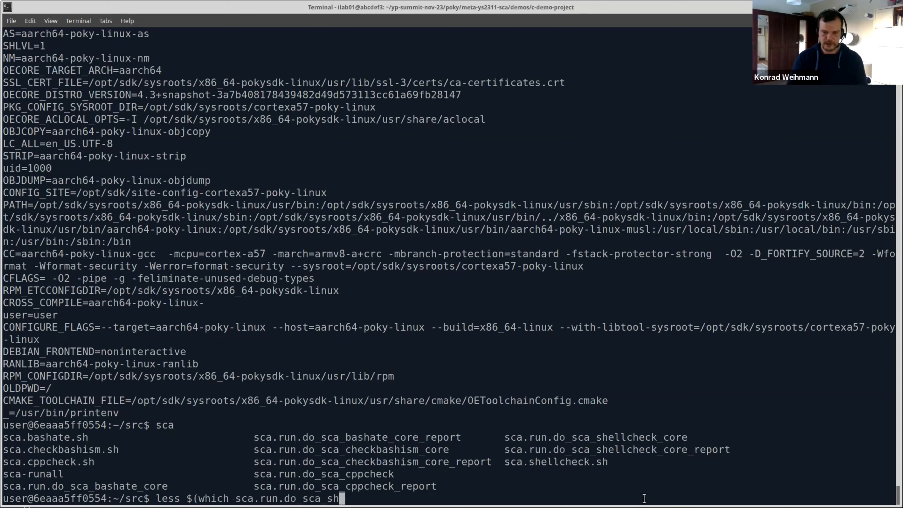
text(ellchec)
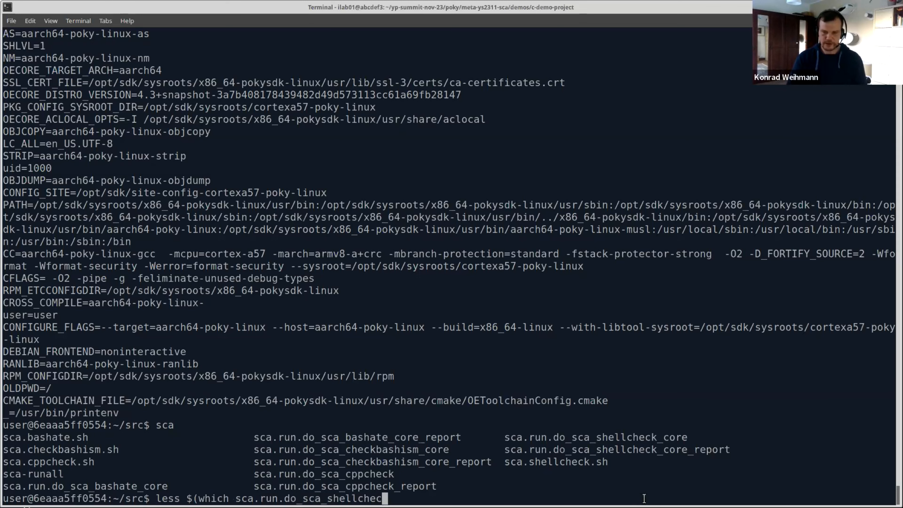
text(k)
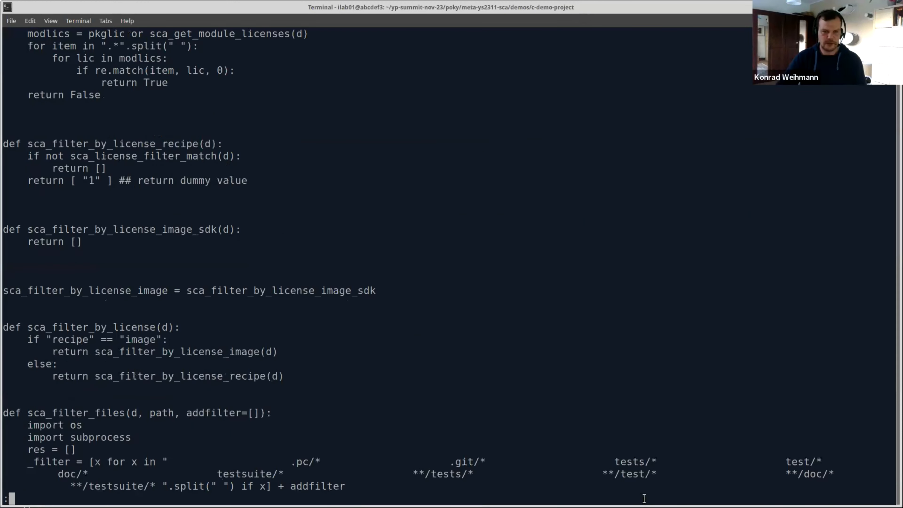
scroll(down, 3)
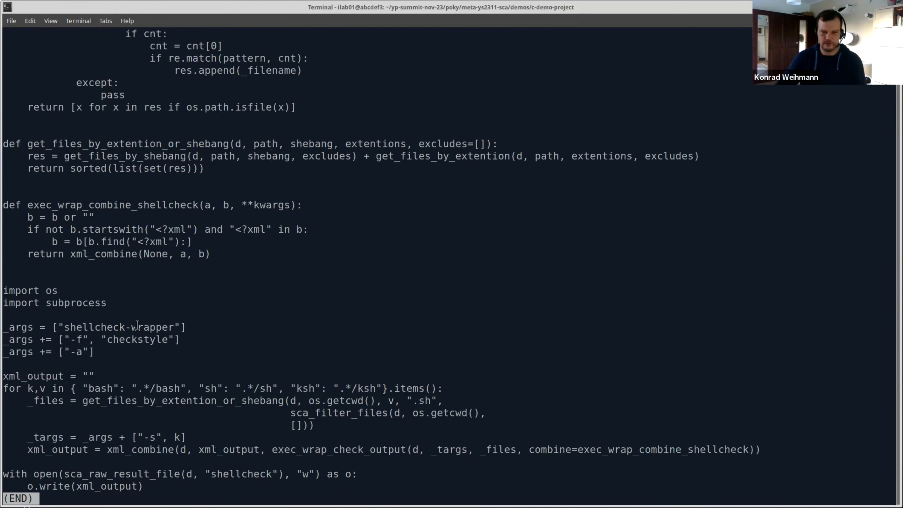
mouse_move(164, 338)
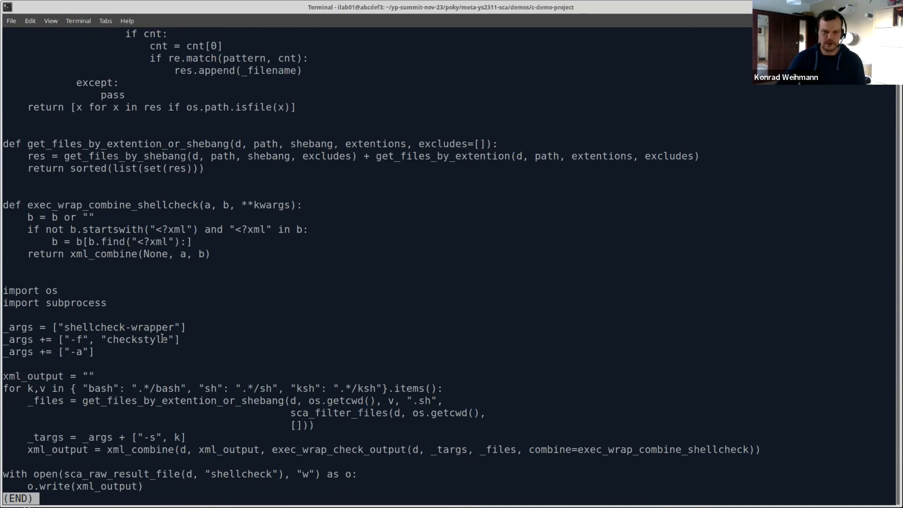
mouse_move(242, 405)
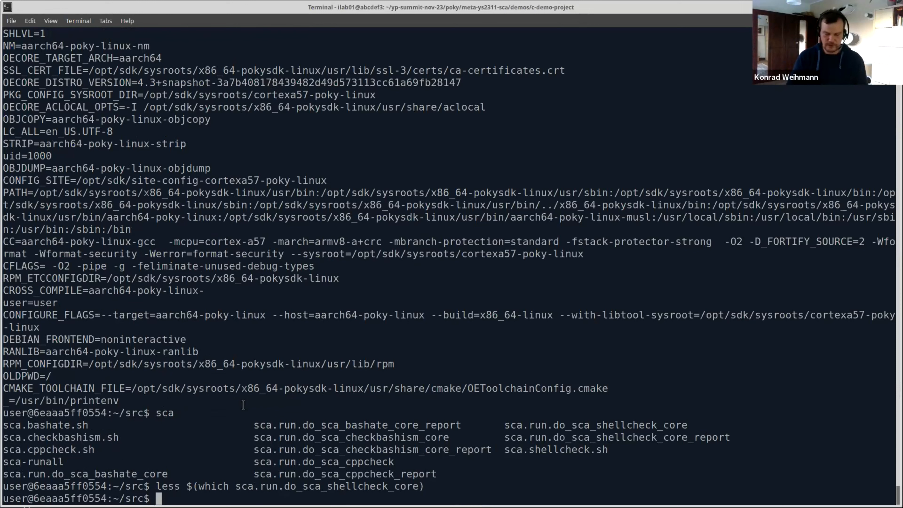
Step: Run sca-runall to get two cppcheck negativeIndex errors, then cat simple-hello-world.c
text(sca-runall)
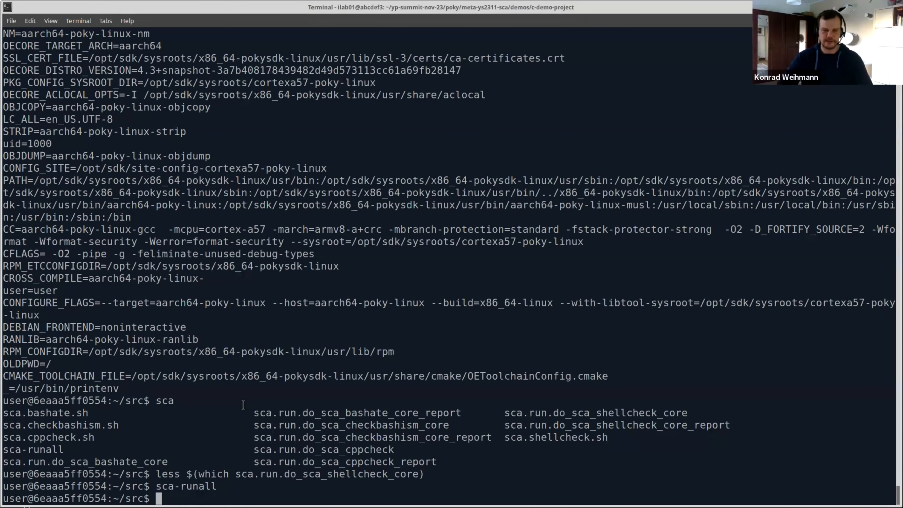
text(ls)
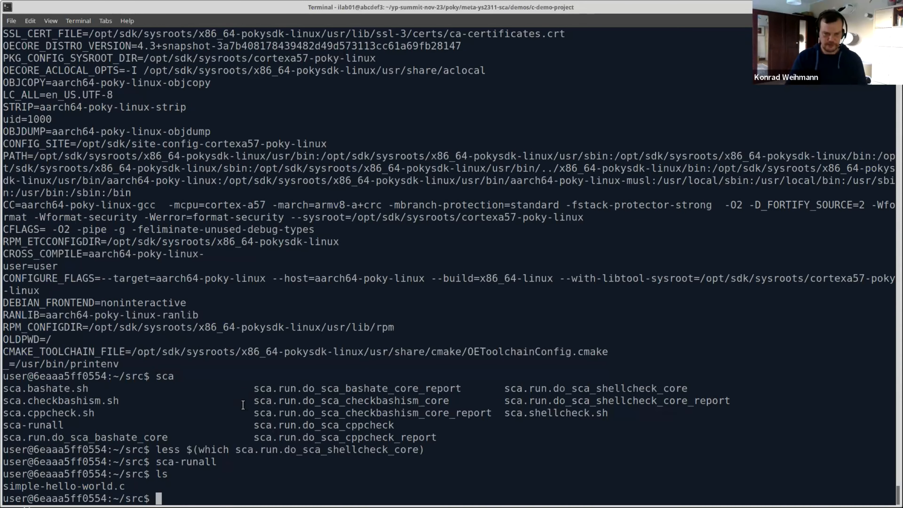
text(sca-runall)
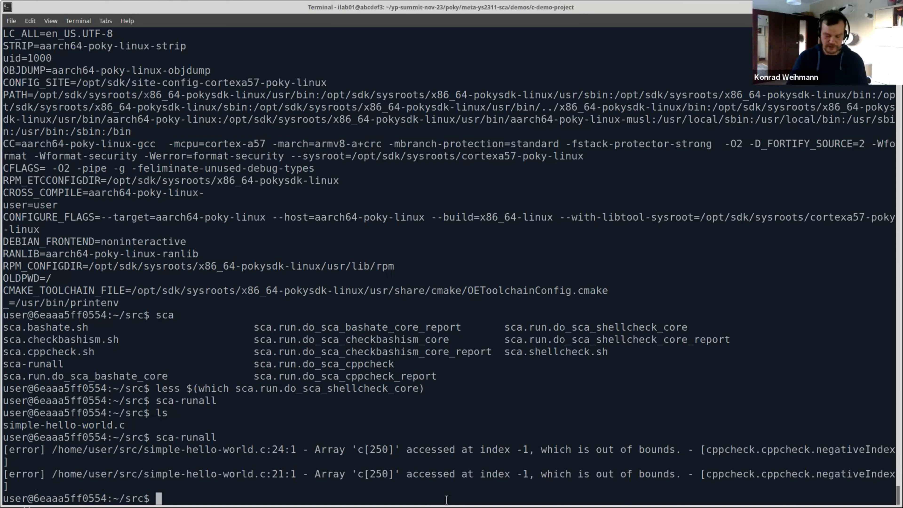
text(cat soi)
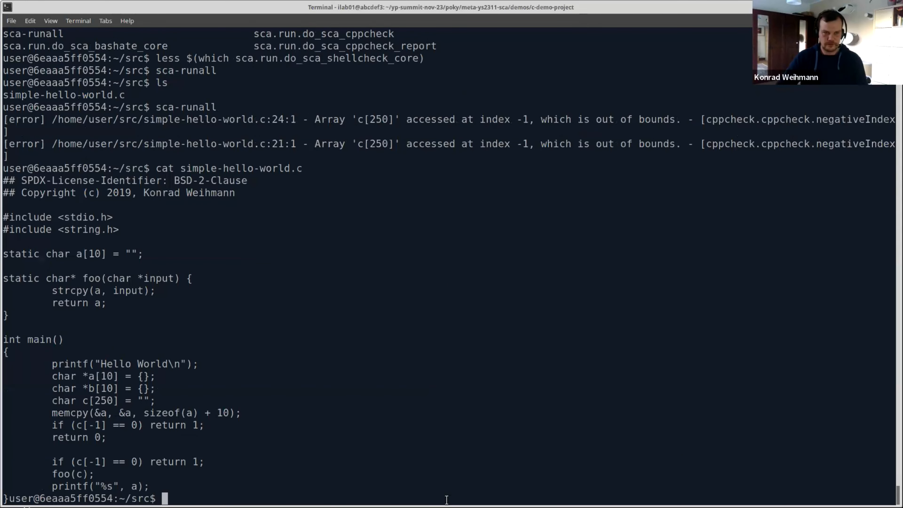
Step: Inspect simple-hello-world.c with cat and nano, rerun sca-runall with both errors remaining, and exit the container
text(cat simple-hello-world.c)
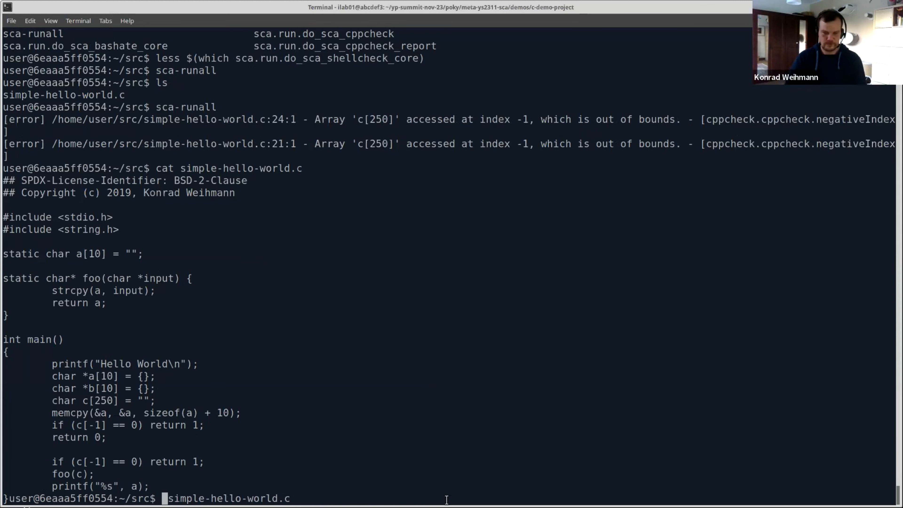
text(nano)
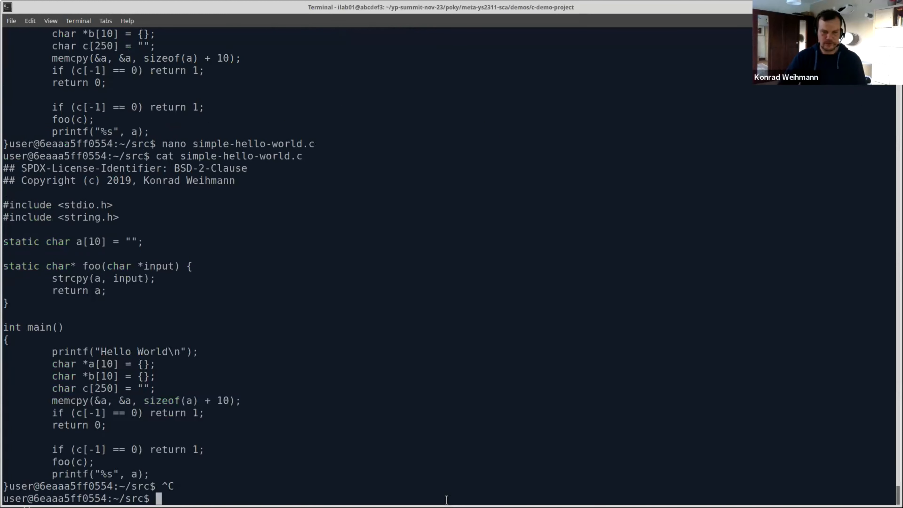
text(sca-runall)
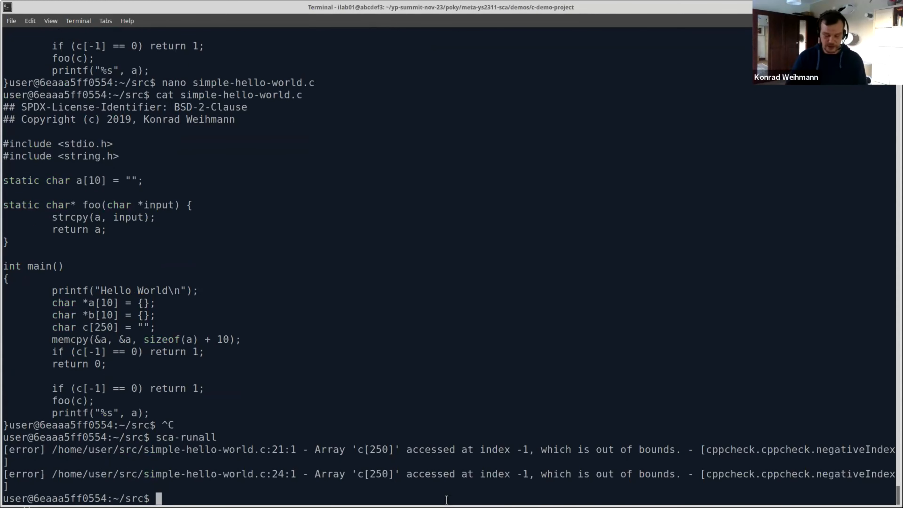
text(exit)
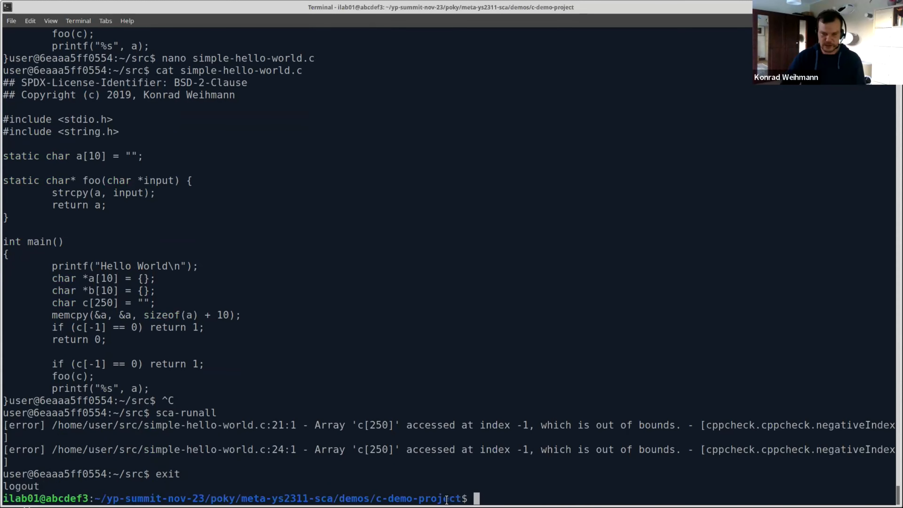
Step: Move up to the mixed demo project and run the sca-container with sca-runall on it
text(cd ../mixed-demo-project)
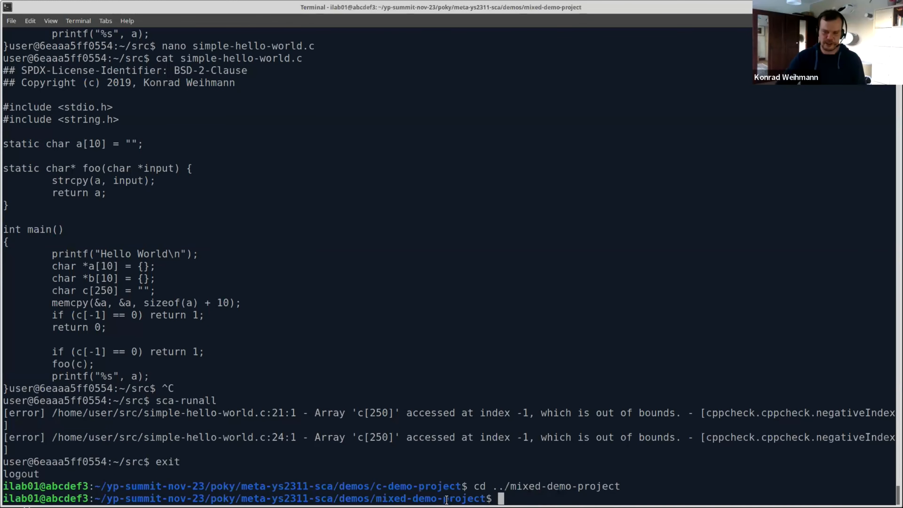
text(ls)
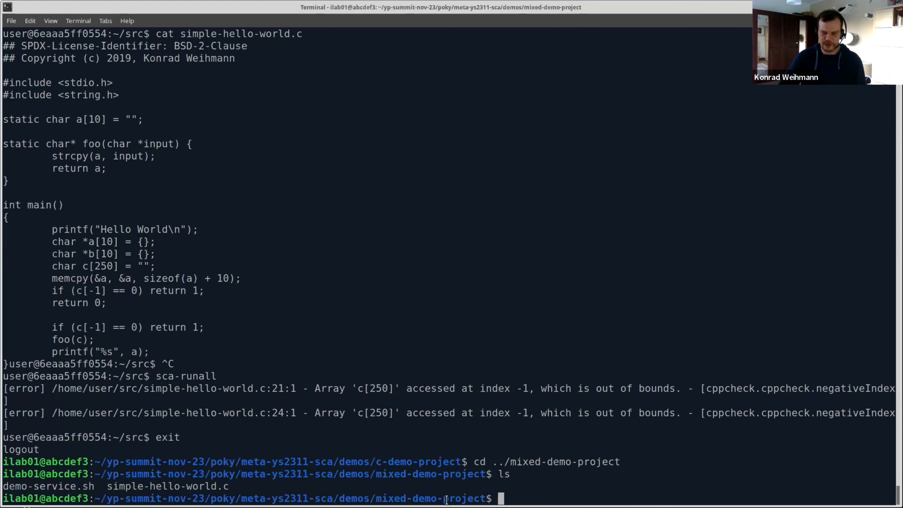
text(docker run -it -v "$(pwd)":/home/user/src privkweihmann/sca-container:latest)
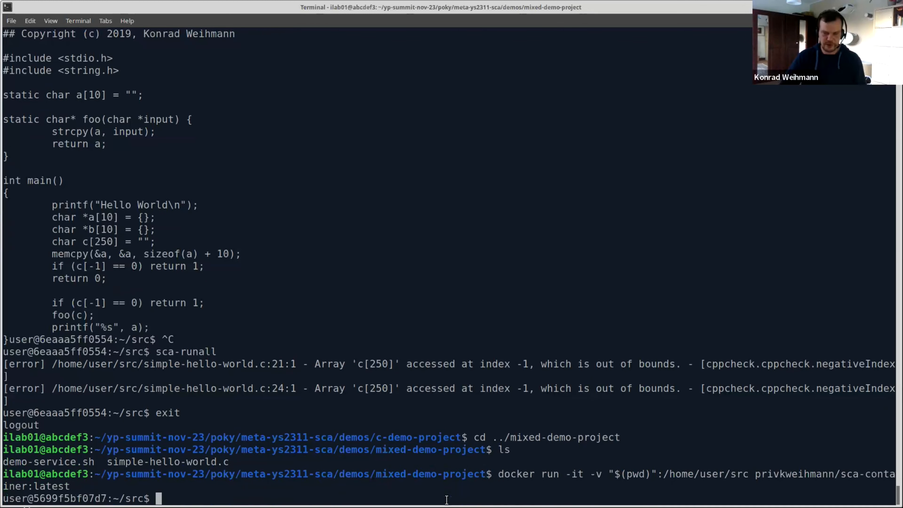
text(sca-runall)
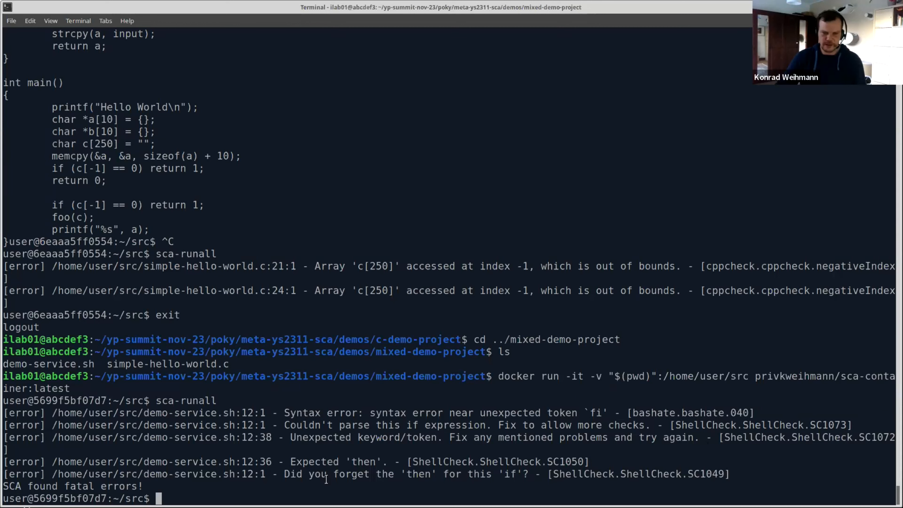
Step: Check that the tools returned exit status 1, then leave the container
text(echo $?)
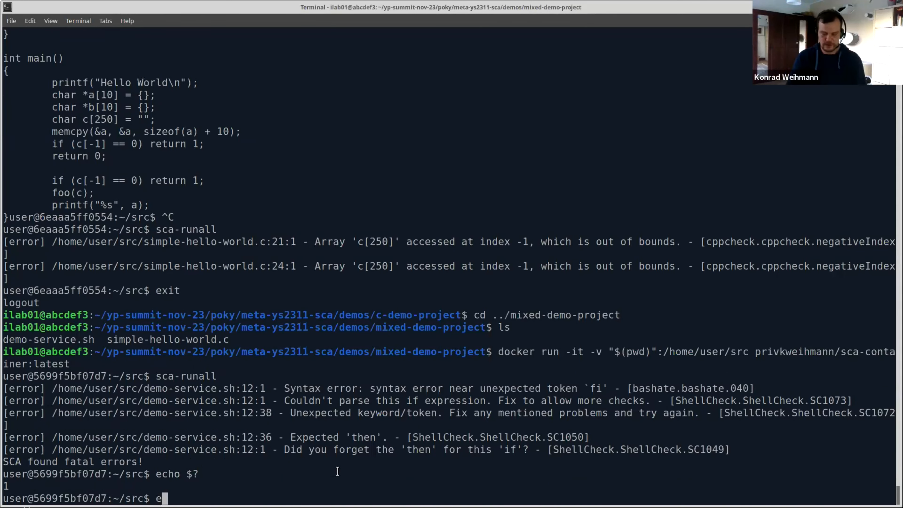
text(xit)
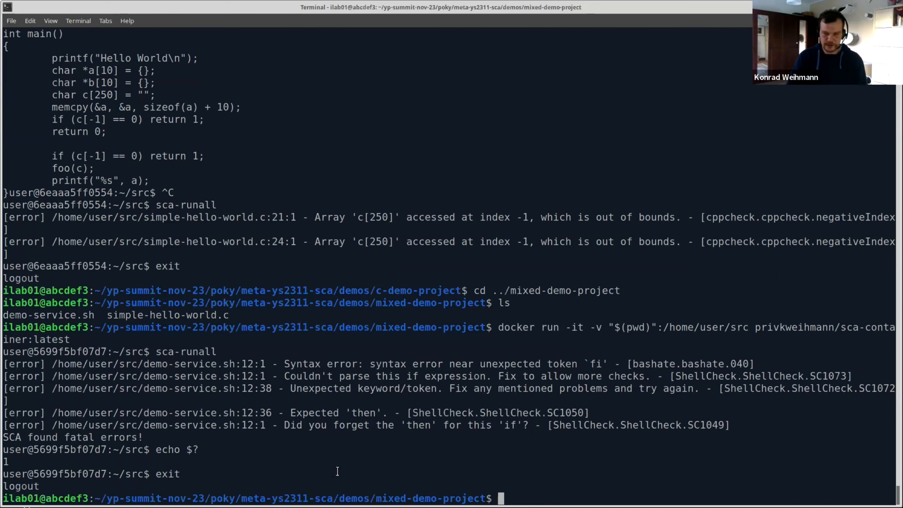
Step: View build-qa's conf/local.conf in nano and scroll through it
text(nano ../../../)
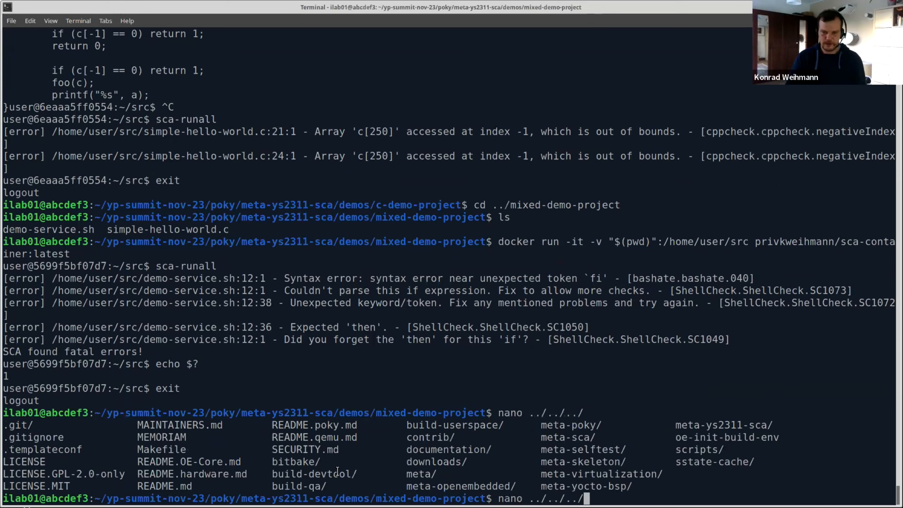
text(build-q)
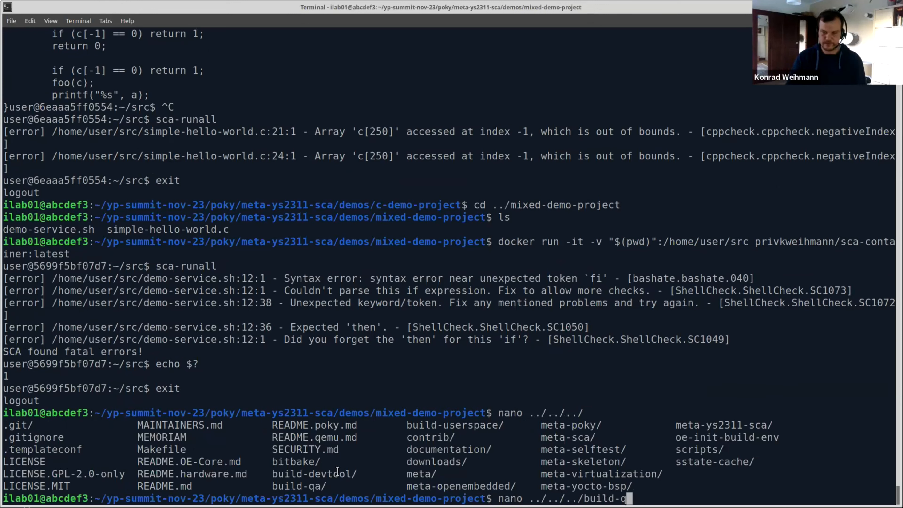
text(a/co)
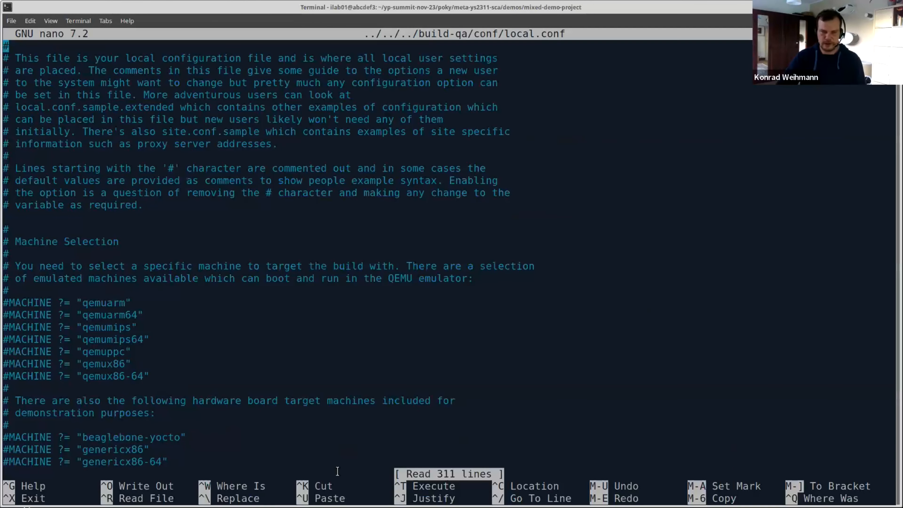
scroll(down, 3)
text(cd mixed-demo-project-precommit/)
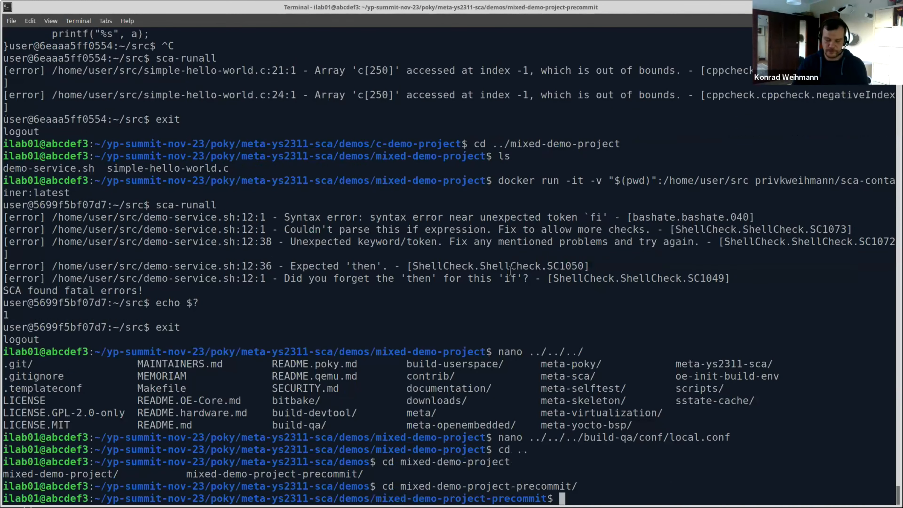
Step: List the precommit project folder contents with ls -lisa
text(ls -lisa)
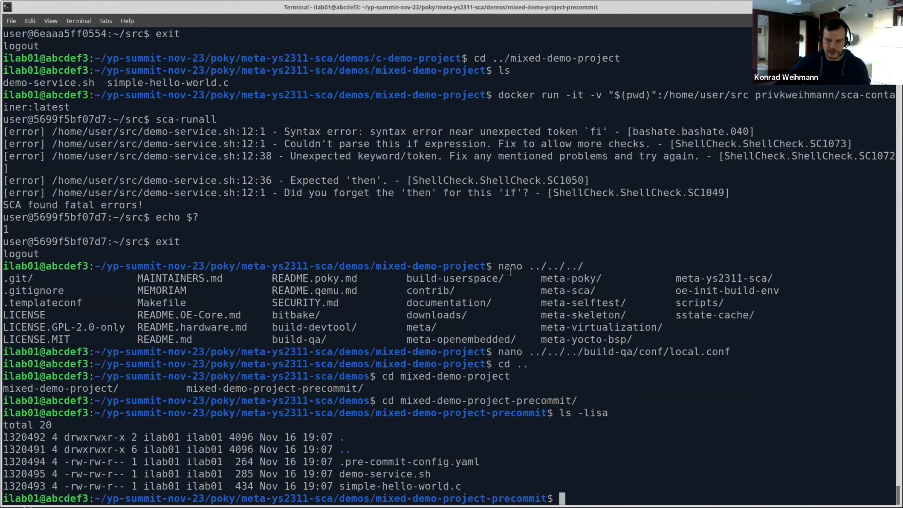
mouse_move(562, 436)
text(cat .pre-commit-config.yaml)
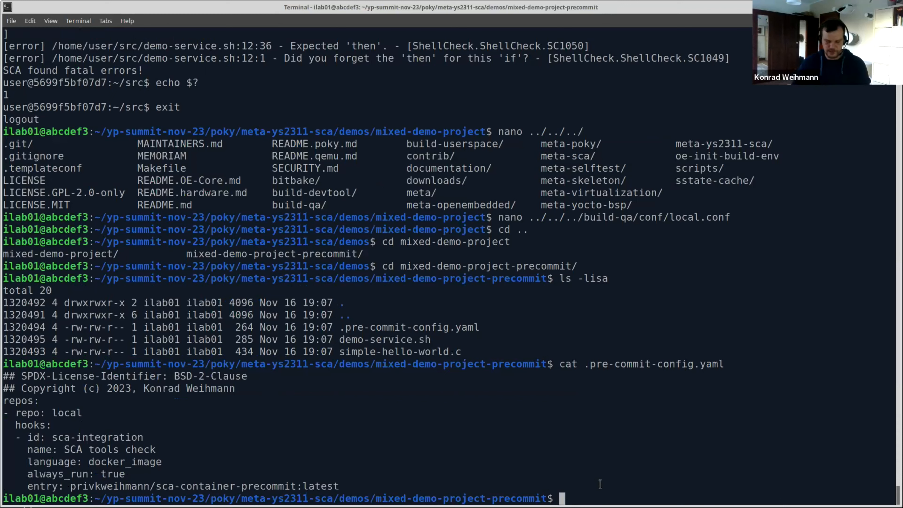
Step: Pull the privkweihmann/sca-container-precommit:latest image
text(docker)
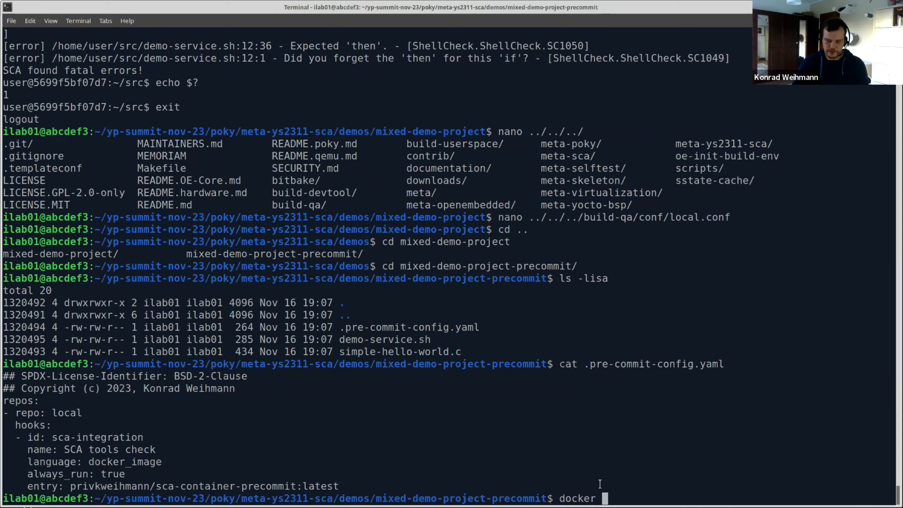
text(pull)
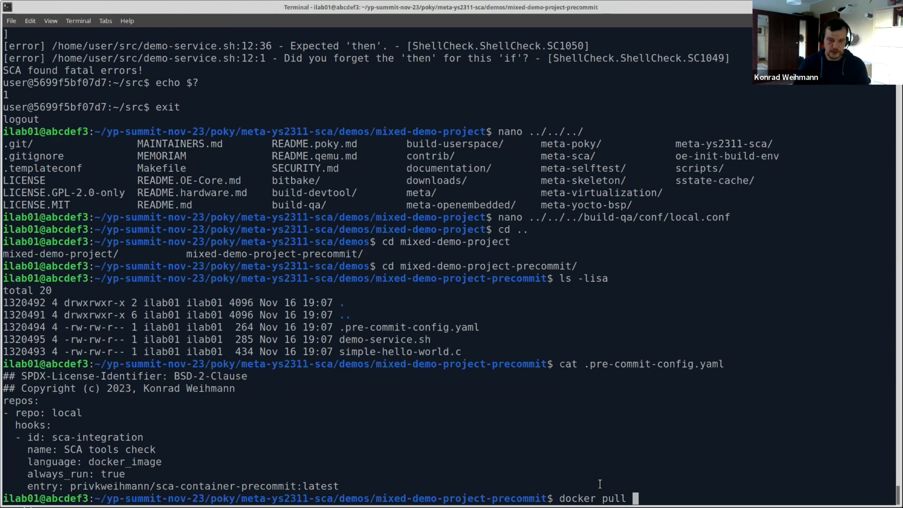
text(privkweihm)
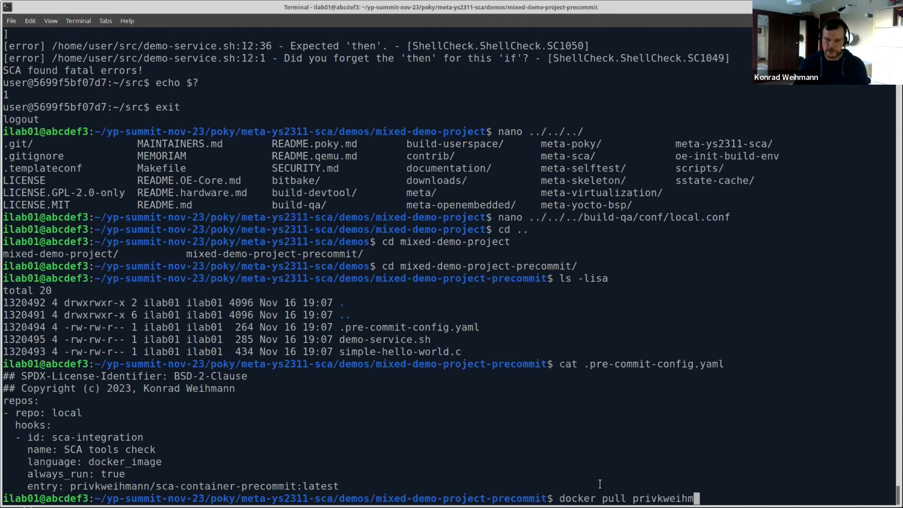
text(ann/sca-contain)
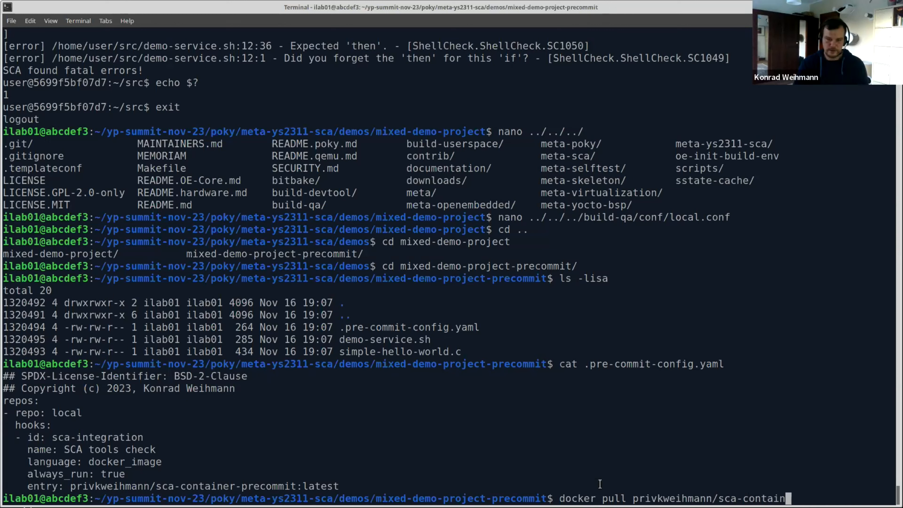
text(er-precommit:latest)
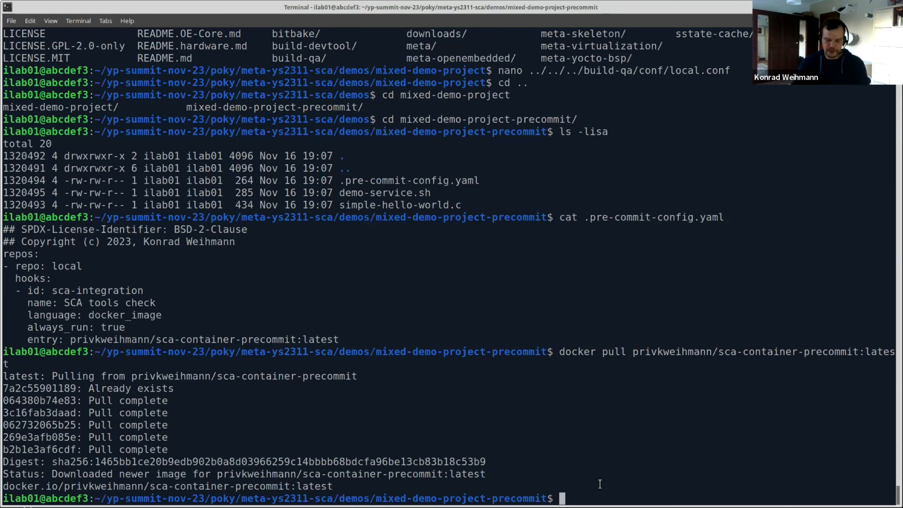
Step: Run pre-commit run -a on all files, then interrupt it with Ctrl+C
text(p)
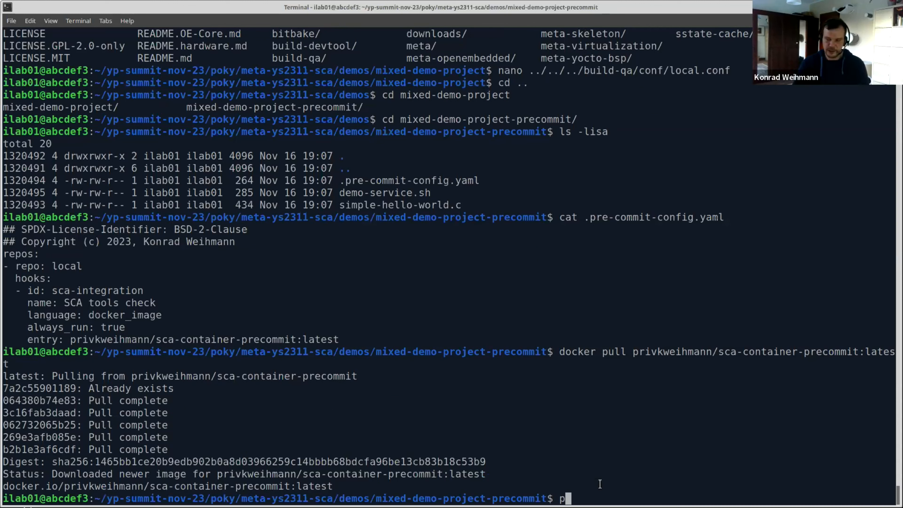
text(re-commit)
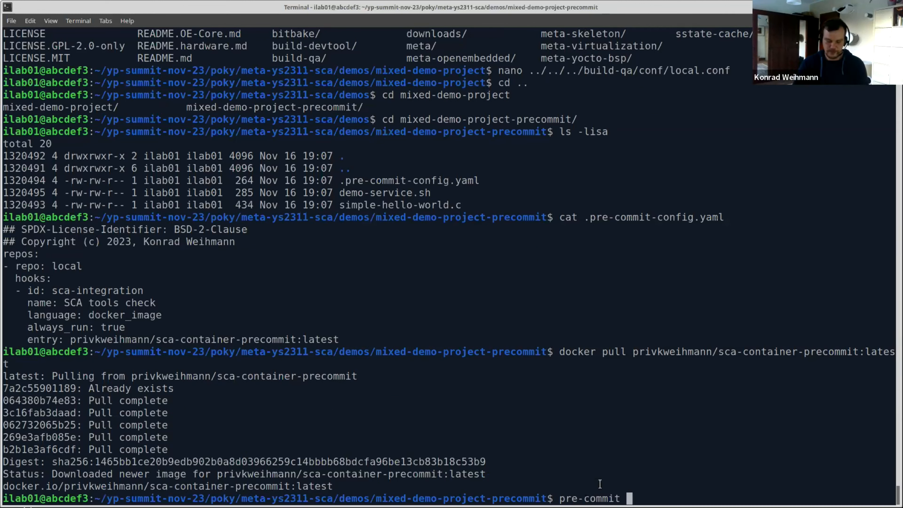
text(run -a)
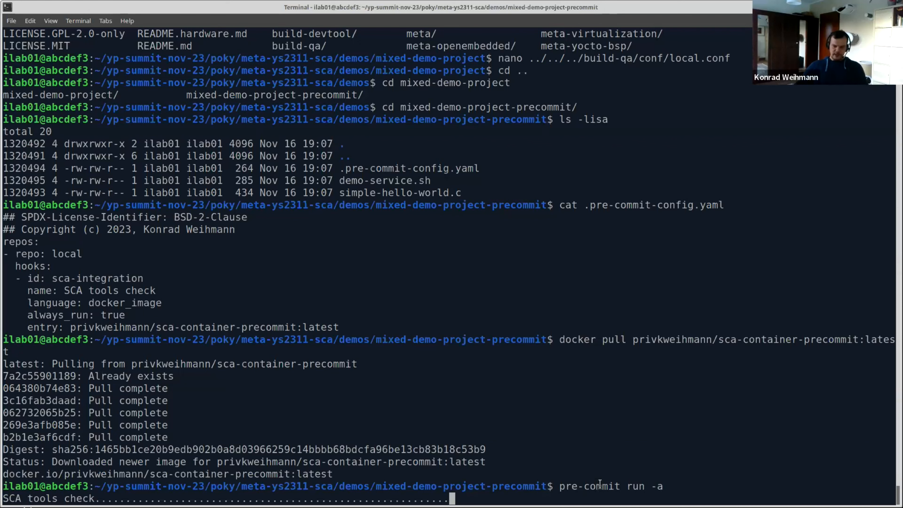
mouse_move(613, 339)
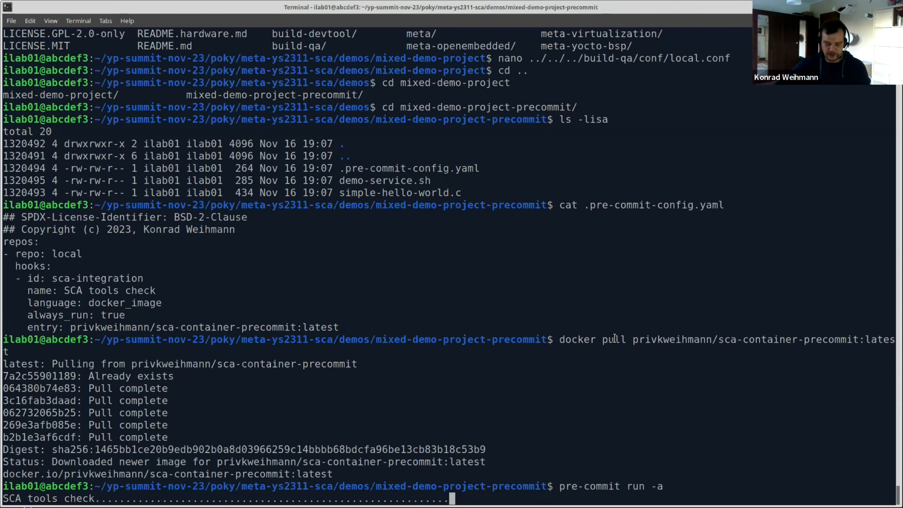
key(ctrl+c)
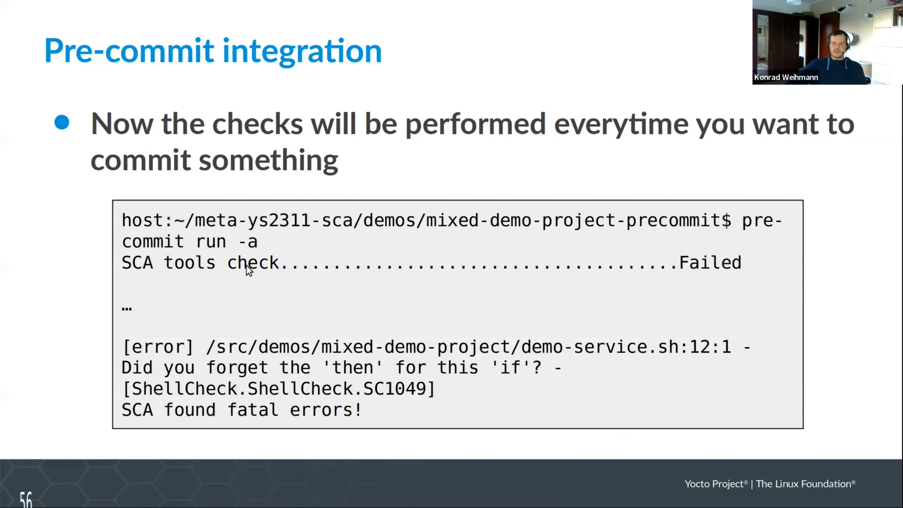
mouse_move(275, 356)
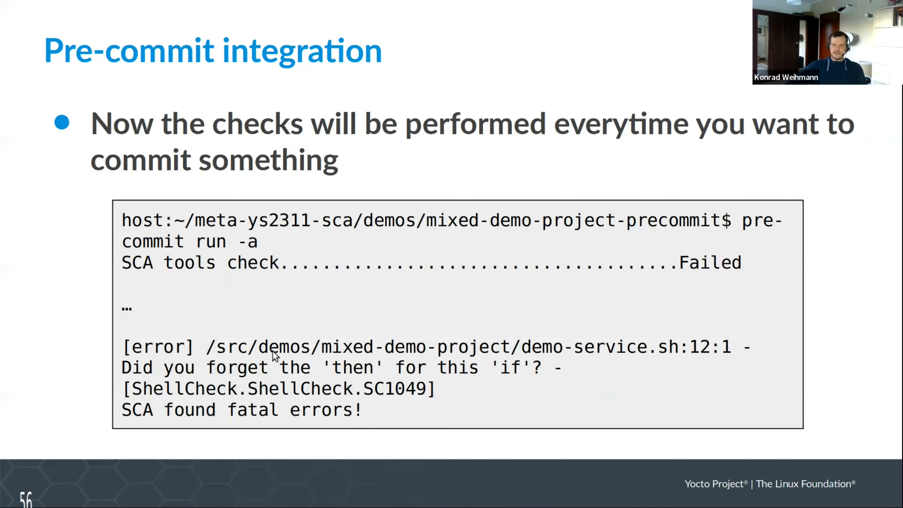
mouse_move(370, 426)
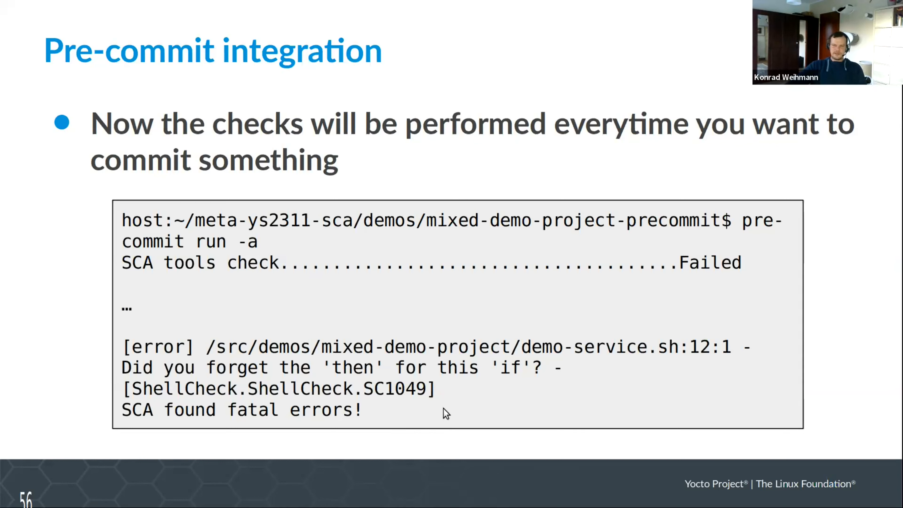
Step: Advance from the Pre-commit integration slide to the Get involved slide
key(right)
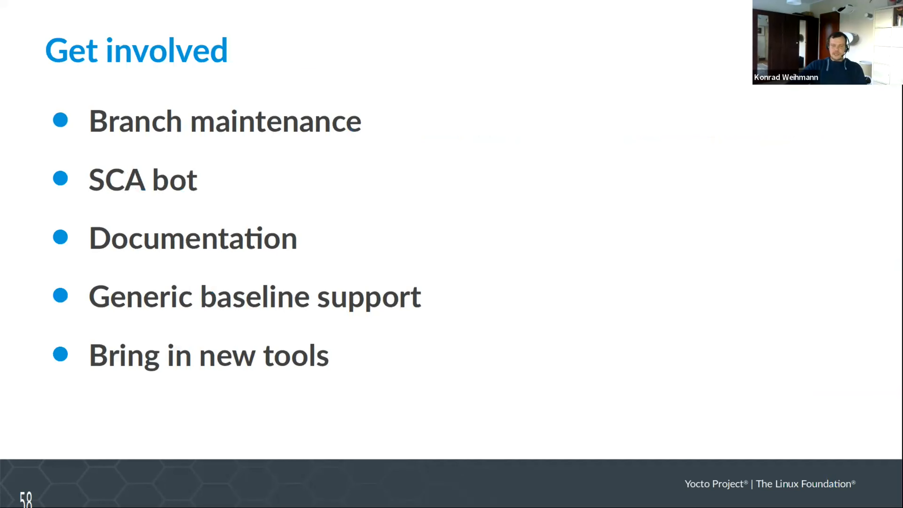